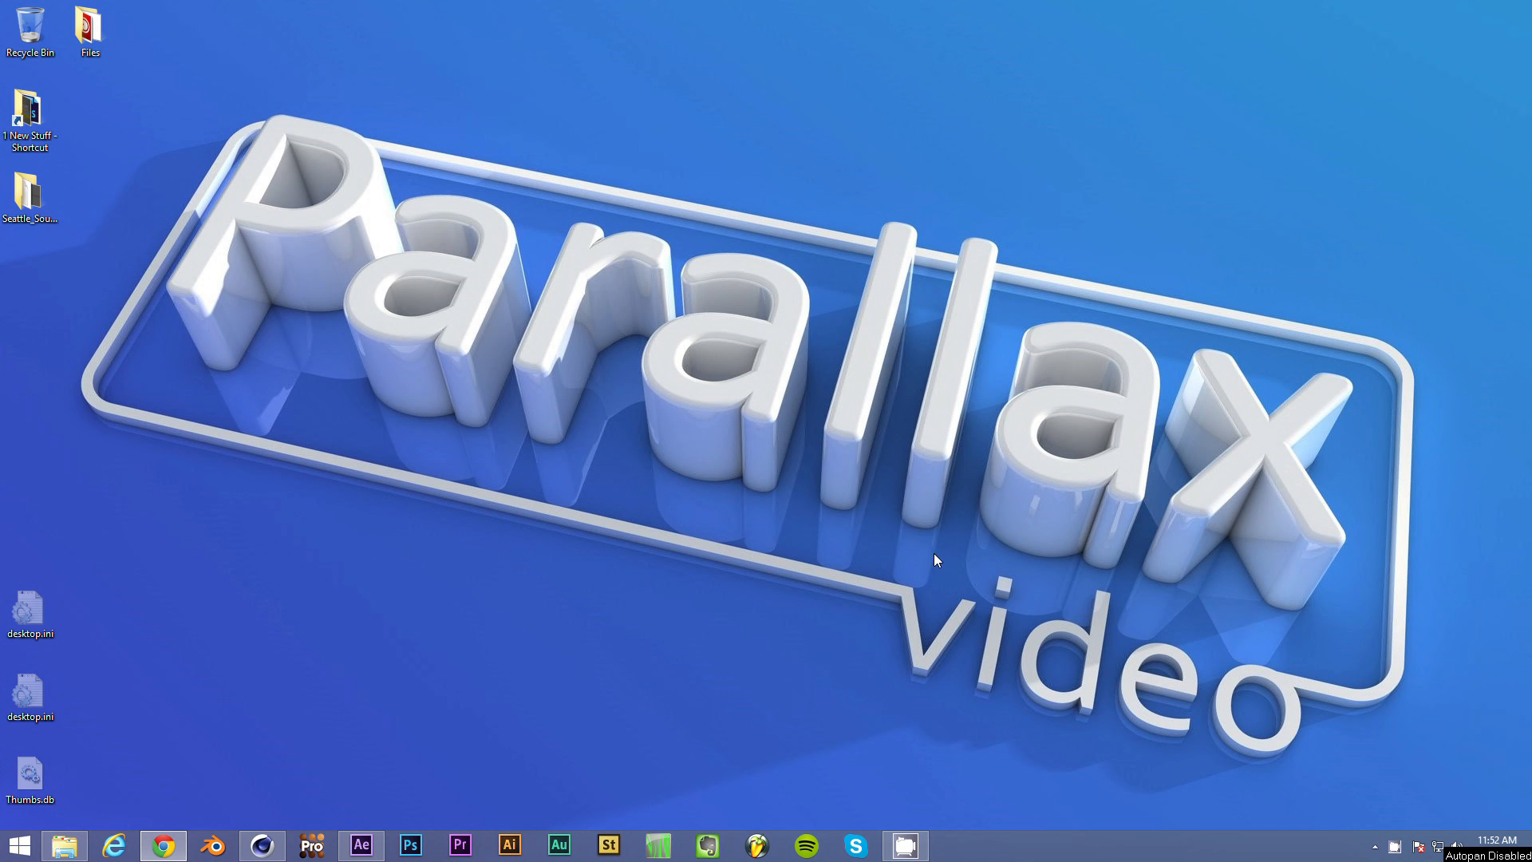
{"action": "mouse_move", "coordinate": [329, 750]}
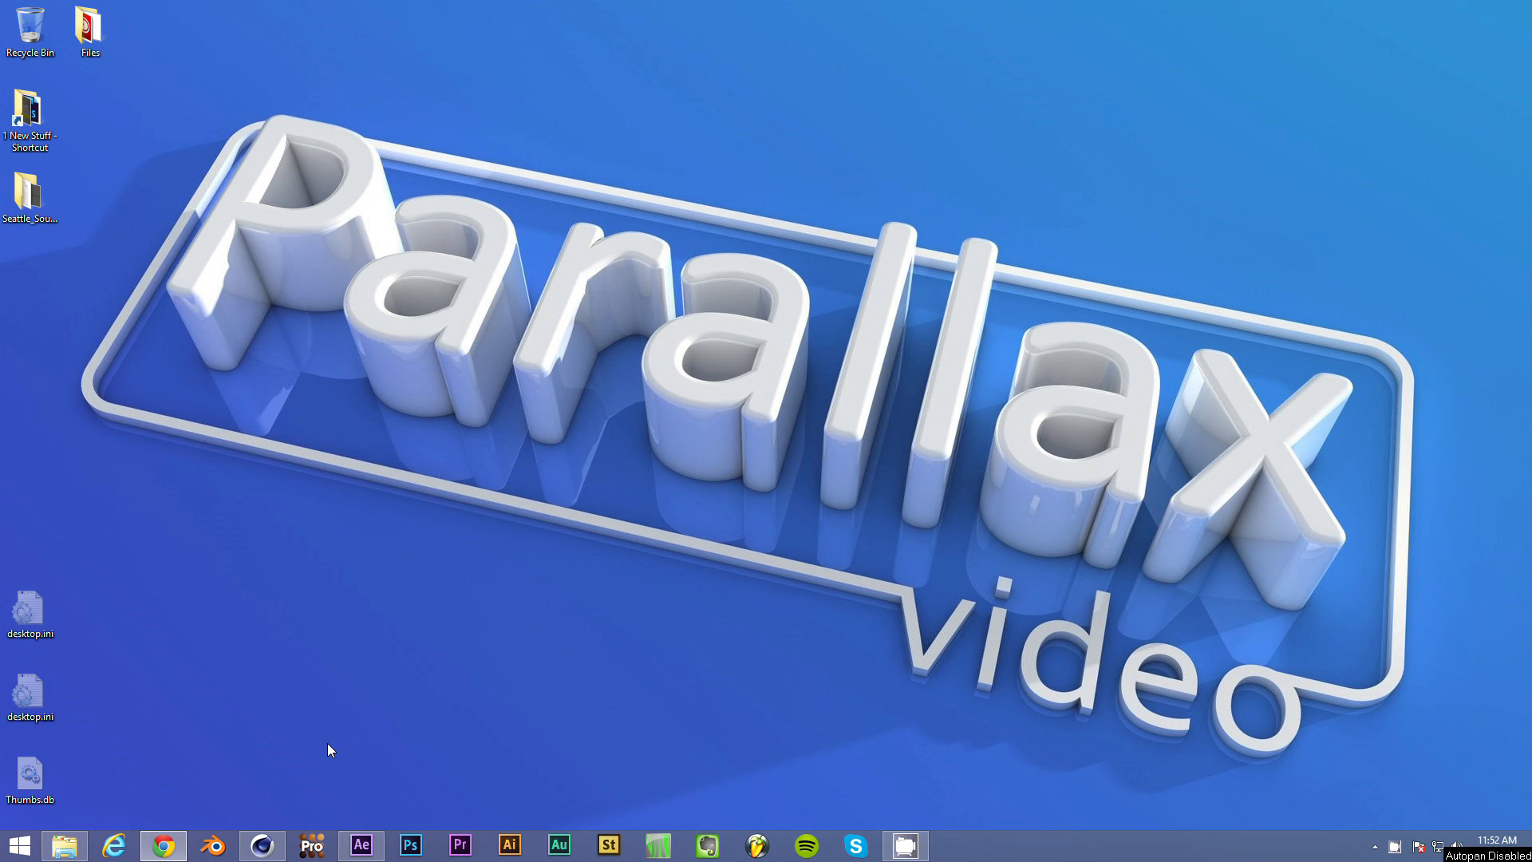
{"action": "mouse_move", "coordinate": [347, 737]}
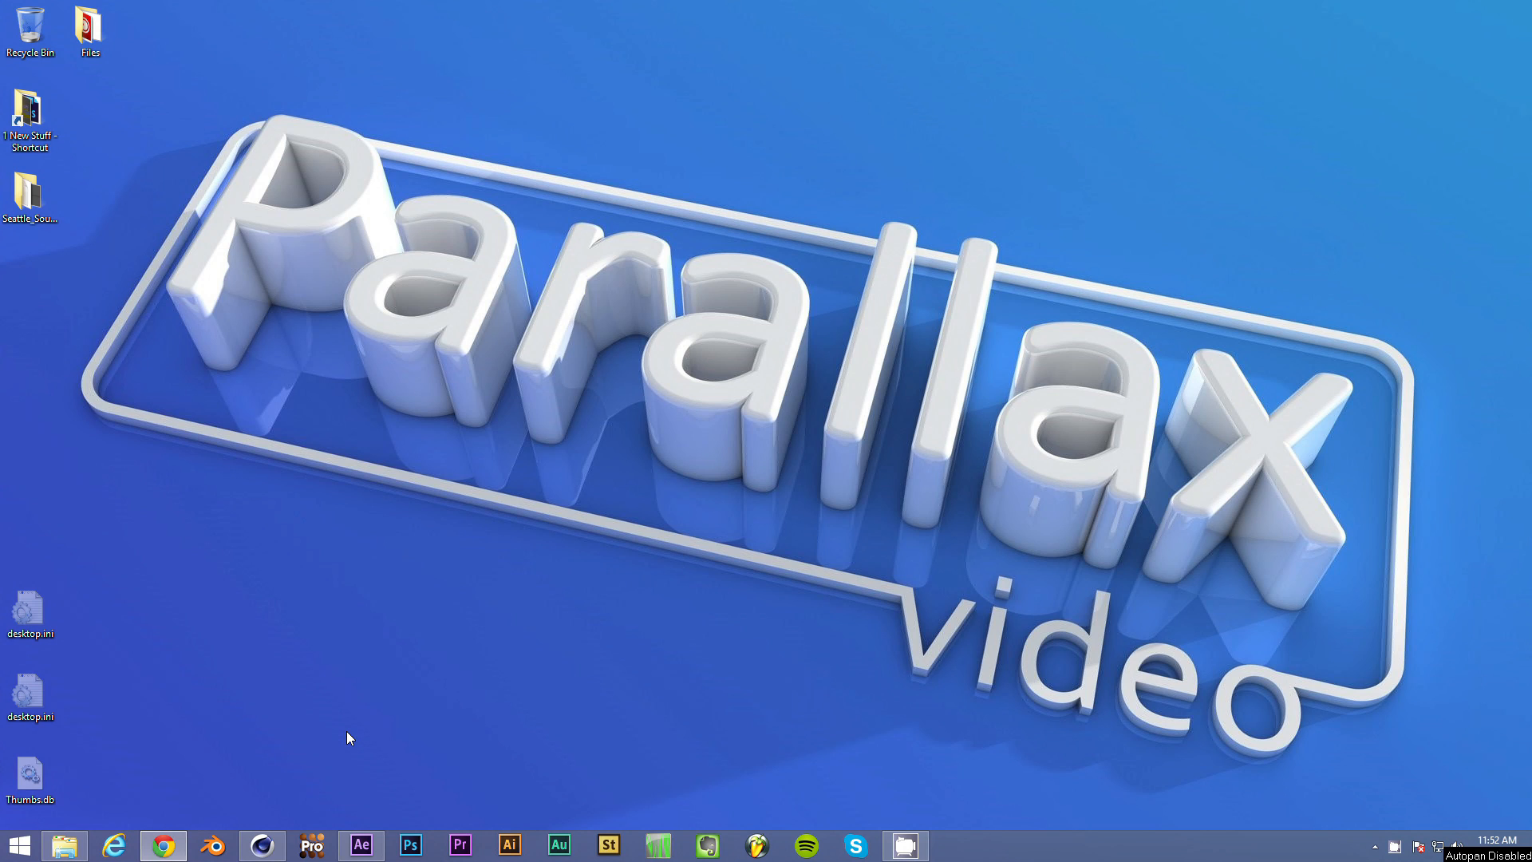
{"action": "mouse_move", "coordinate": [512, 620]}
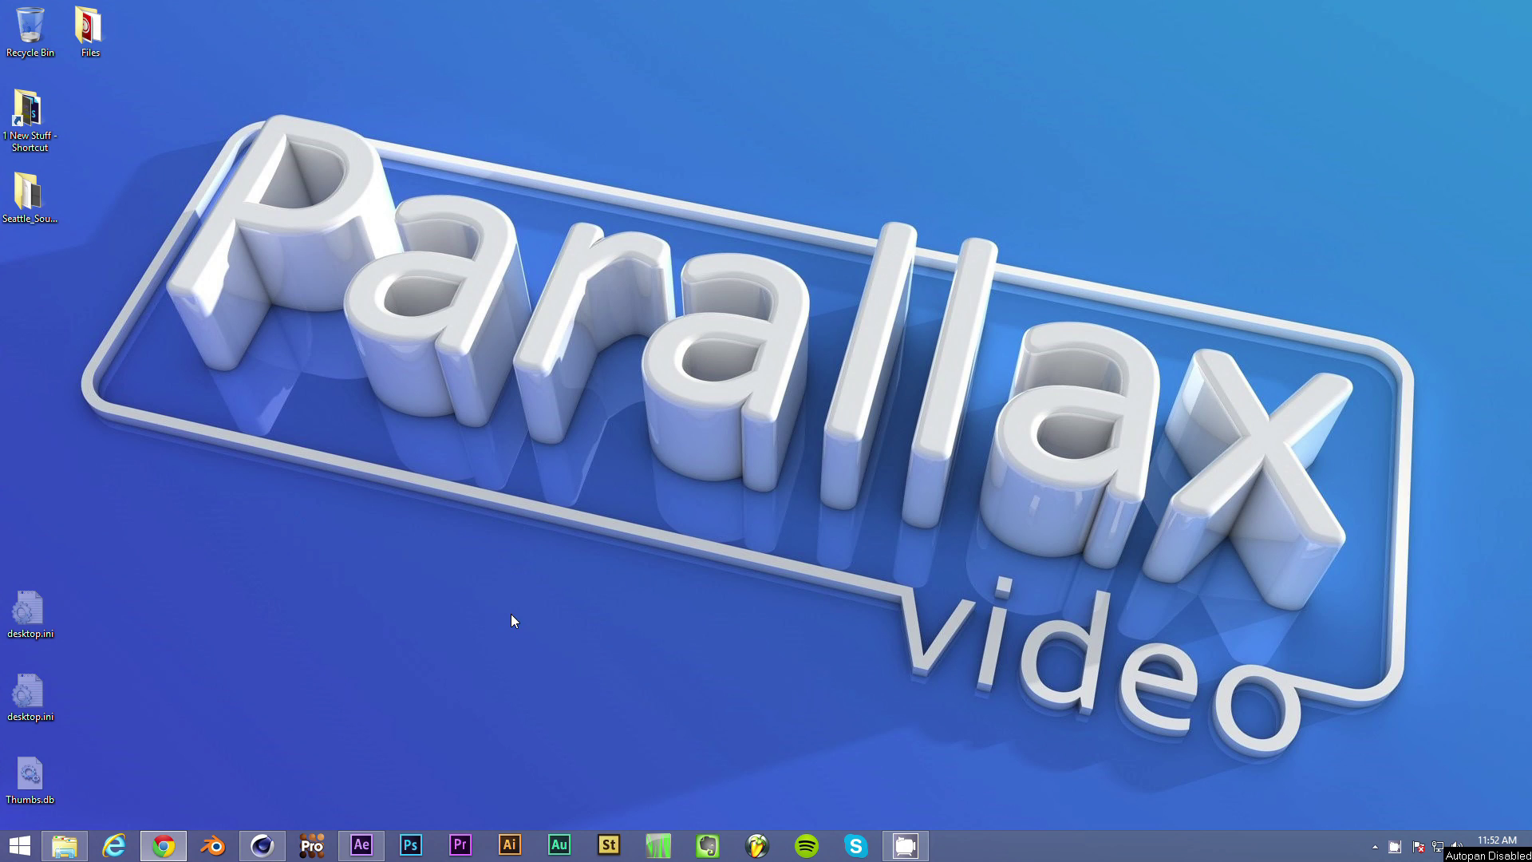
{"action": "mouse_move", "coordinate": [497, 570]}
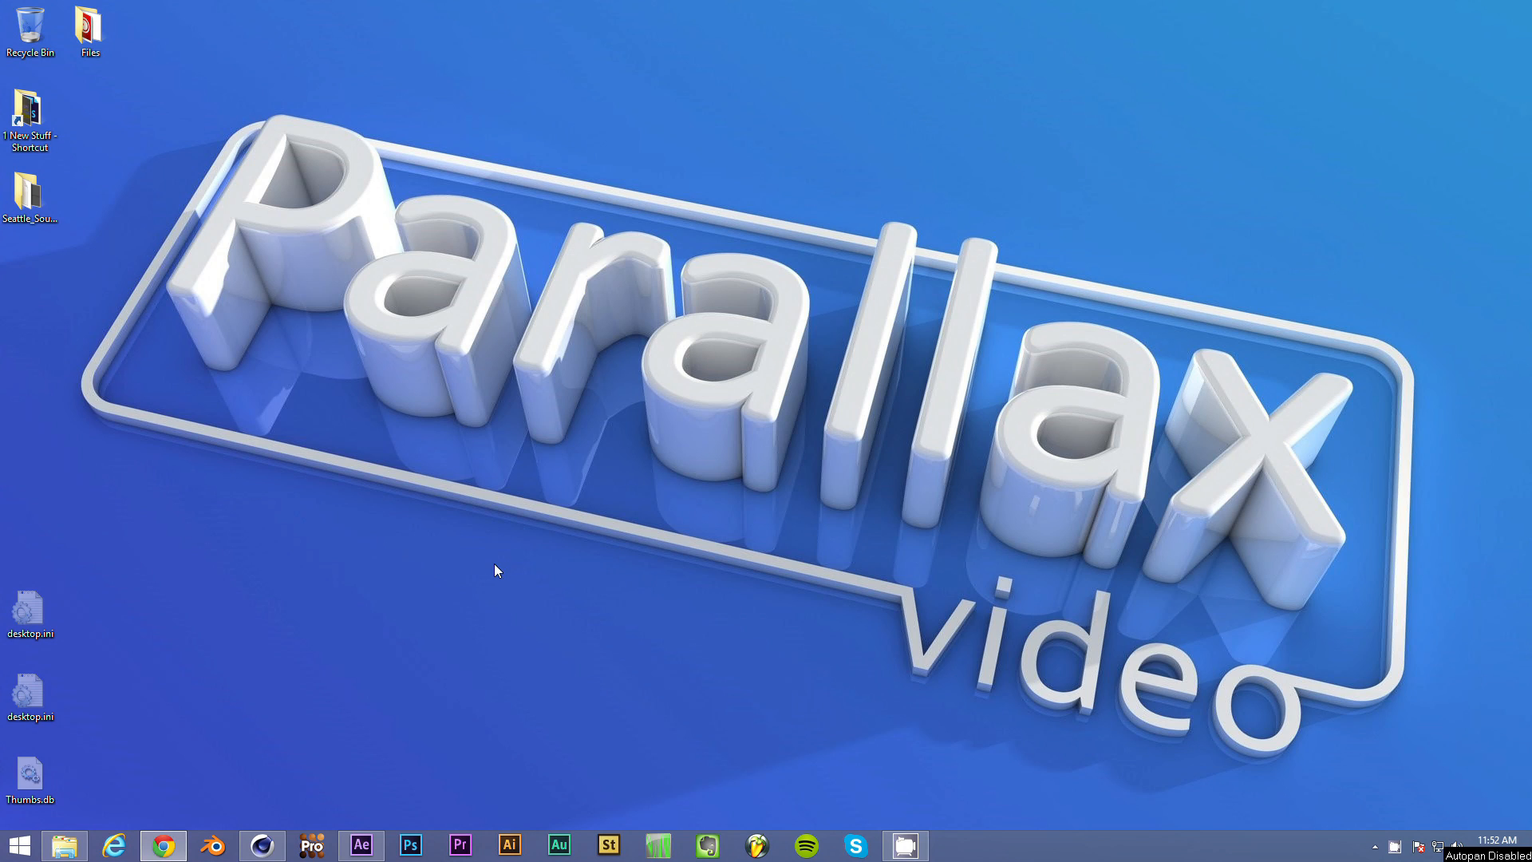
{"action": "mouse_move", "coordinate": [382, 811]}
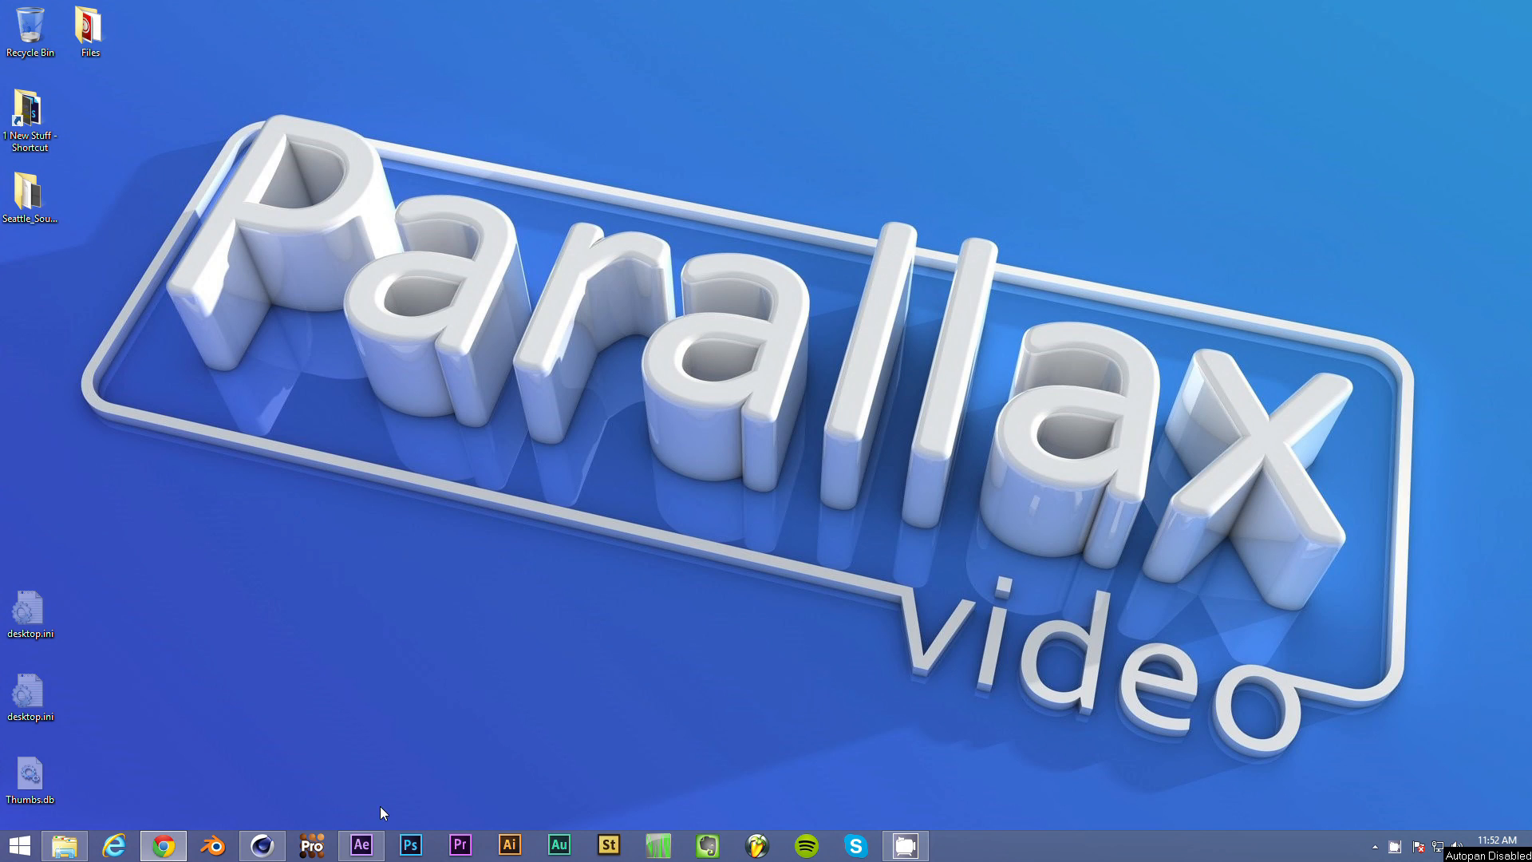
{"action": "mouse_move", "coordinate": [383, 779]}
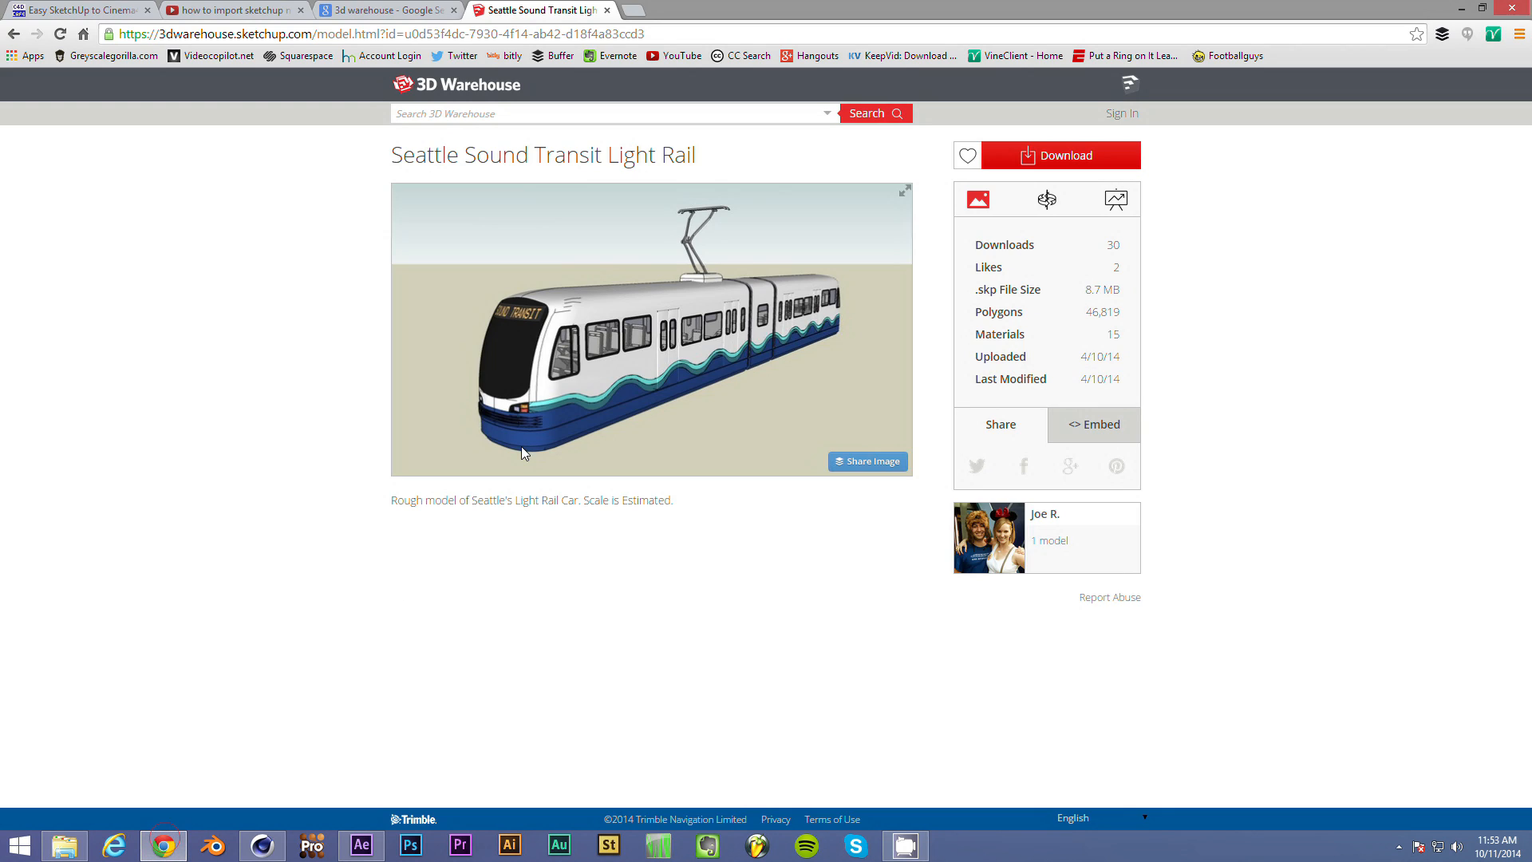
- Review and close the YouTube and C4D Cafe research tabs, returning to the Seattle Sound Transit model page
{"action": "left_click", "coordinate": [232, 8]}
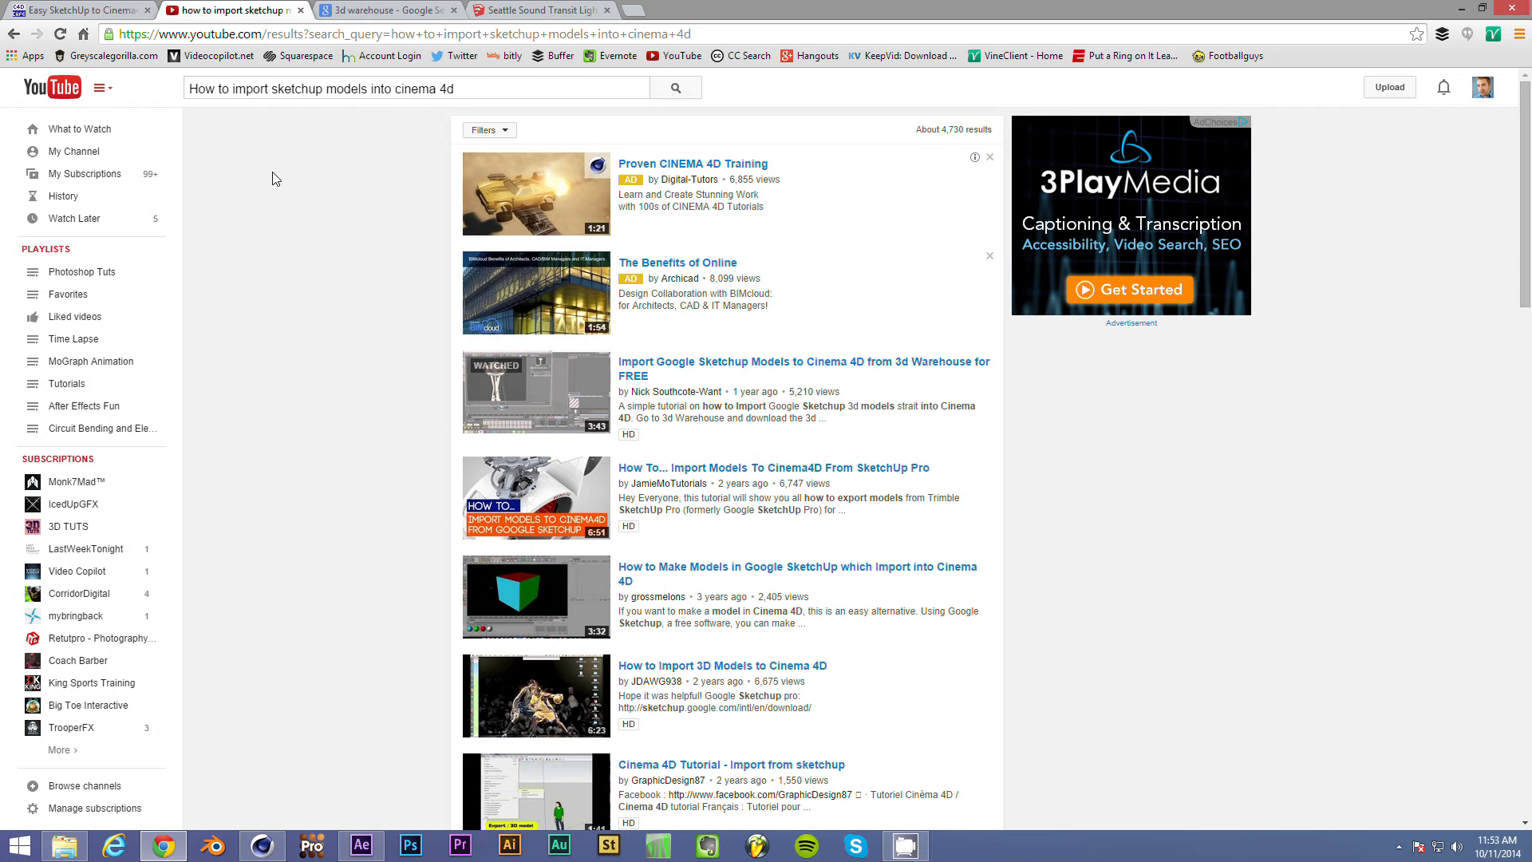
{"action": "mouse_move", "coordinate": [651, 363]}
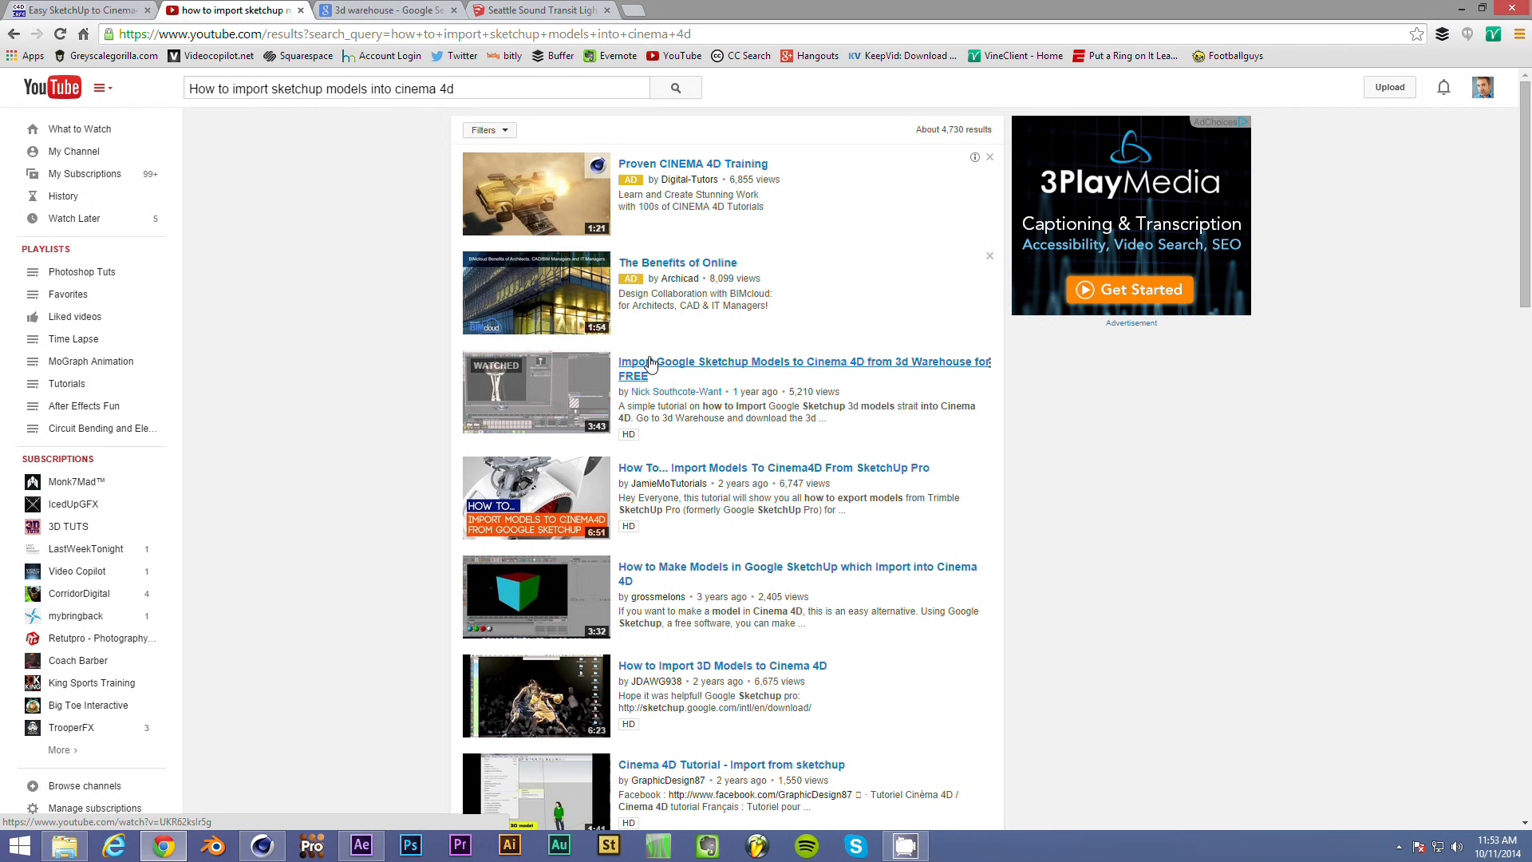
{"action": "mouse_move", "coordinate": [651, 369]}
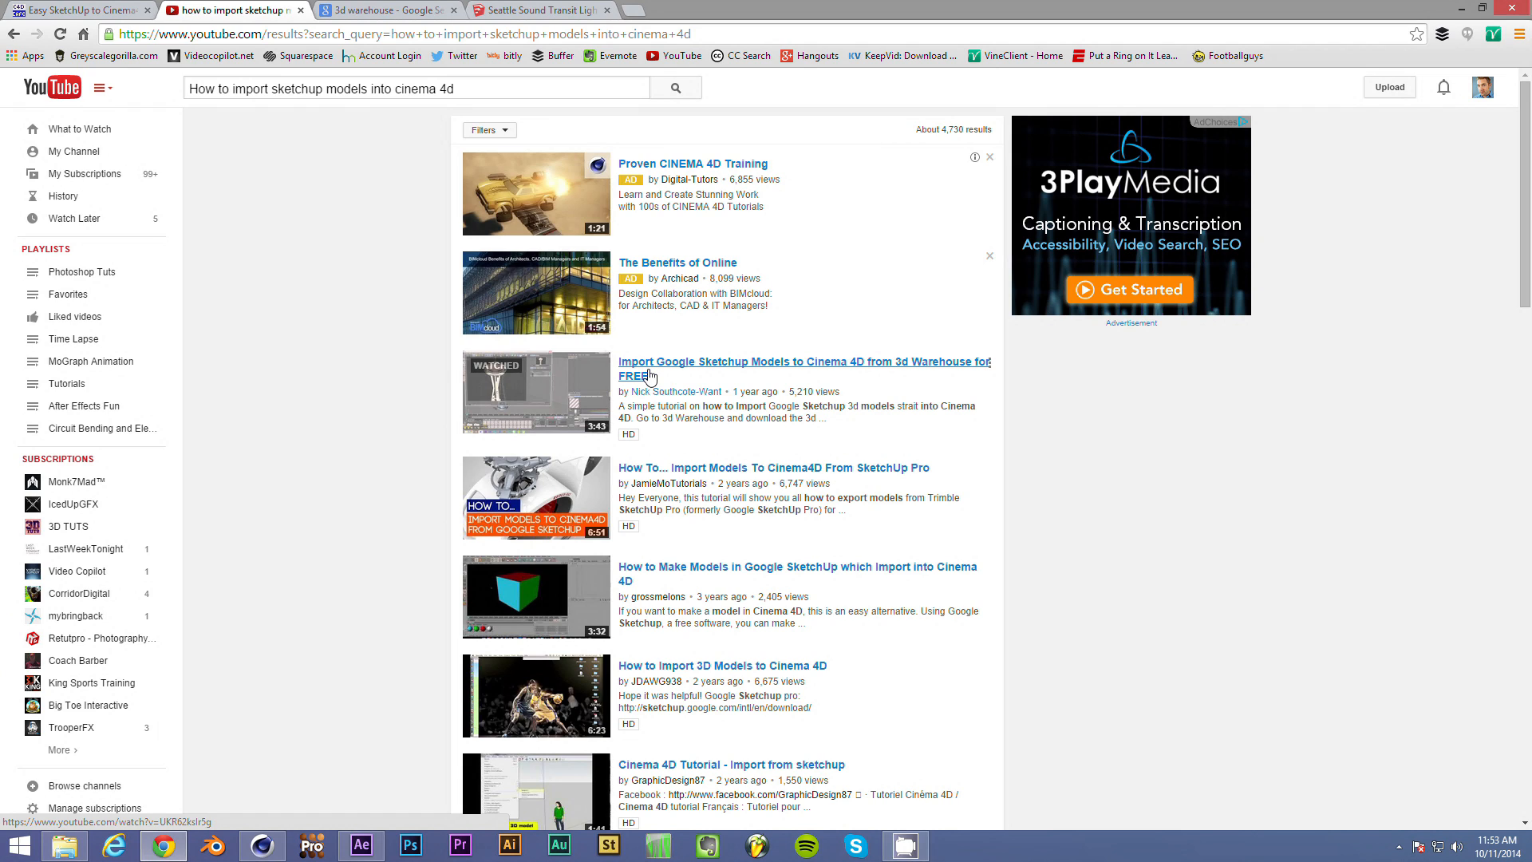
{"action": "mouse_move", "coordinate": [373, 67]}
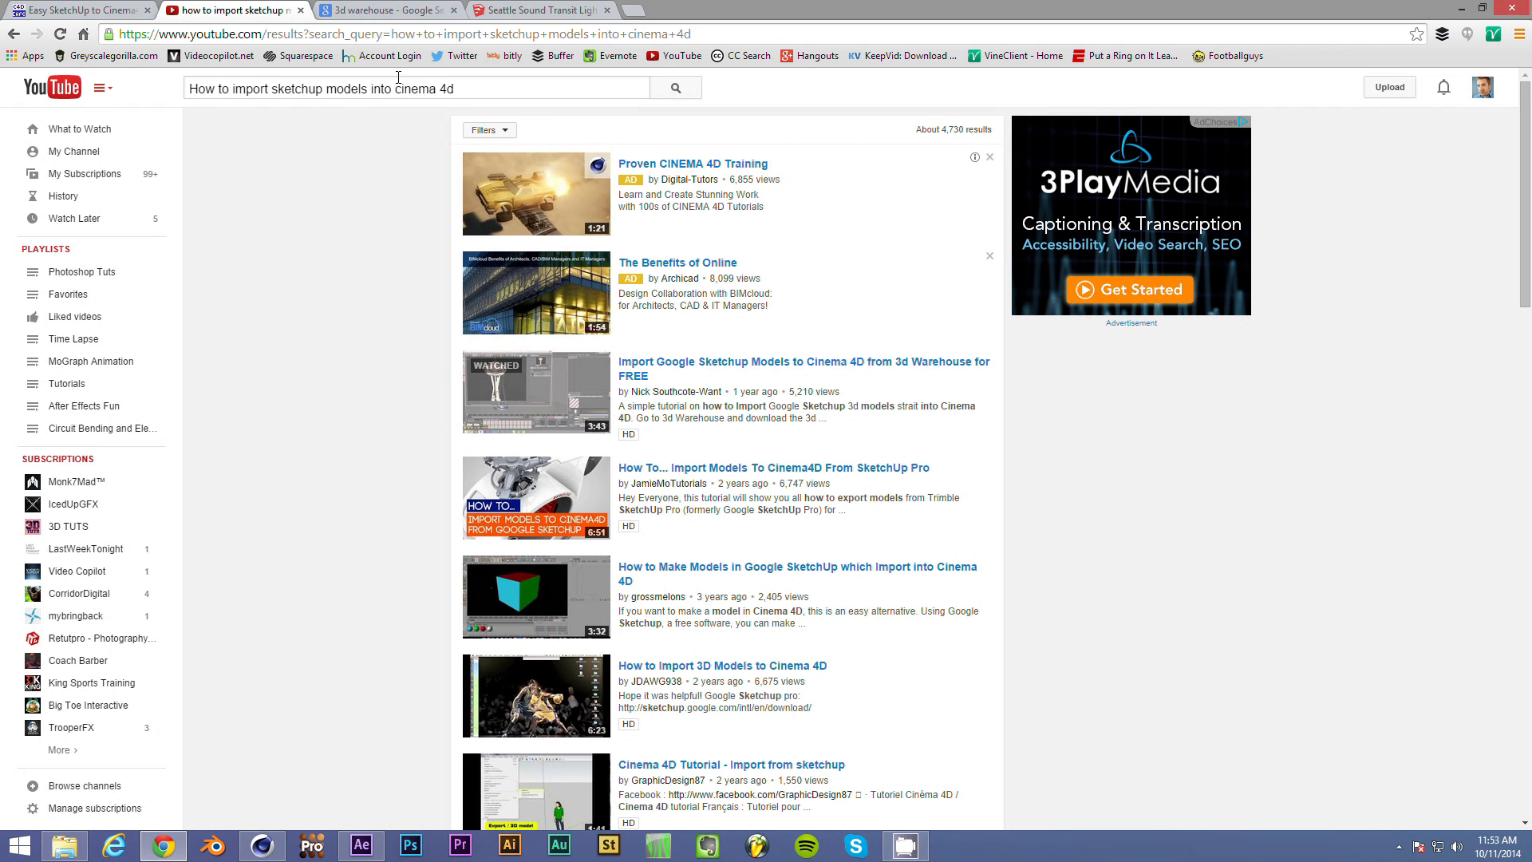
{"action": "left_click", "coordinate": [549, 9]}
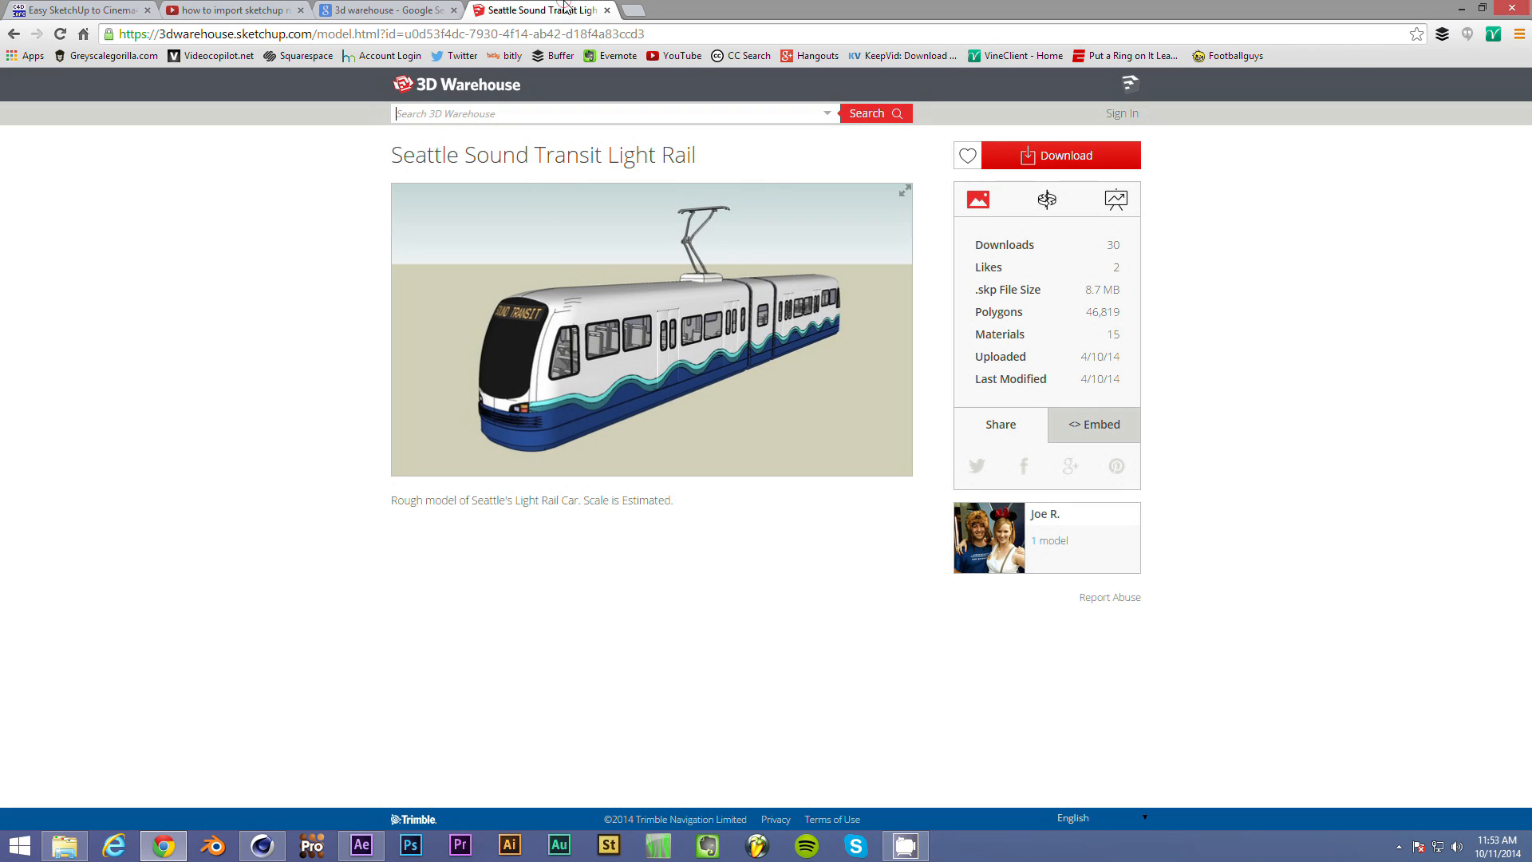
{"action": "mouse_move", "coordinate": [718, 262]}
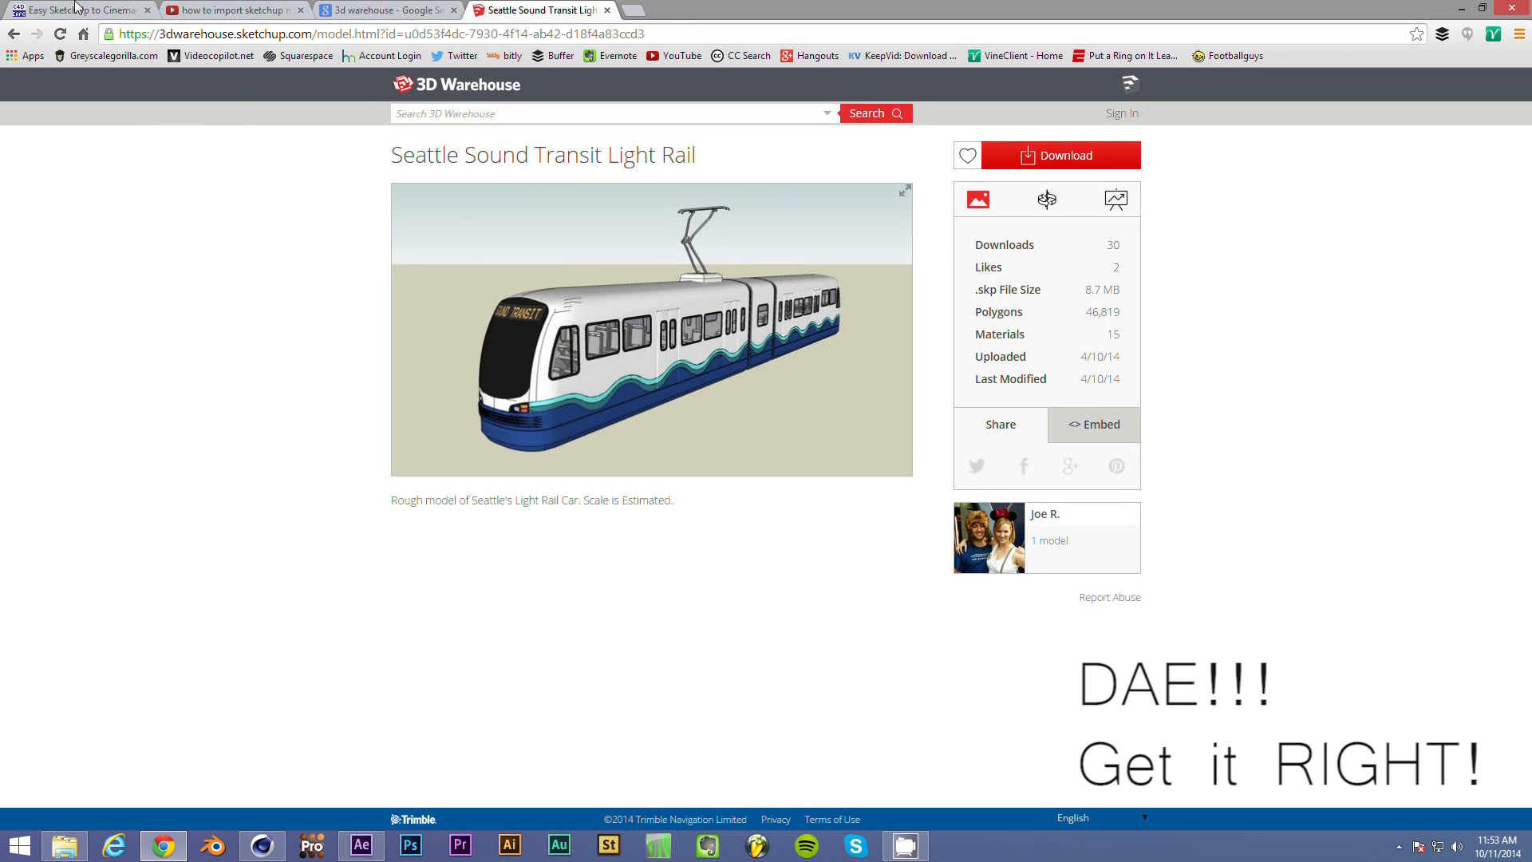
{"action": "left_click", "coordinate": [80, 6]}
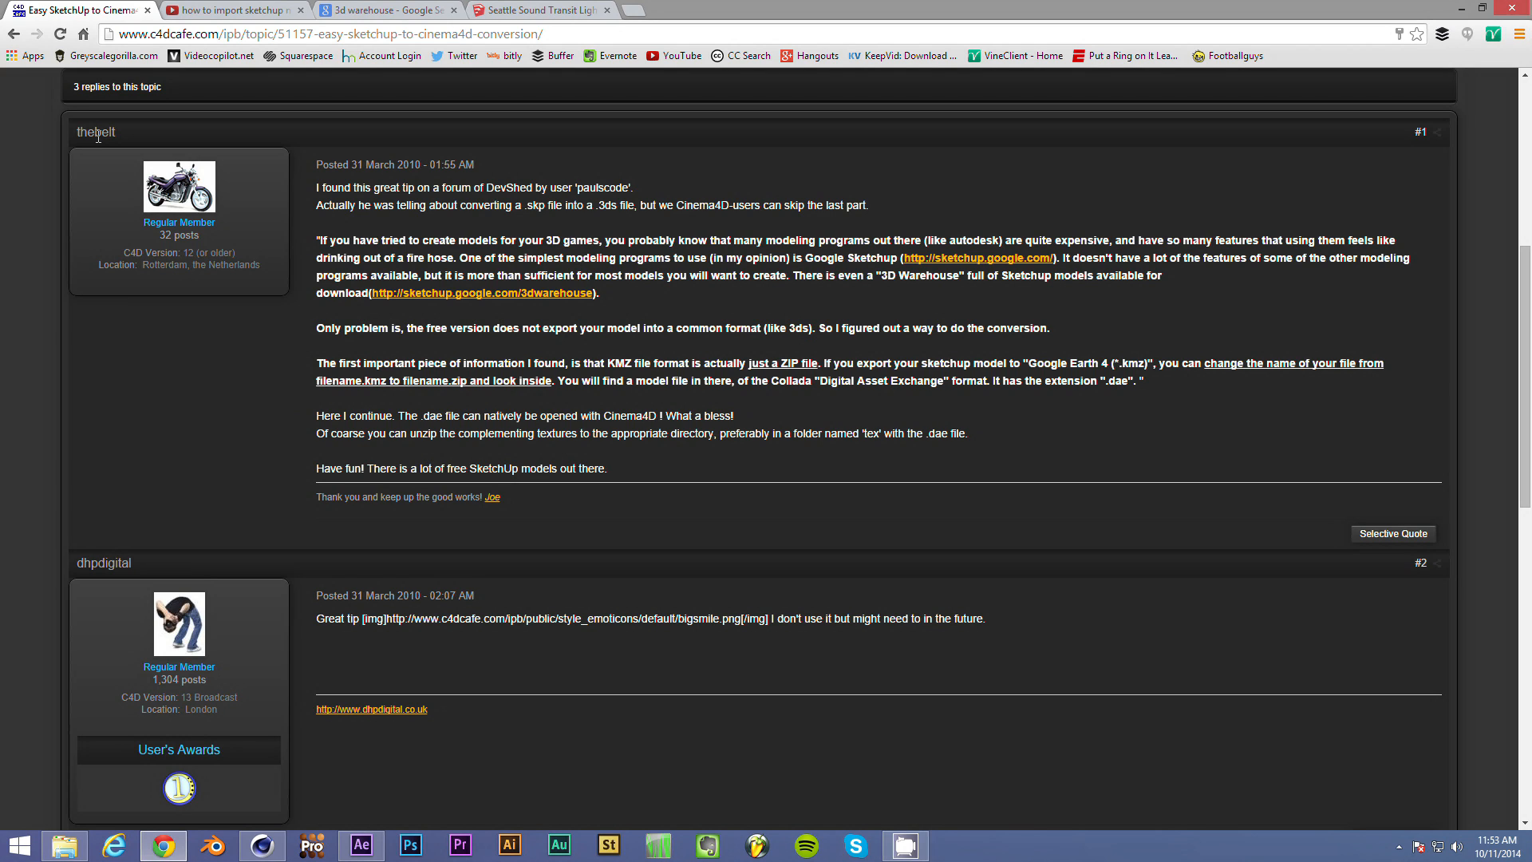
{"action": "mouse_move", "coordinate": [105, 210]}
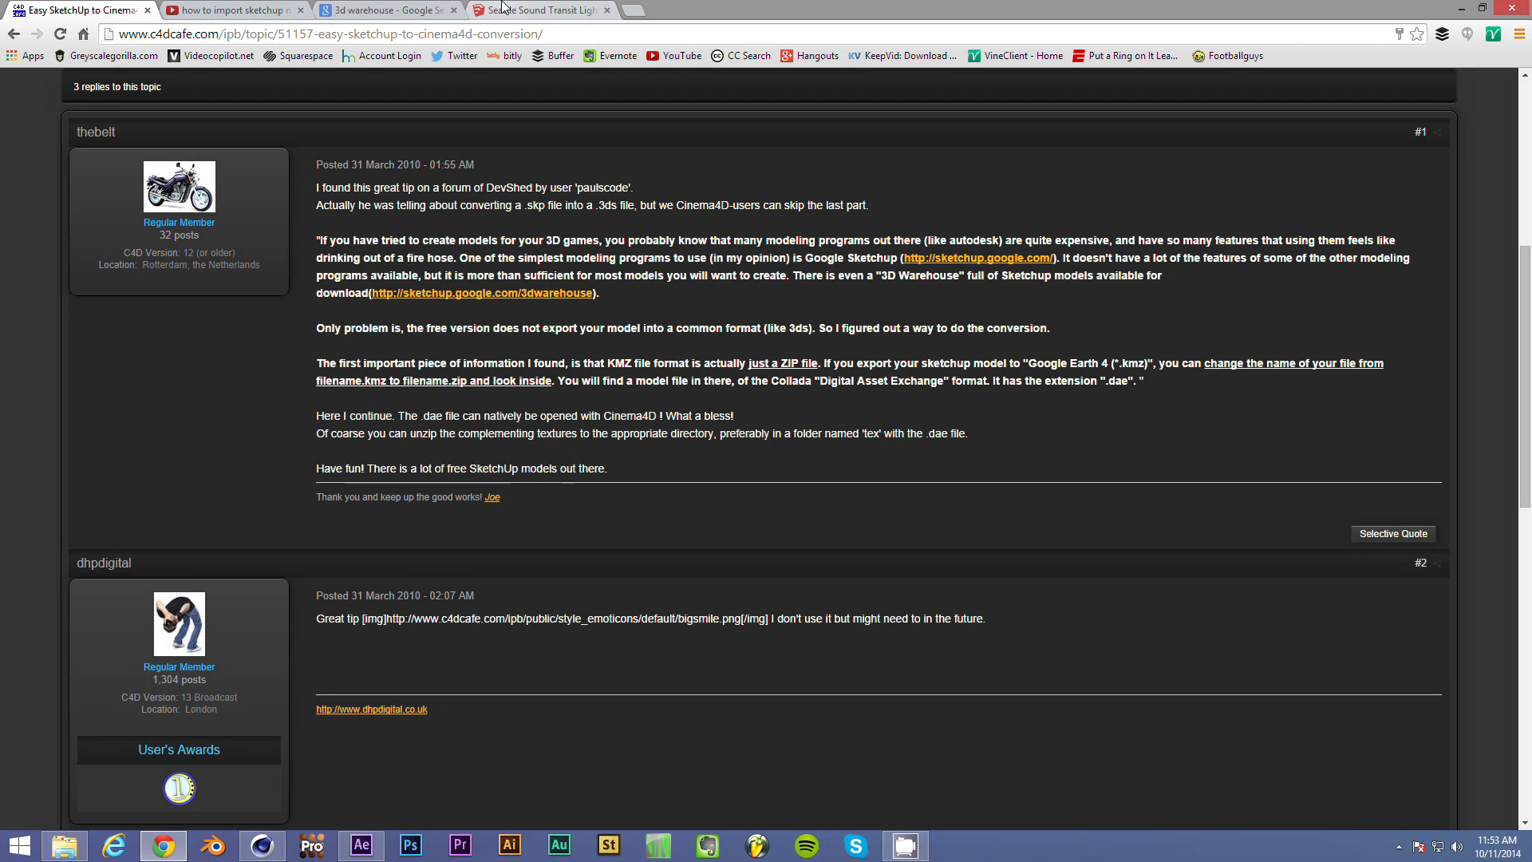
{"action": "left_click", "coordinate": [540, 8]}
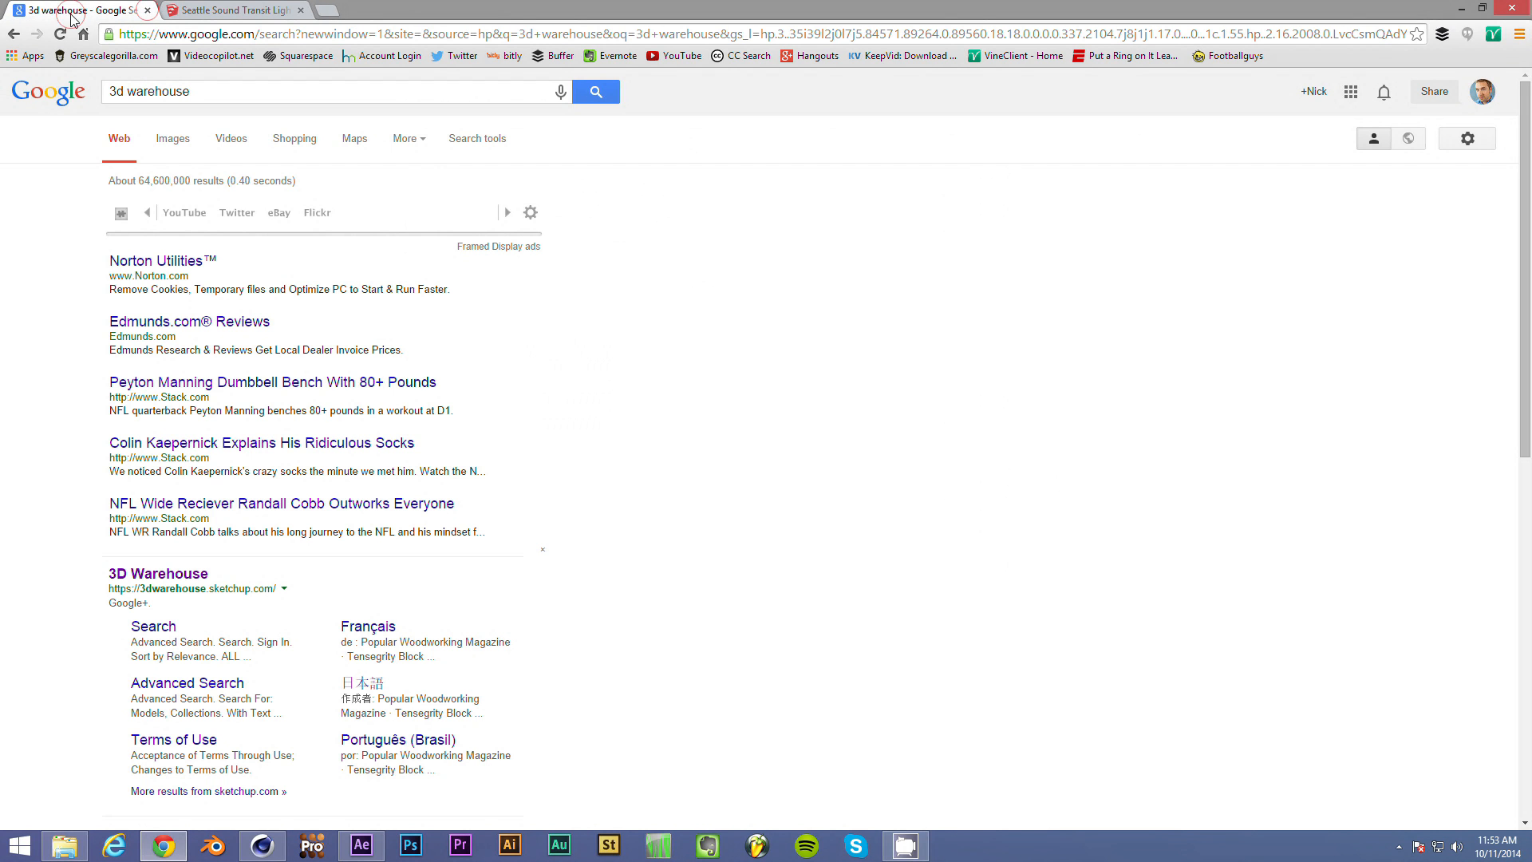
{"action": "left_click", "coordinate": [209, 92]}
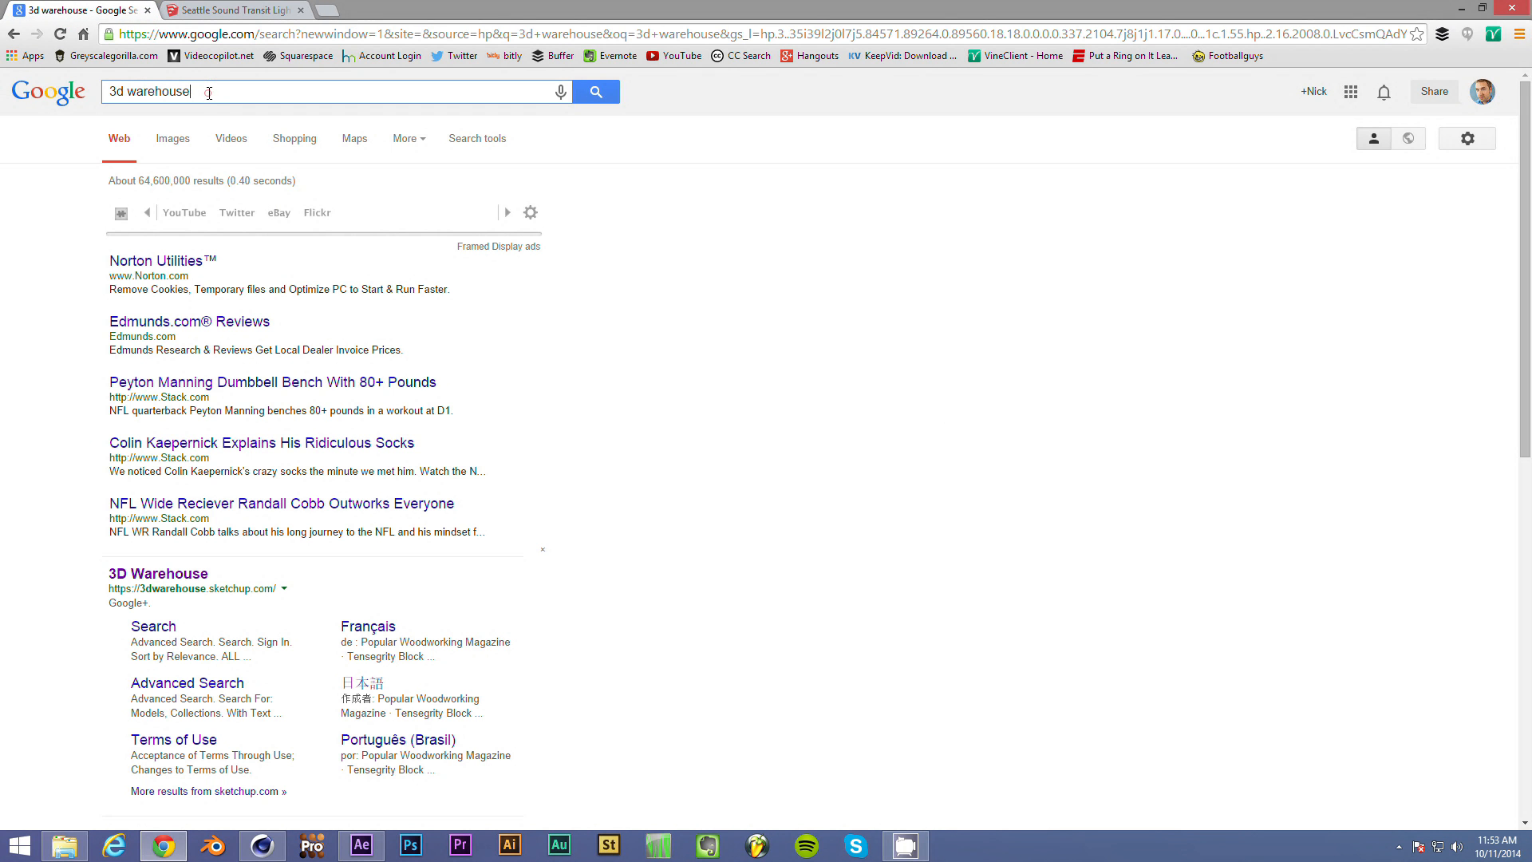
{"action": "left_click", "coordinate": [232, 8]}
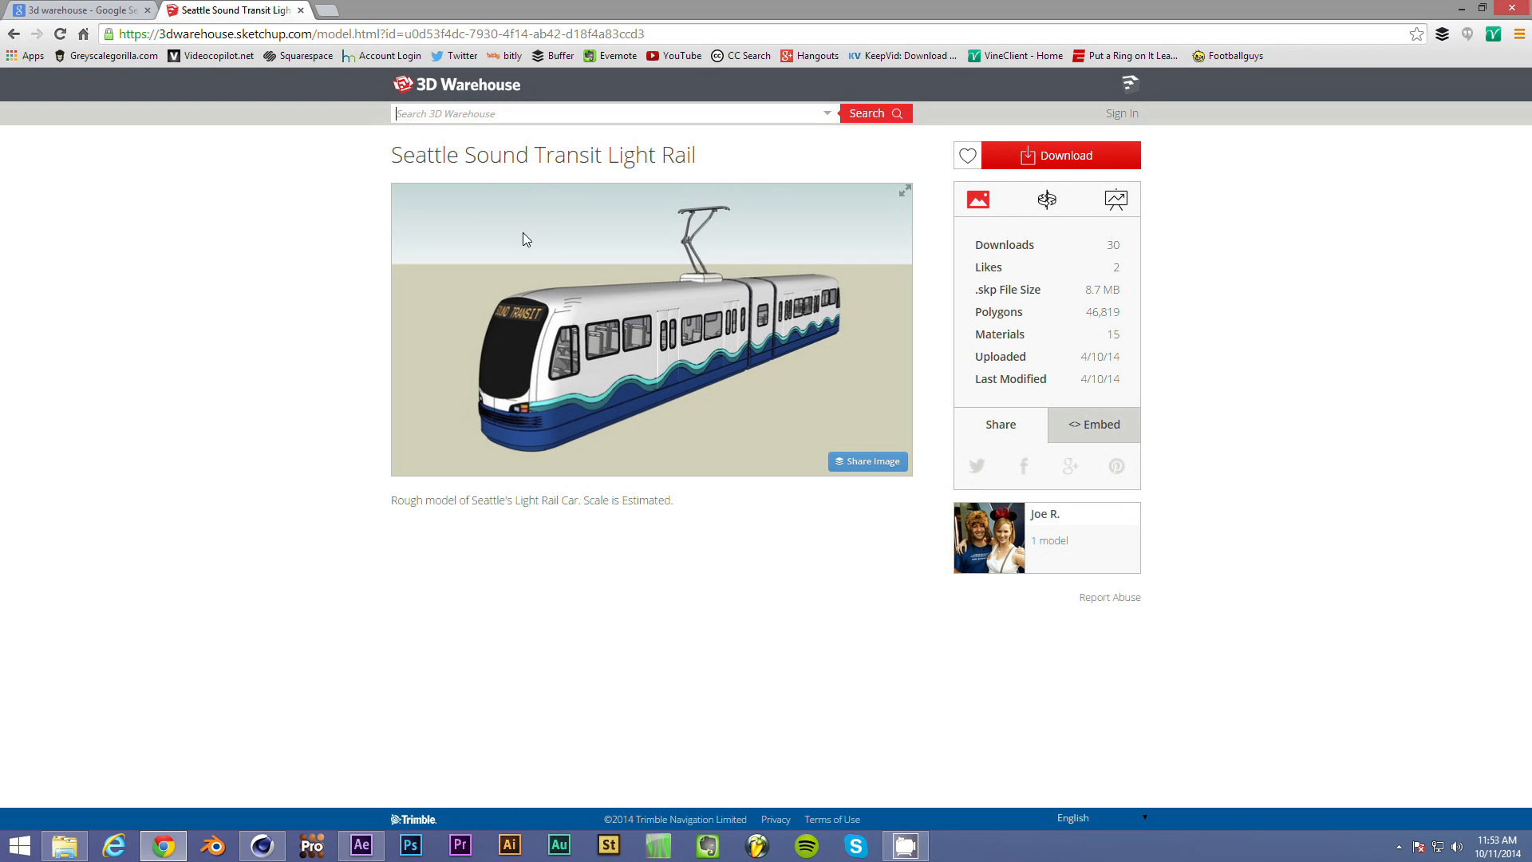
{"action": "mouse_move", "coordinate": [525, 287]}
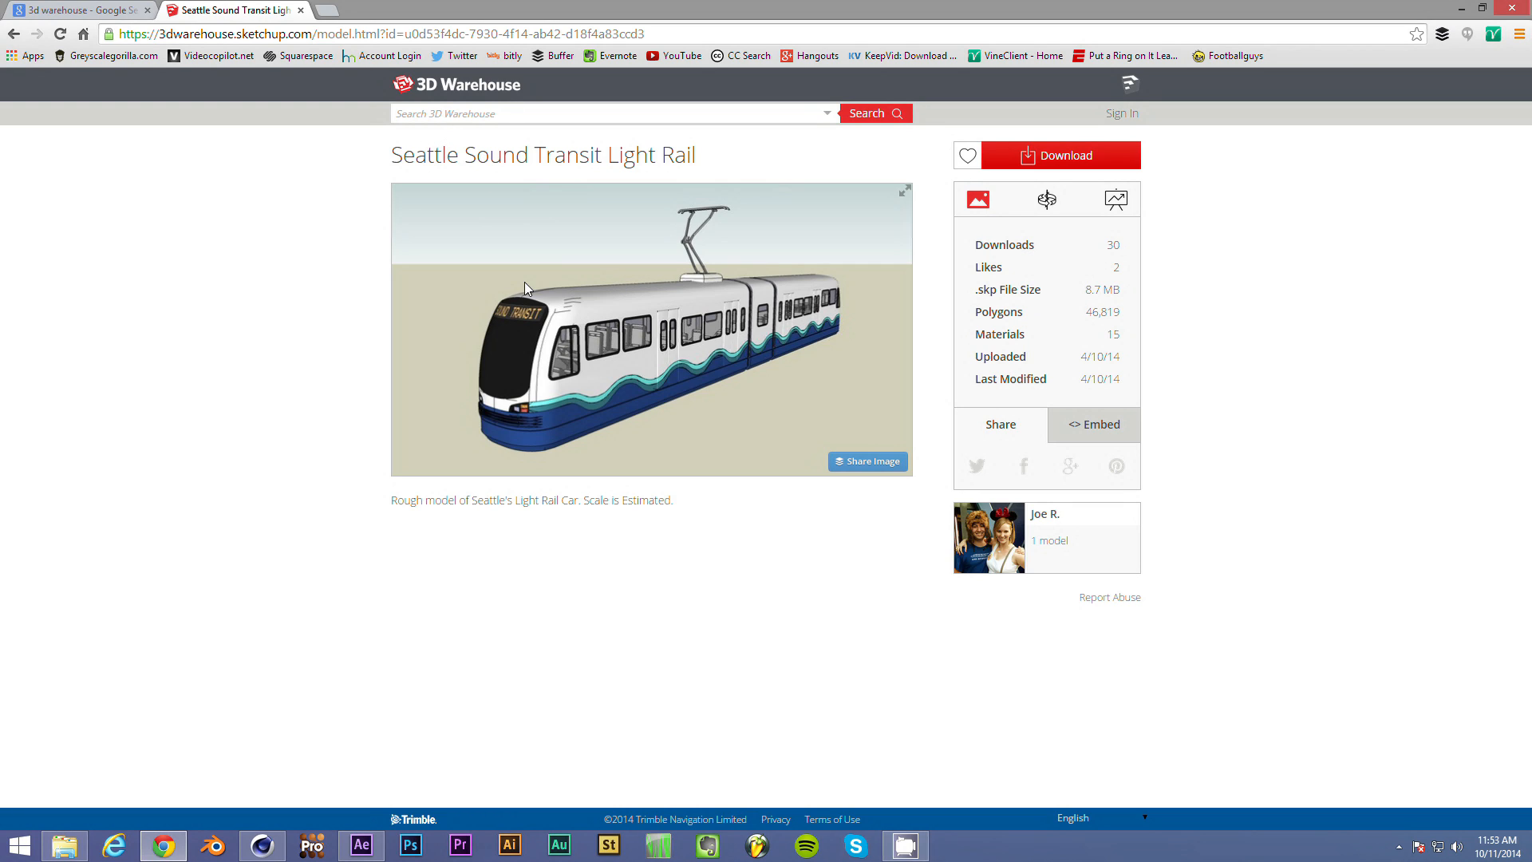
{"action": "mouse_move", "coordinate": [865, 405]}
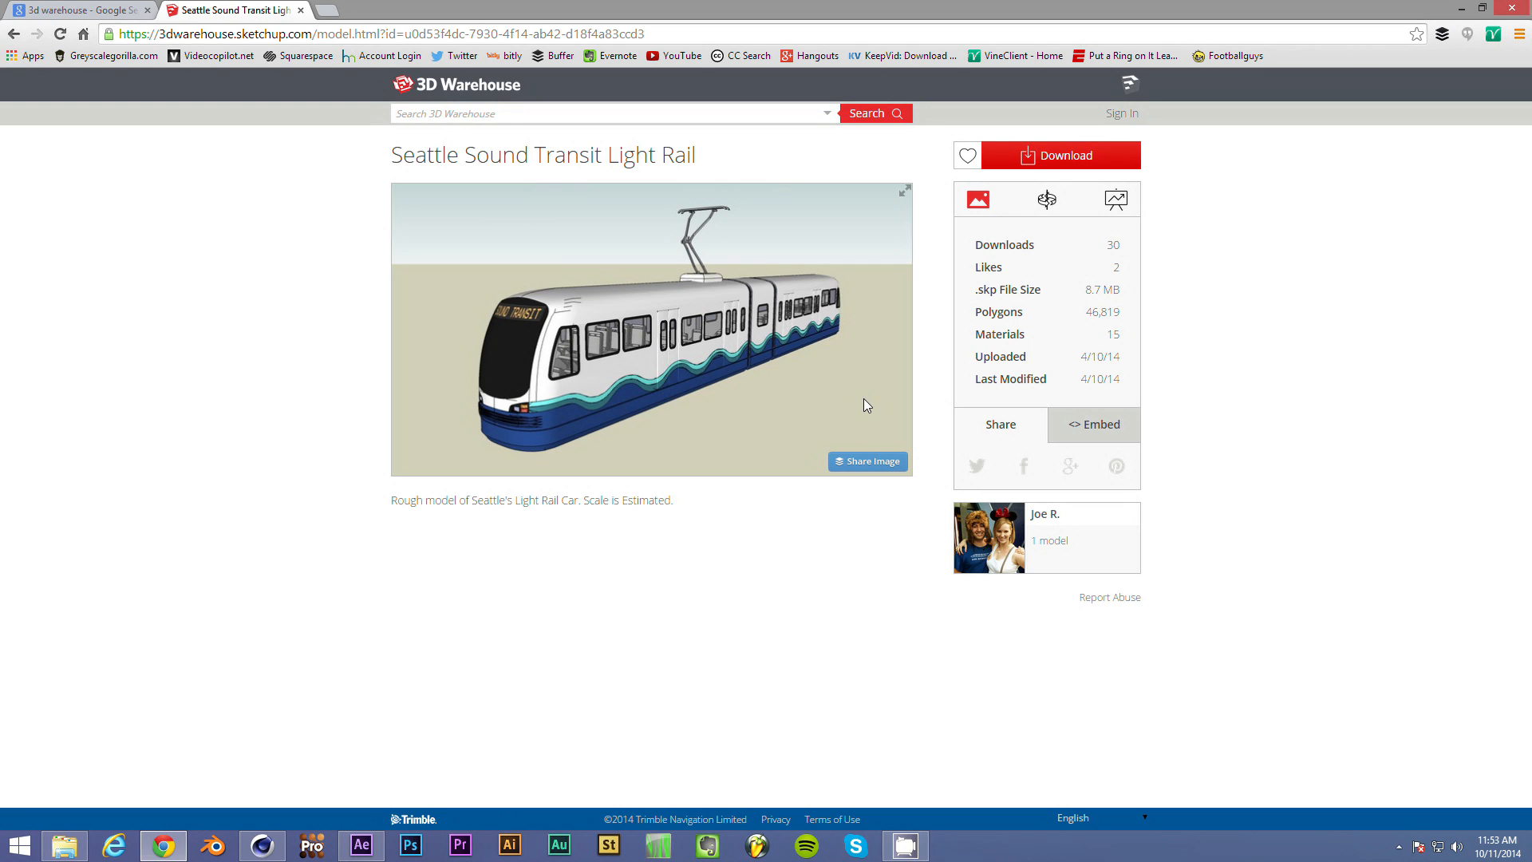
{"action": "mouse_move", "coordinate": [595, 319]}
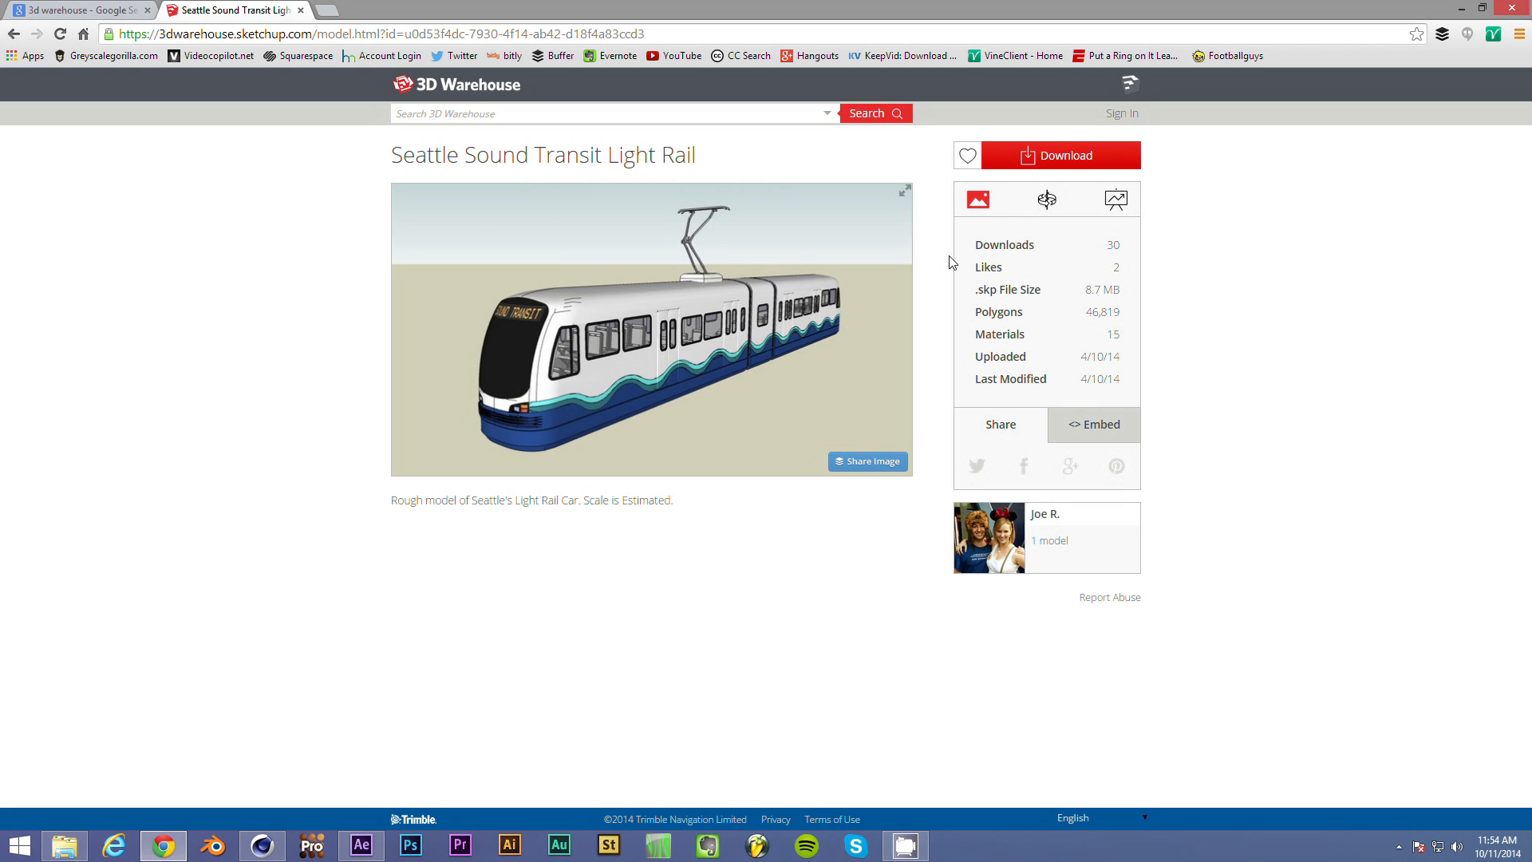
- Download the model as a Google Earth KMZ and show the file in the Downloads folder for renaming to .zip
{"action": "left_click", "coordinate": [1059, 155]}
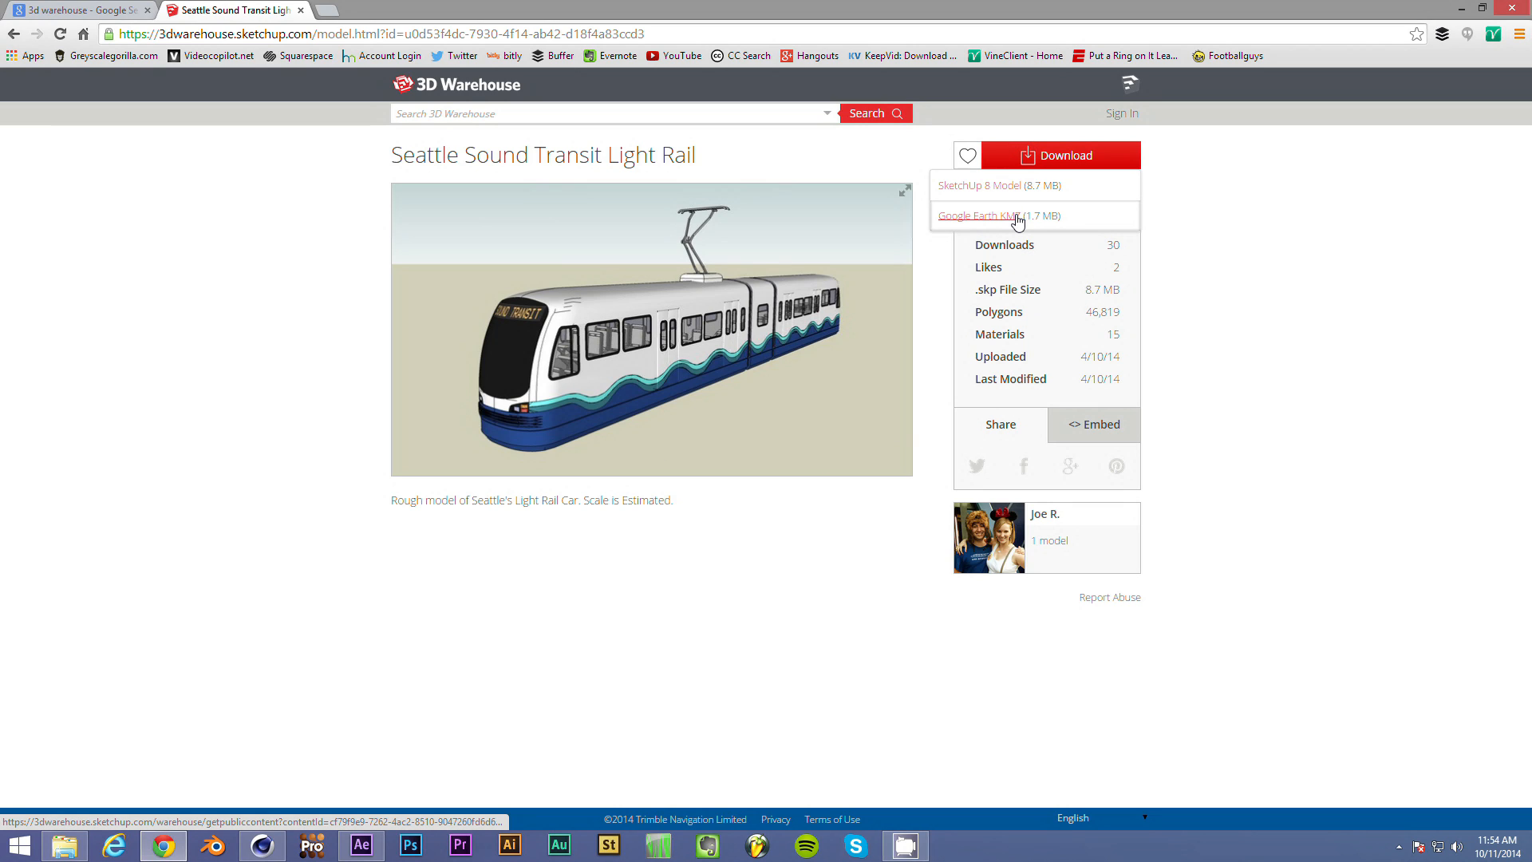
{"action": "mouse_move", "coordinate": [986, 227]}
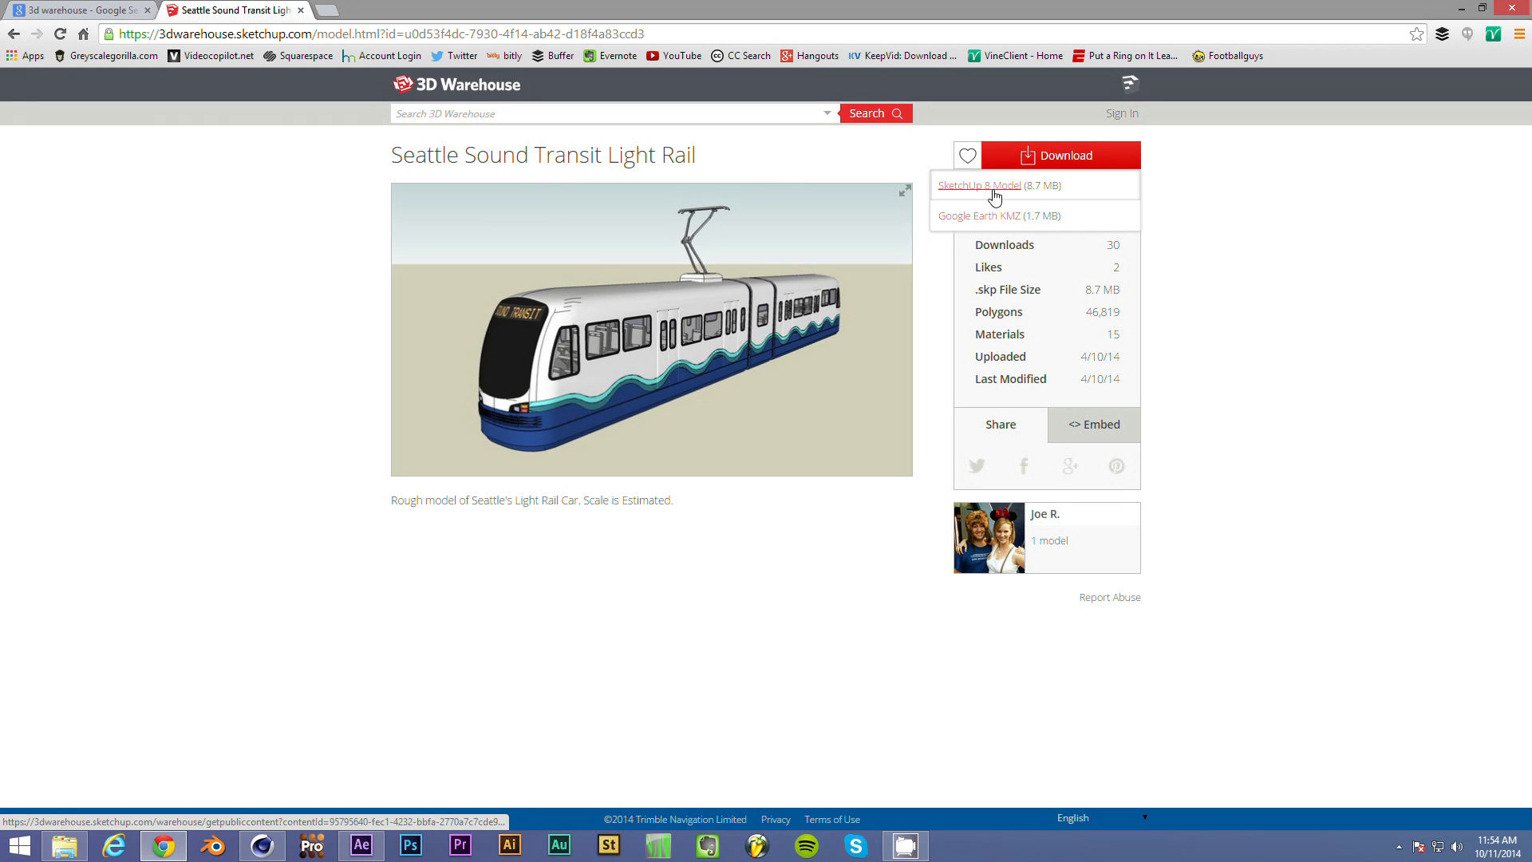
{"action": "mouse_move", "coordinate": [986, 220]}
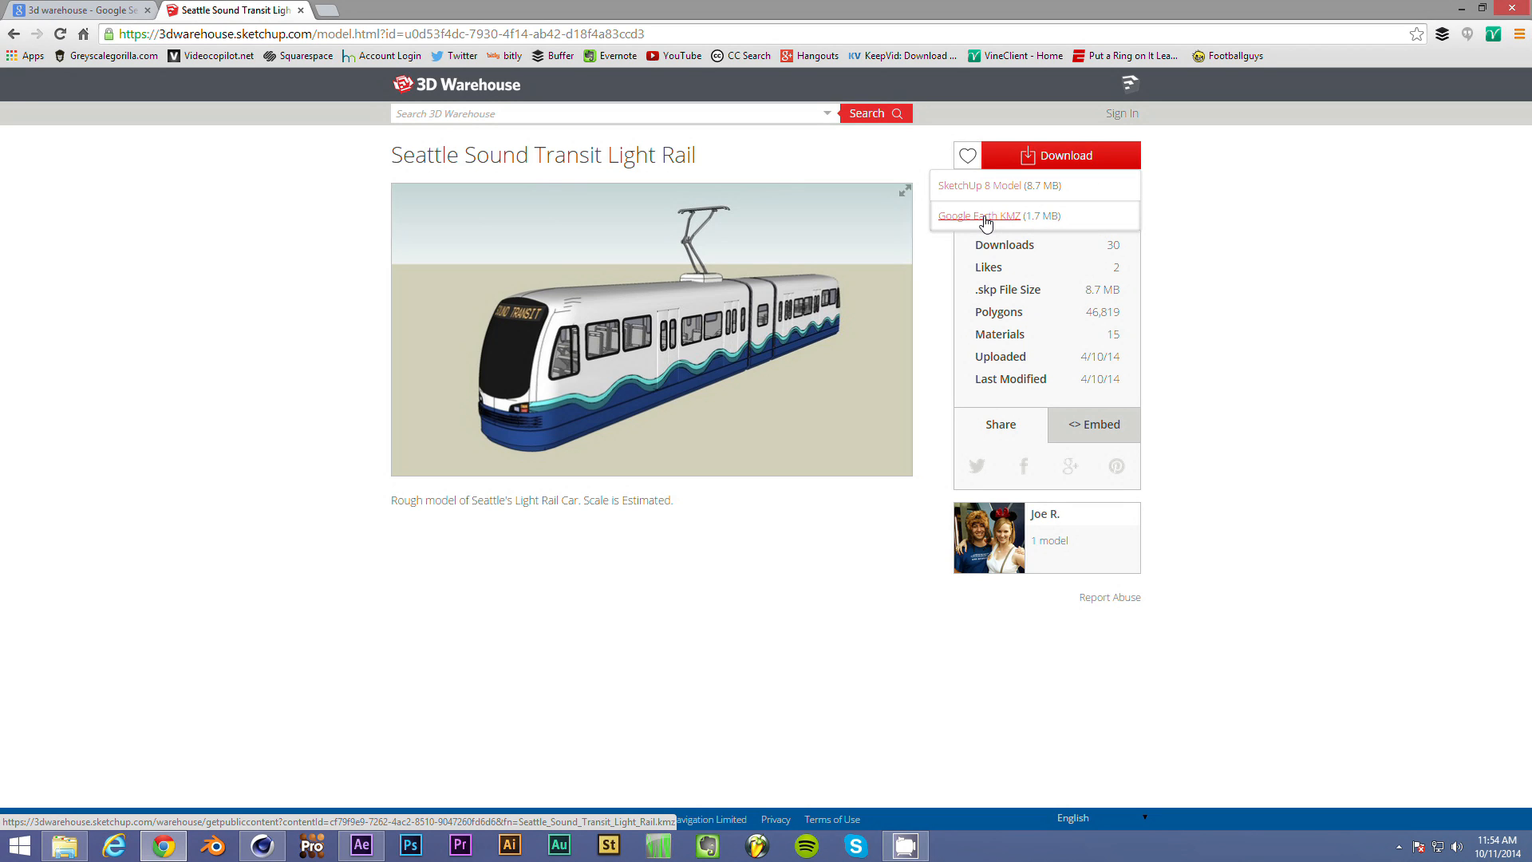
{"action": "left_click", "coordinate": [992, 215]}
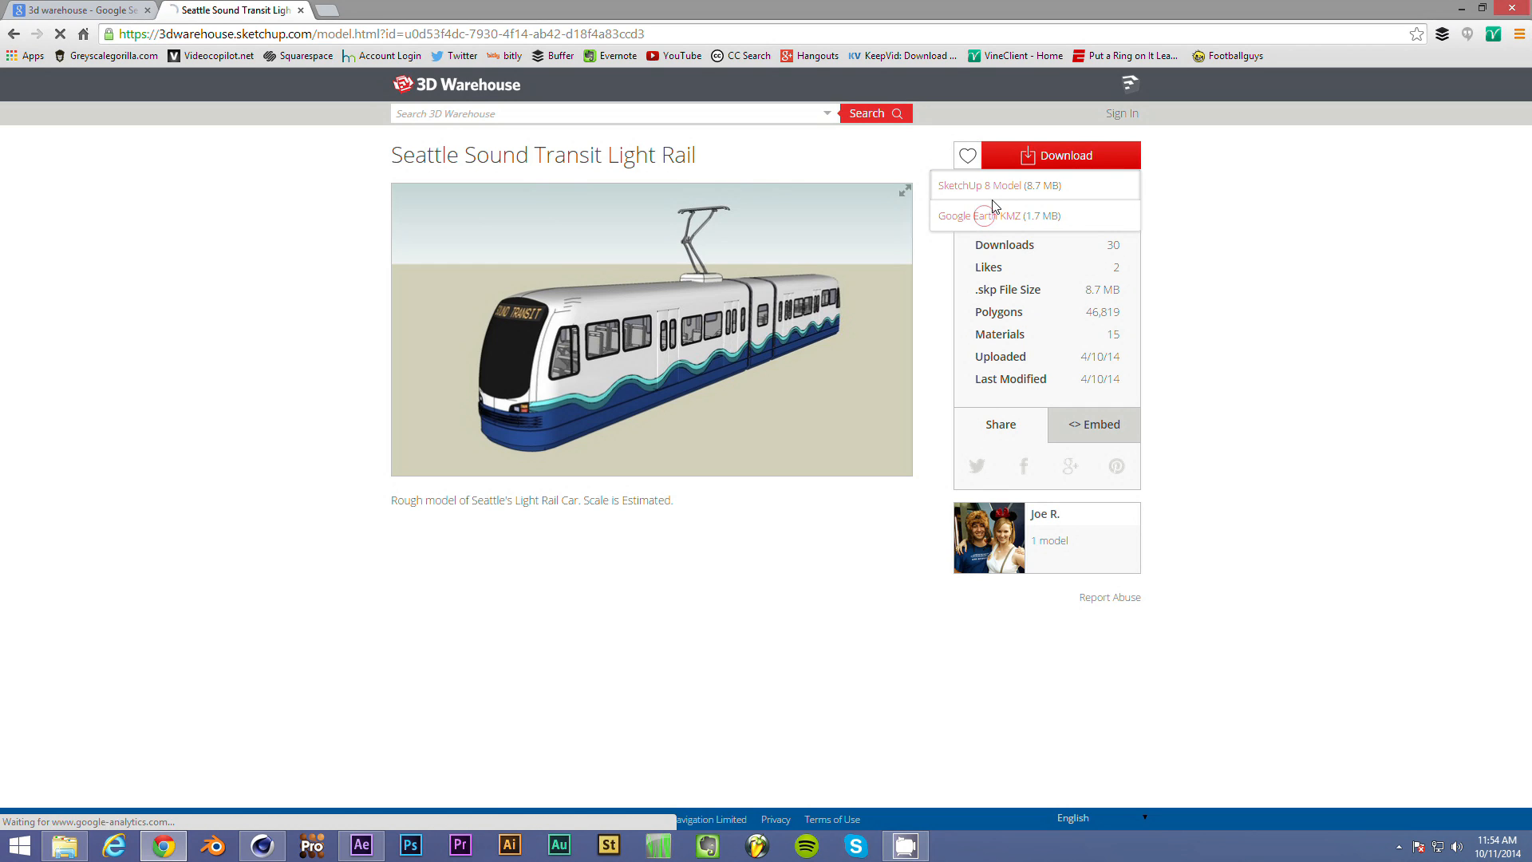
{"action": "left_click", "coordinate": [997, 215]}
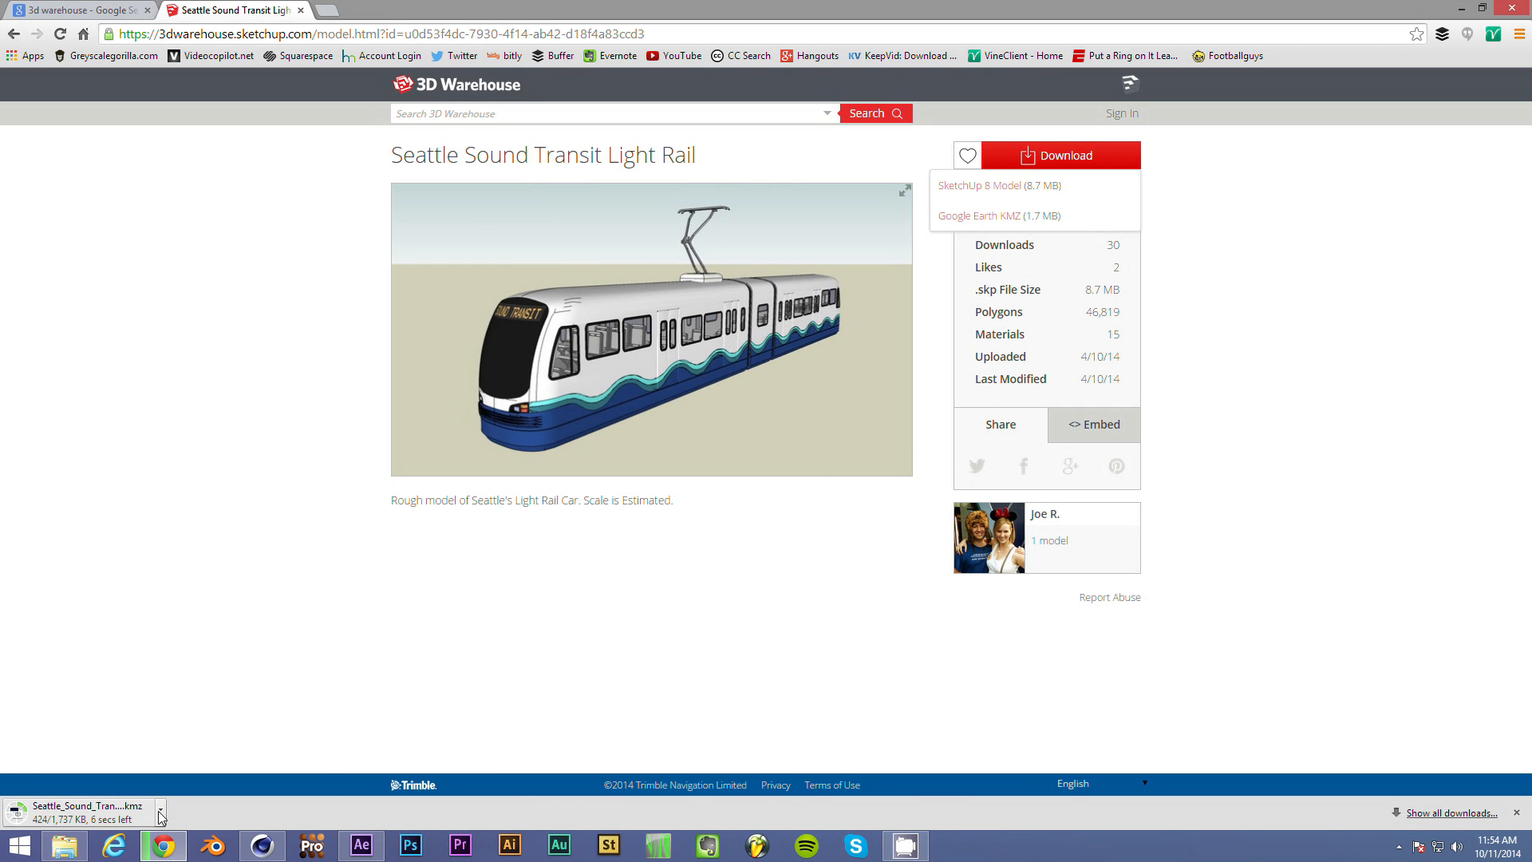
{"action": "left_click", "coordinate": [159, 811]}
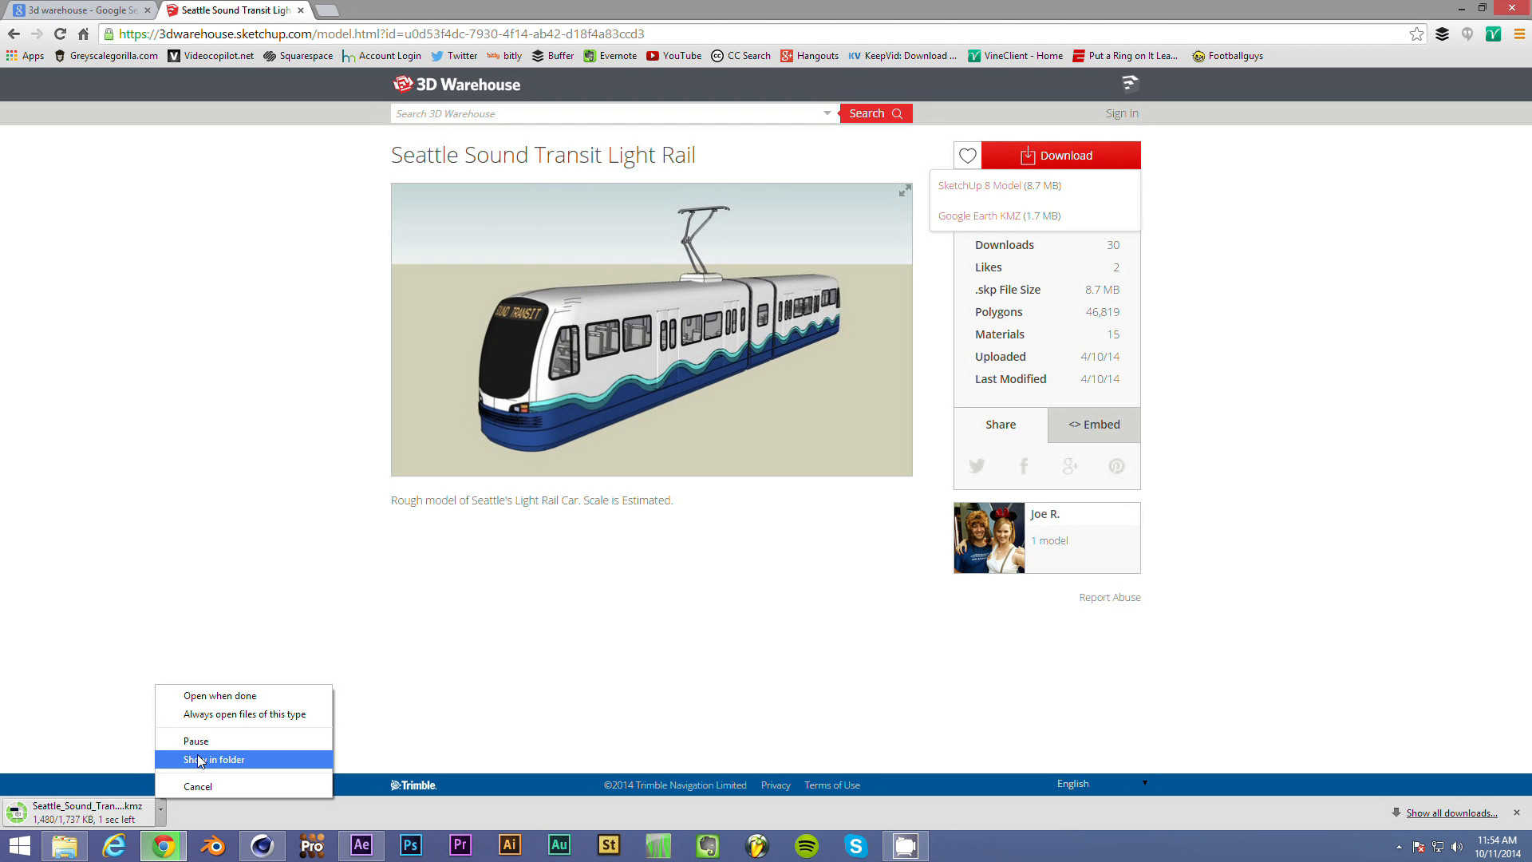
{"action": "left_click", "coordinate": [211, 759]}
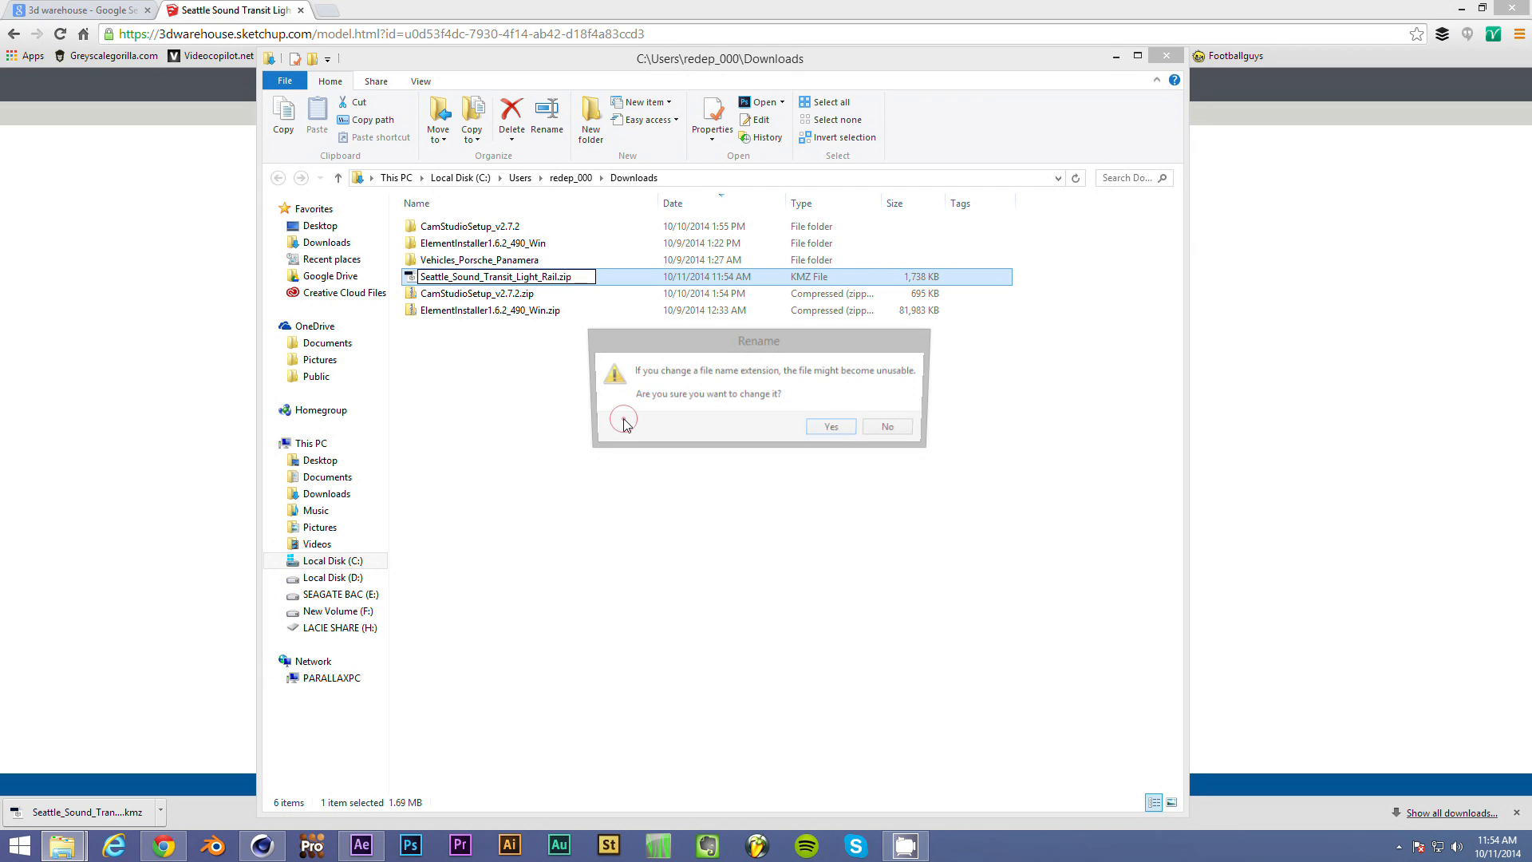
- Extract the light-rail zip archive with 7-Zip's Extract Here in the Downloads folder
{"action": "left_click", "coordinate": [829, 426]}
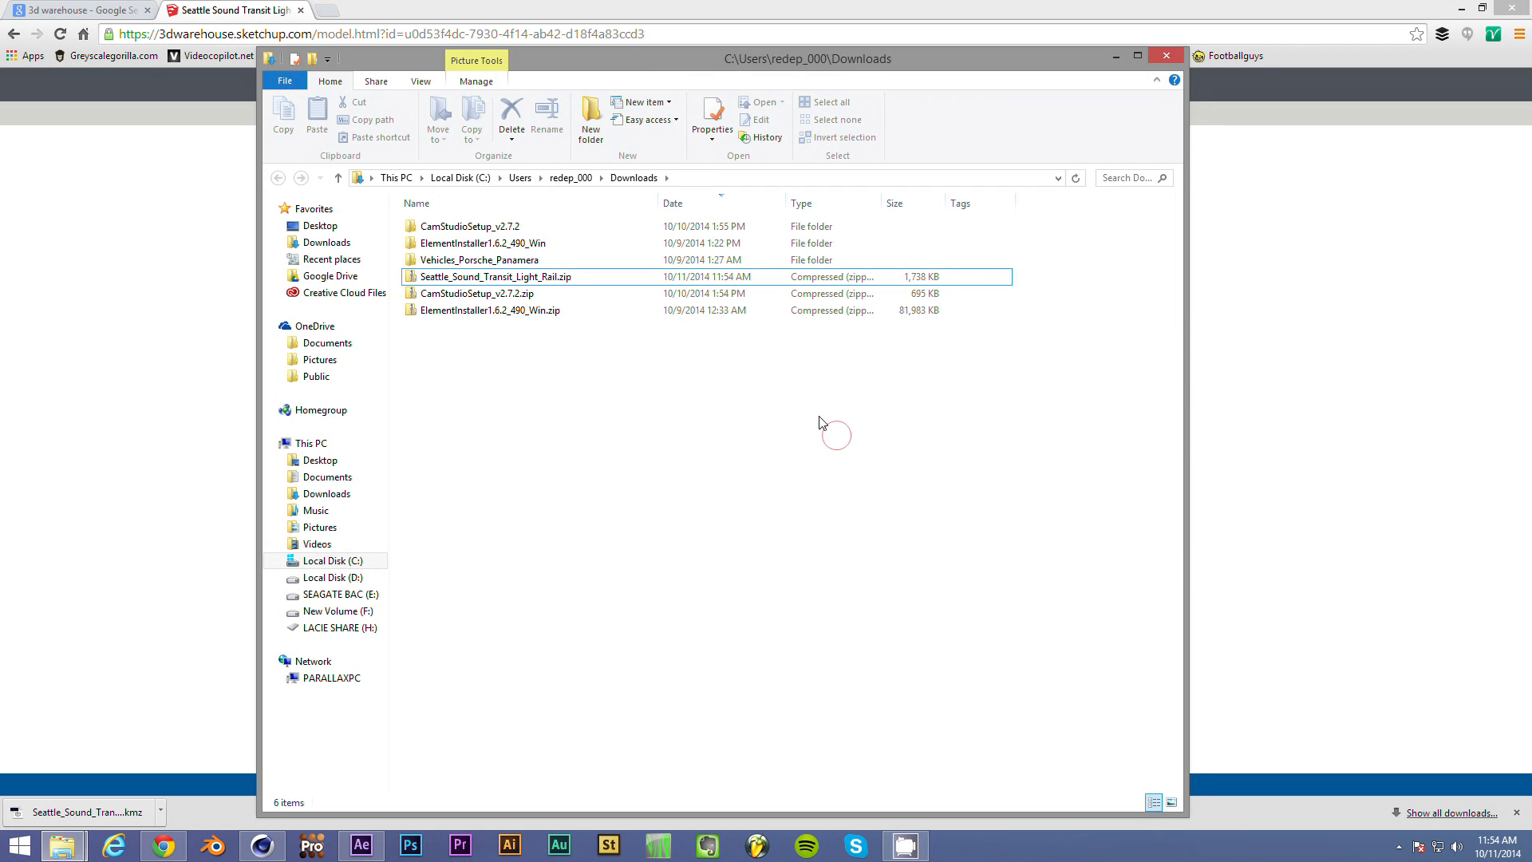
{"action": "left_click", "coordinate": [477, 276]}
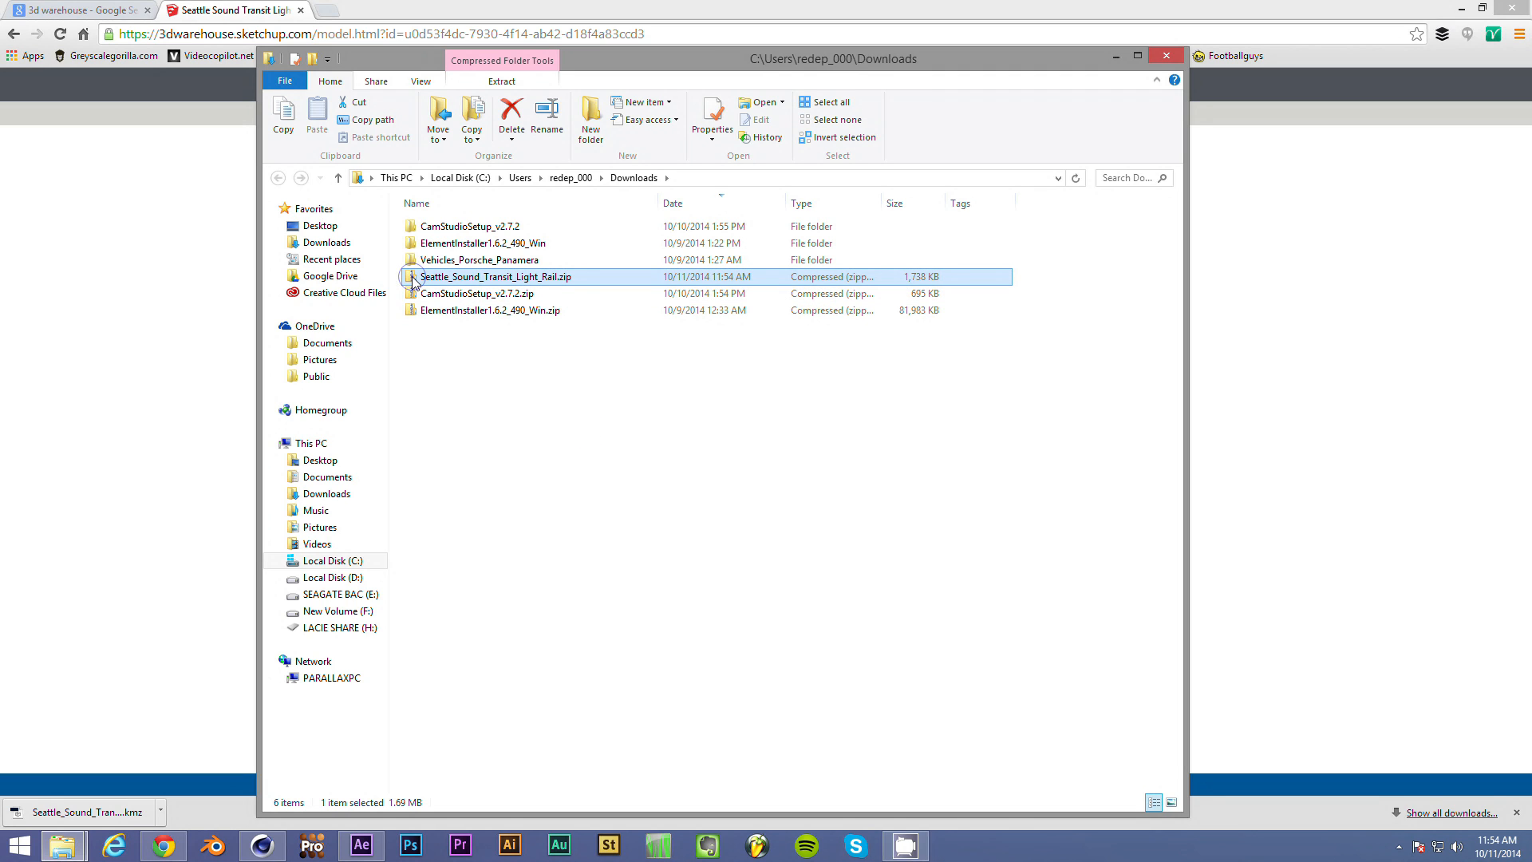
{"action": "right_click", "coordinate": [495, 276]}
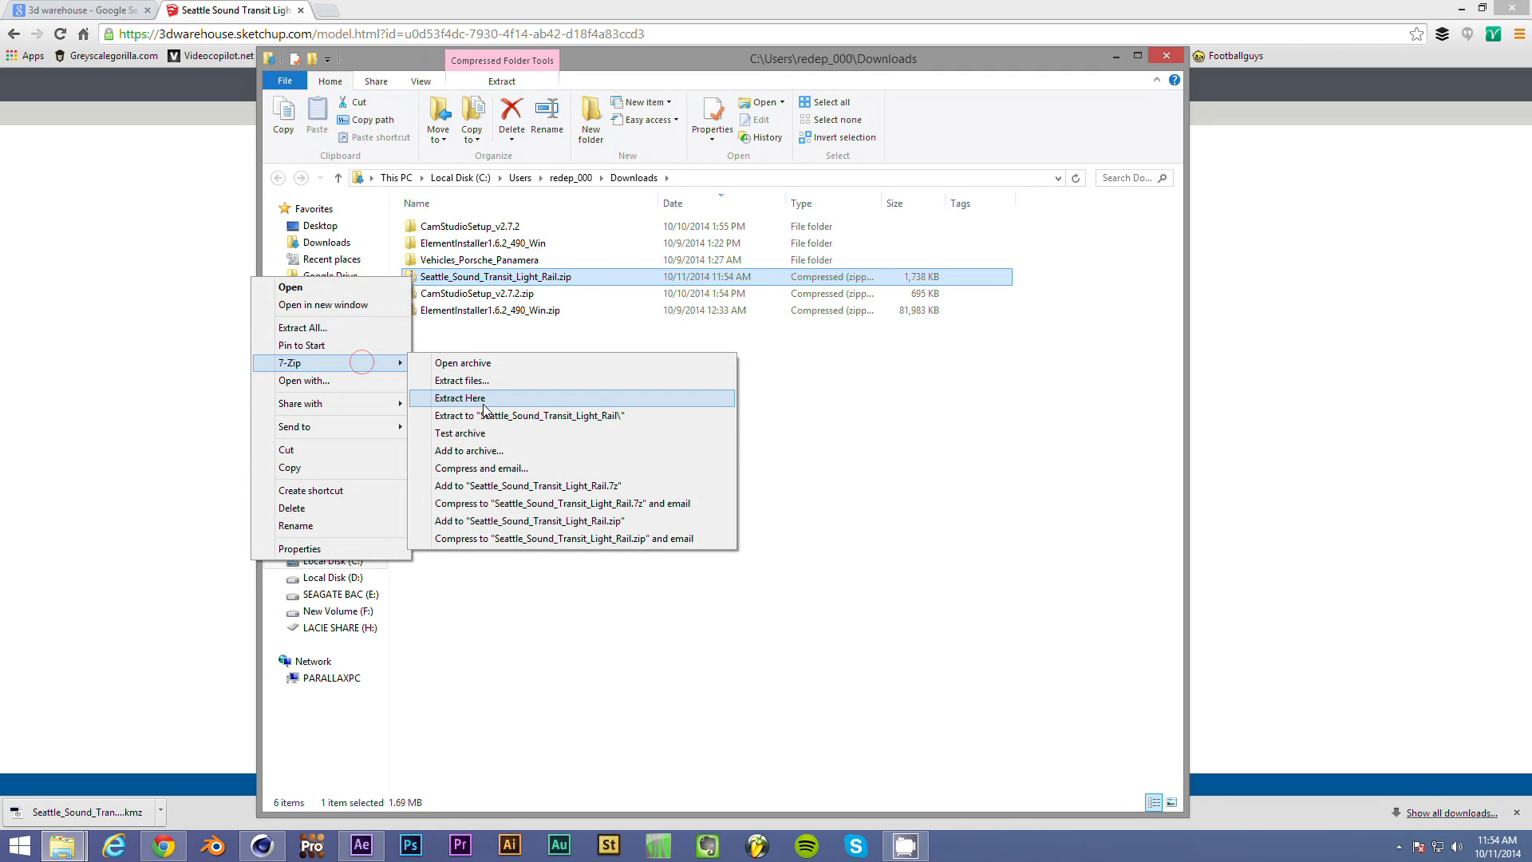
{"action": "mouse_move", "coordinate": [485, 418]}
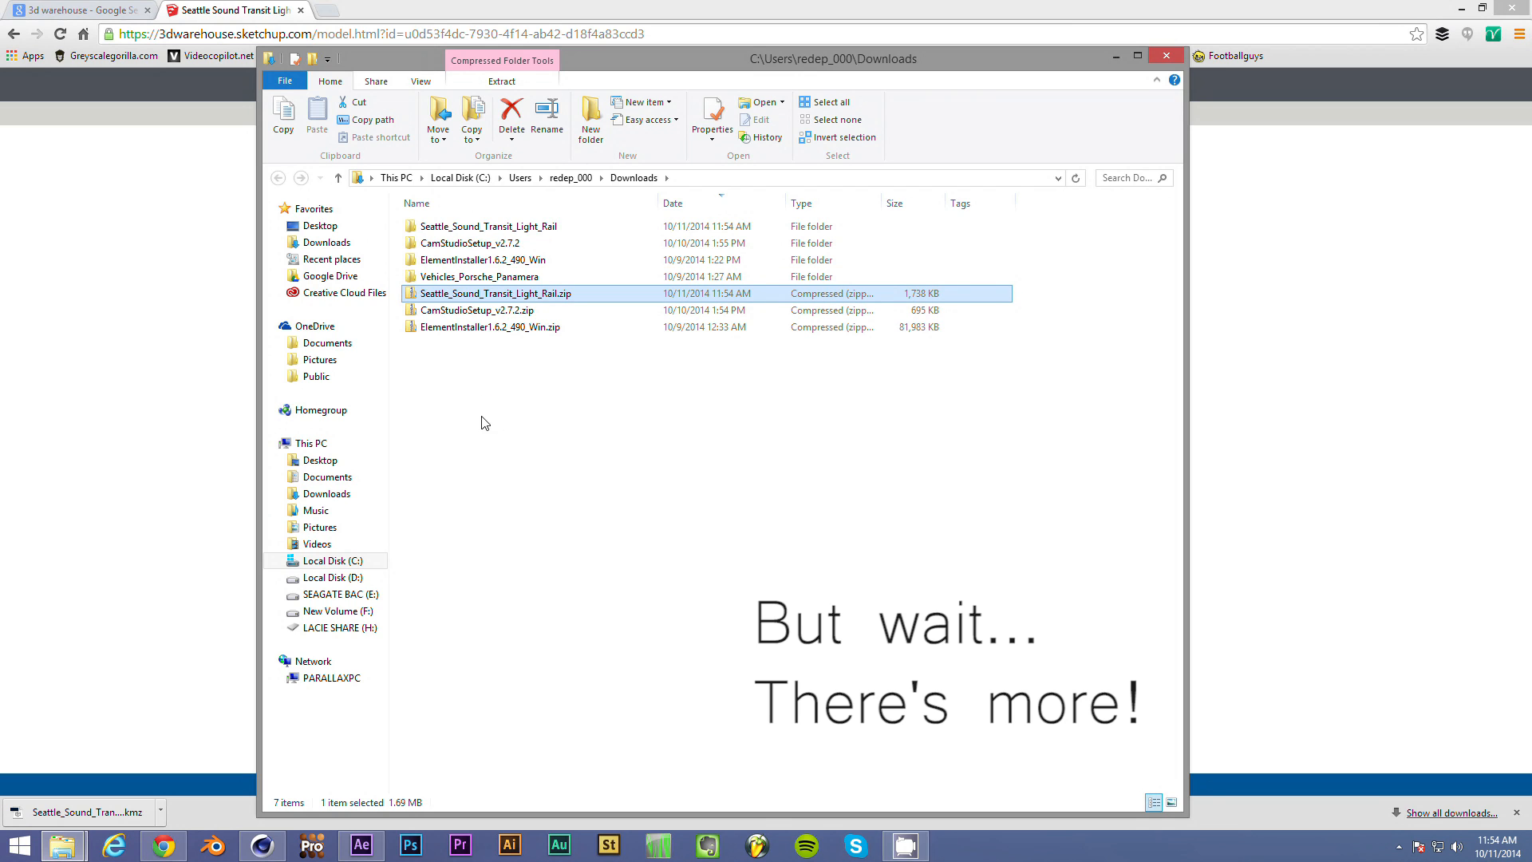
{"action": "left_click", "coordinate": [453, 227]}
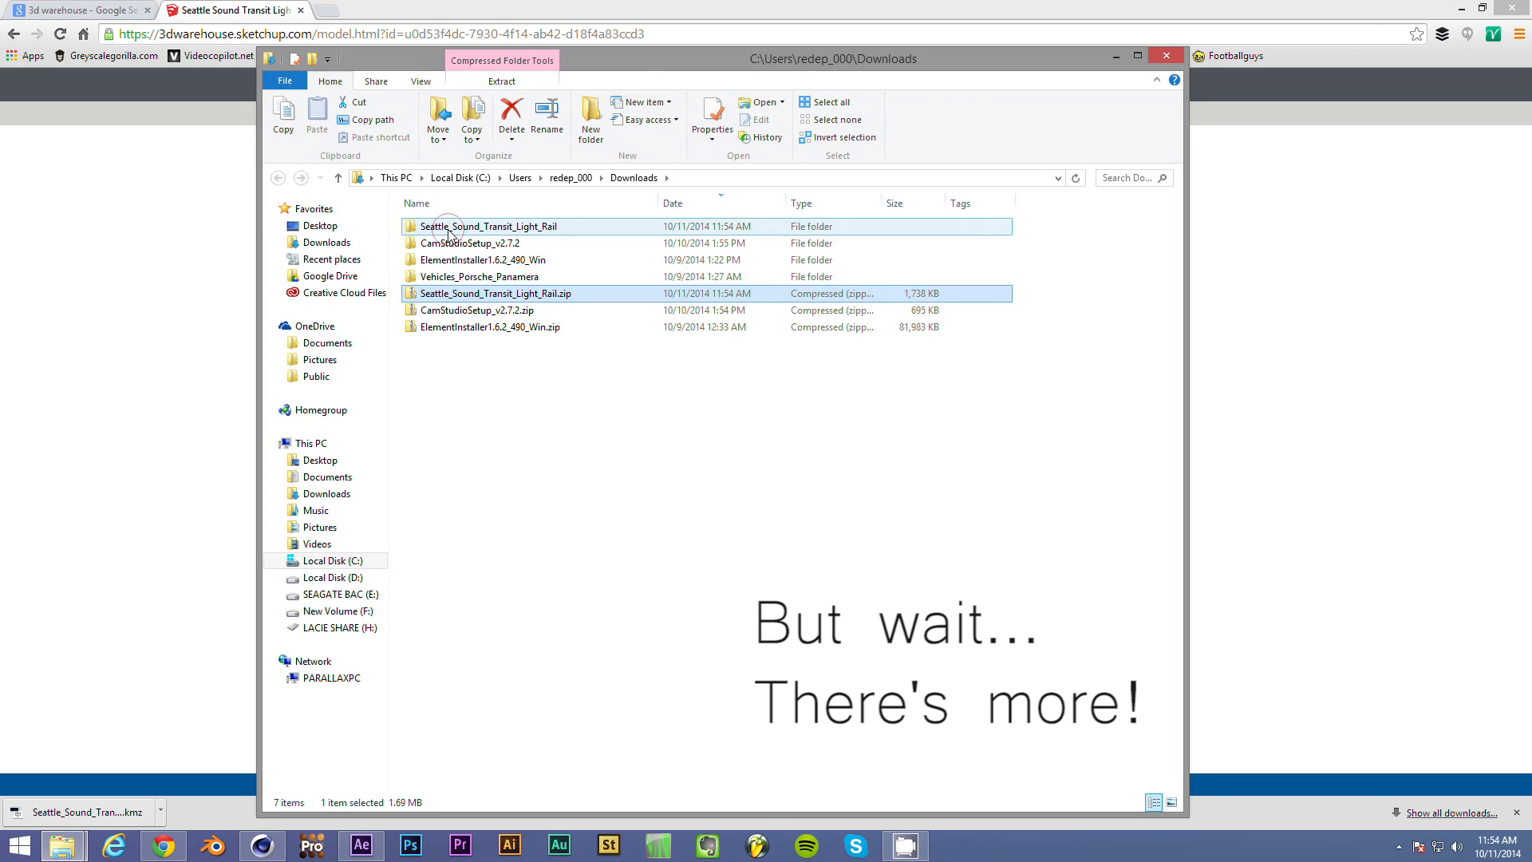
- Browse into Seattle_Sound_Transit_Light_Rail > models, check the texture folder and return to models
{"action": "double_click", "coordinate": [448, 226]}
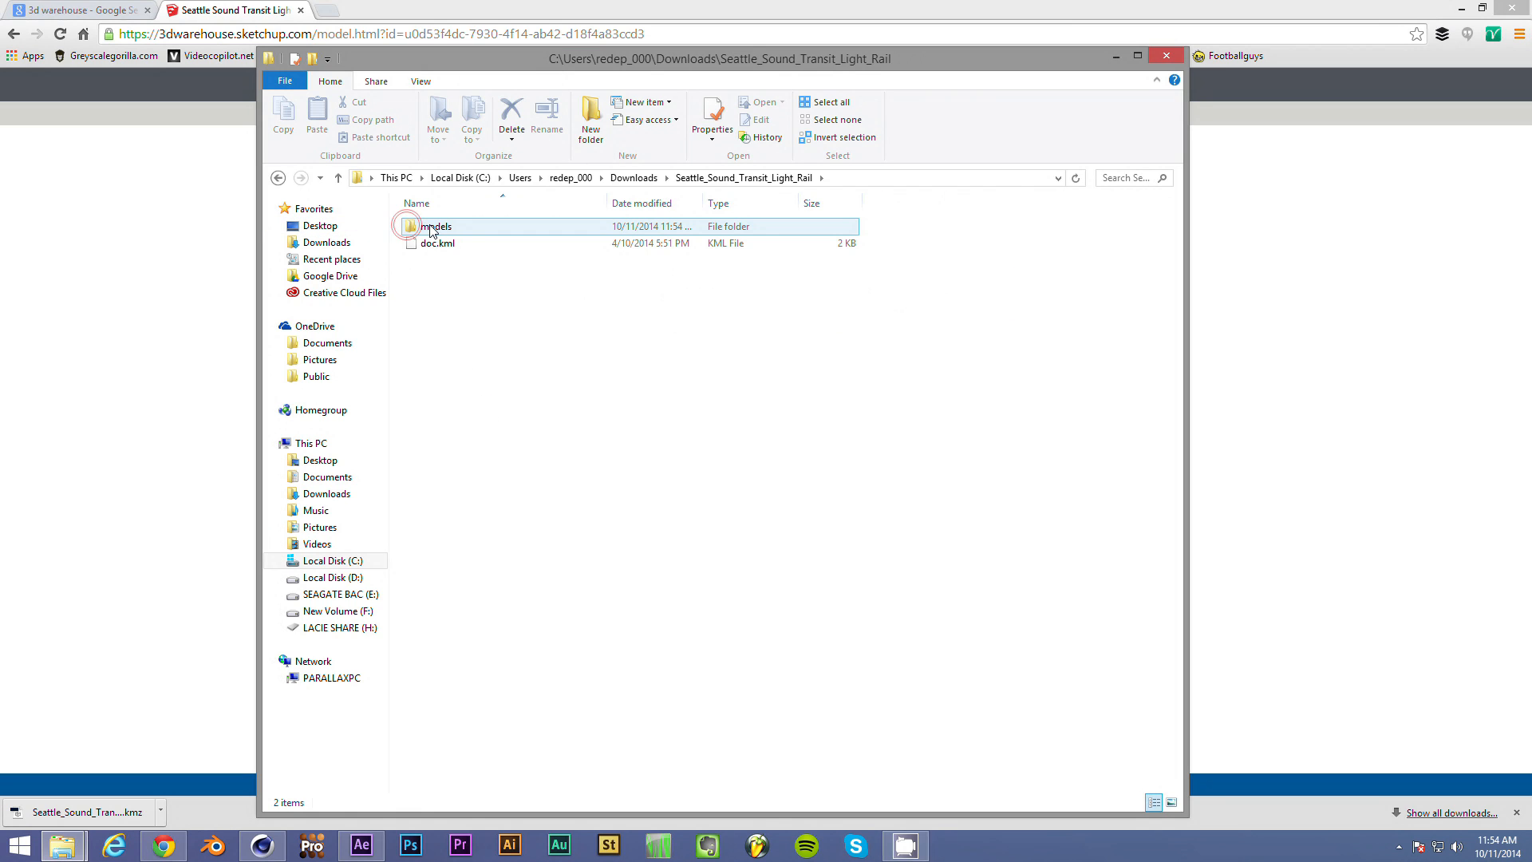
{"action": "double_click", "coordinate": [431, 226]}
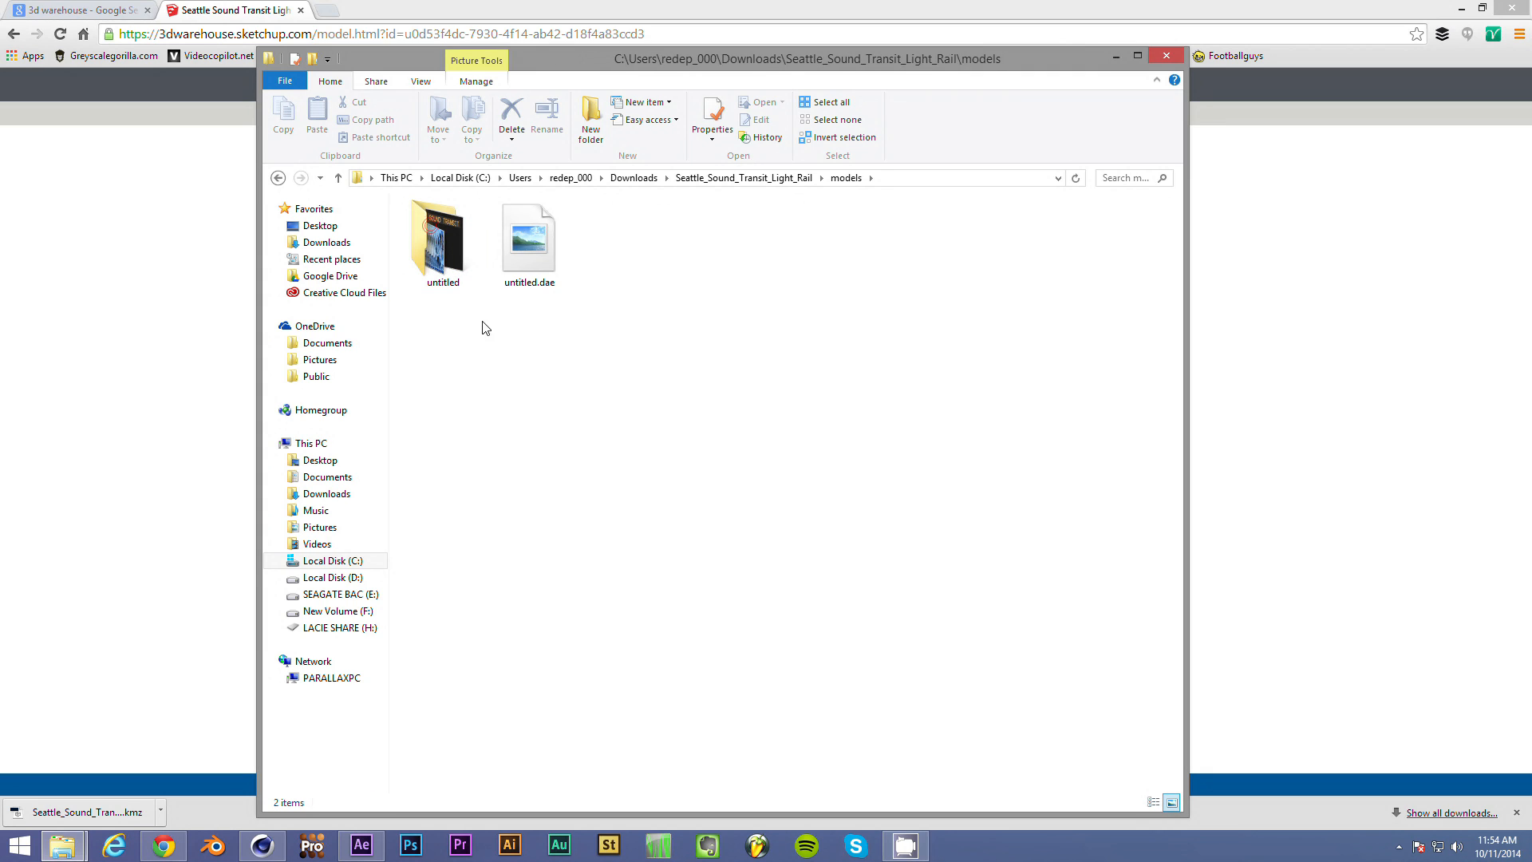
{"action": "left_click", "coordinate": [529, 239]}
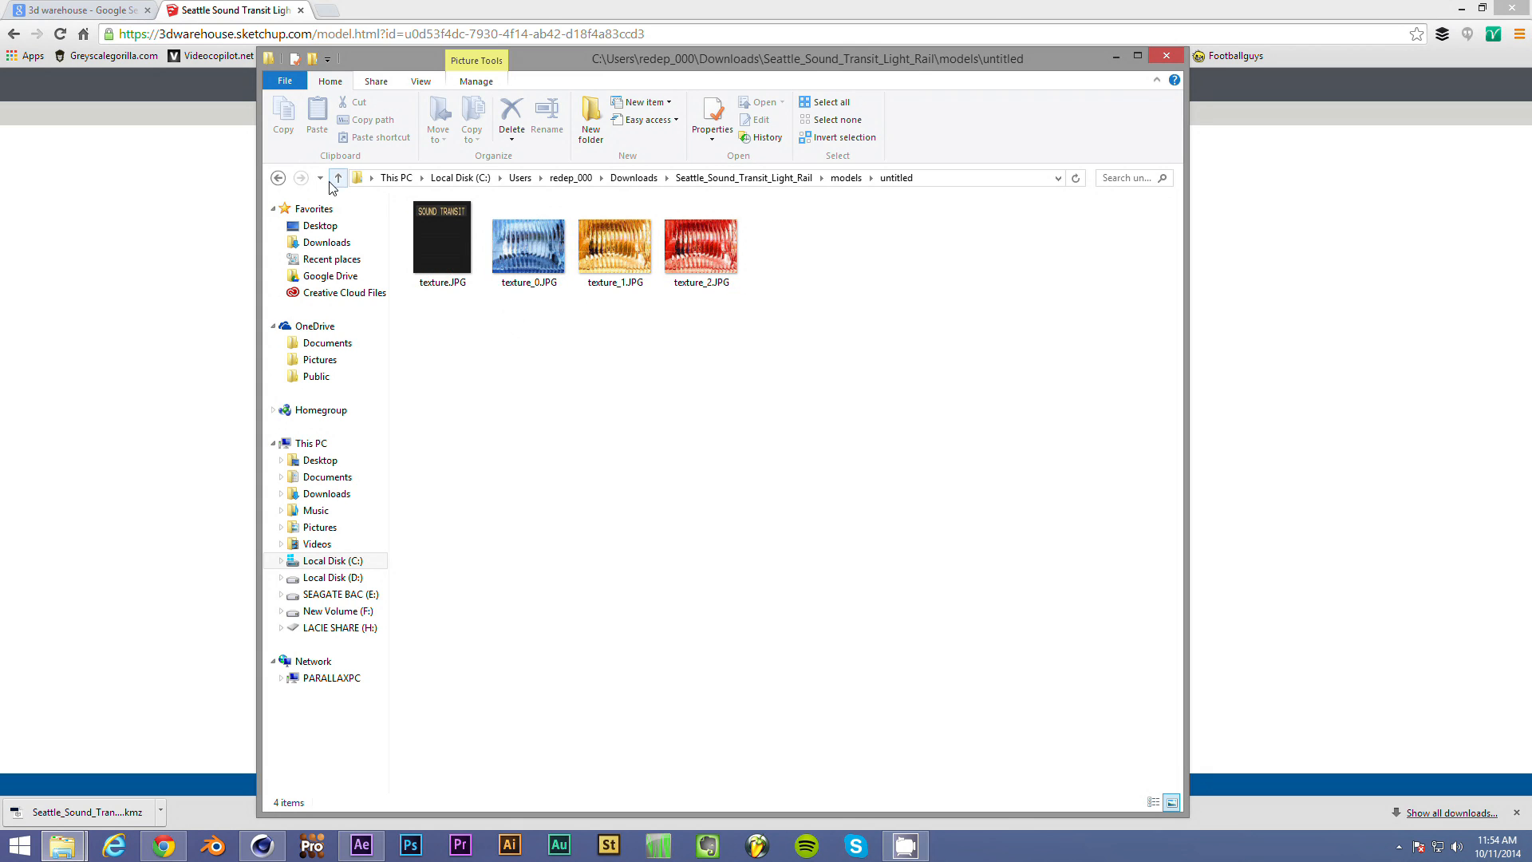
{"action": "left_click", "coordinate": [338, 177]}
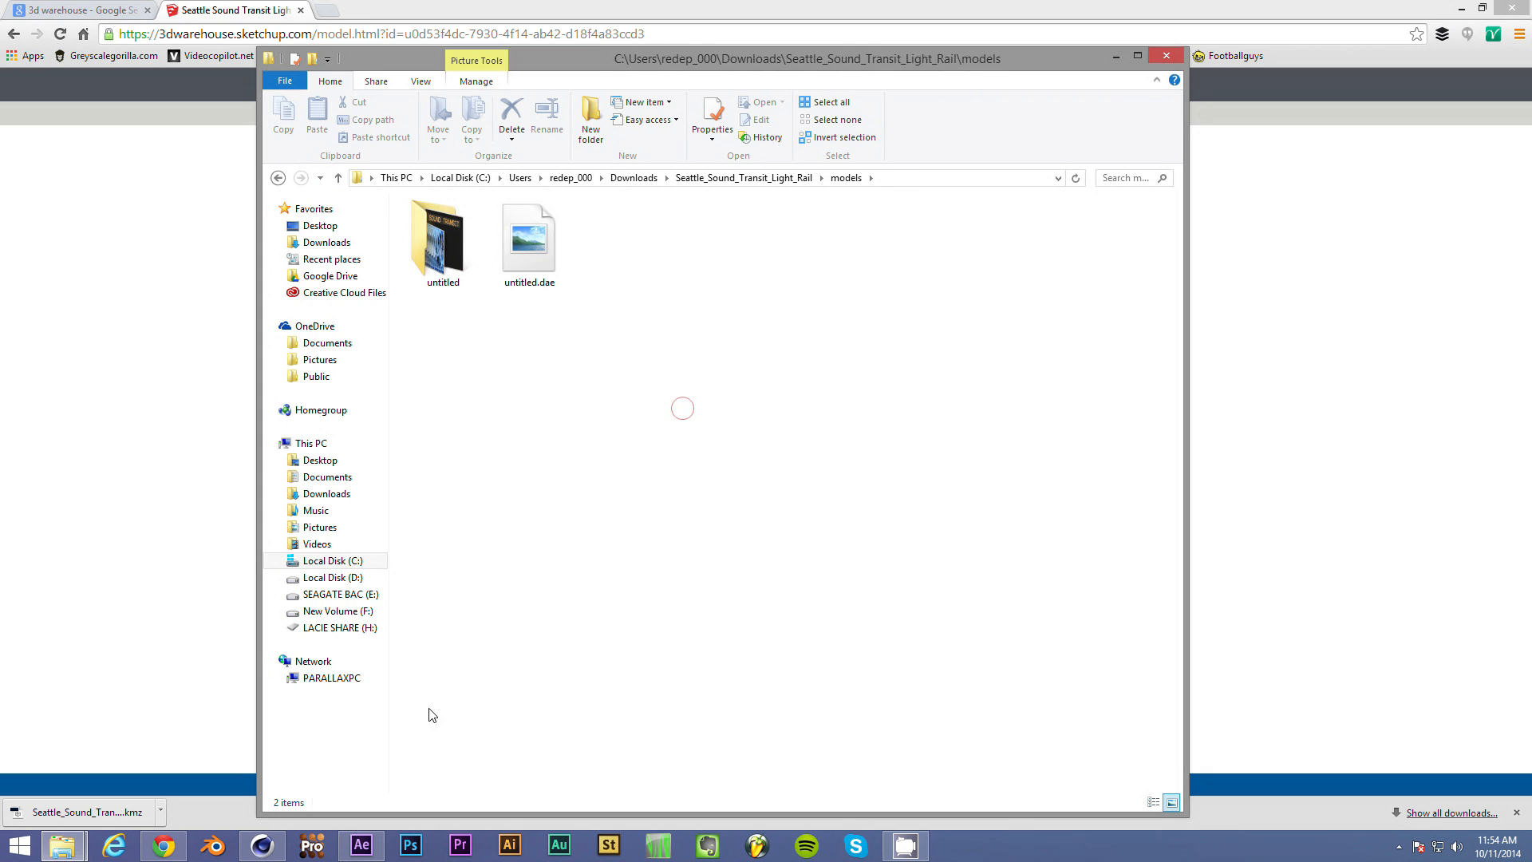
- Use File > Merge to choose untitled.dae from the models folder, reaching the COLLADA 1.4 Import settings
{"action": "left_click", "coordinate": [262, 846]}
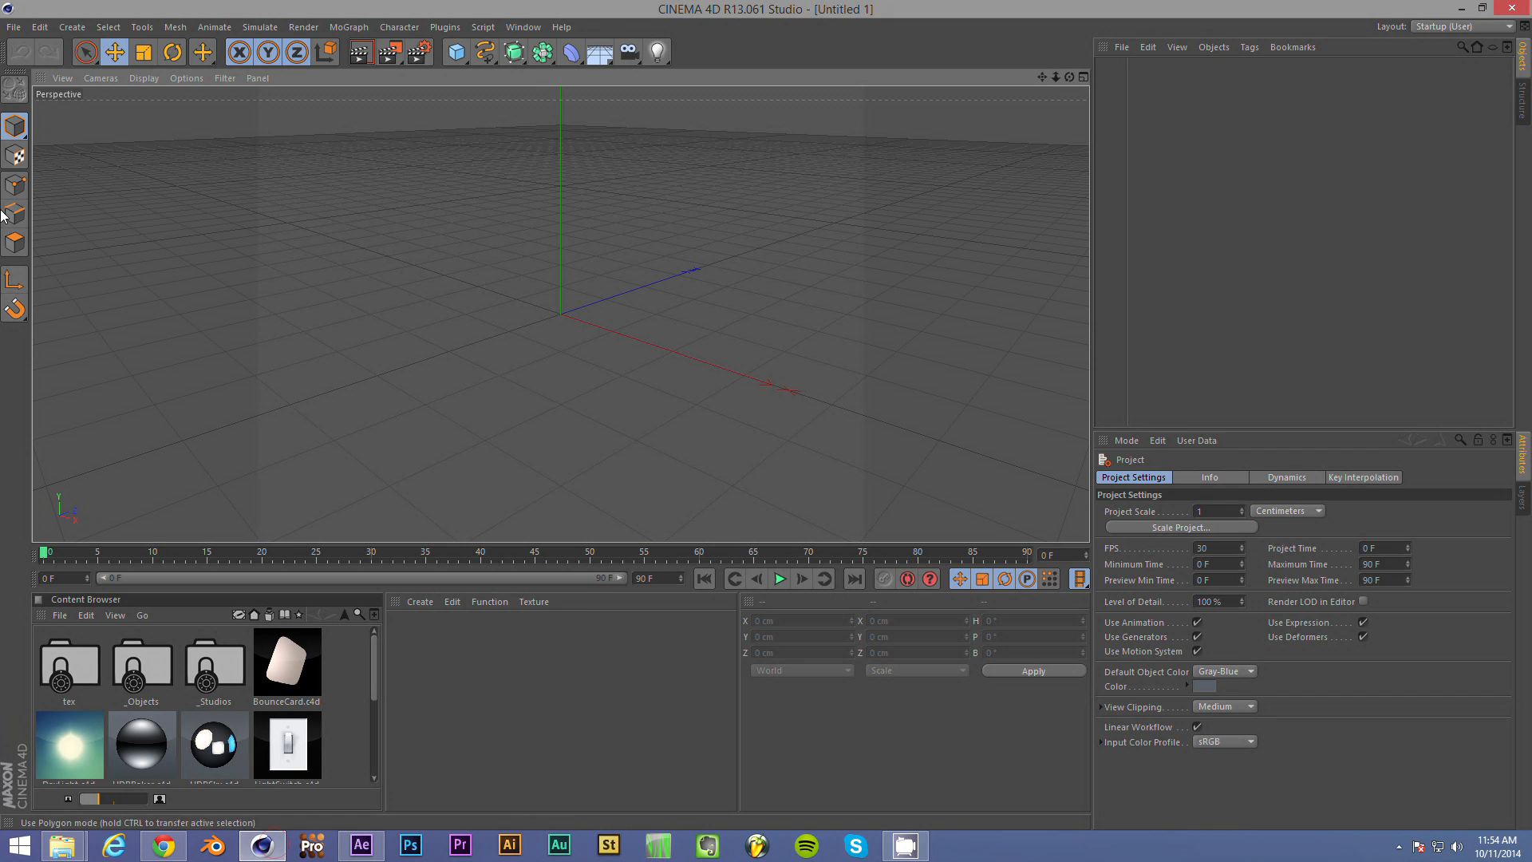
{"action": "left_click", "coordinate": [12, 26]}
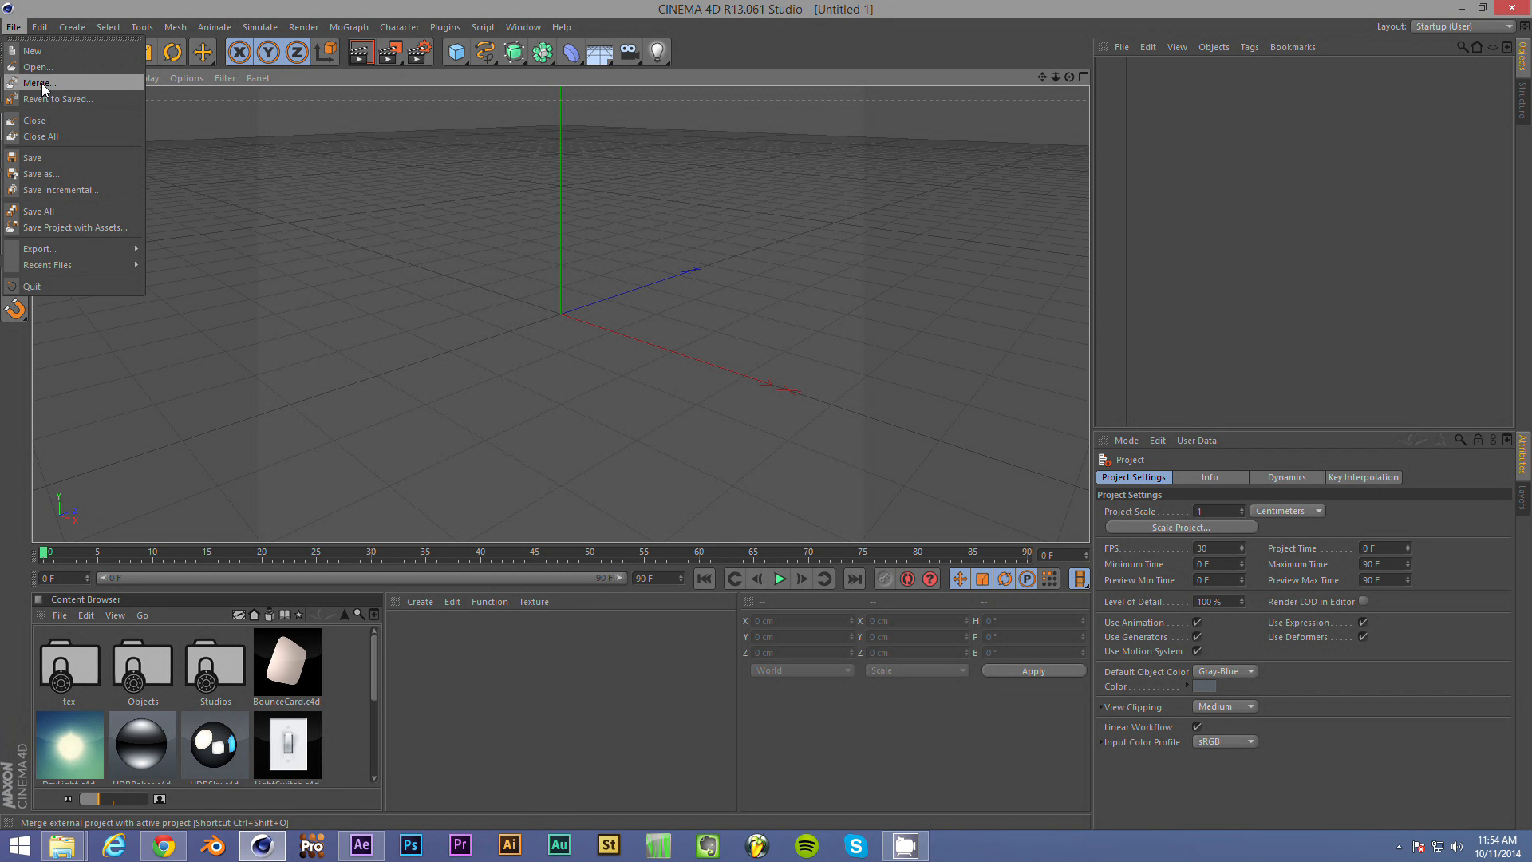
{"action": "left_click", "coordinate": [30, 83]}
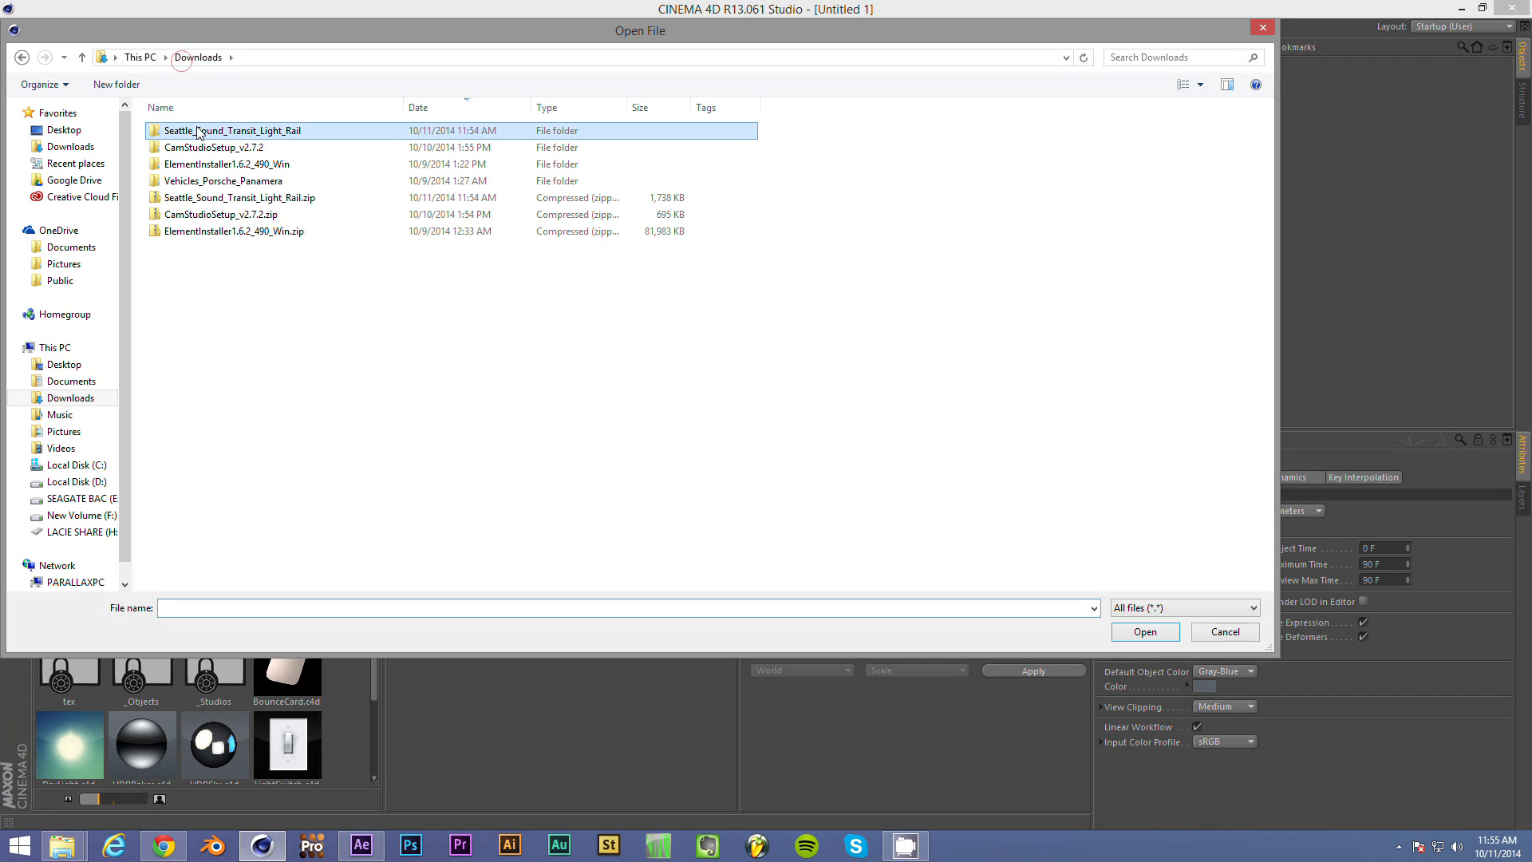
{"action": "double_click", "coordinate": [223, 131]}
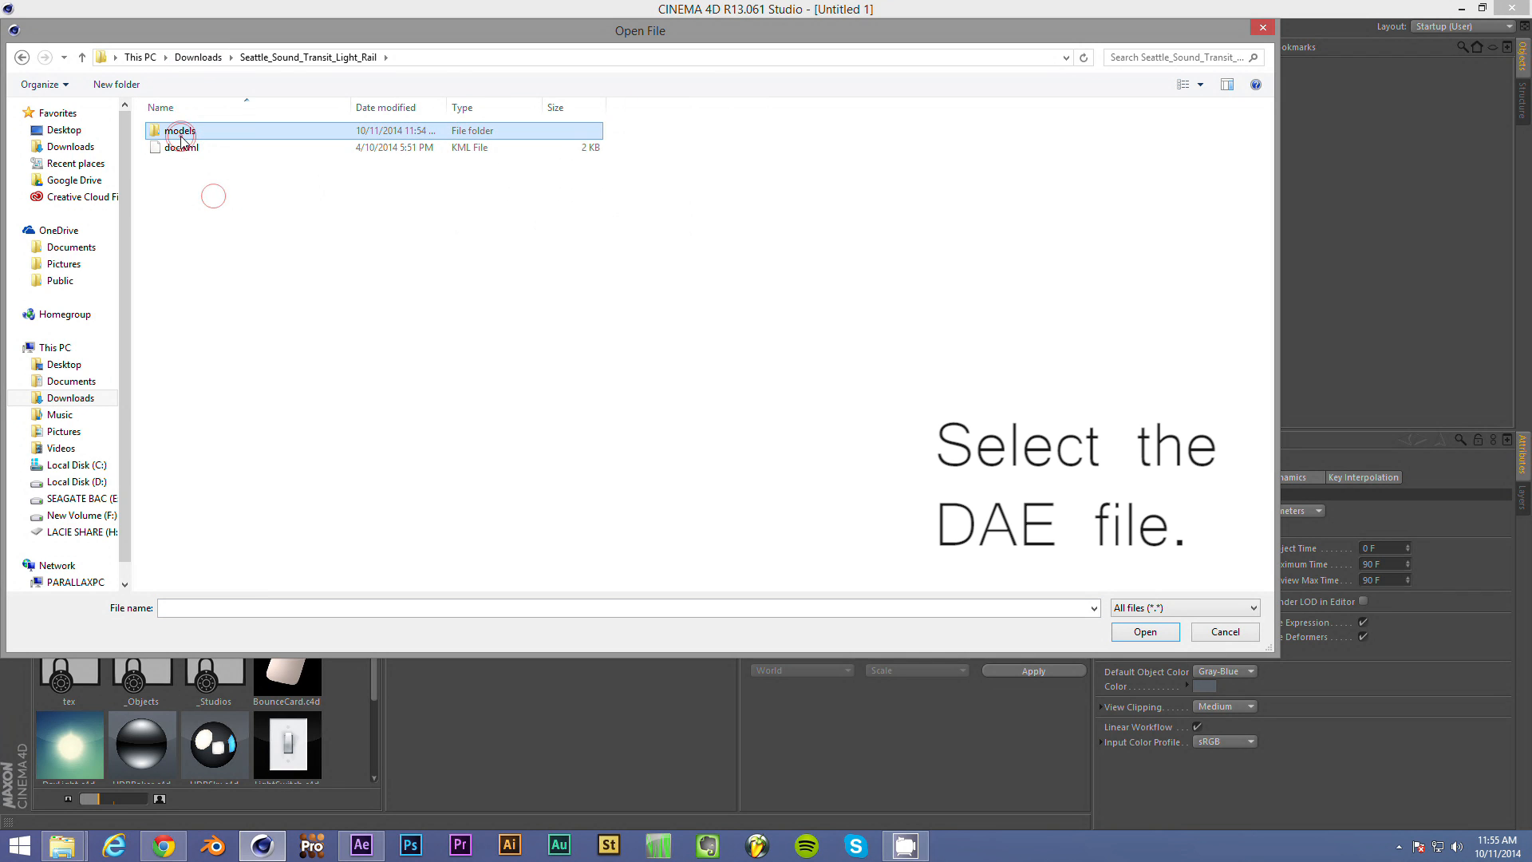
{"action": "double_click", "coordinate": [176, 131]}
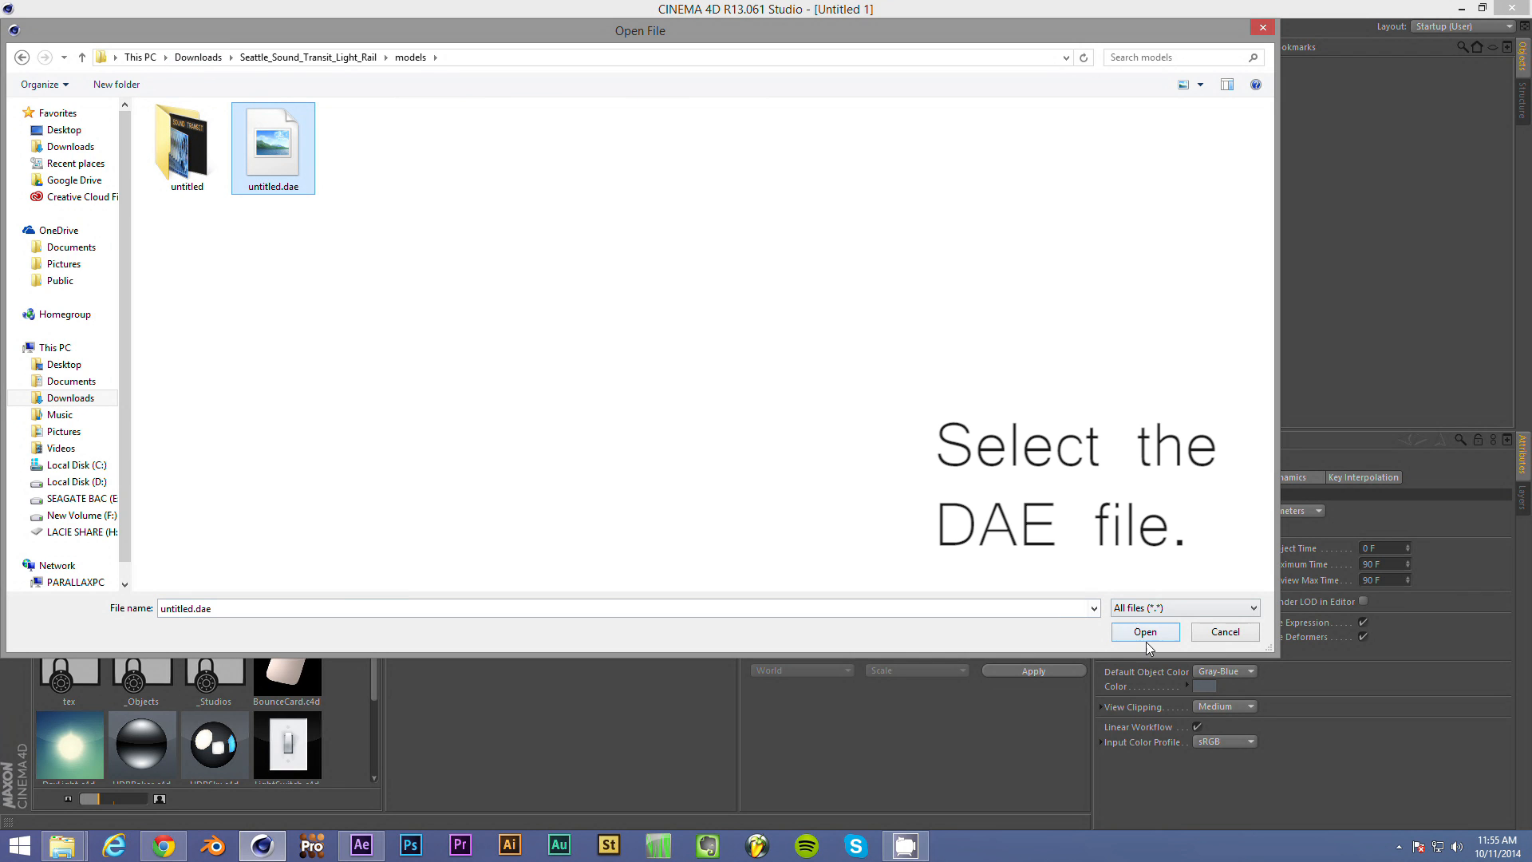
{"action": "left_click", "coordinate": [1146, 632]}
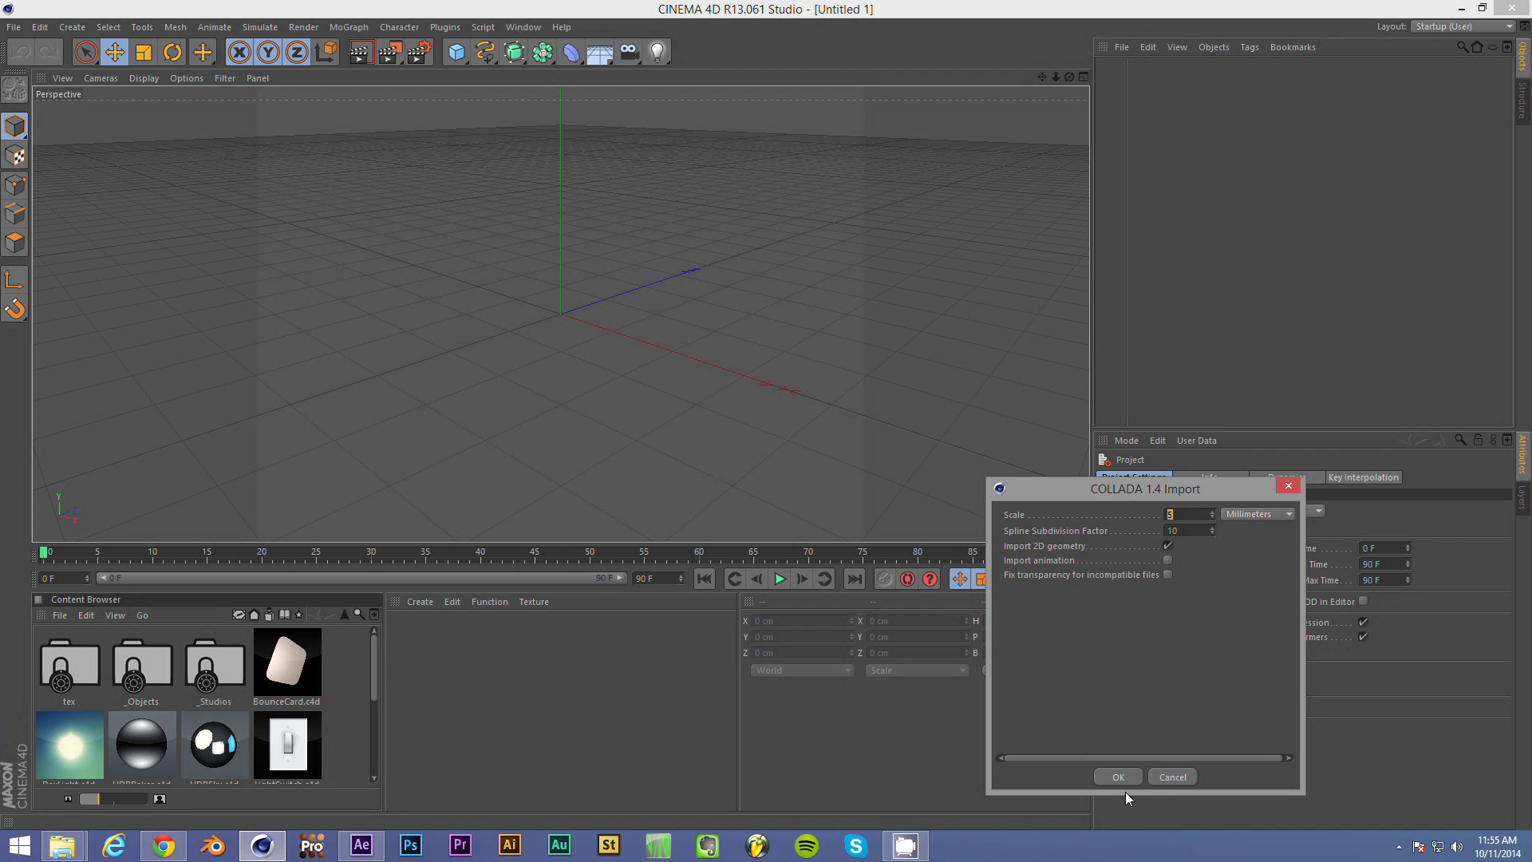
{"action": "left_click", "coordinate": [1184, 530]}
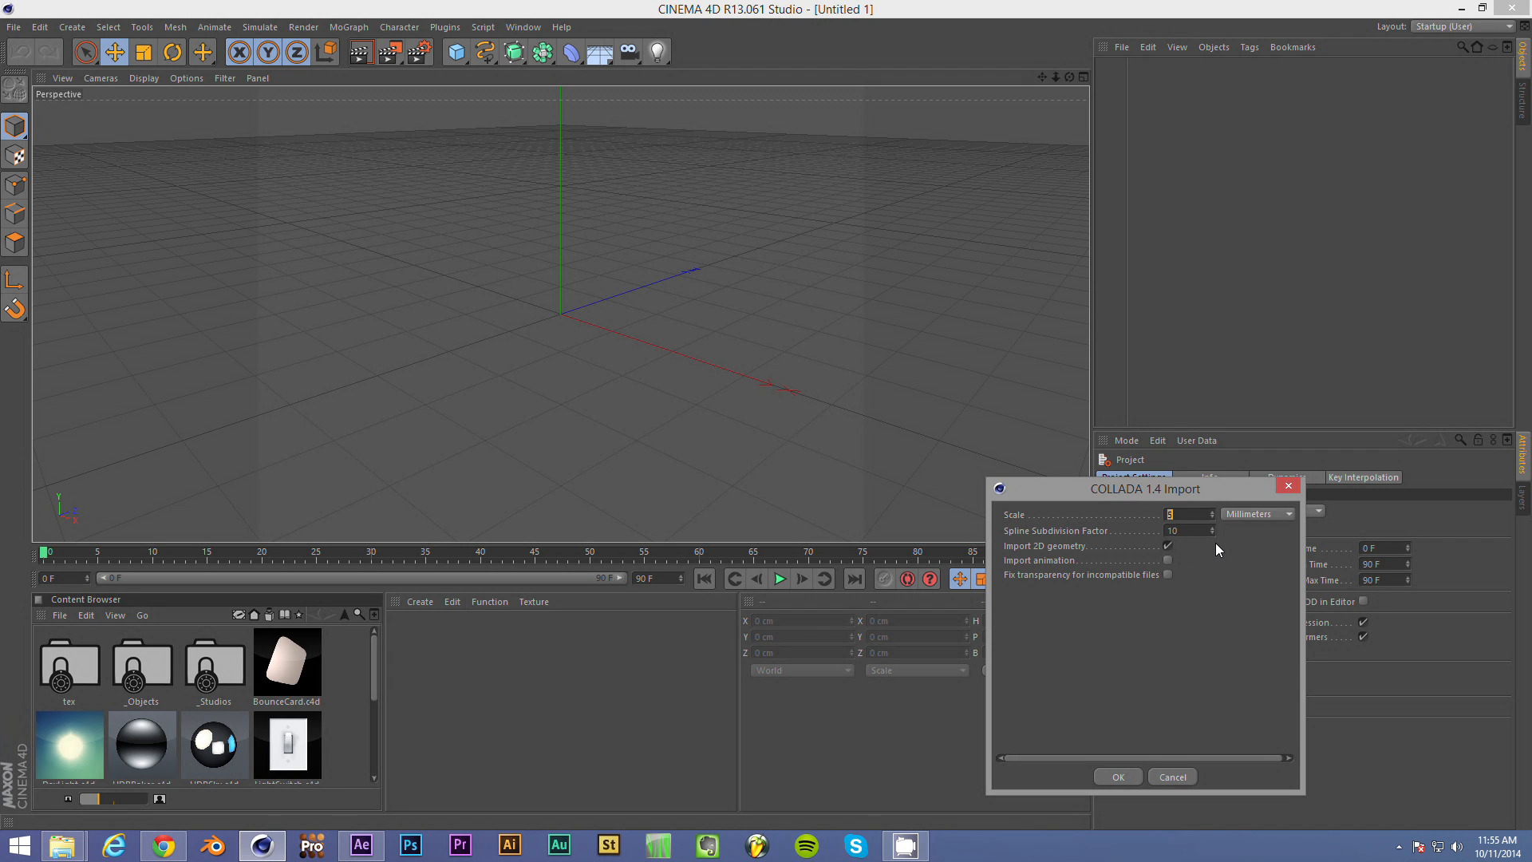
{"action": "mouse_move", "coordinate": [1171, 556]}
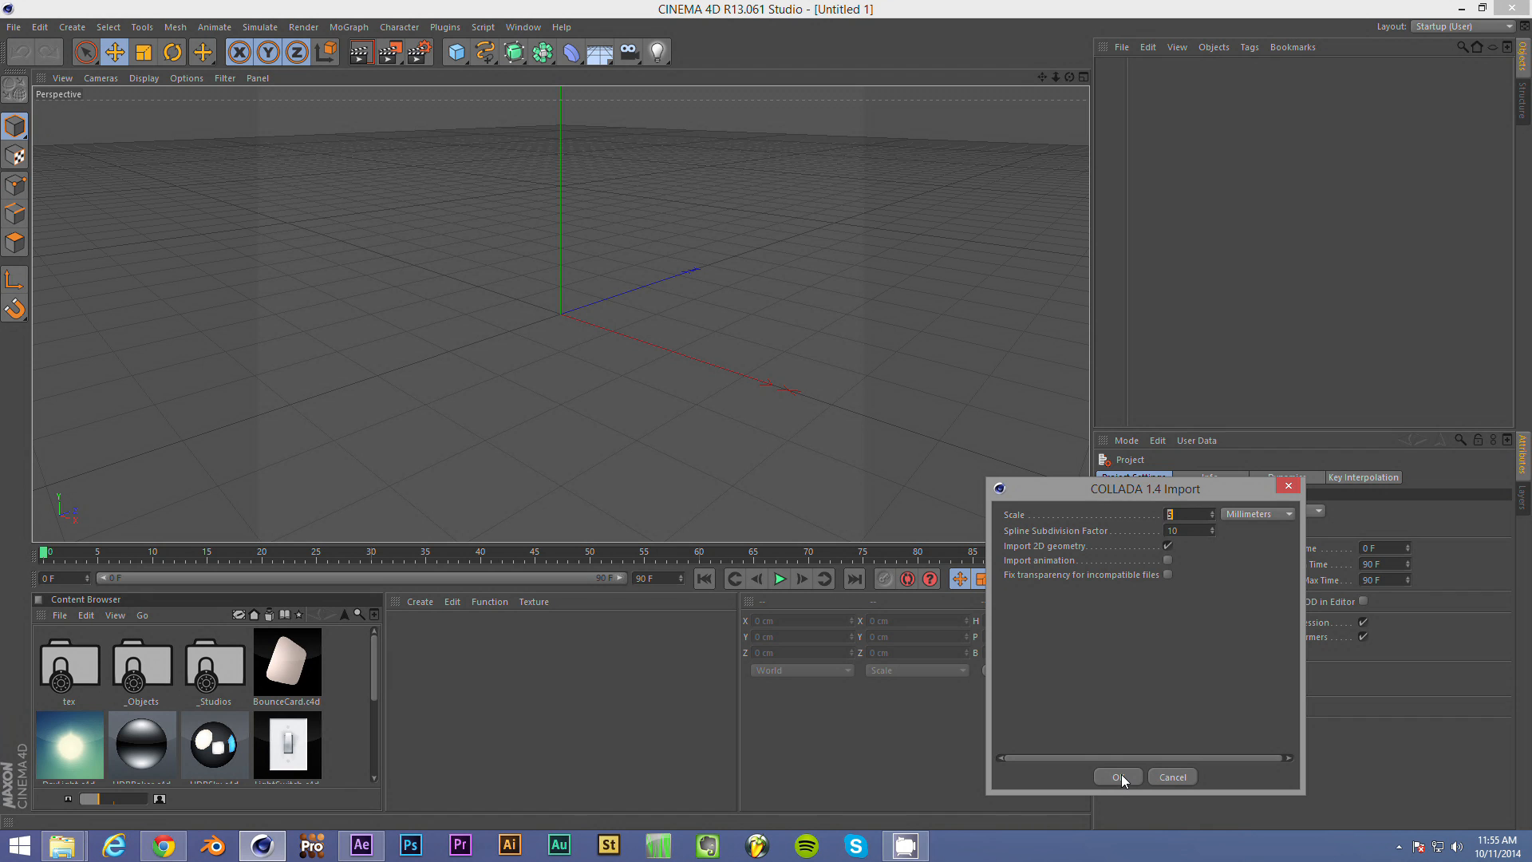
- Confirm the COLLADA import so the textured light-rail train appears in the scene, then deselect it
{"action": "left_click", "coordinate": [1117, 775]}
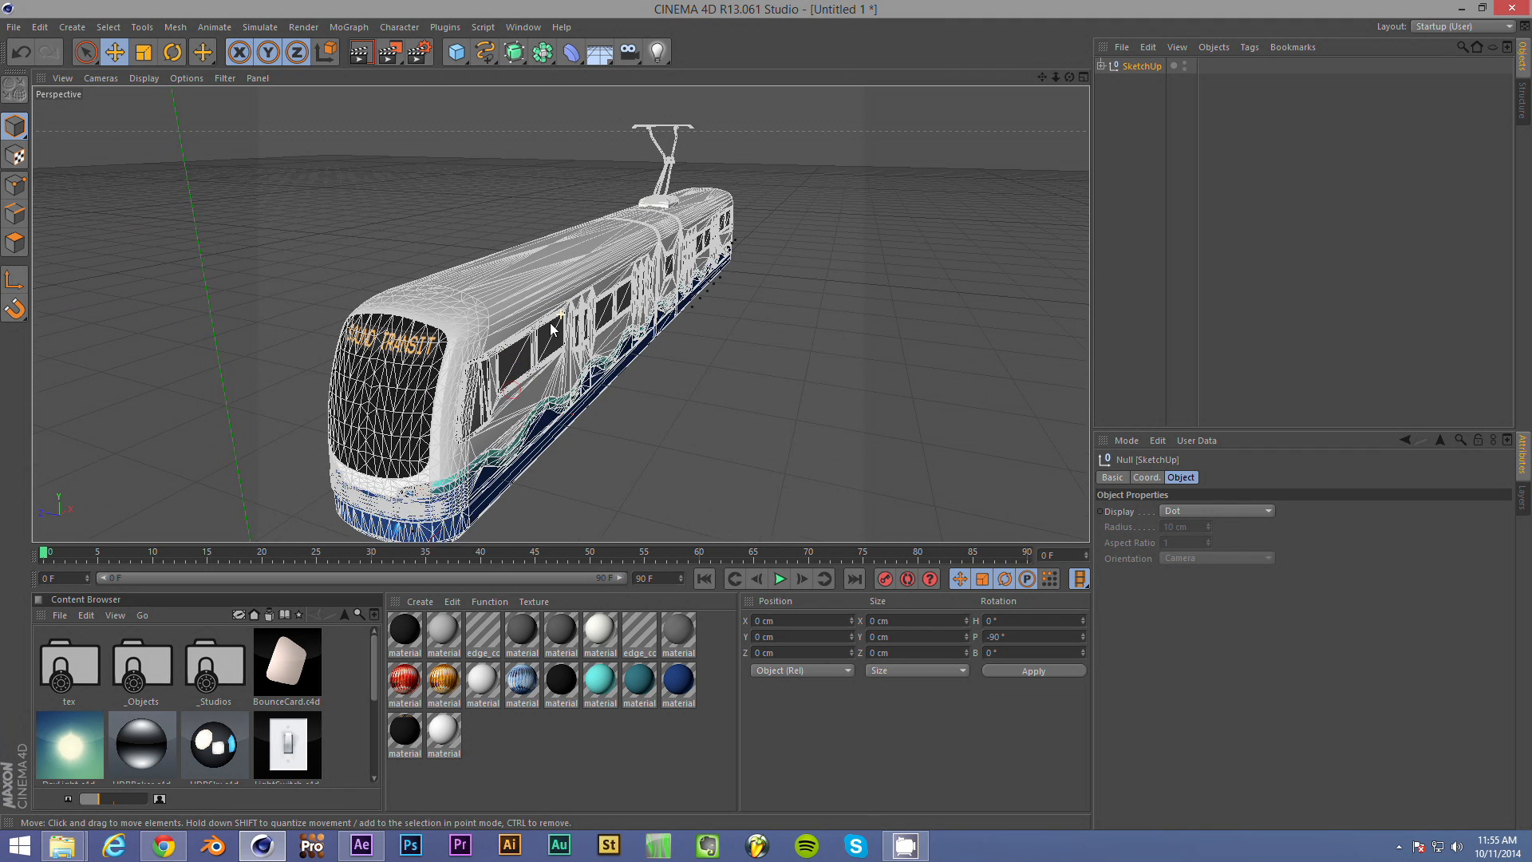
{"action": "left_click", "coordinate": [359, 53]}
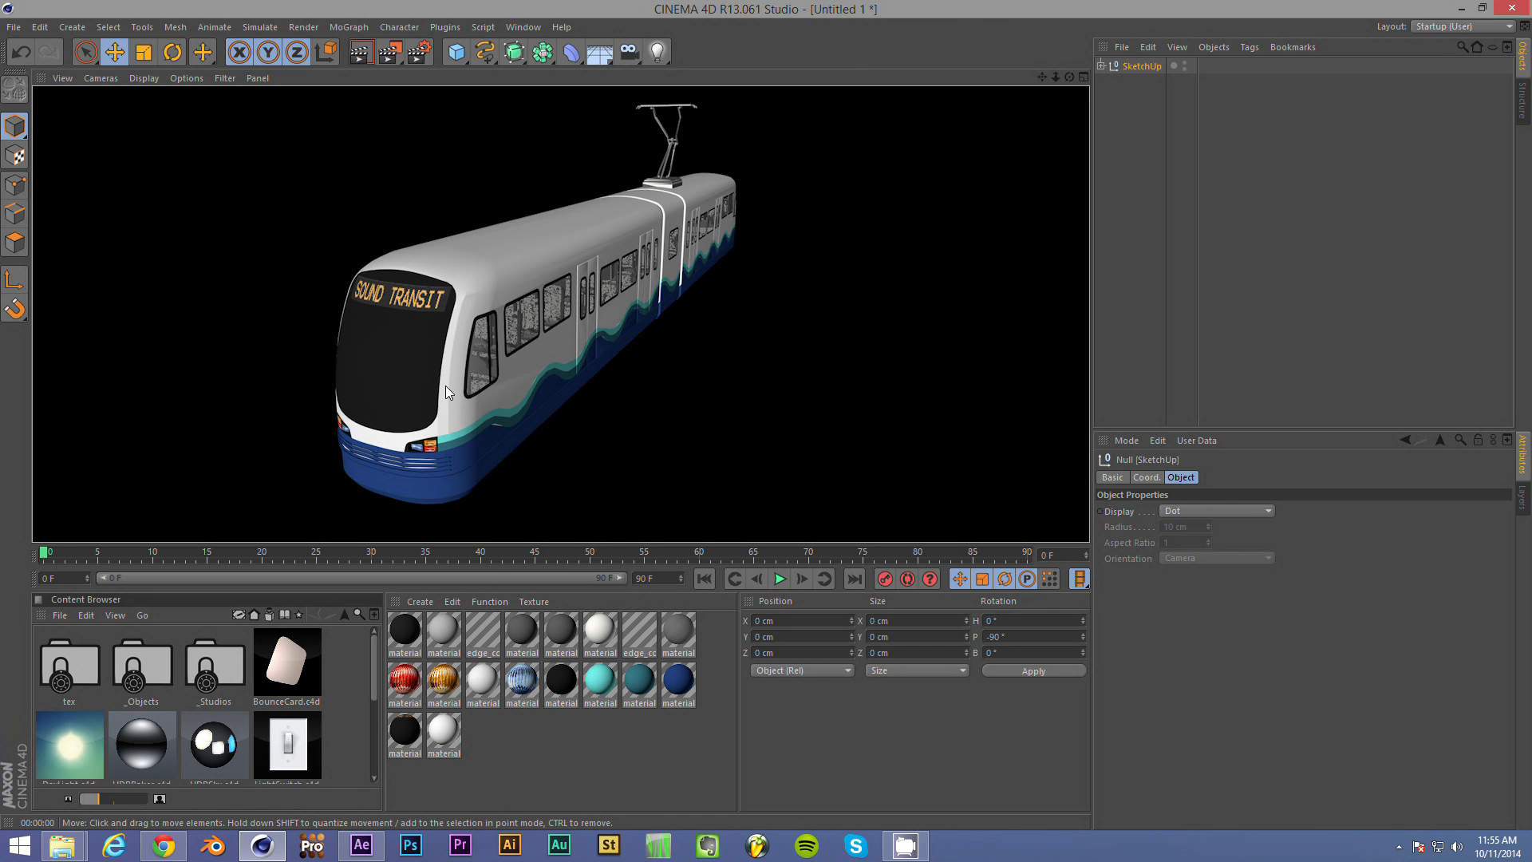
{"action": "mouse_move", "coordinate": [568, 233]}
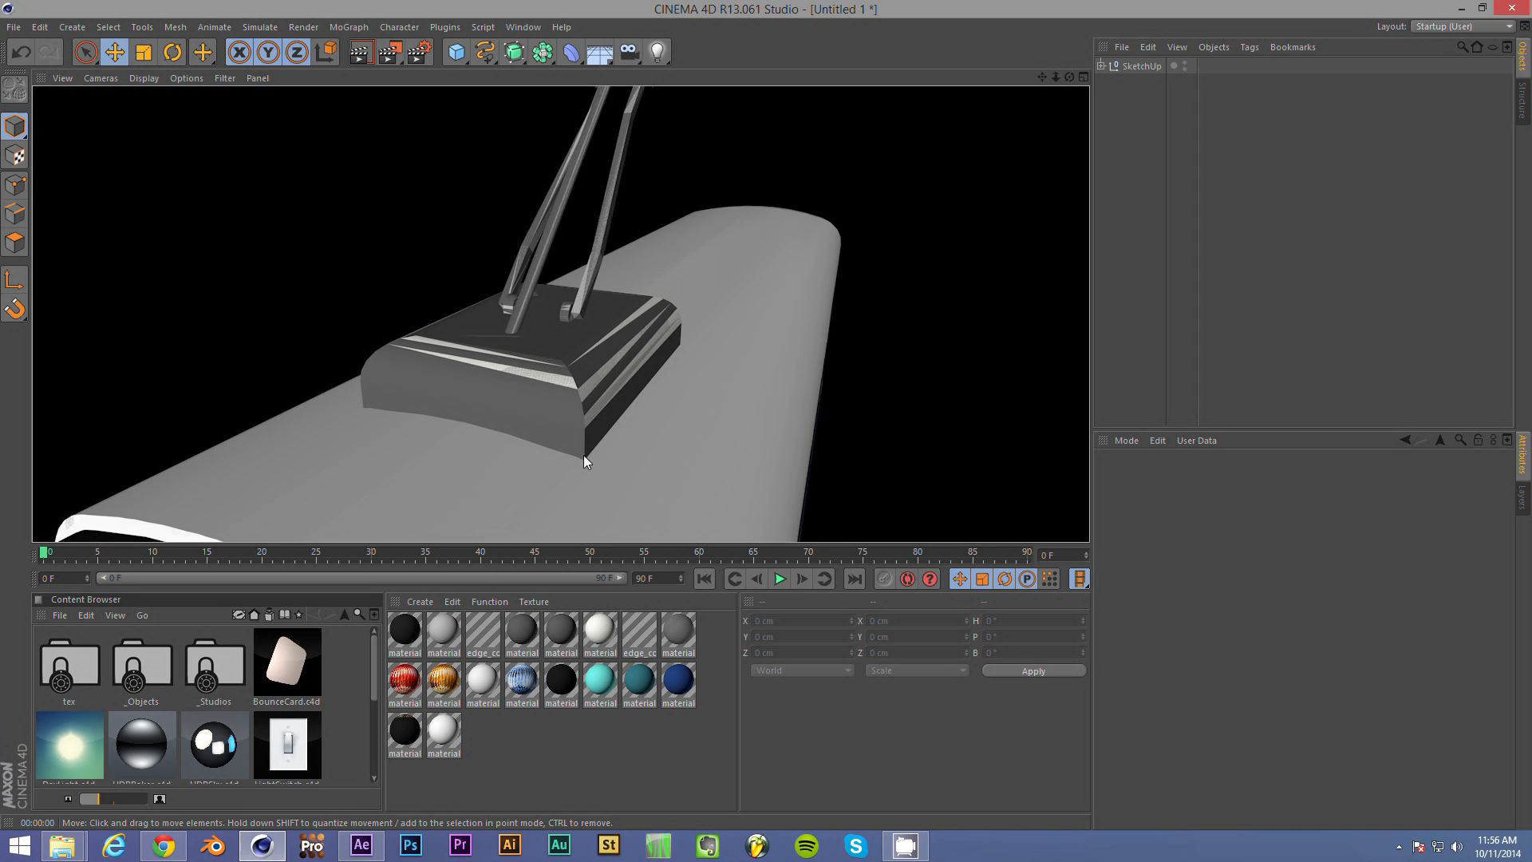
{"action": "mouse_move", "coordinate": [612, 386]}
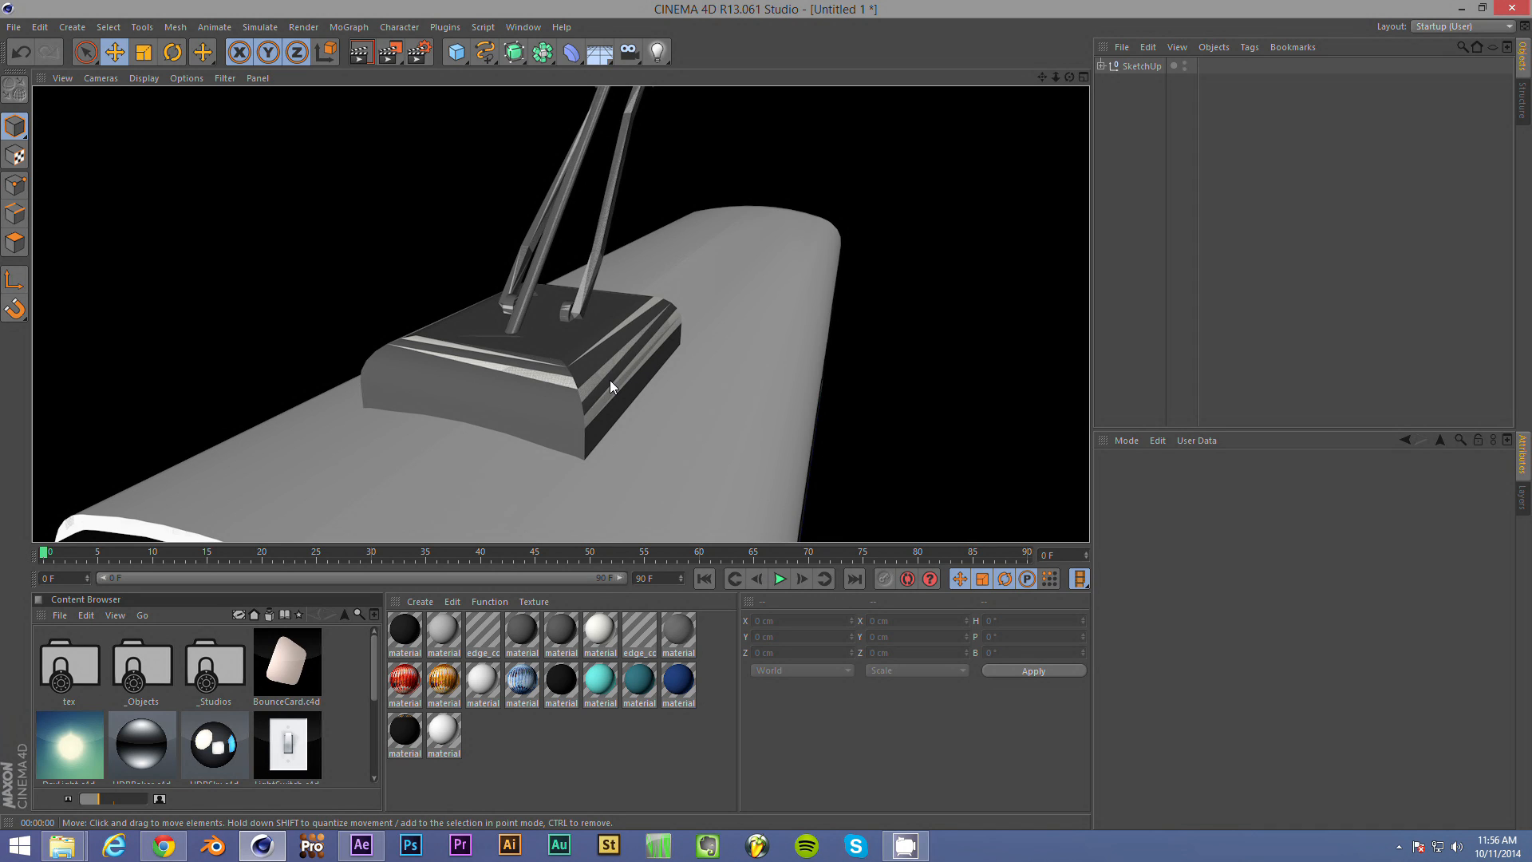
{"action": "mouse_move", "coordinate": [367, 103]}
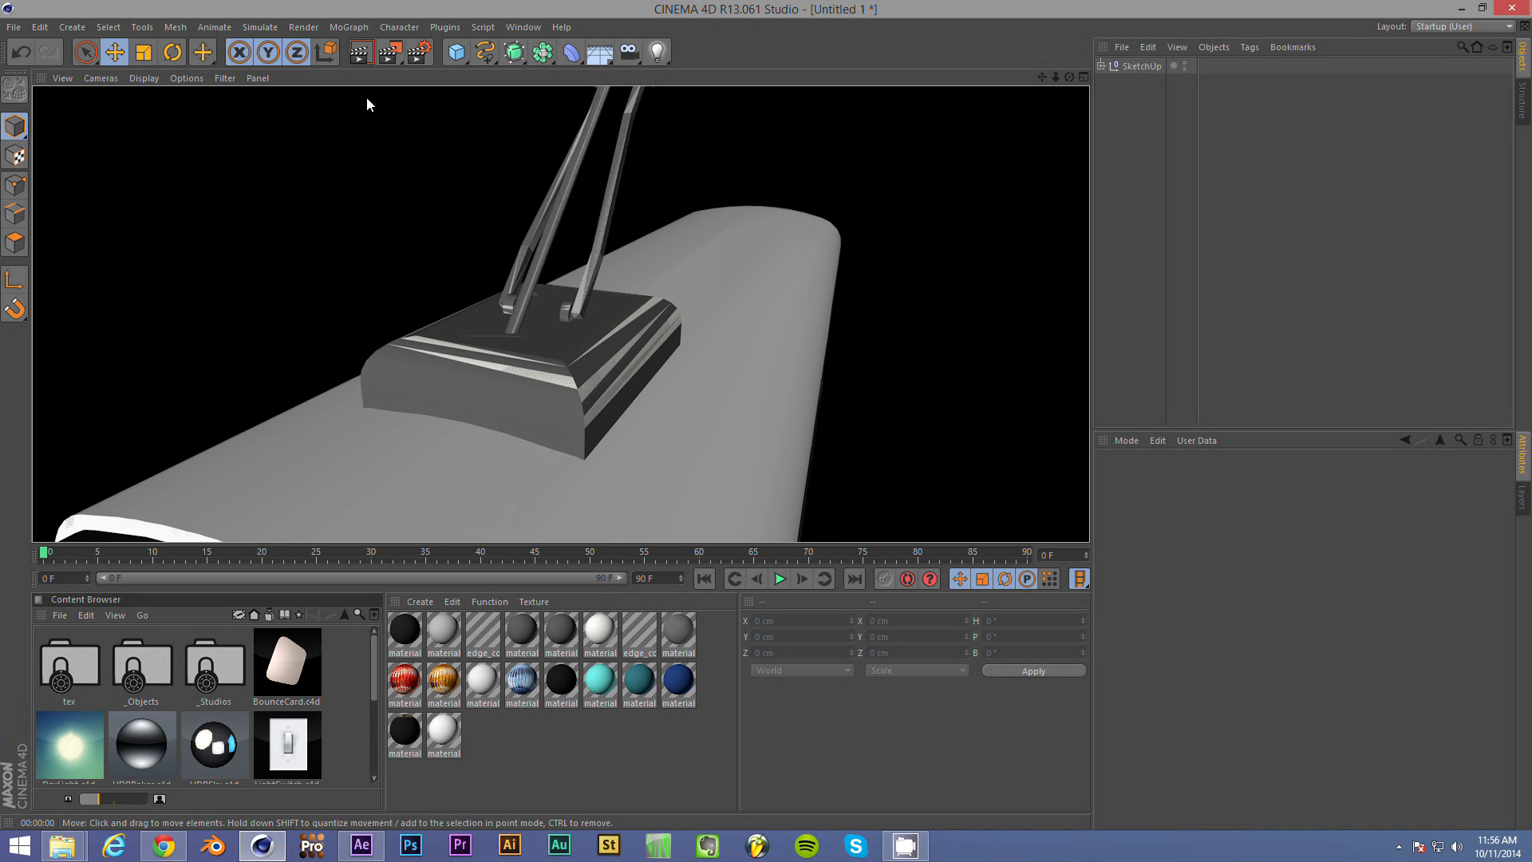
{"action": "mouse_move", "coordinate": [411, 234]}
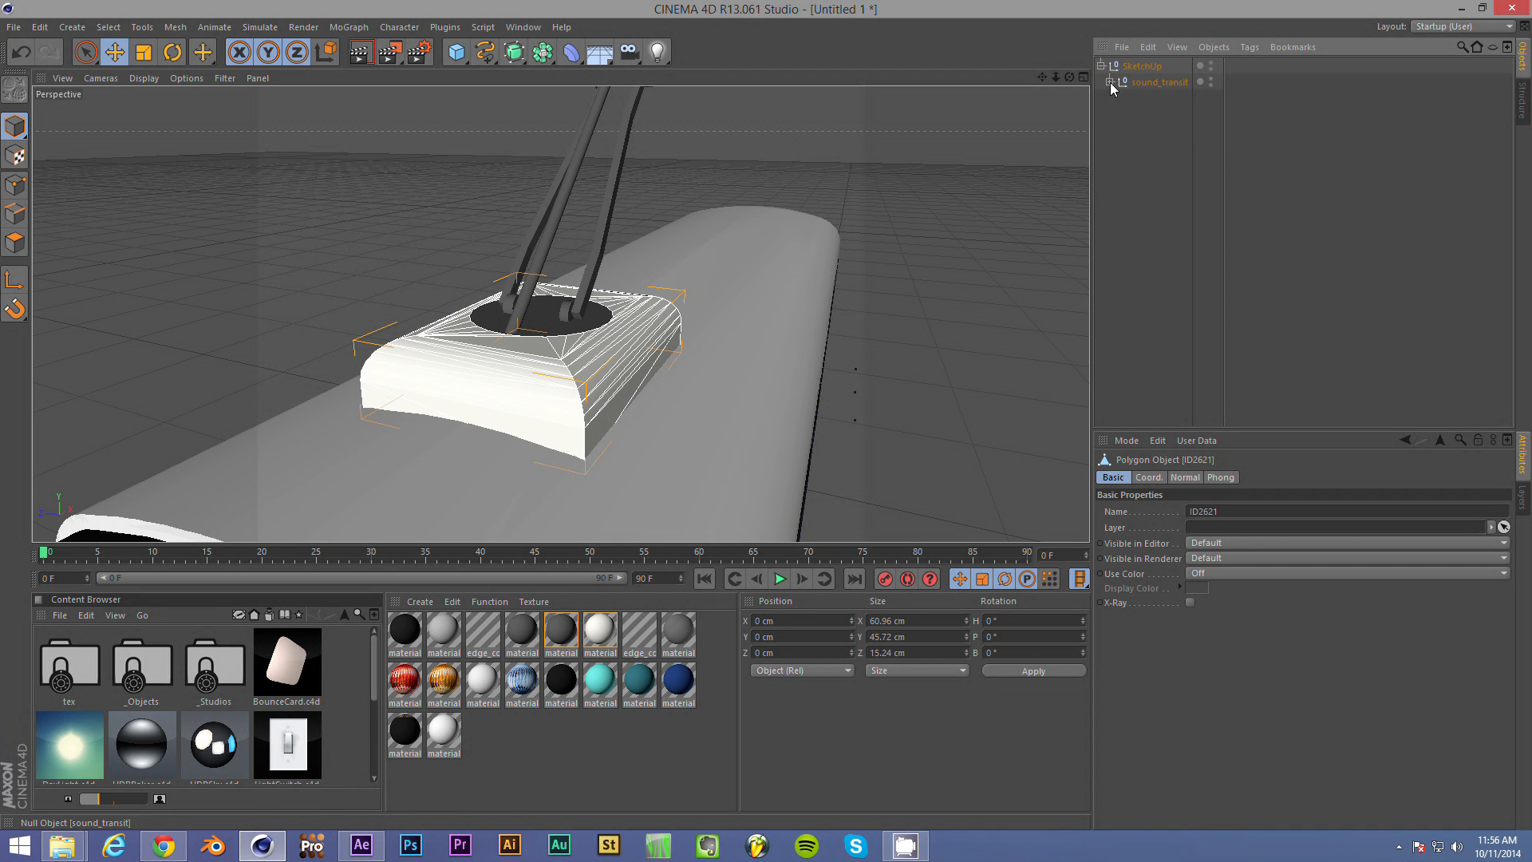
- Expand the train and tram groups and inspect the polygon selection tags of piece ID2621
{"action": "left_click", "coordinate": [1114, 83]}
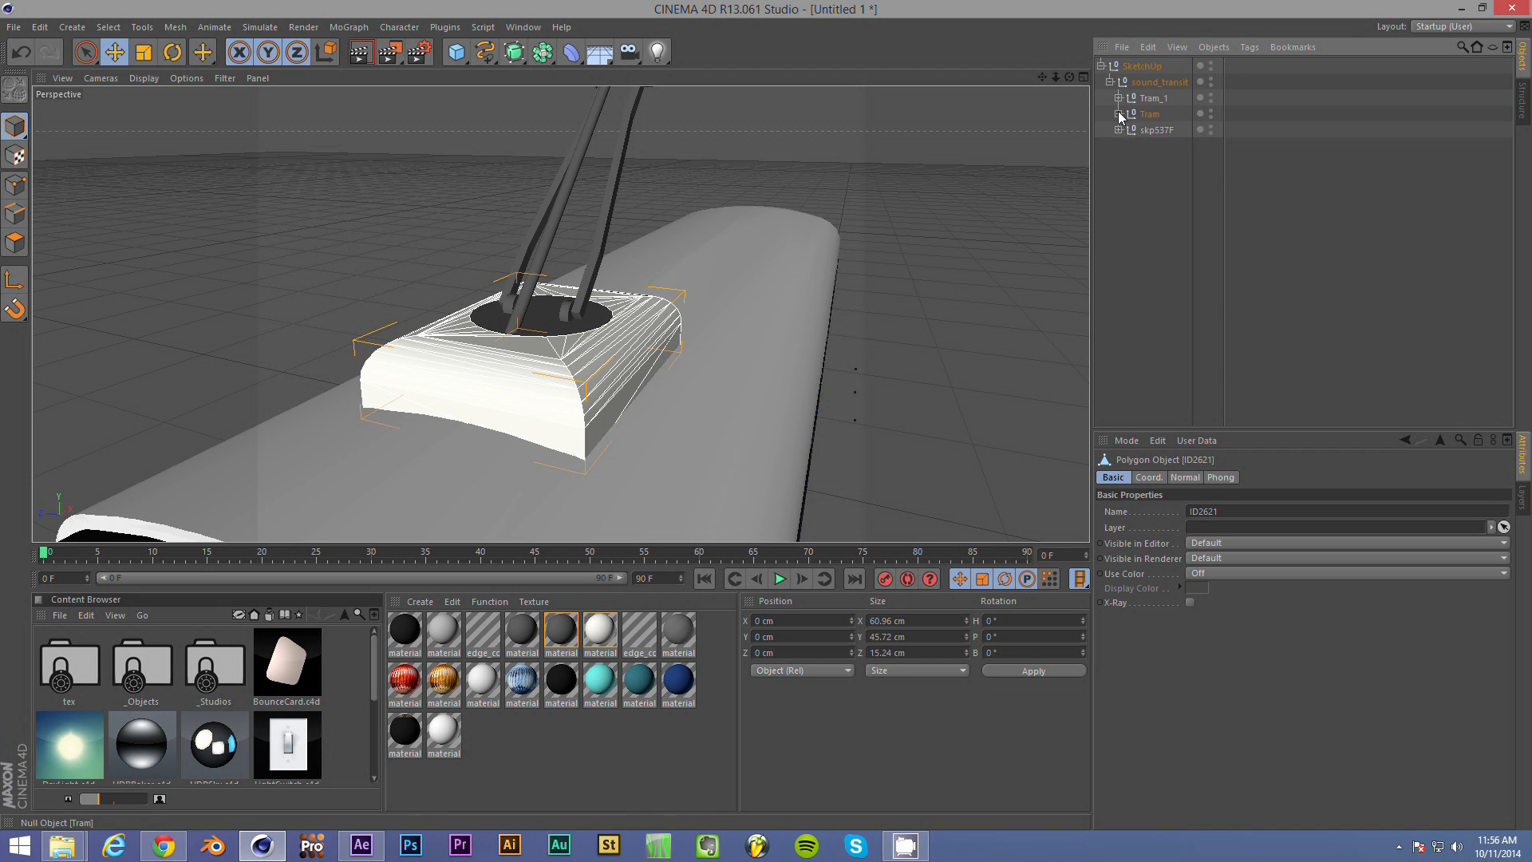
{"action": "left_click", "coordinate": [1117, 118]}
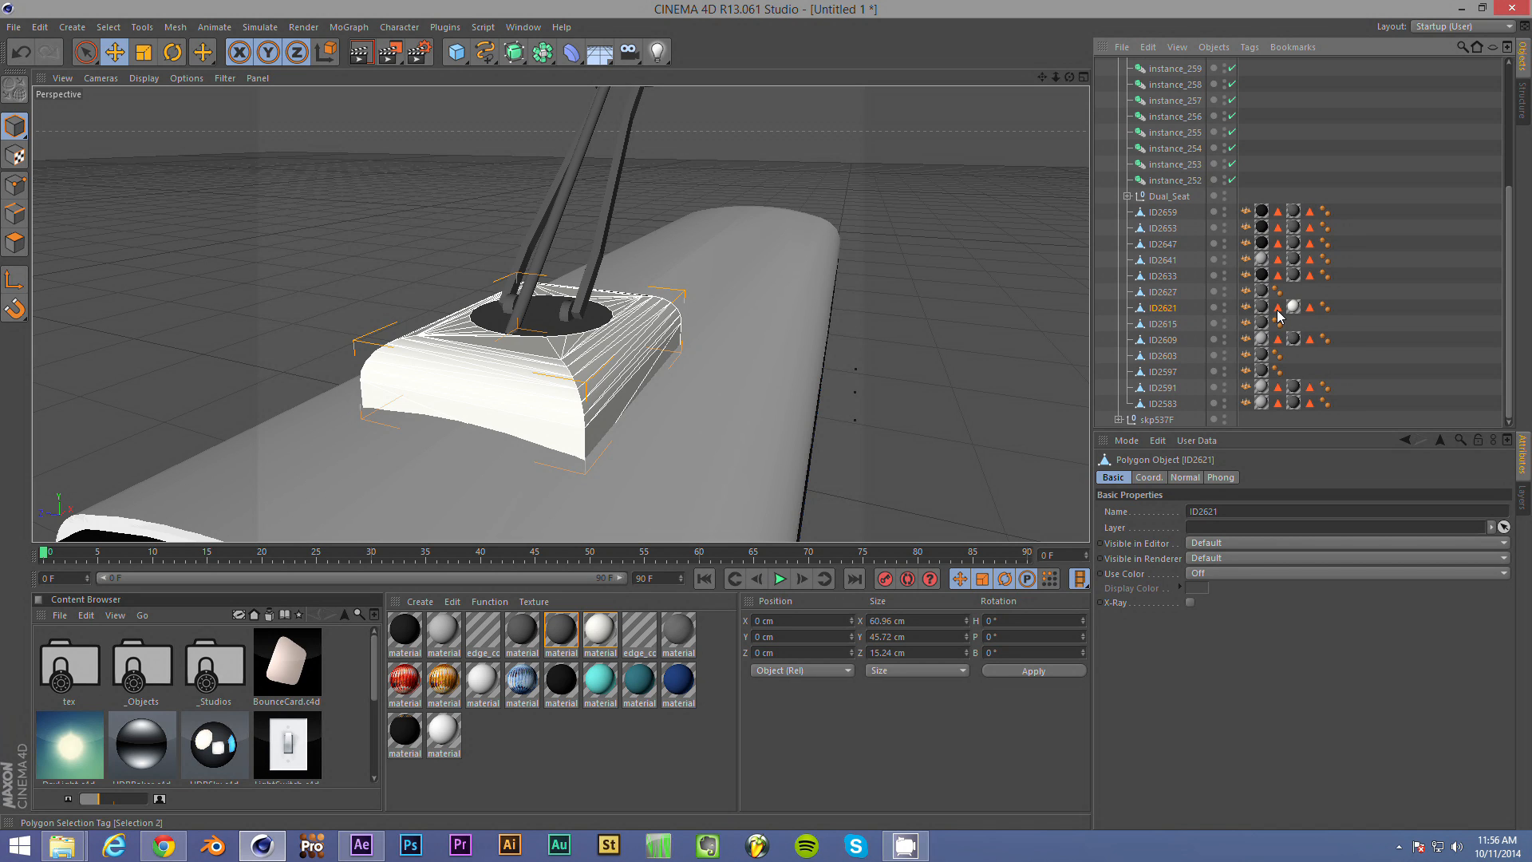
{"action": "left_click", "coordinate": [1276, 308]}
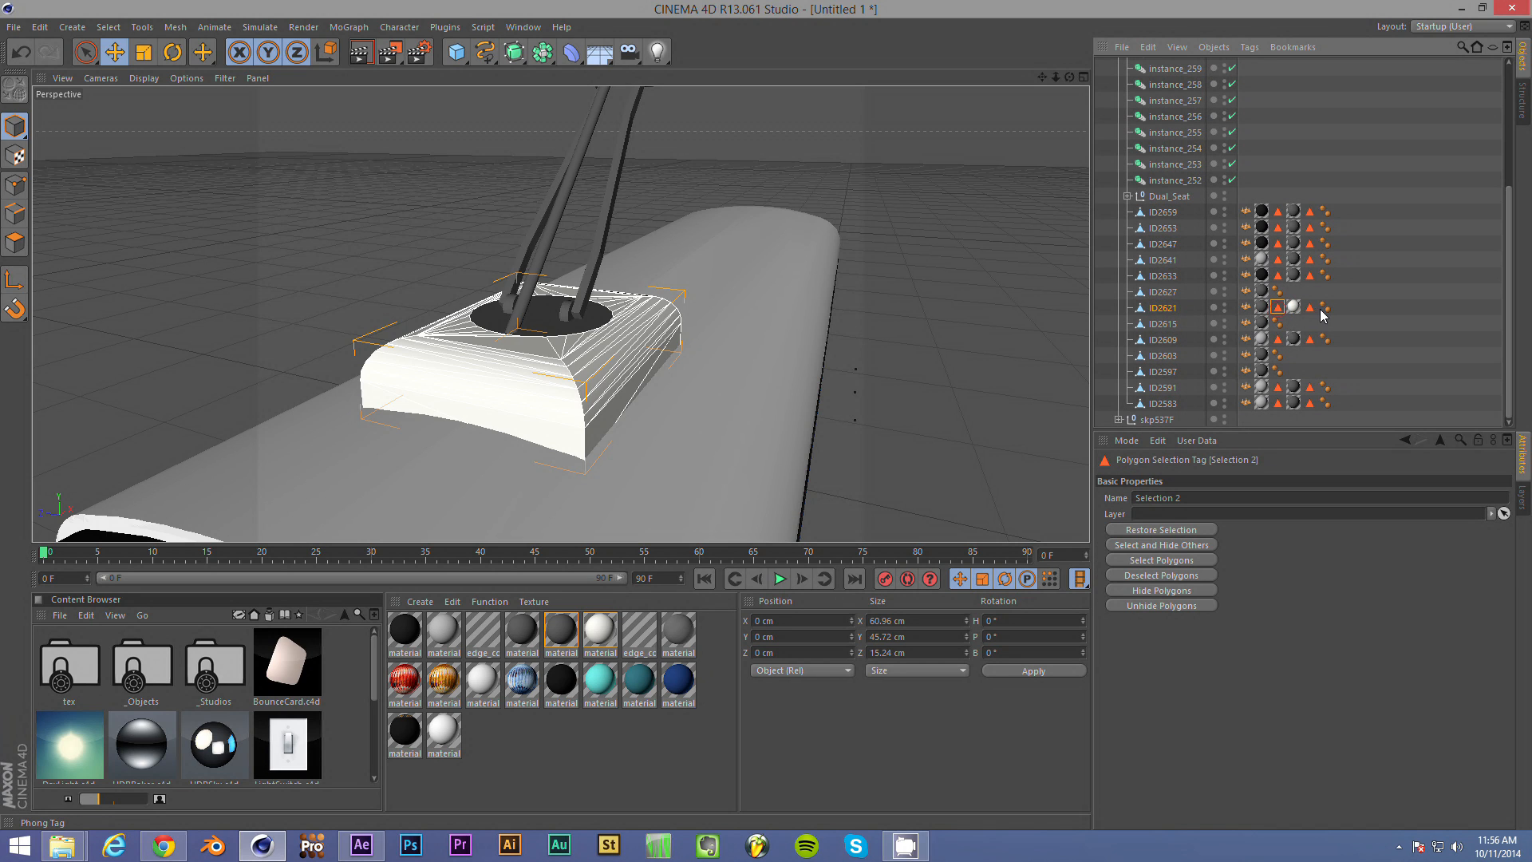
{"action": "left_click", "coordinate": [1308, 307]}
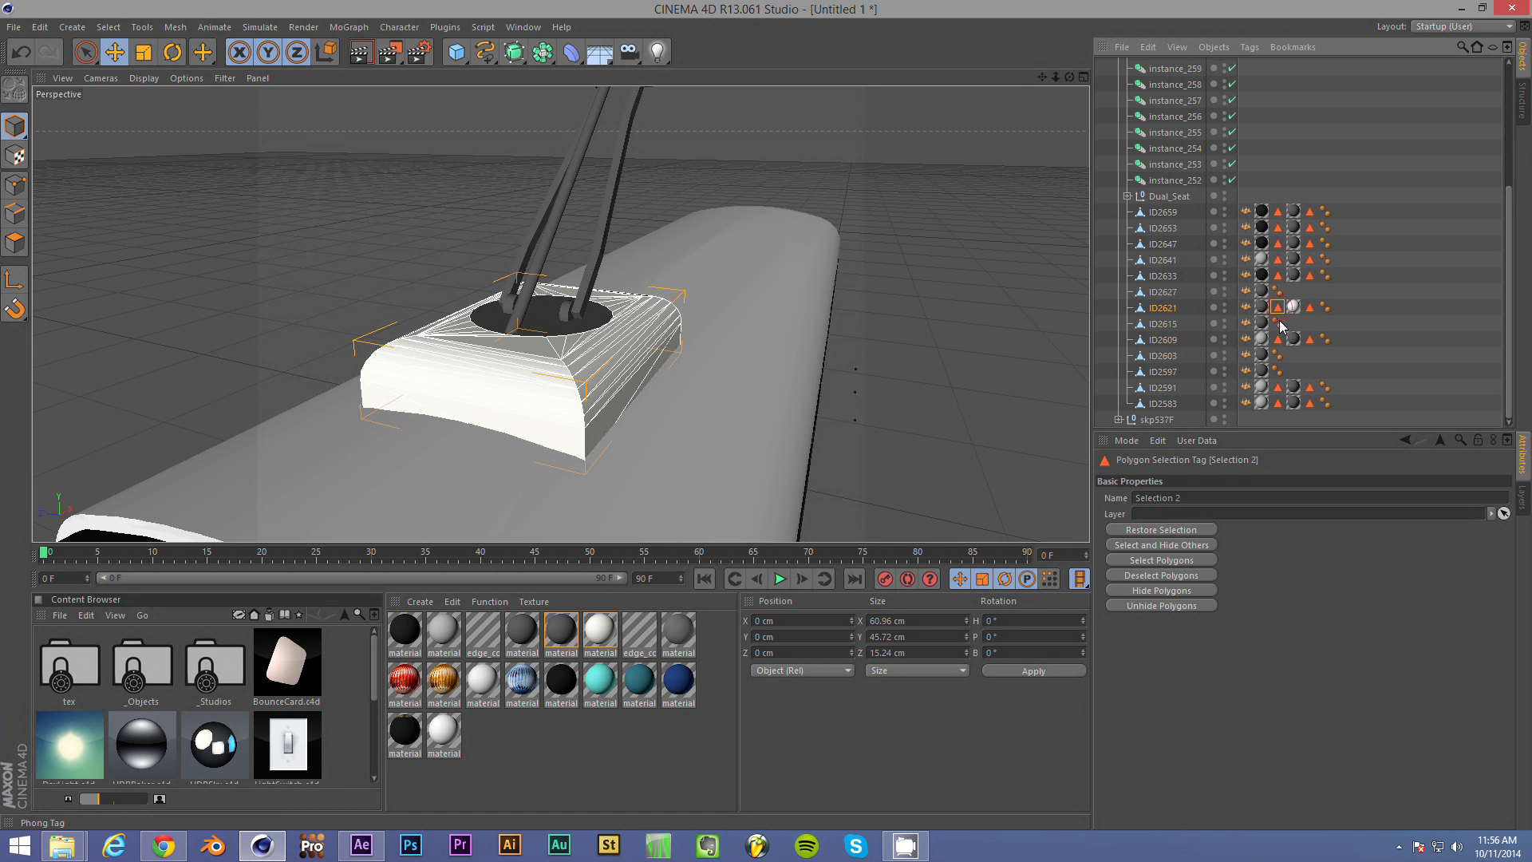
{"action": "left_click", "coordinate": [1308, 308]}
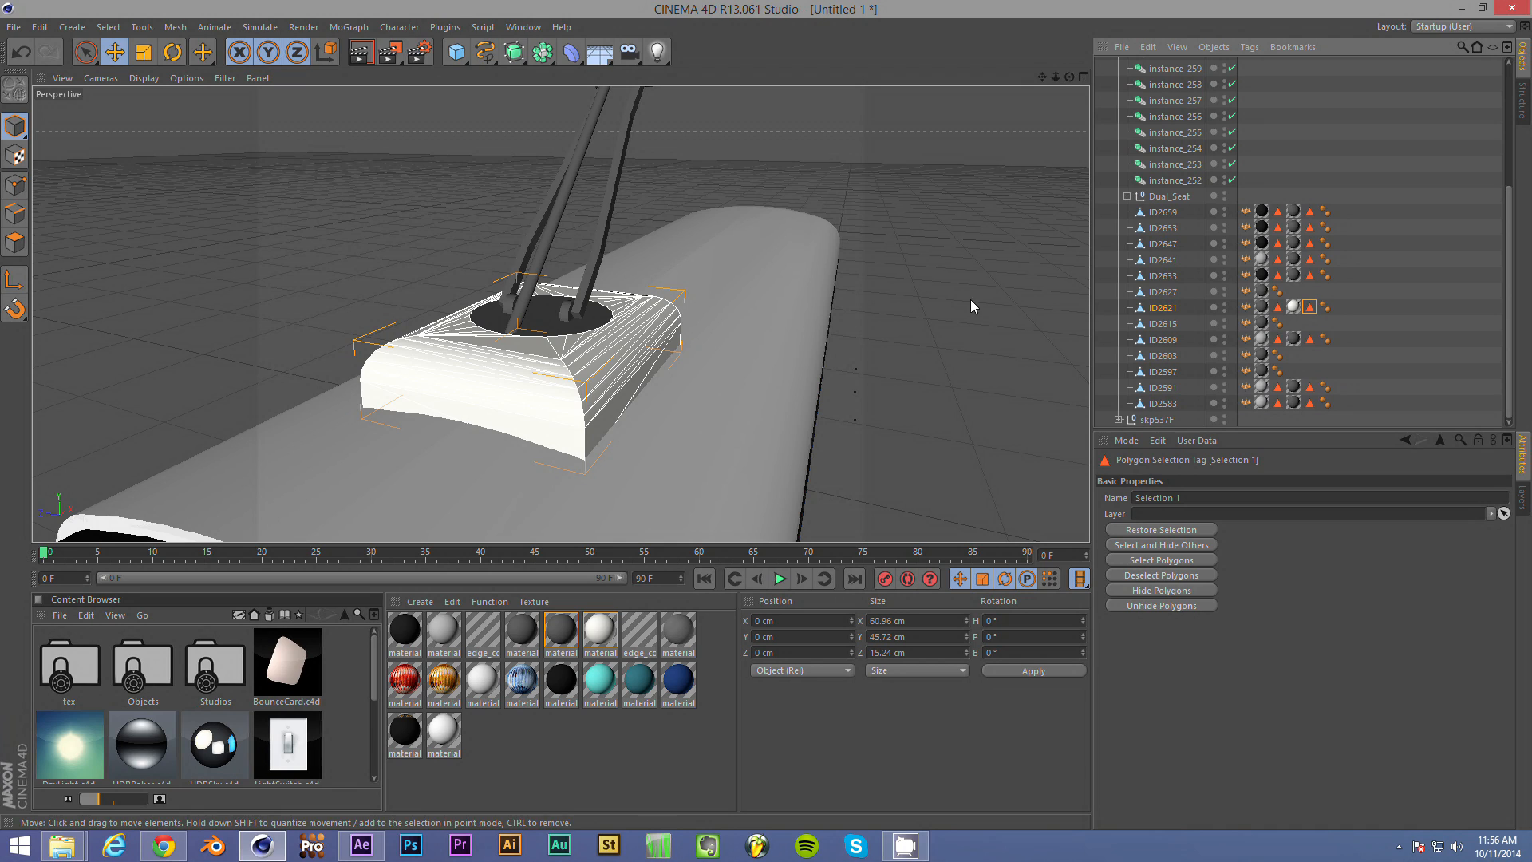
{"action": "mouse_move", "coordinate": [1113, 337]}
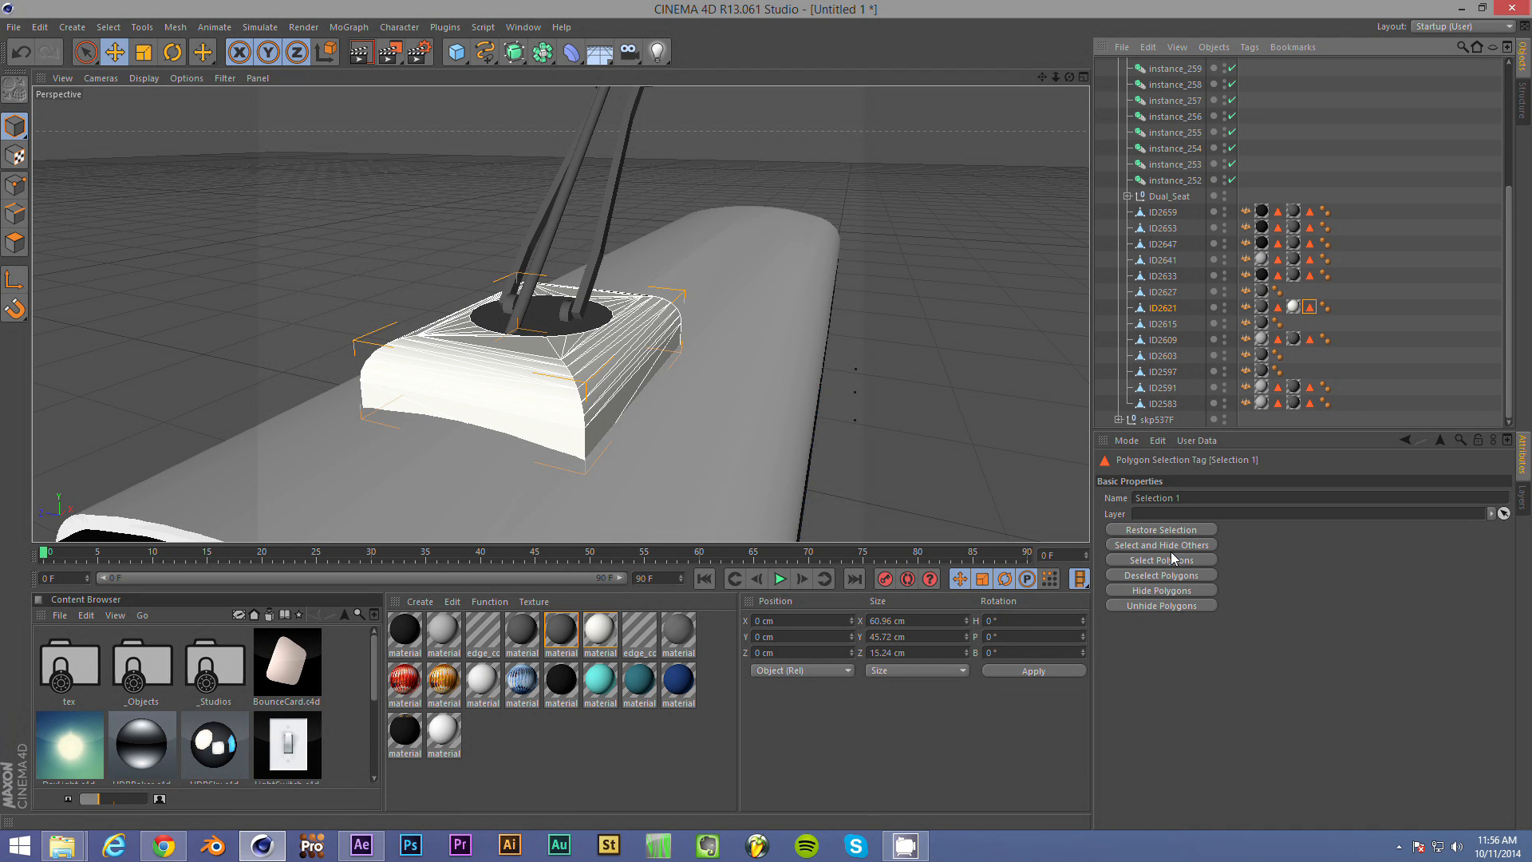
{"action": "mouse_move", "coordinate": [1184, 549]}
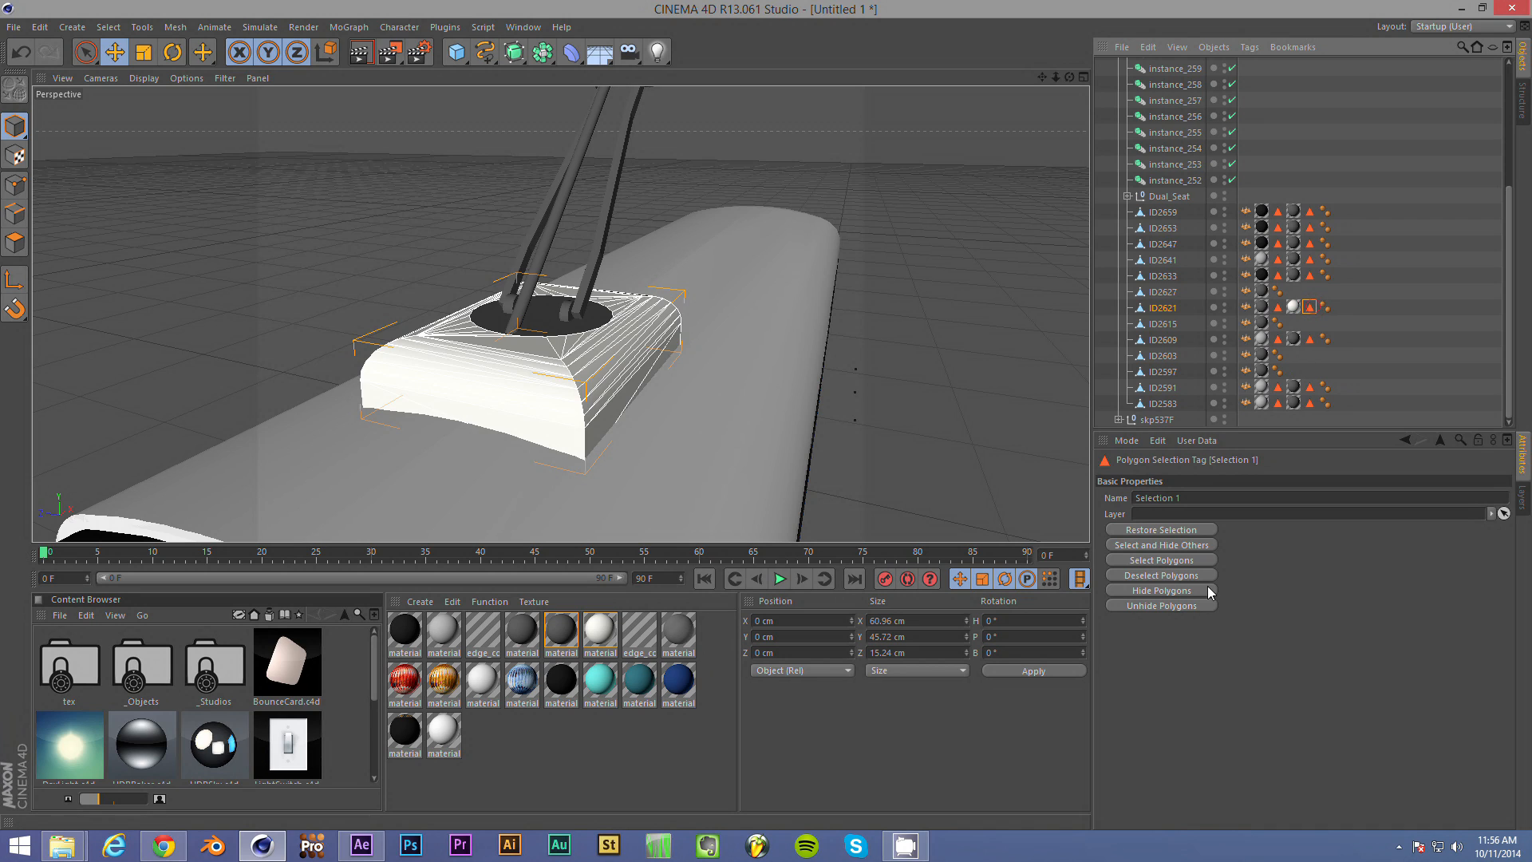
- Hide the rooftop housing's polygons via both stored polygon selections so the bare roof shows
{"action": "left_click", "coordinate": [1162, 544]}
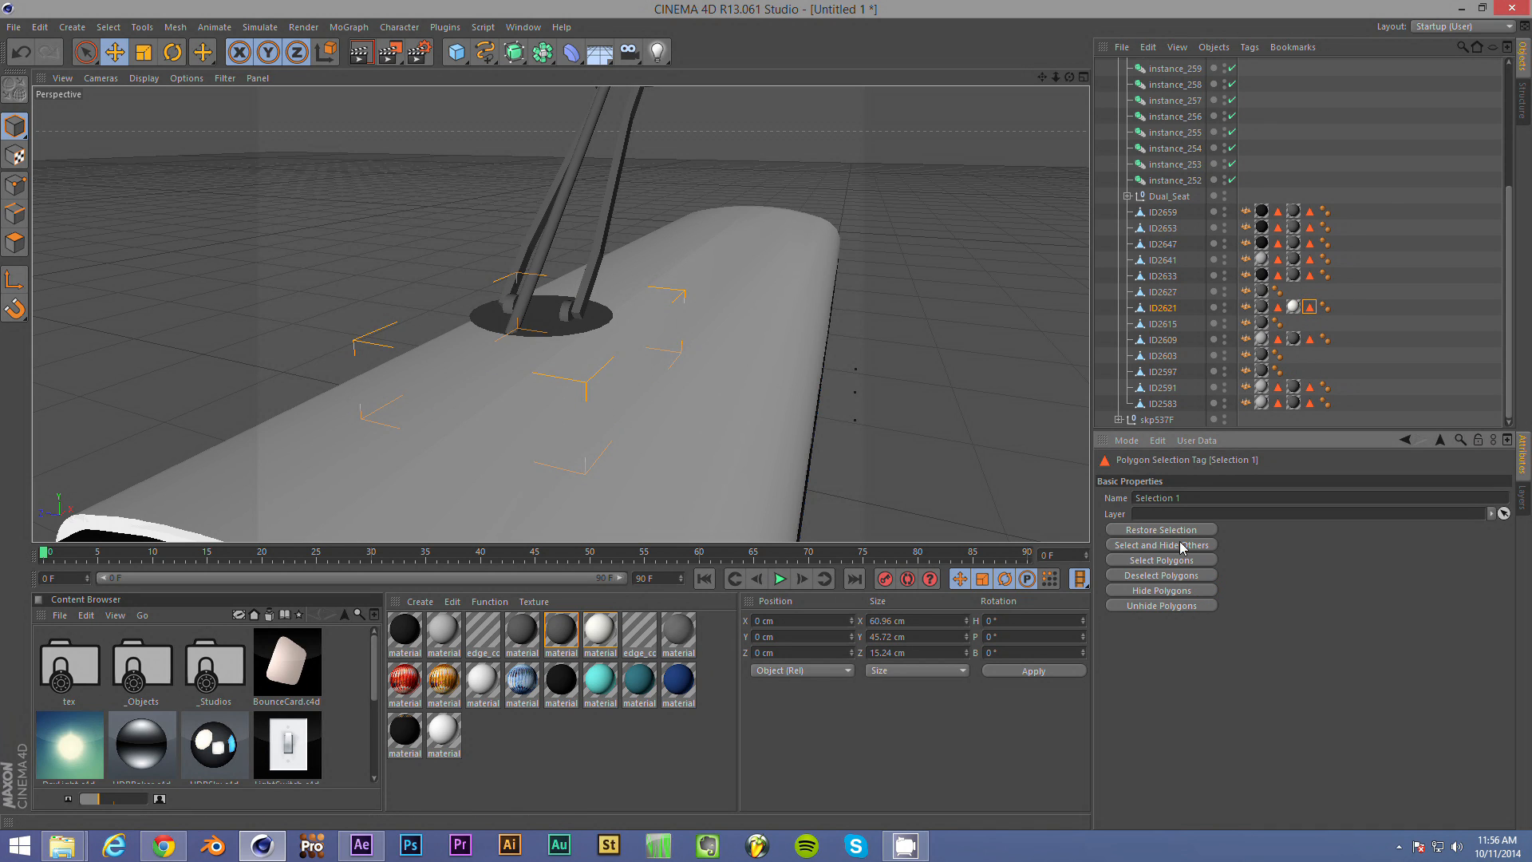
{"action": "left_click", "coordinate": [1162, 604]}
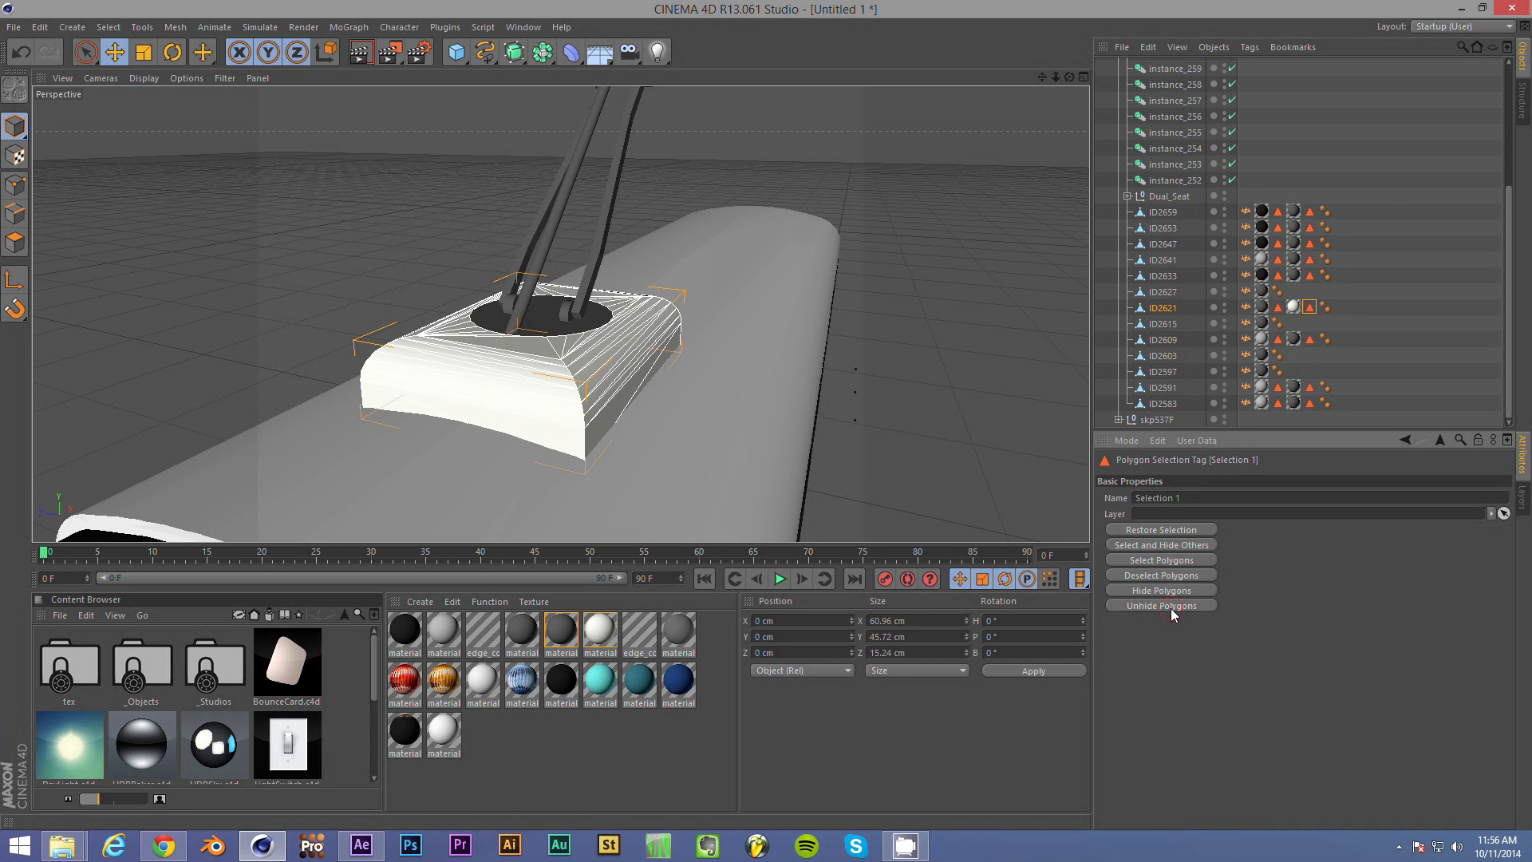
{"action": "left_click", "coordinate": [1162, 590]}
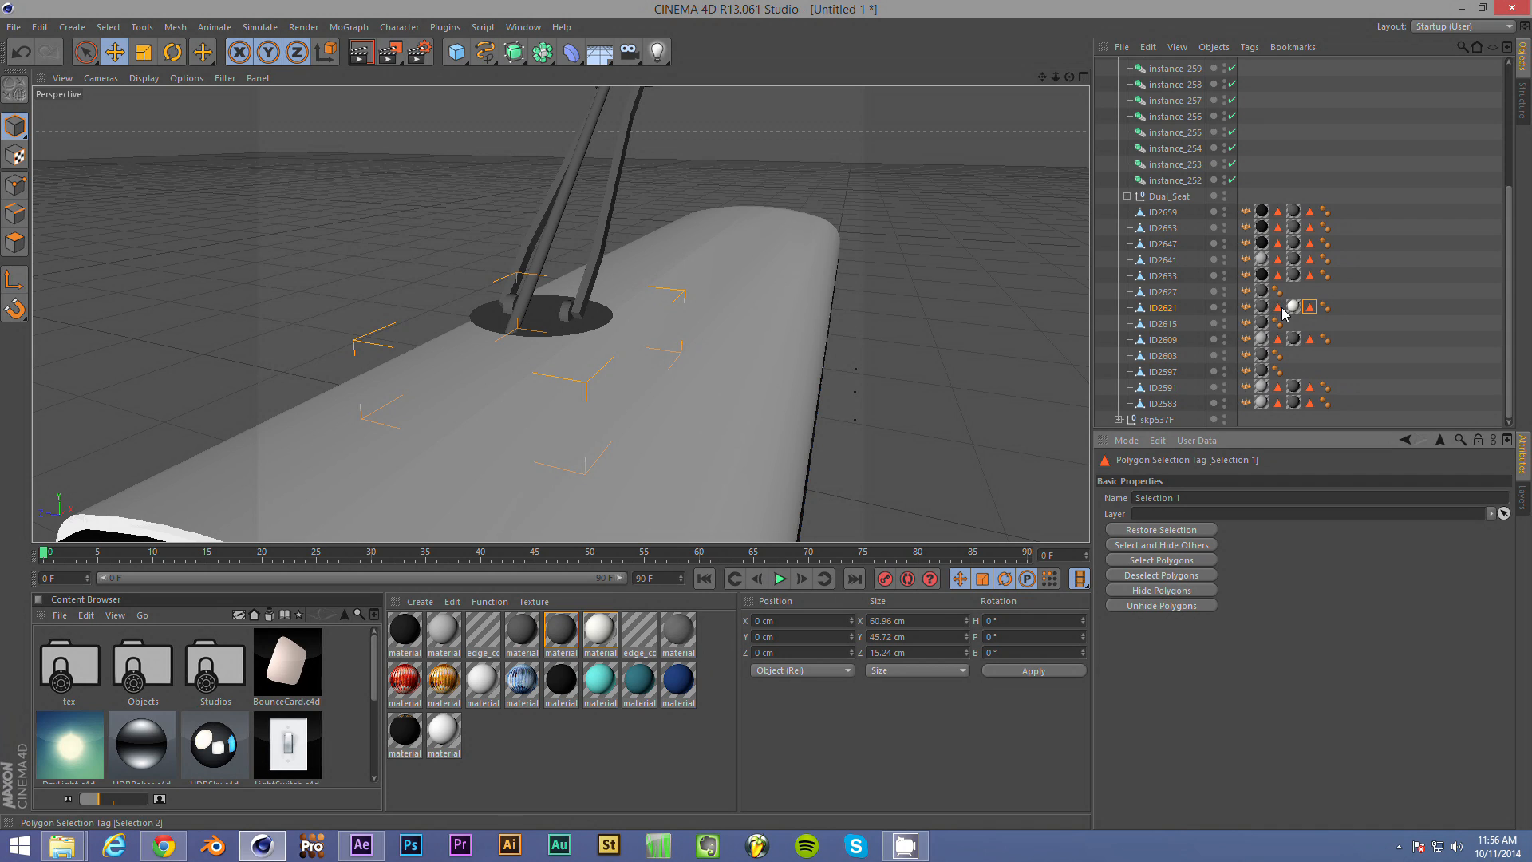
{"action": "left_click", "coordinate": [1162, 605]}
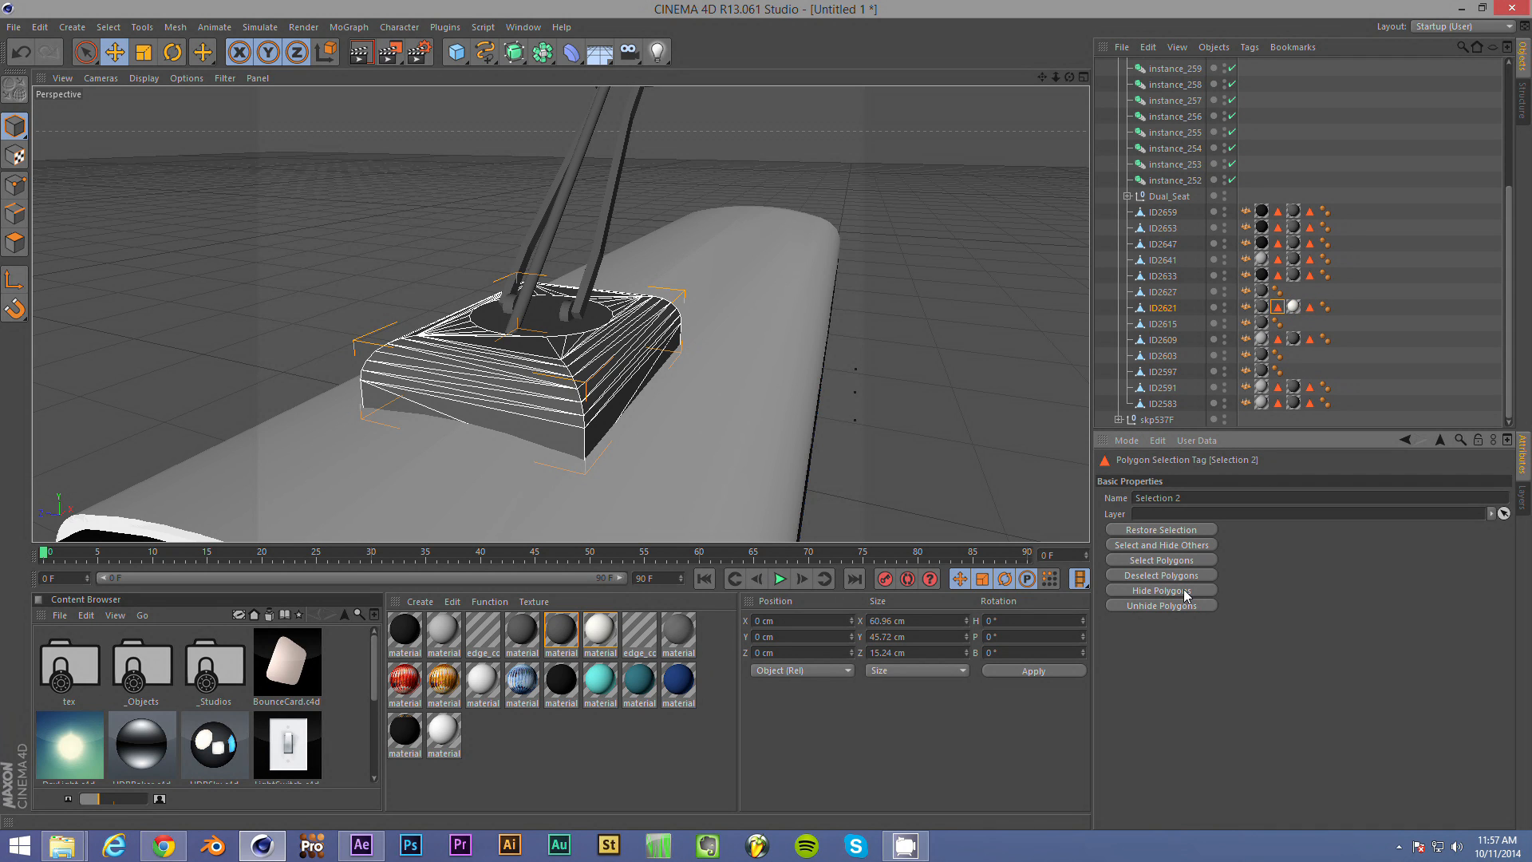
{"action": "left_click", "coordinate": [1161, 591]}
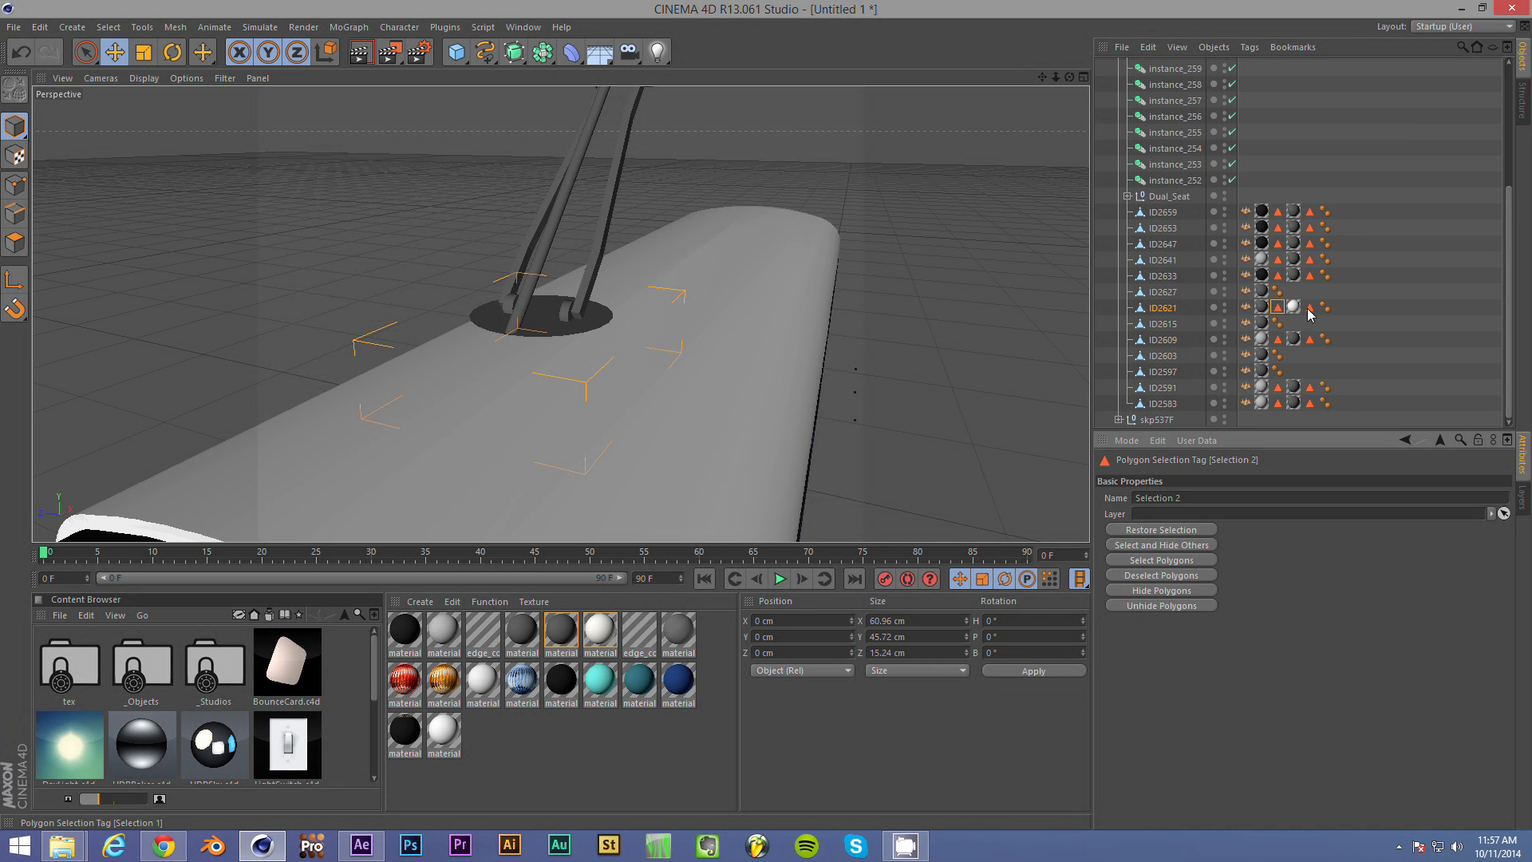
{"action": "left_click", "coordinate": [1308, 308]}
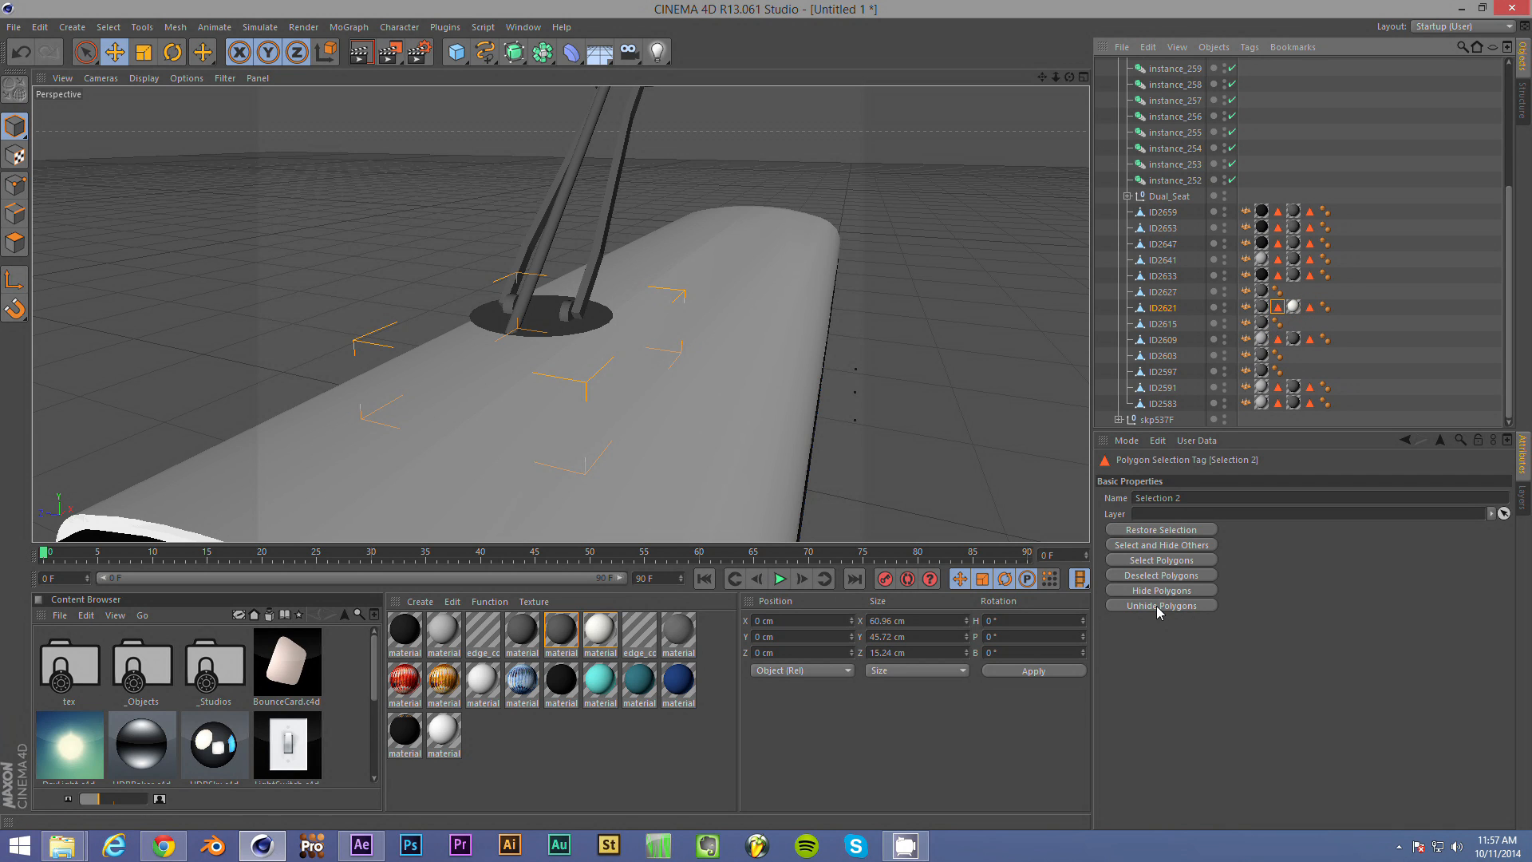
- Unhide the rooftop housing's polygons and select the housing with the Live Selection tool
{"action": "left_click", "coordinate": [1162, 604]}
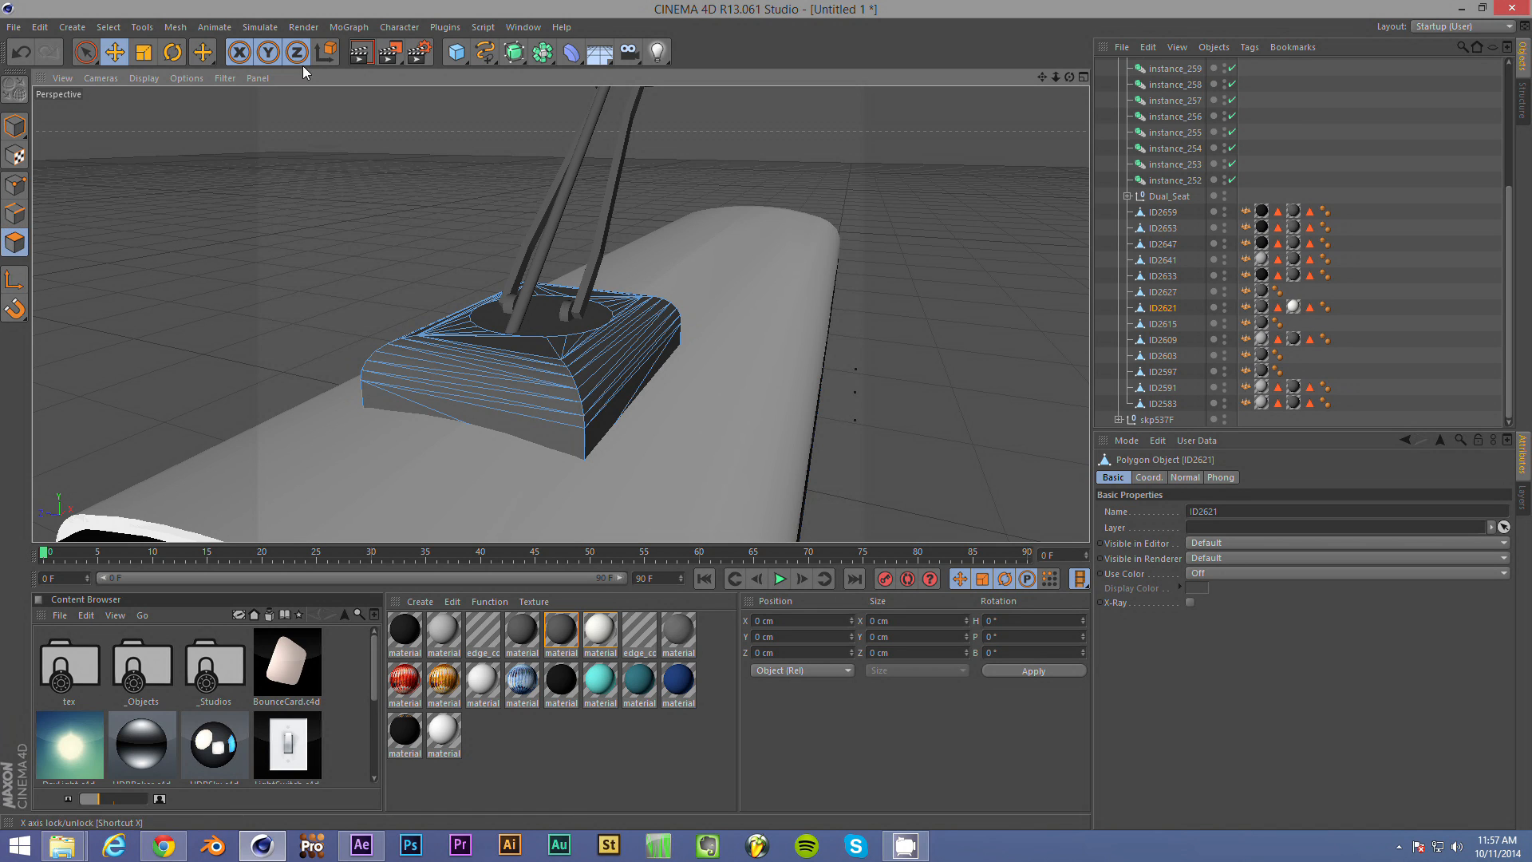
{"action": "left_click", "coordinate": [85, 51]}
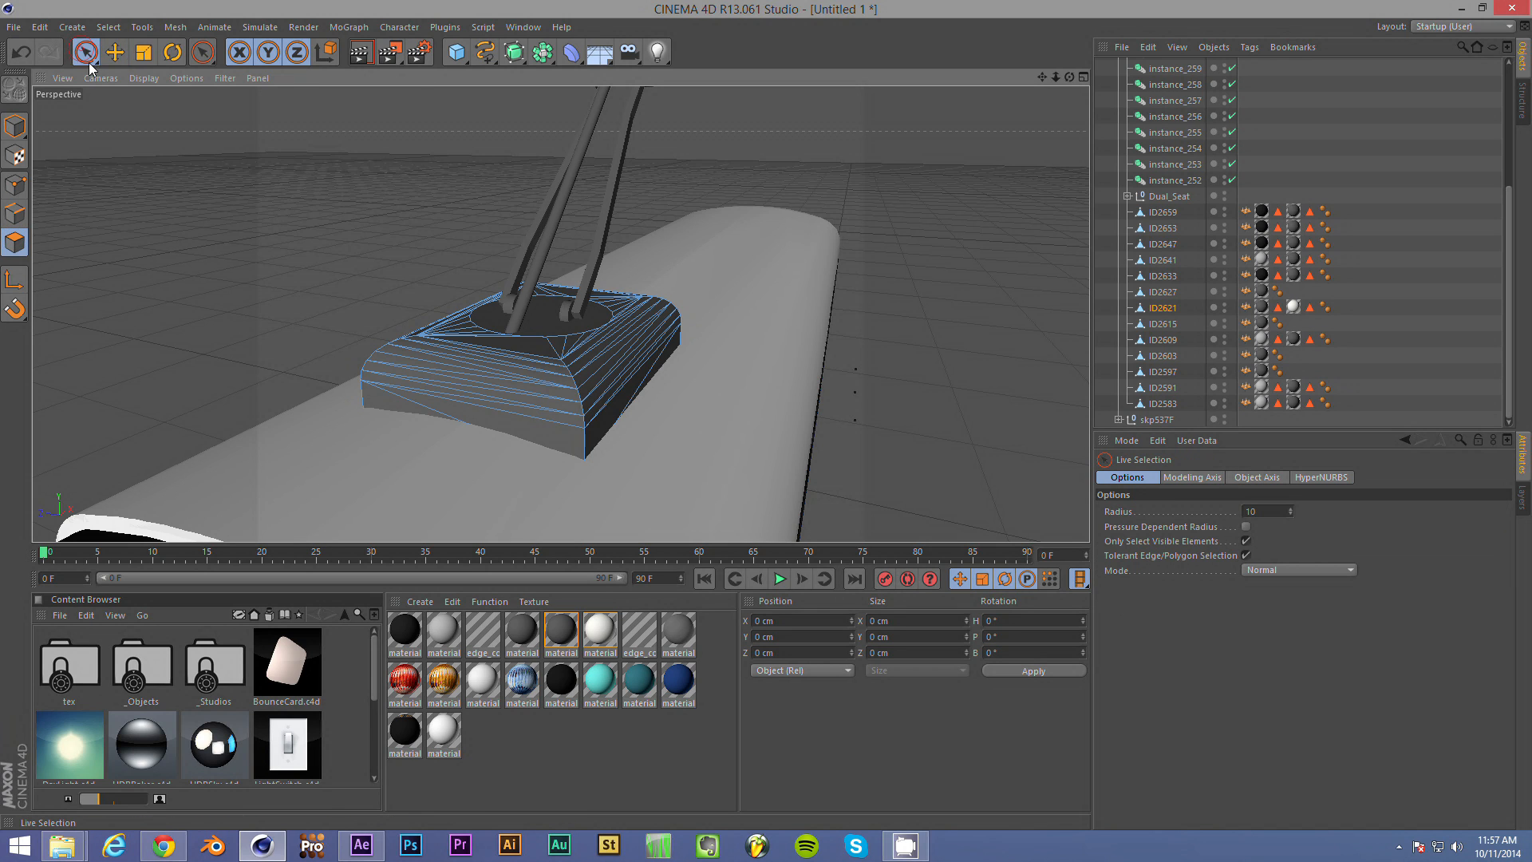
{"action": "left_click", "coordinate": [418, 383]}
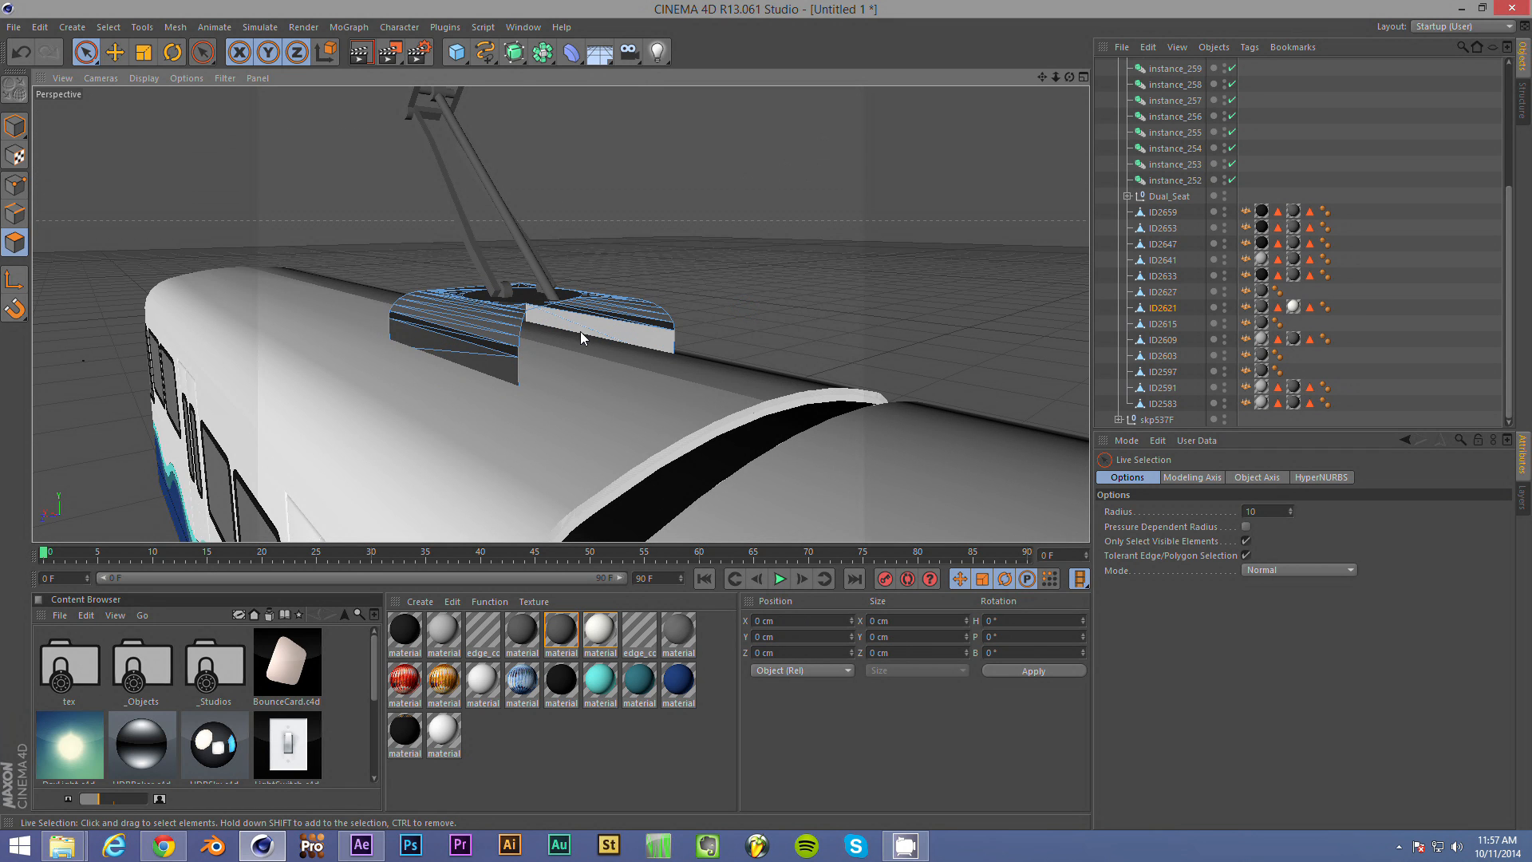
{"action": "left_click", "coordinate": [606, 324]}
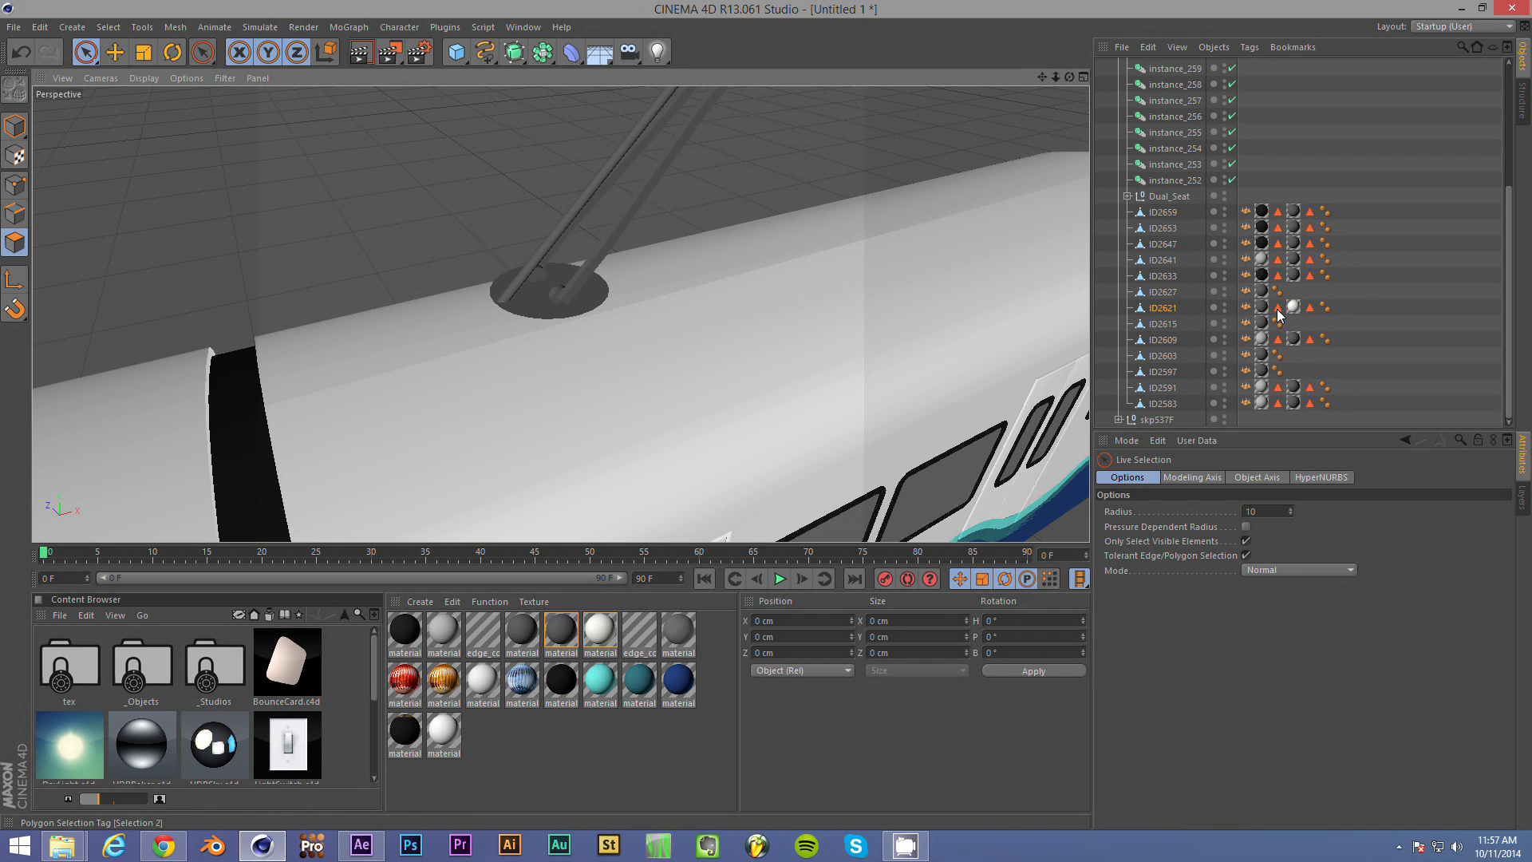
{"action": "left_click", "coordinate": [1278, 308]}
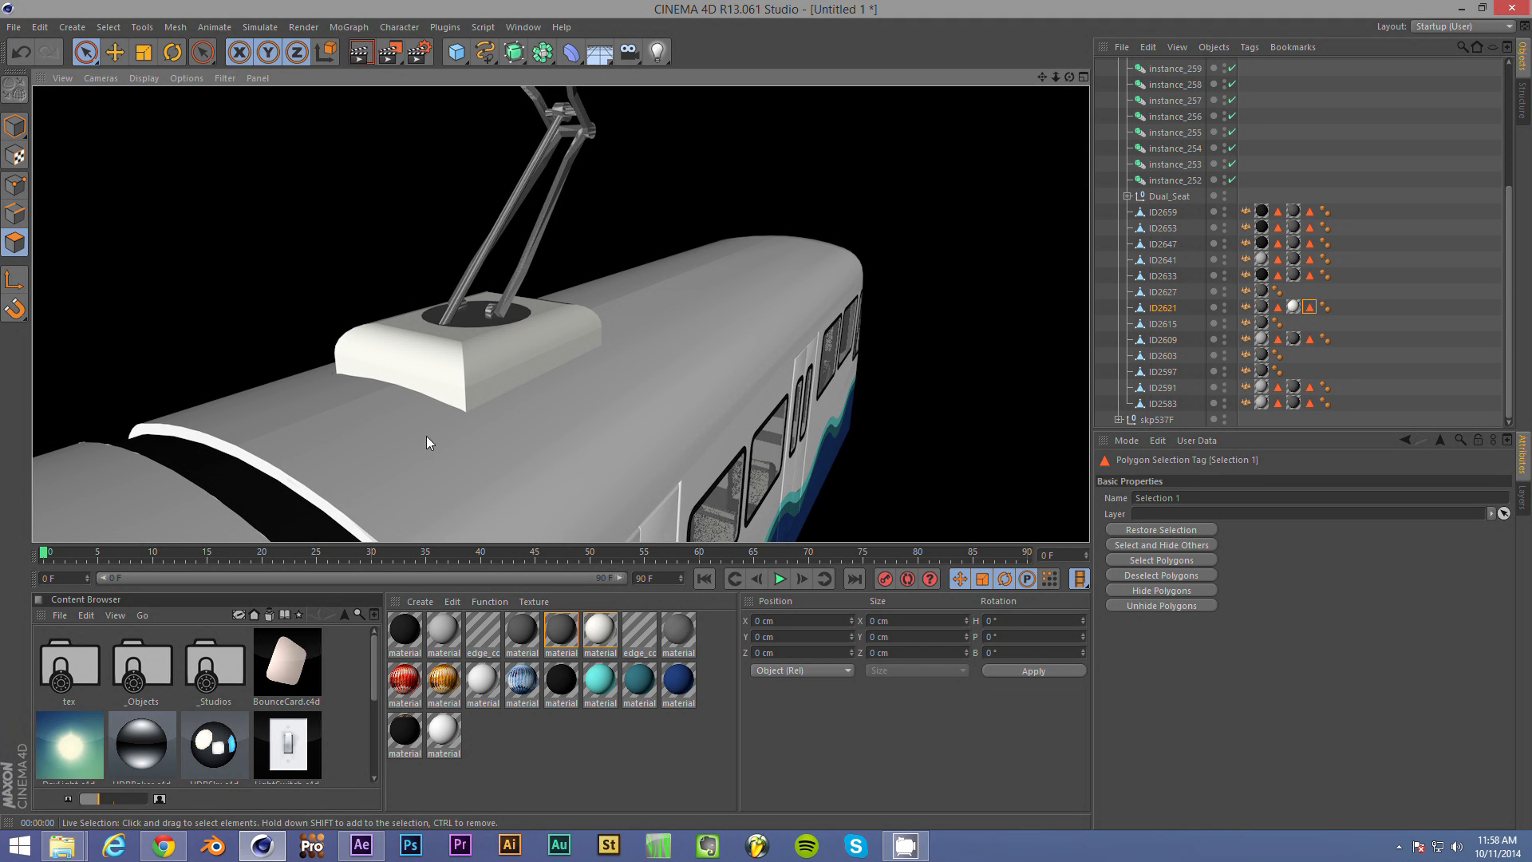
{"action": "mouse_move", "coordinate": [397, 360]}
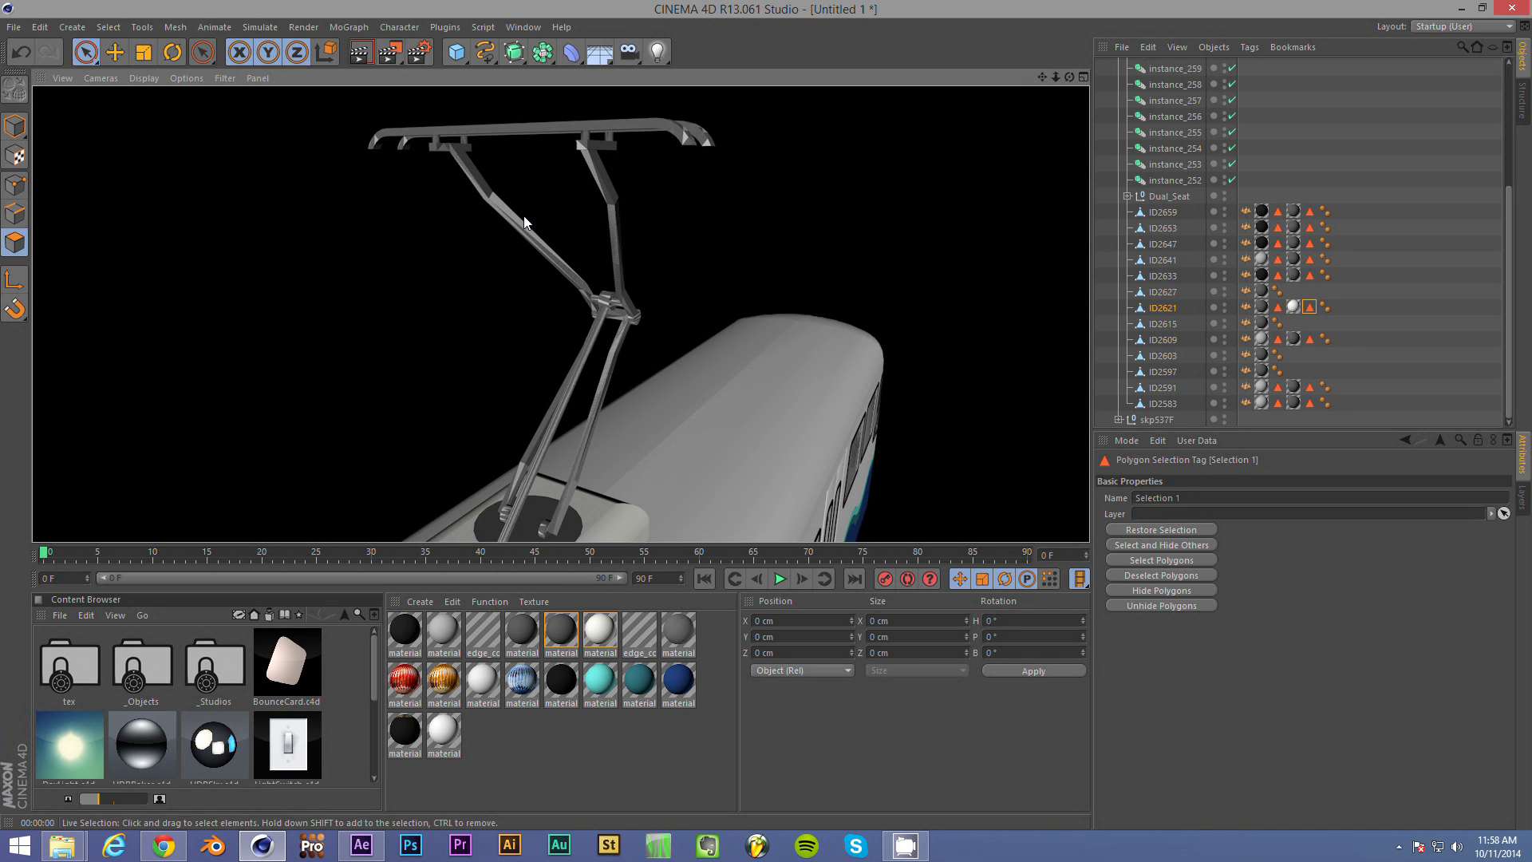
{"action": "mouse_move", "coordinate": [524, 507]}
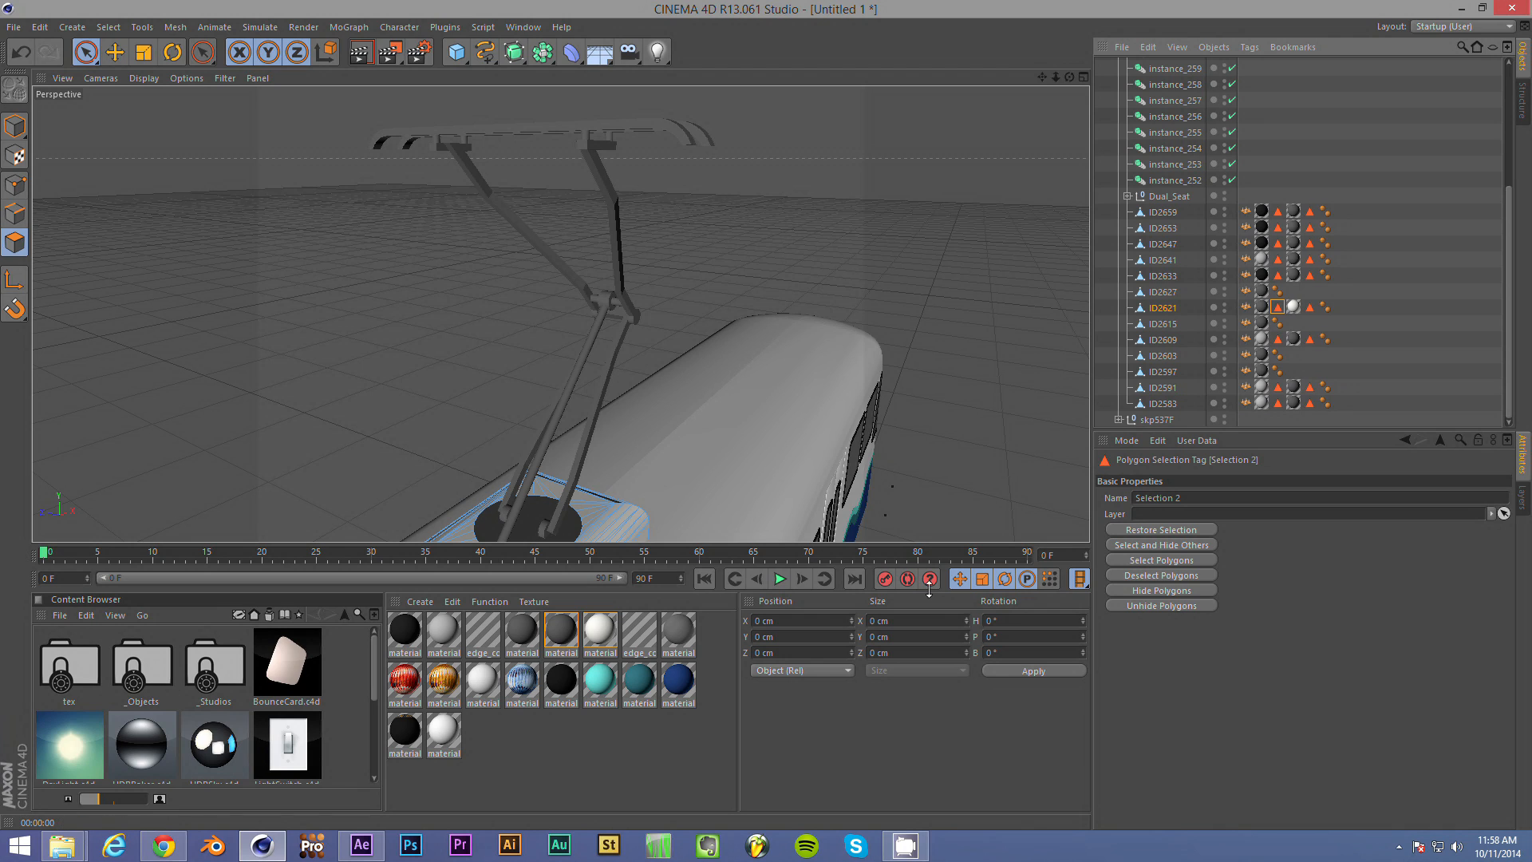
{"action": "left_click", "coordinate": [1293, 307]}
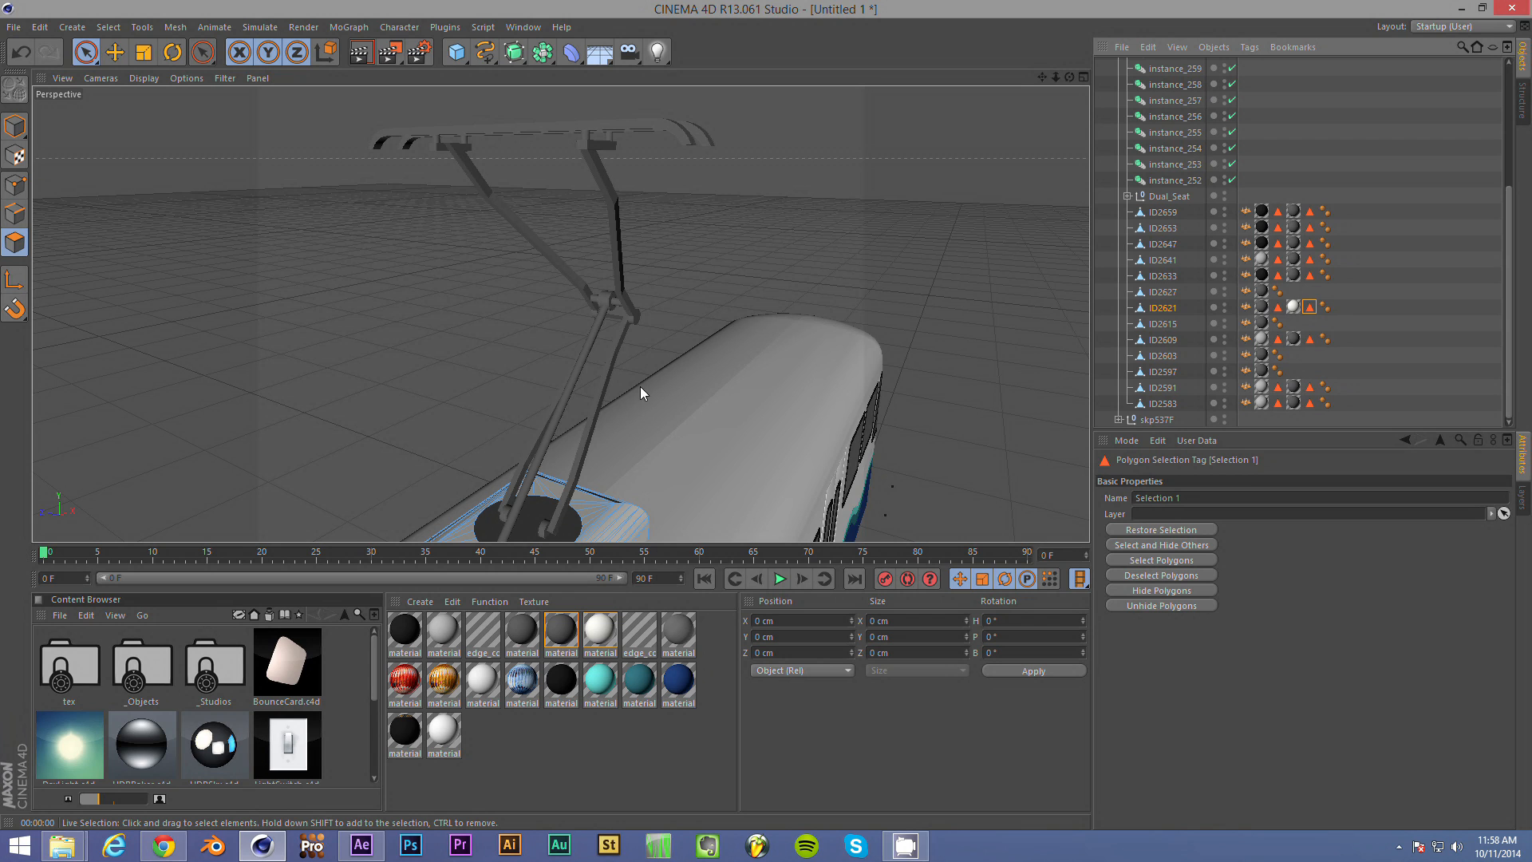
{"action": "mouse_move", "coordinate": [650, 393]}
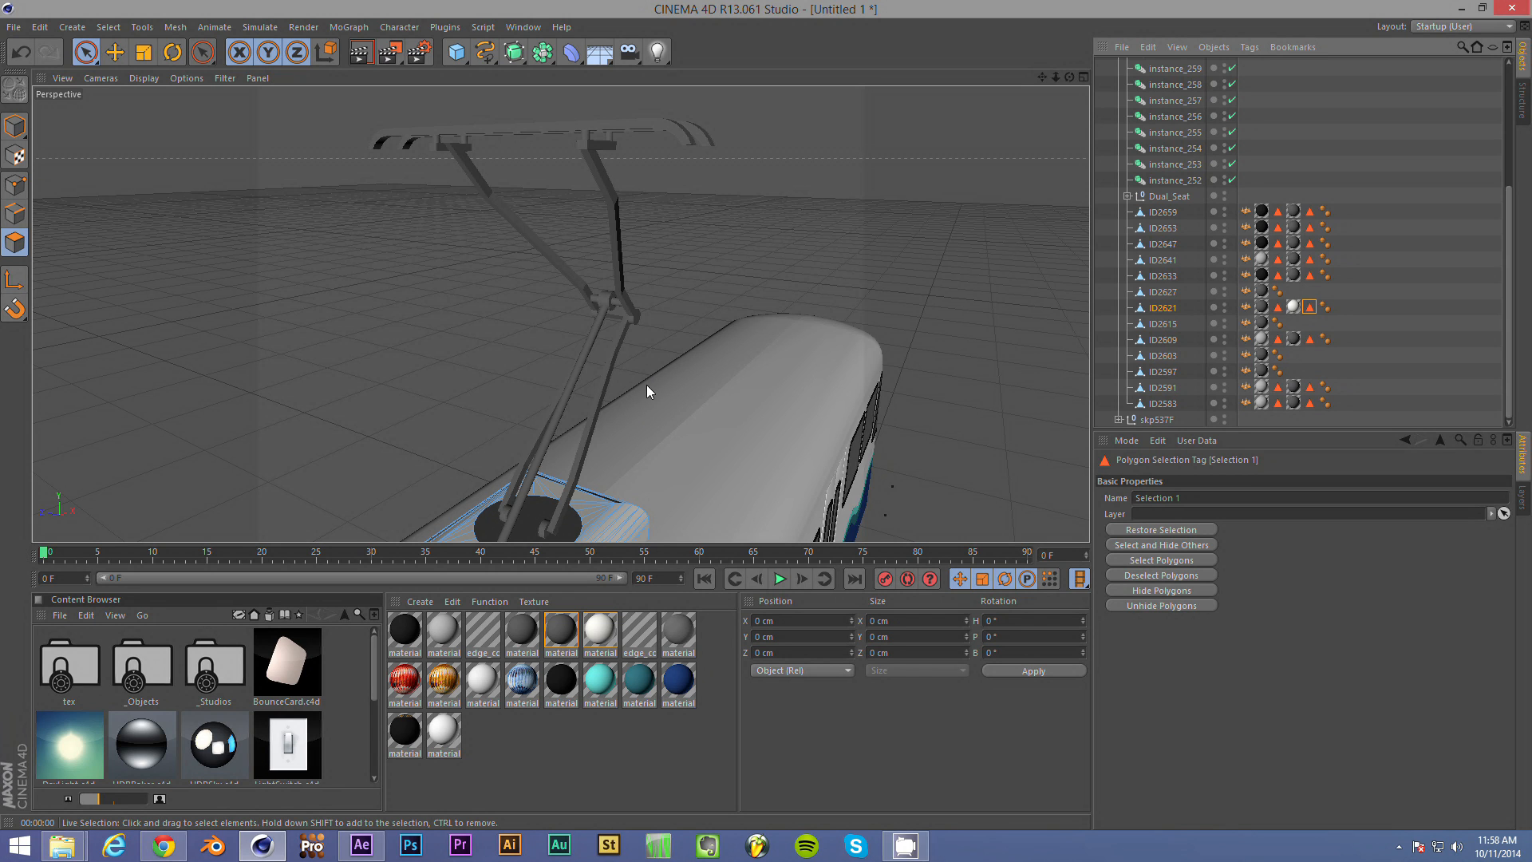
{"action": "mouse_move", "coordinate": [564, 469]}
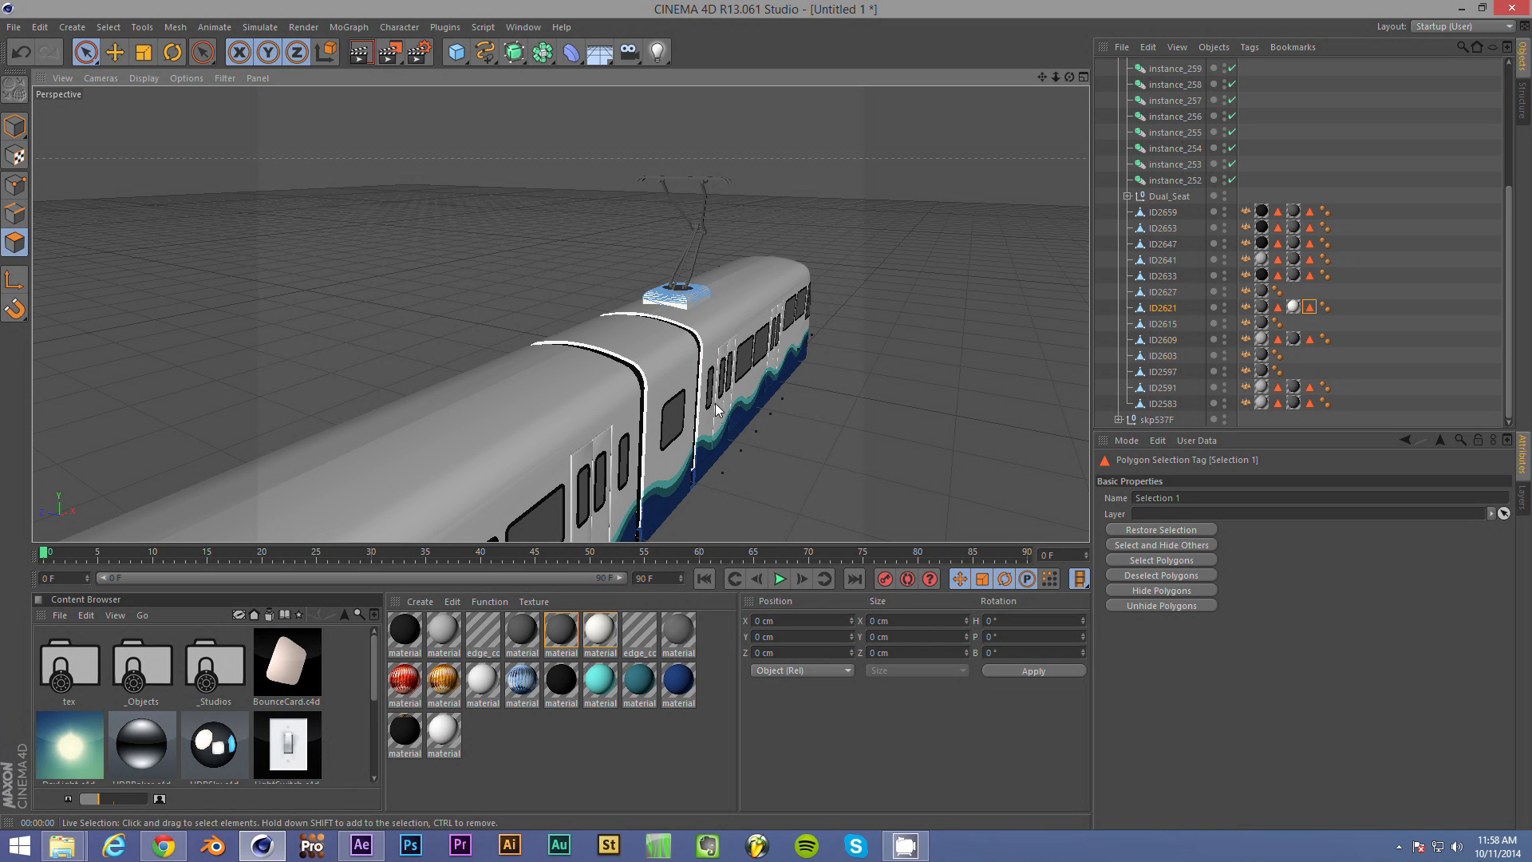
{"action": "left_click_drag", "start_coordinate": [718, 410], "coordinate": [566, 430]}
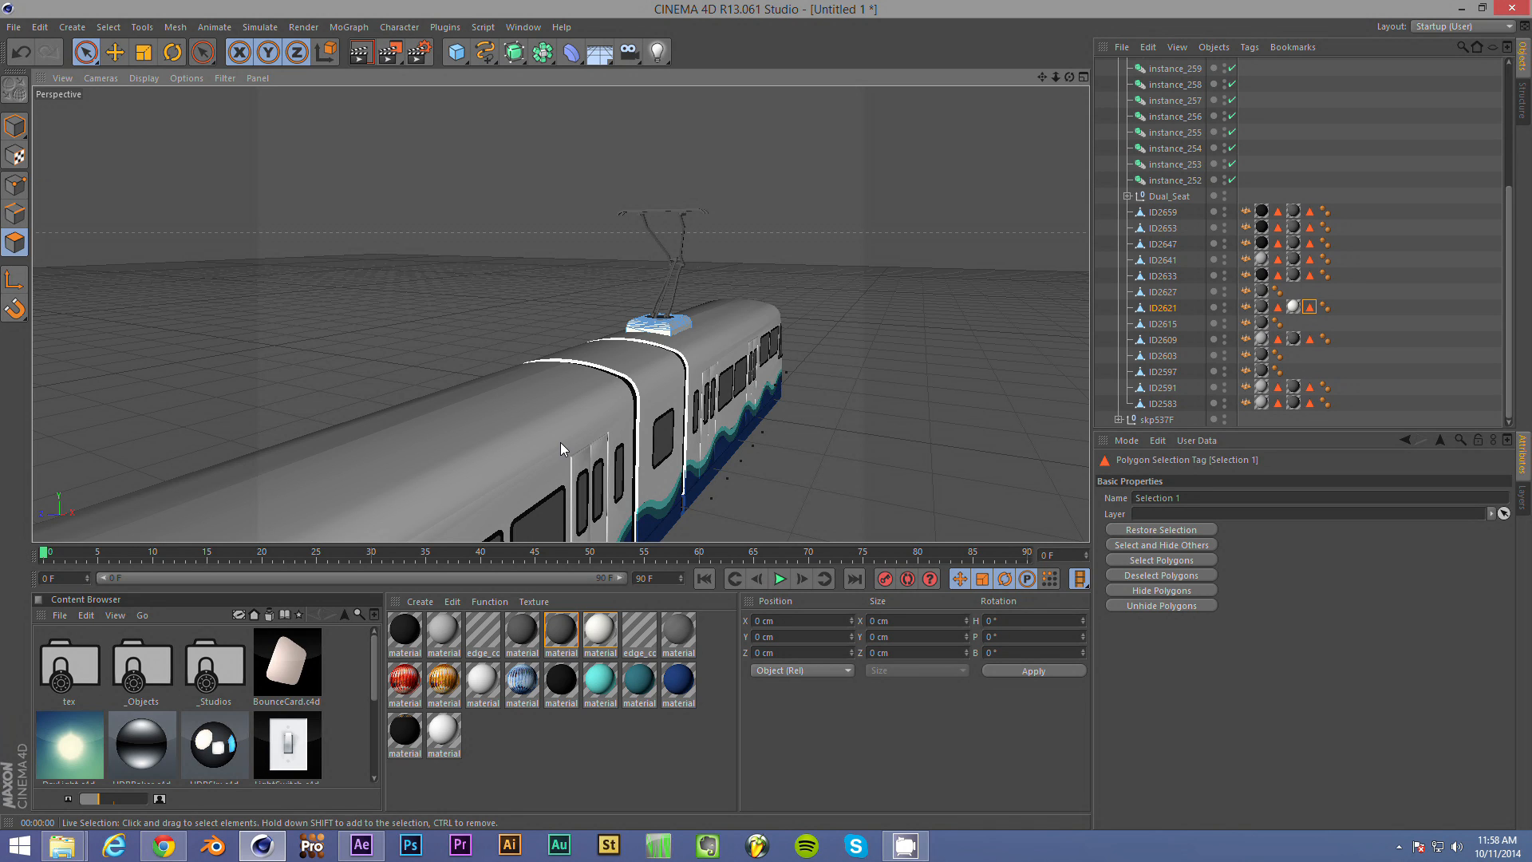
{"action": "mouse_move", "coordinate": [657, 243]}
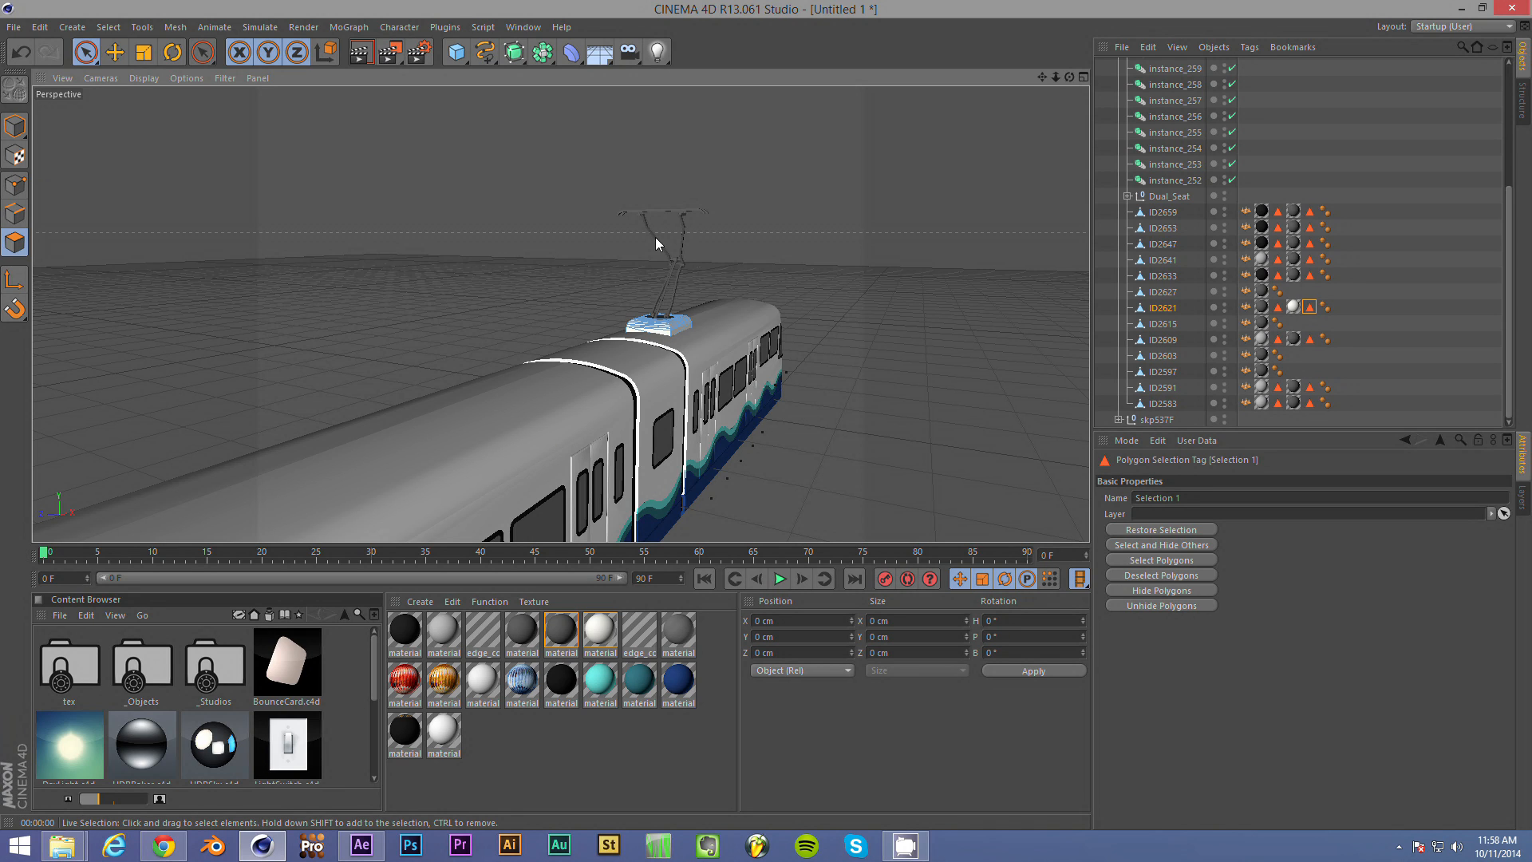
{"action": "mouse_move", "coordinate": [660, 367]}
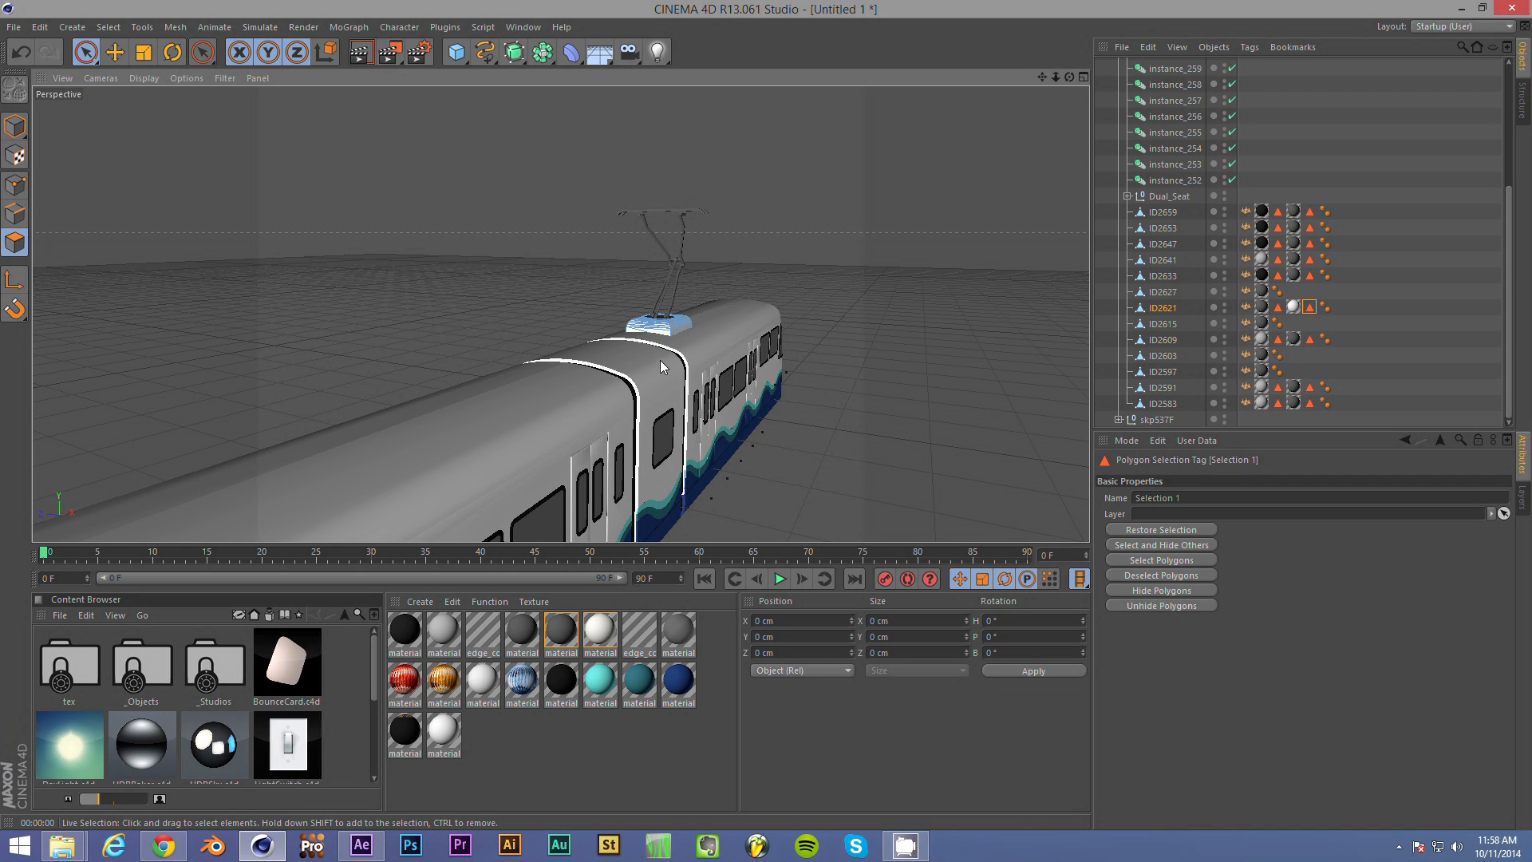
{"action": "mouse_move", "coordinate": [636, 293]}
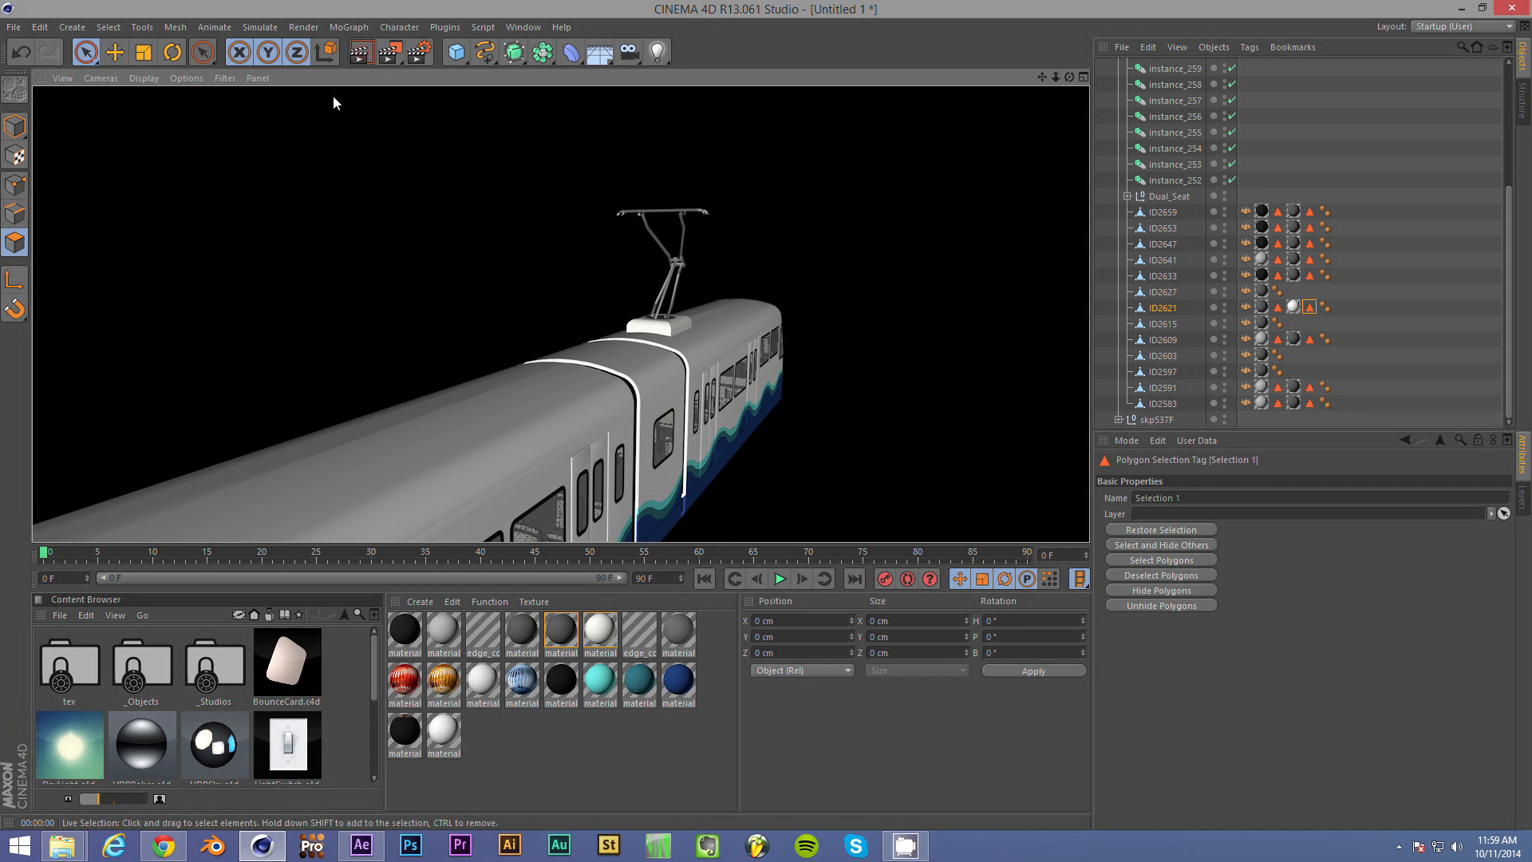
{"action": "mouse_move", "coordinate": [565, 514]}
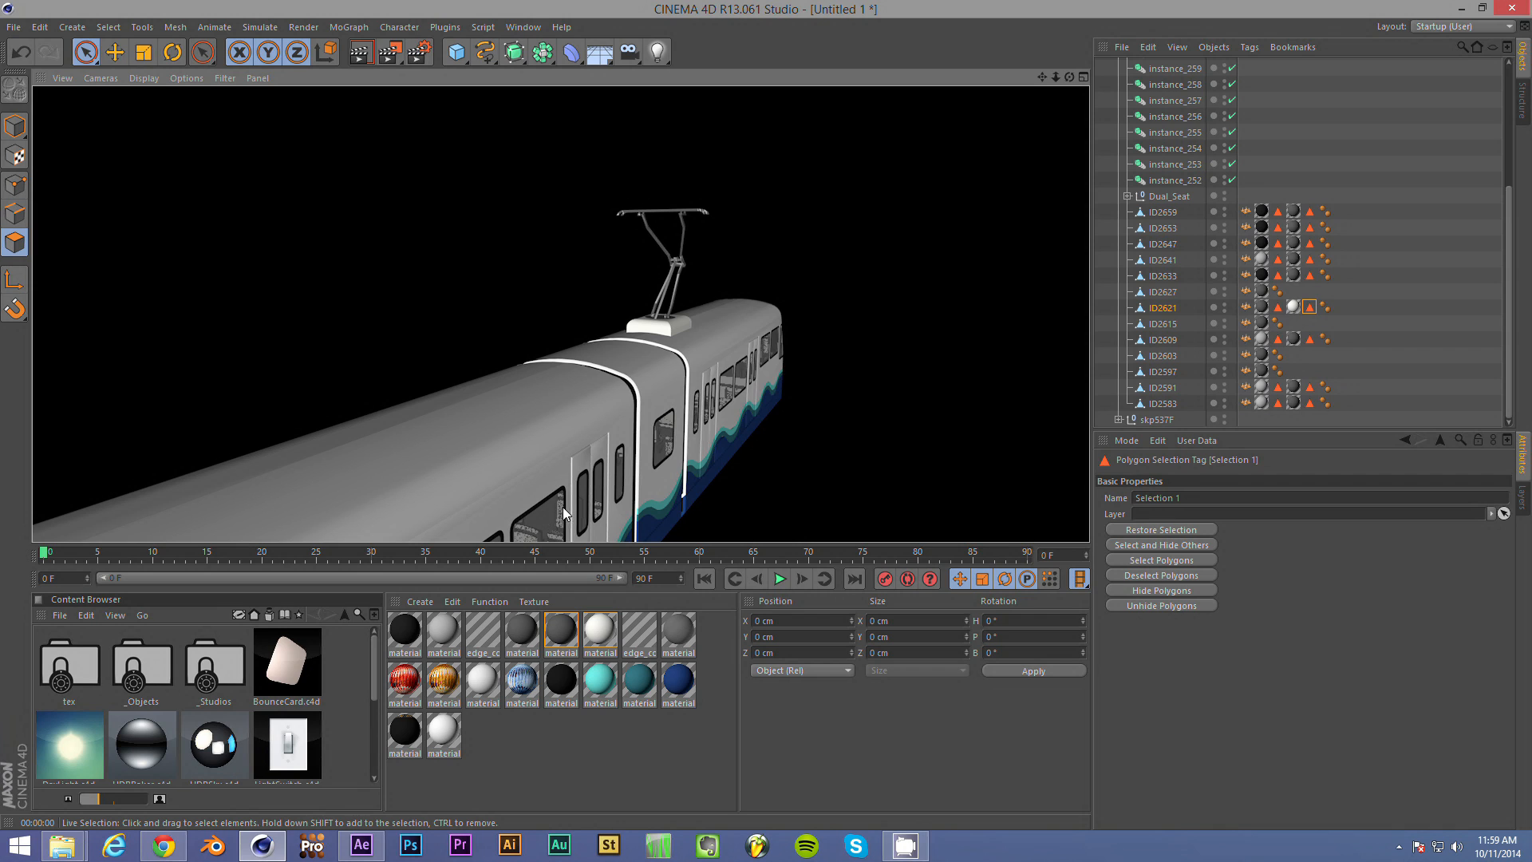
{"action": "mouse_move", "coordinate": [616, 477]}
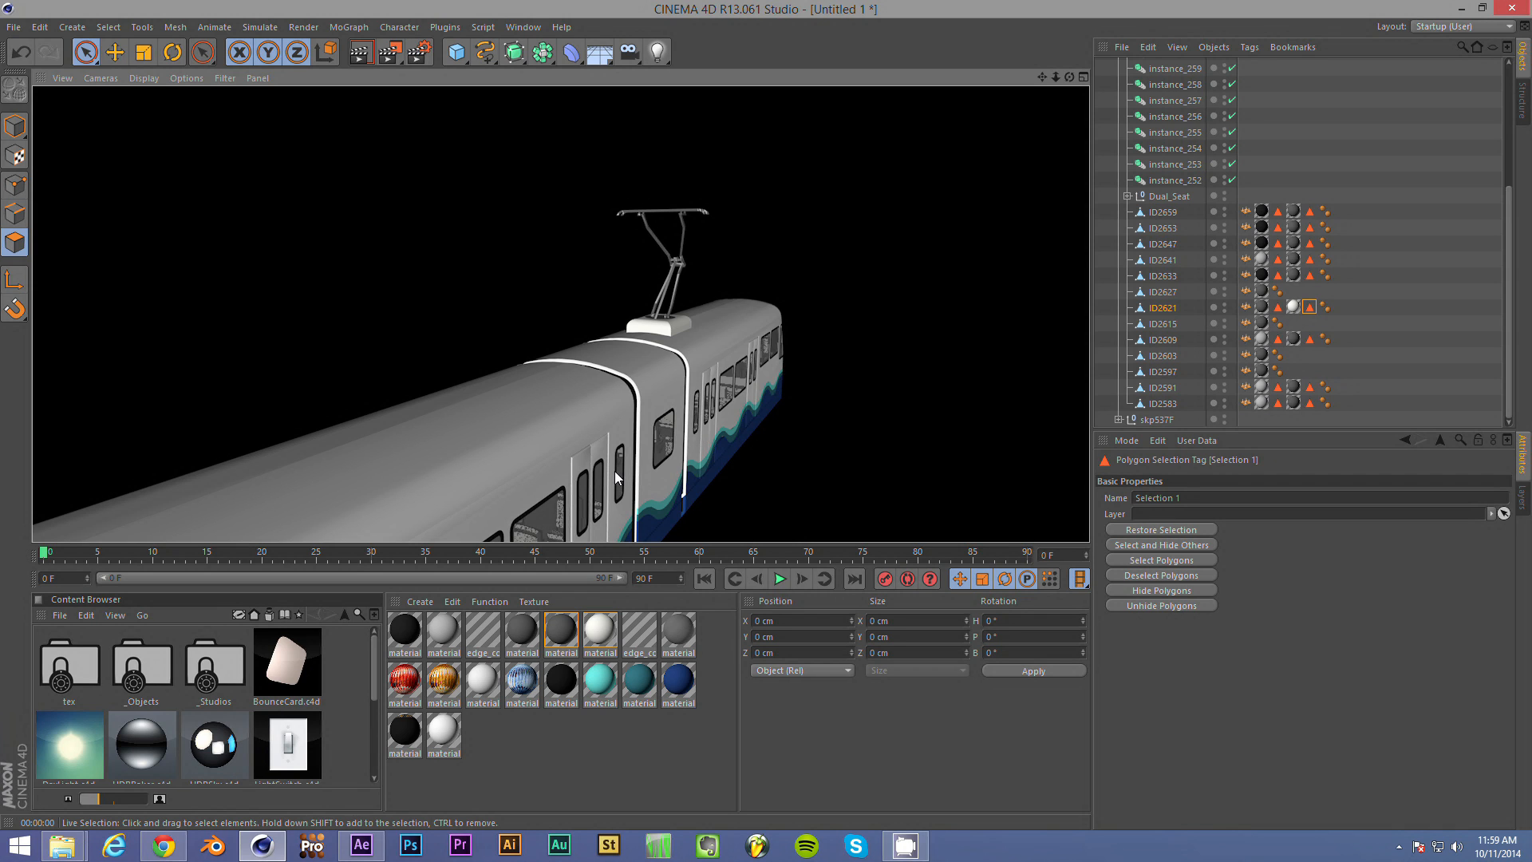
{"action": "mouse_move", "coordinate": [383, 166]}
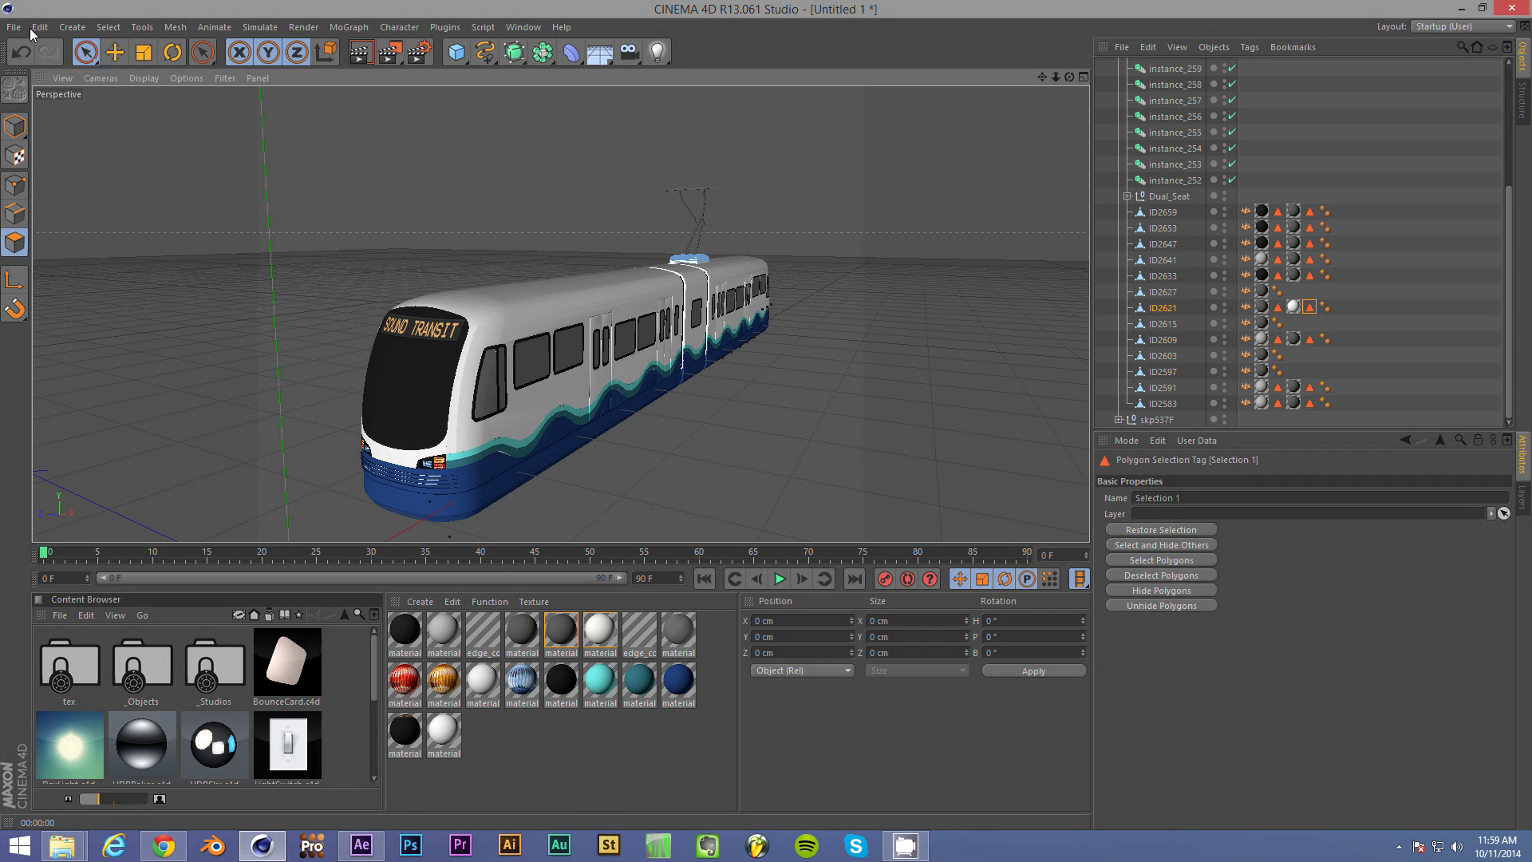
- Save the scene as a new file named SLU Transit in the models folder
{"action": "left_click", "coordinate": [13, 25]}
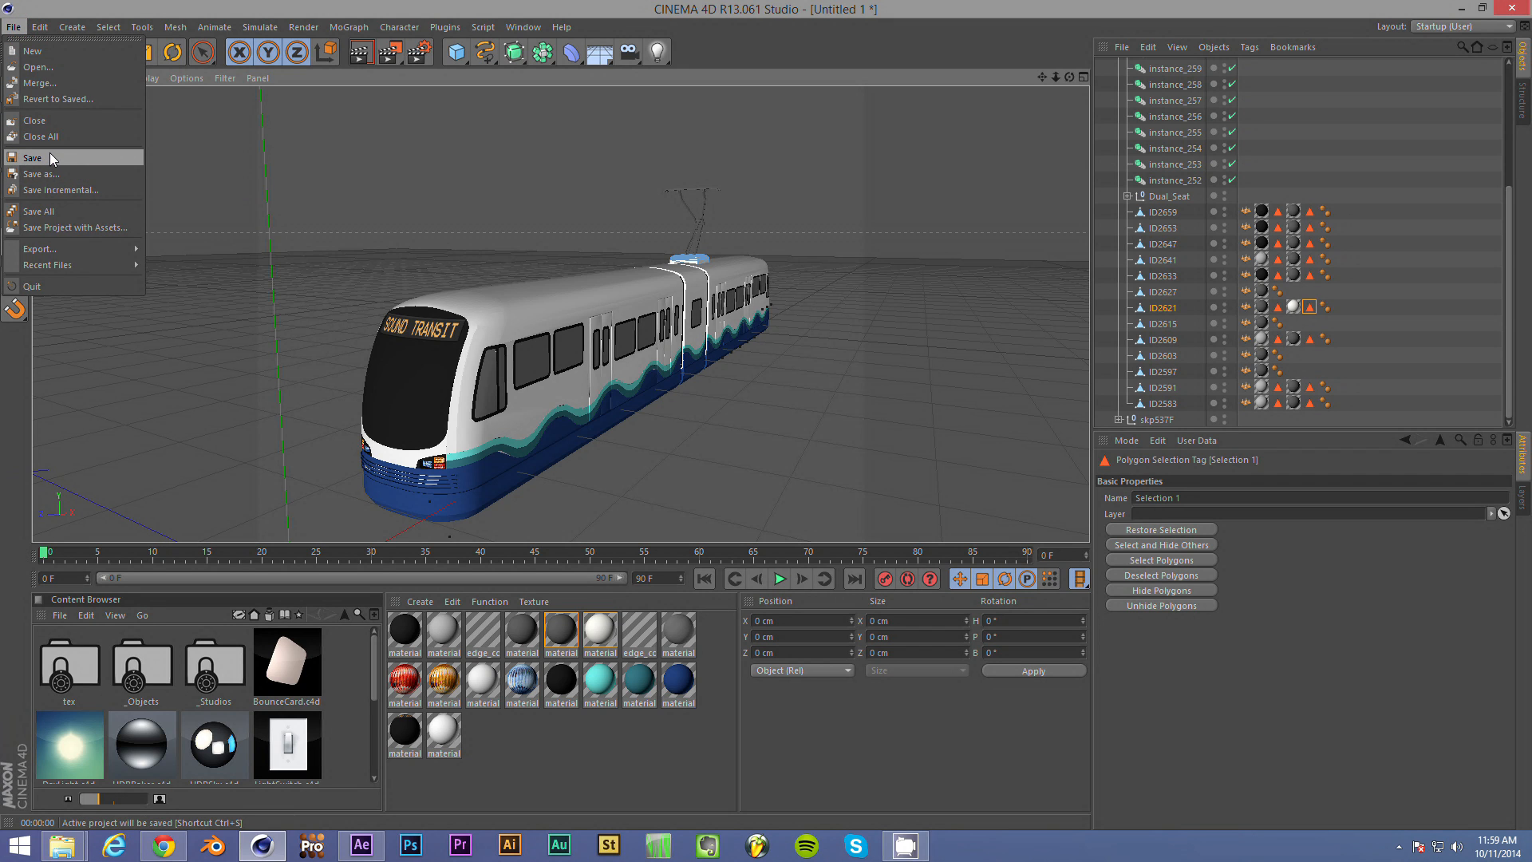
{"action": "left_click", "coordinate": [32, 156]}
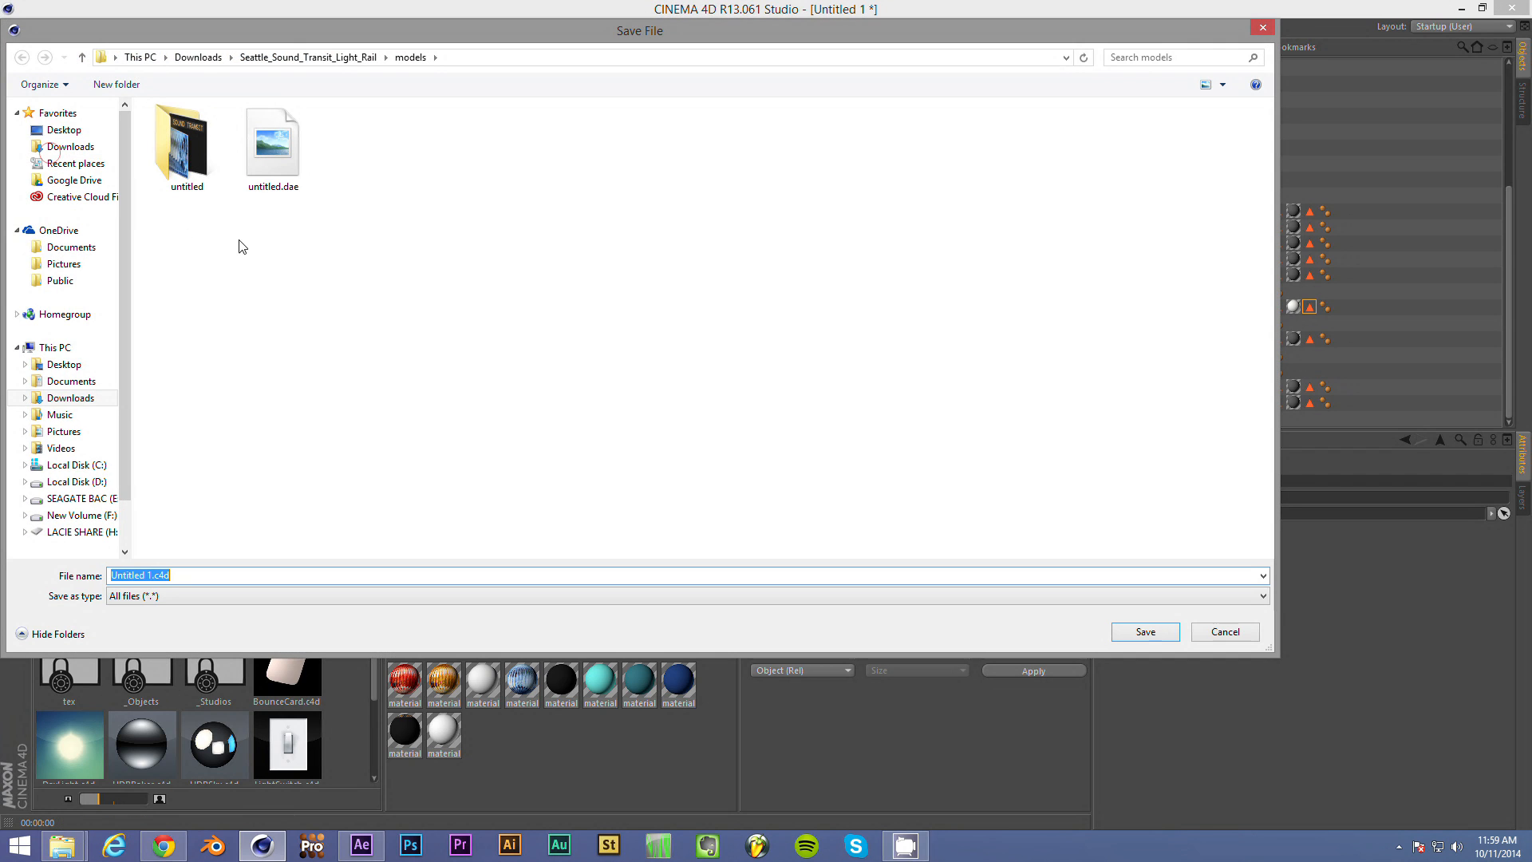
{"action": "mouse_move", "coordinate": [265, 533]}
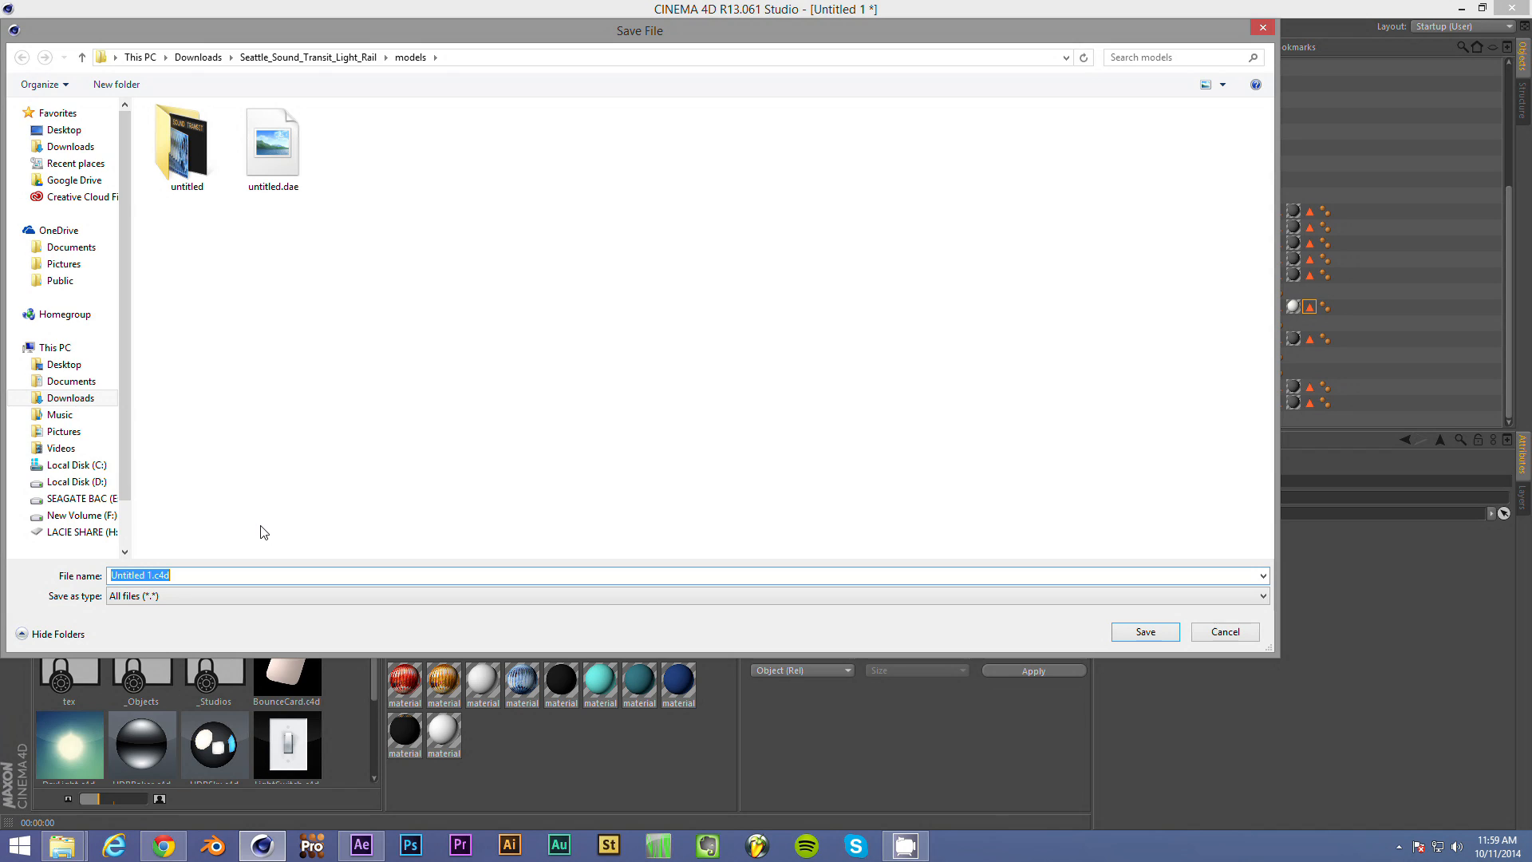
{"action": "type", "text": "S"}
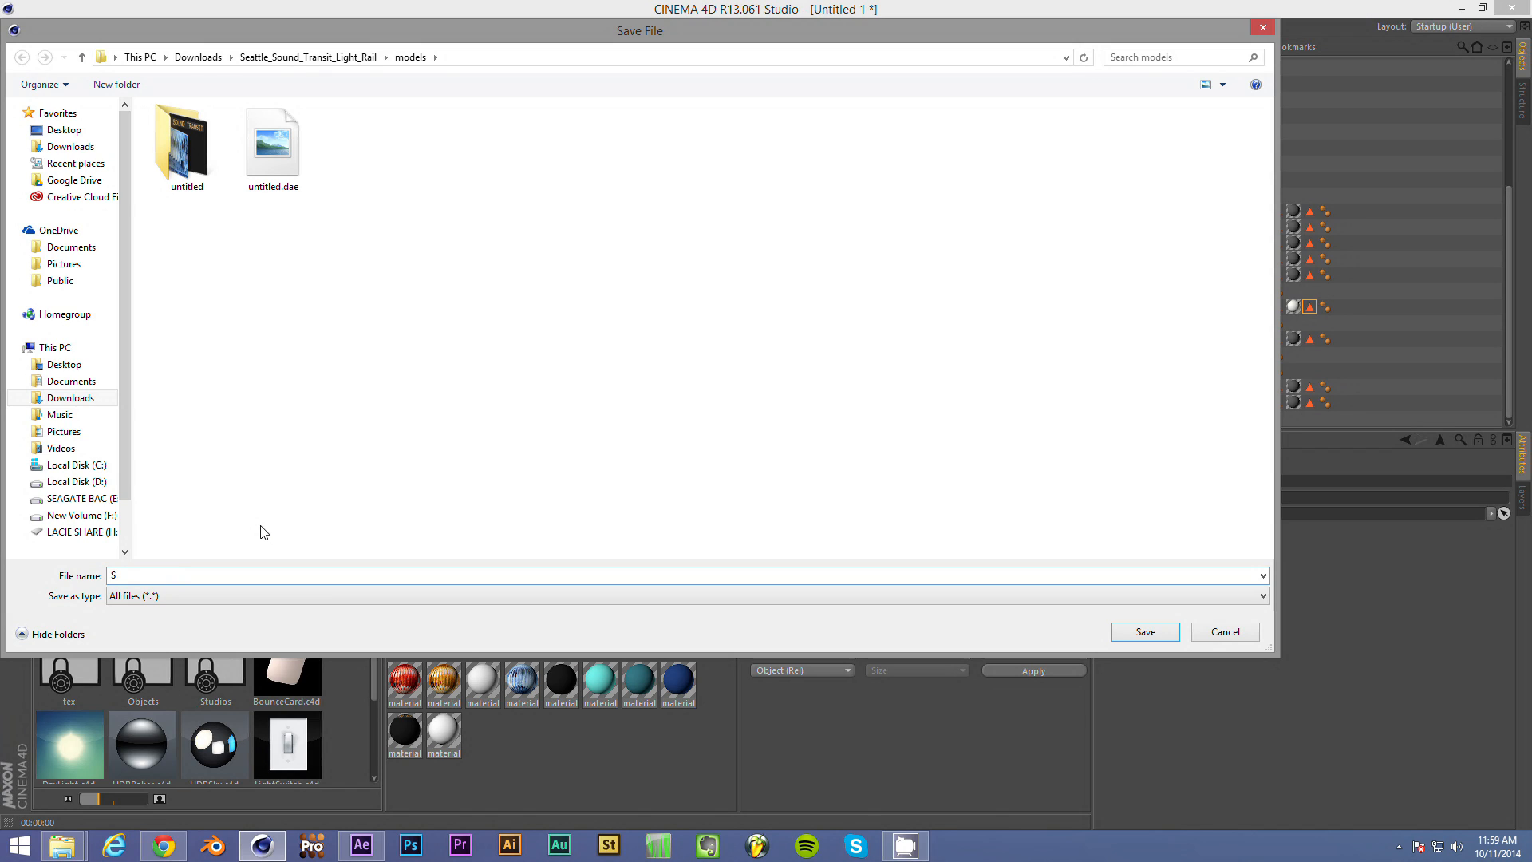
{"action": "type", "text": "LU Transit"}
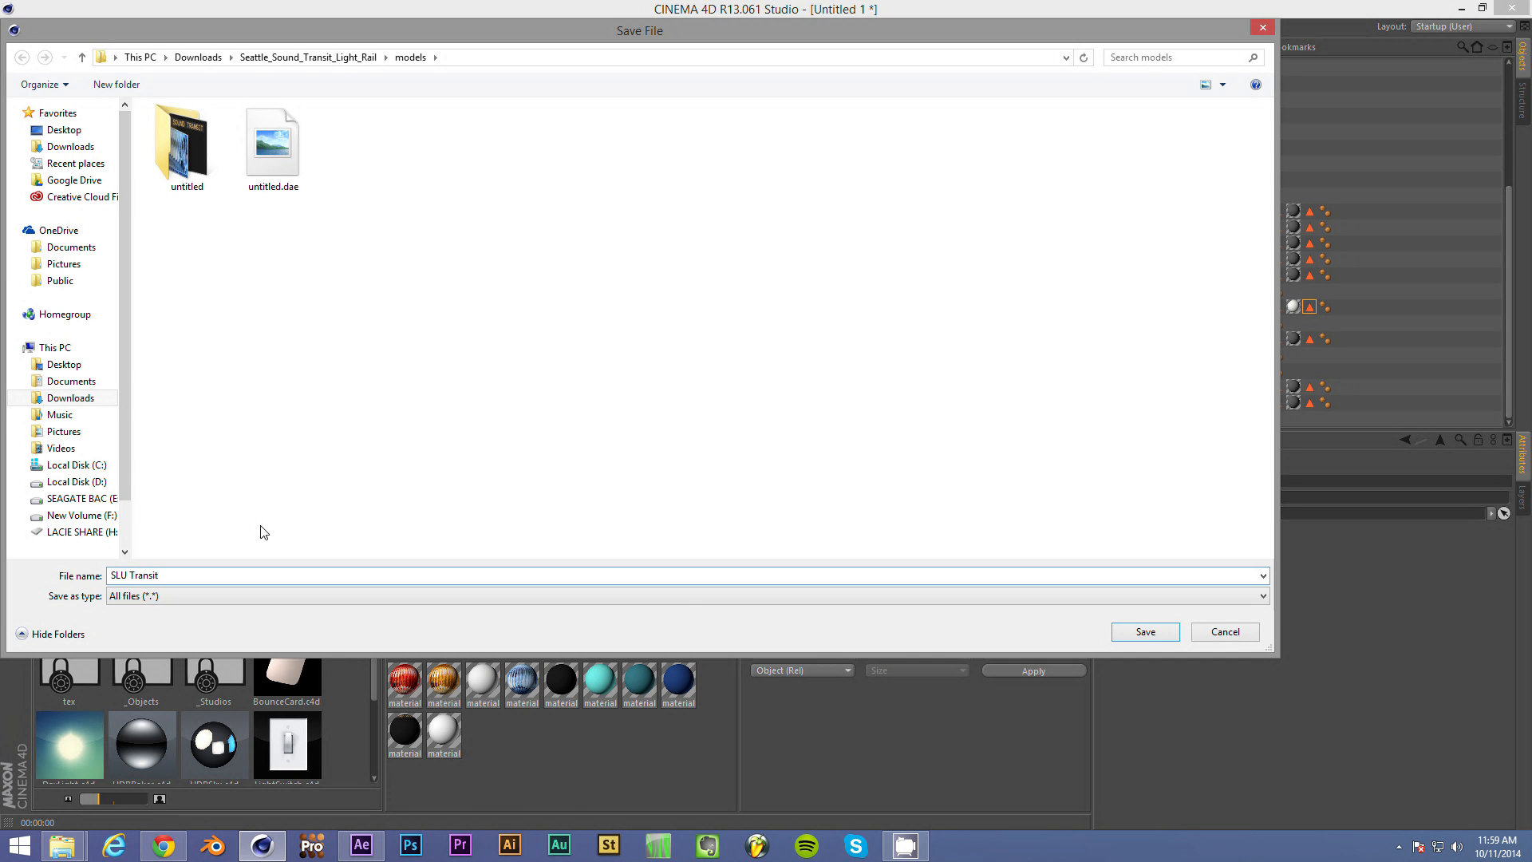
{"action": "left_click", "coordinate": [1146, 632]}
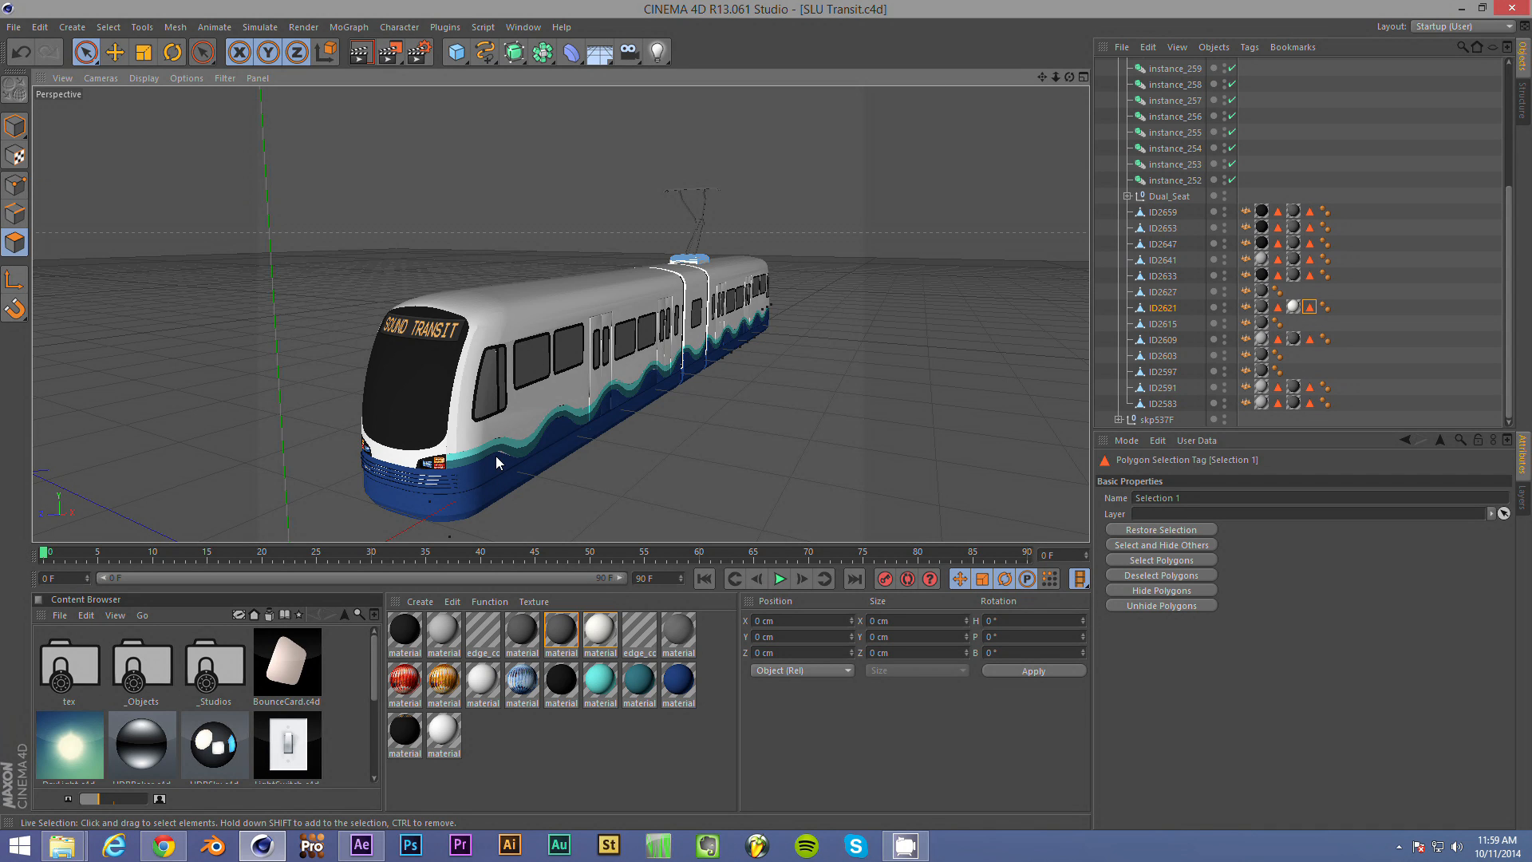
{"action": "mouse_move", "coordinate": [571, 482]}
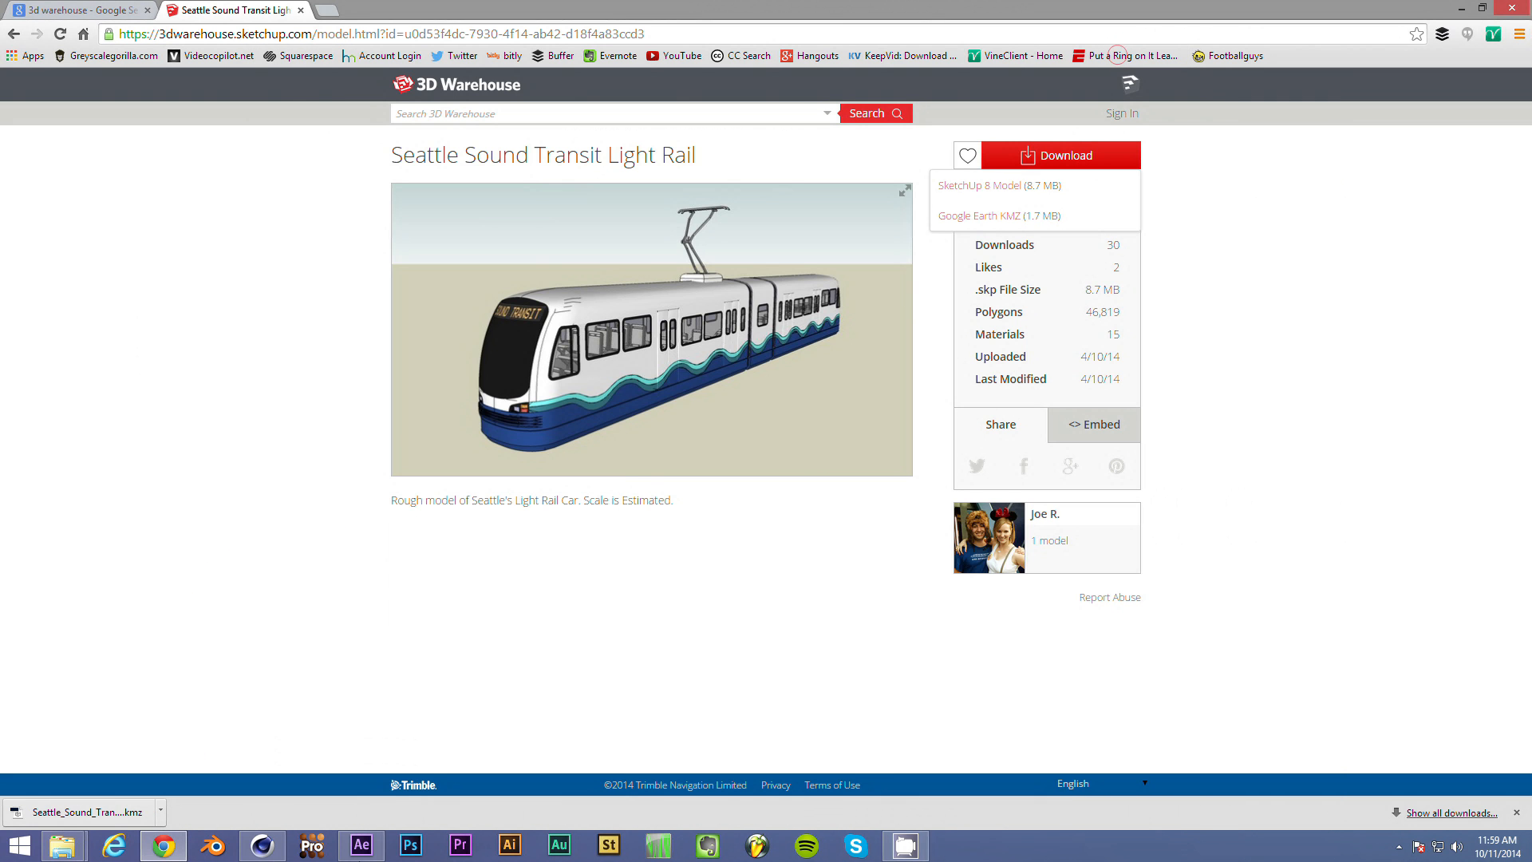
- In Element 3D's Scene Setup, import the SLU Transit 1.c4d train model
{"action": "left_click", "coordinate": [364, 845]}
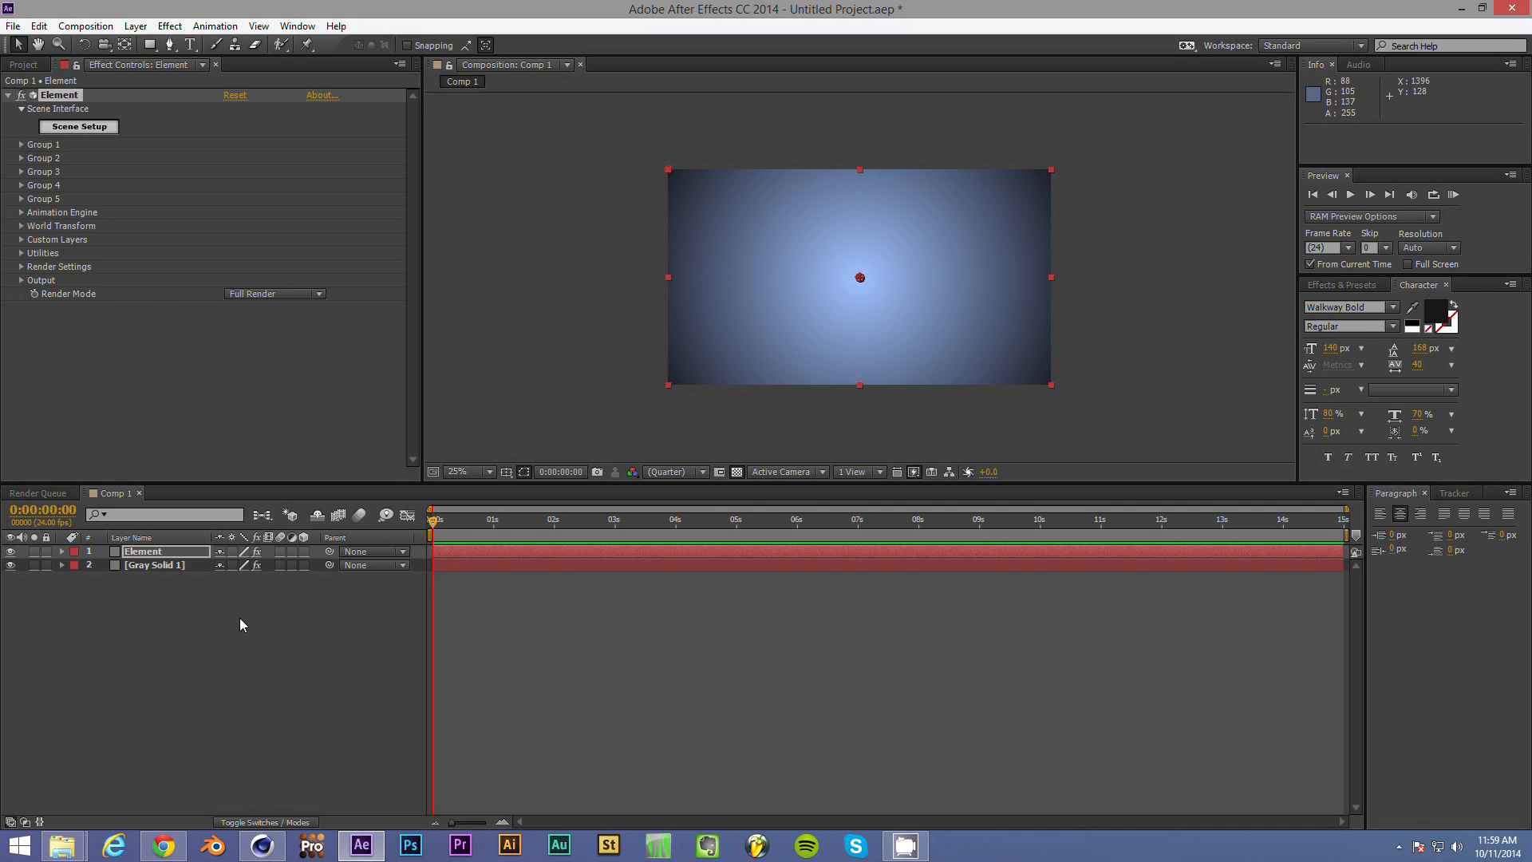
{"action": "left_click", "coordinate": [153, 565]}
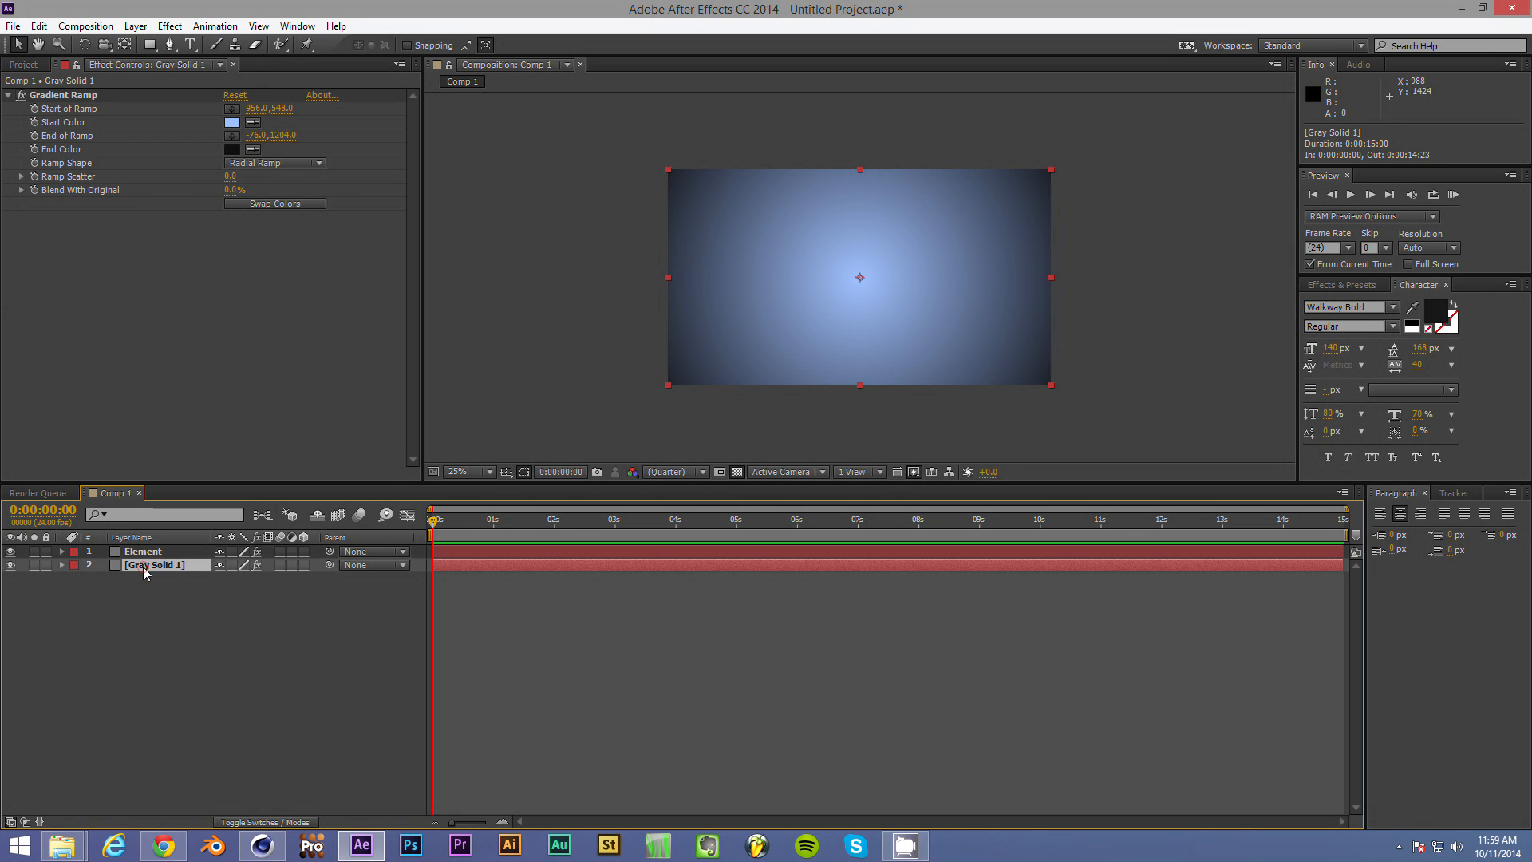
{"action": "left_click", "coordinate": [142, 550]}
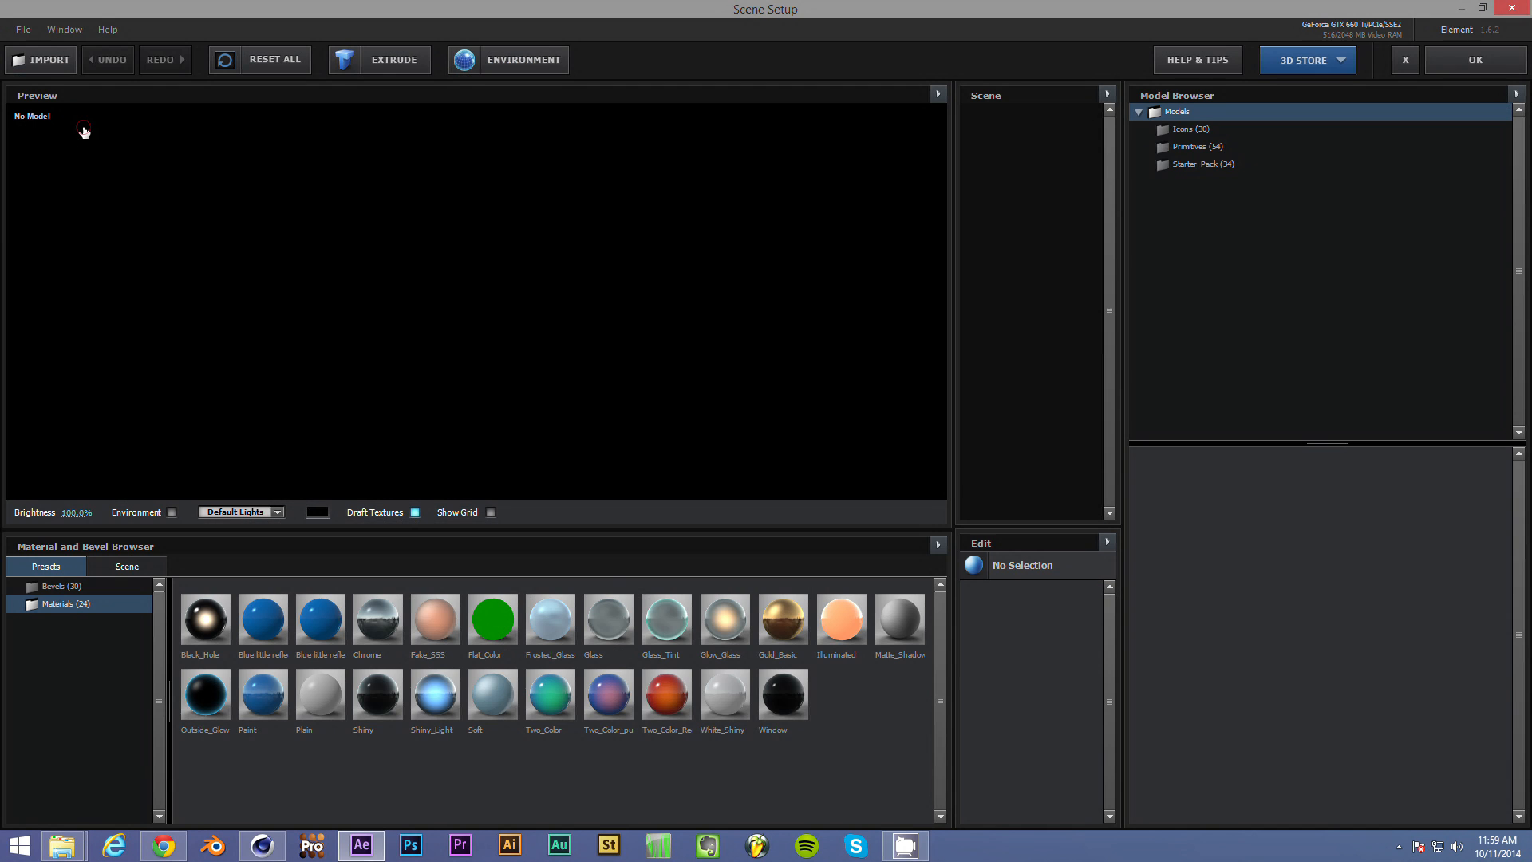
{"action": "left_click", "coordinate": [42, 60]}
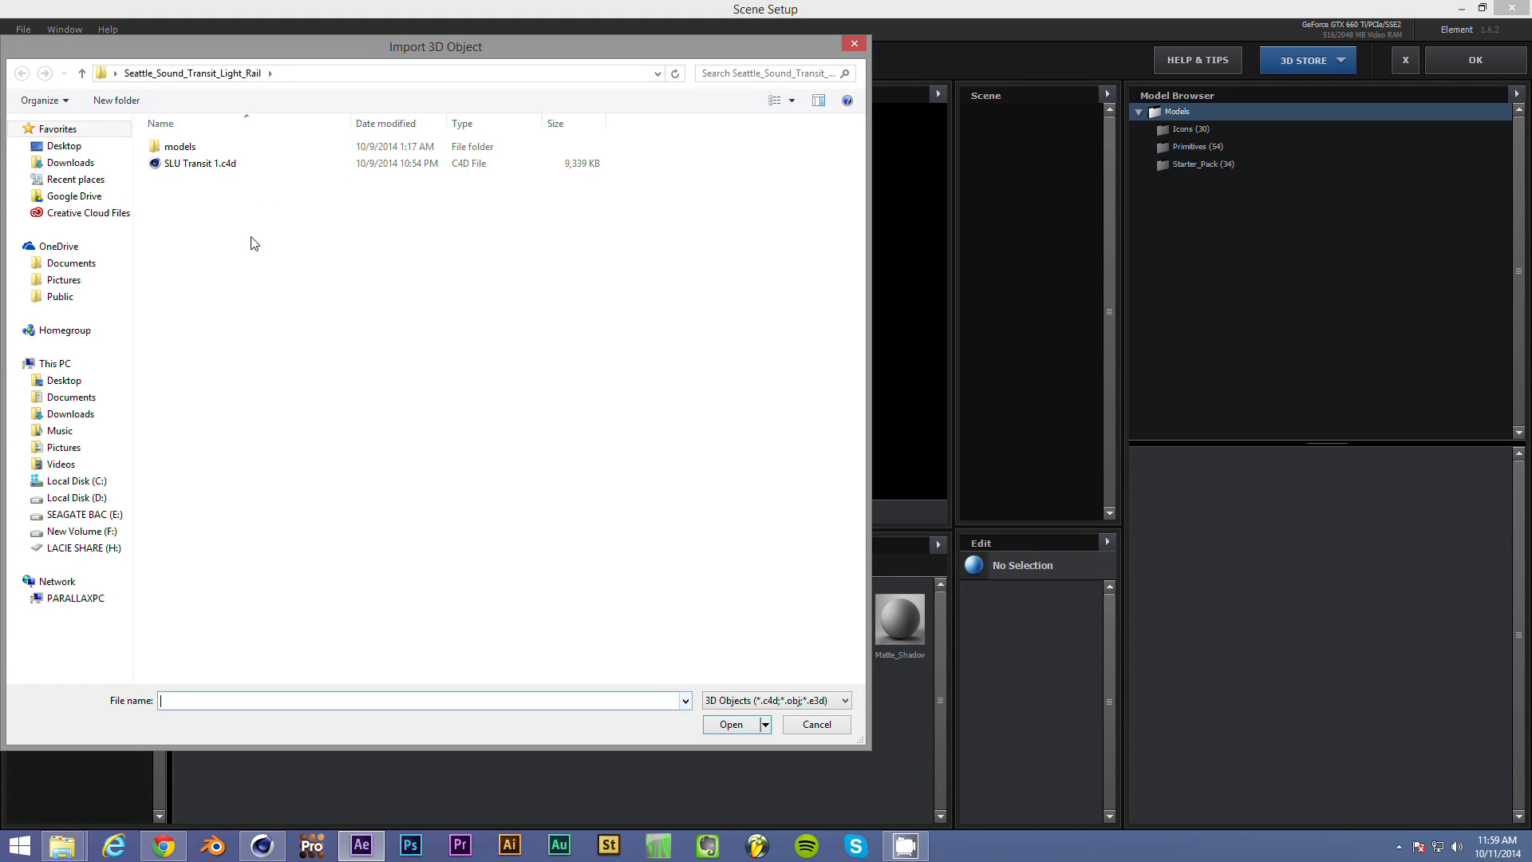
{"action": "mouse_move", "coordinate": [654, 638]}
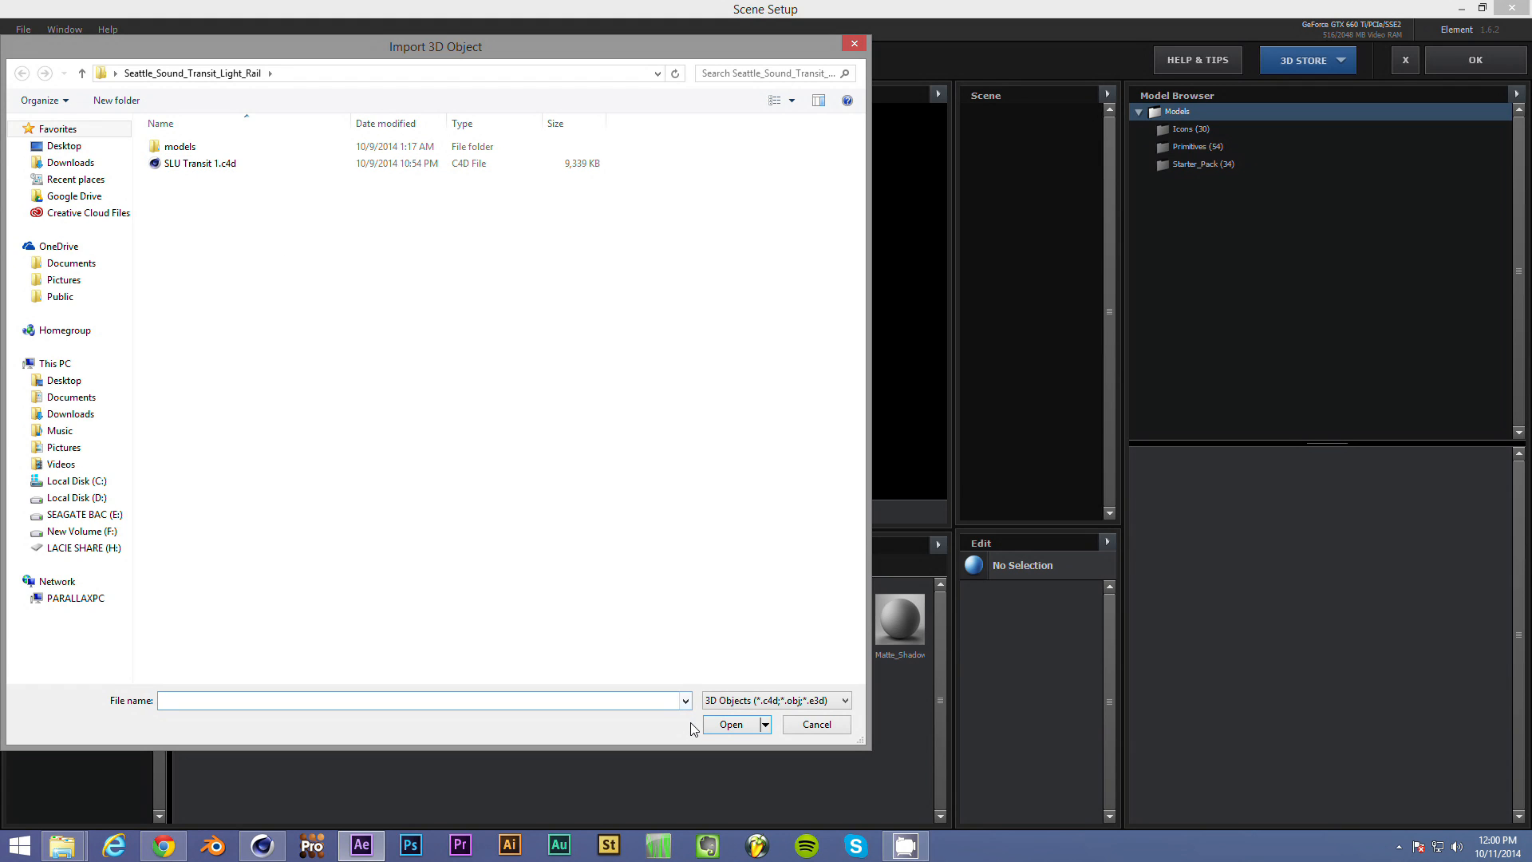
{"action": "mouse_move", "coordinate": [619, 340]}
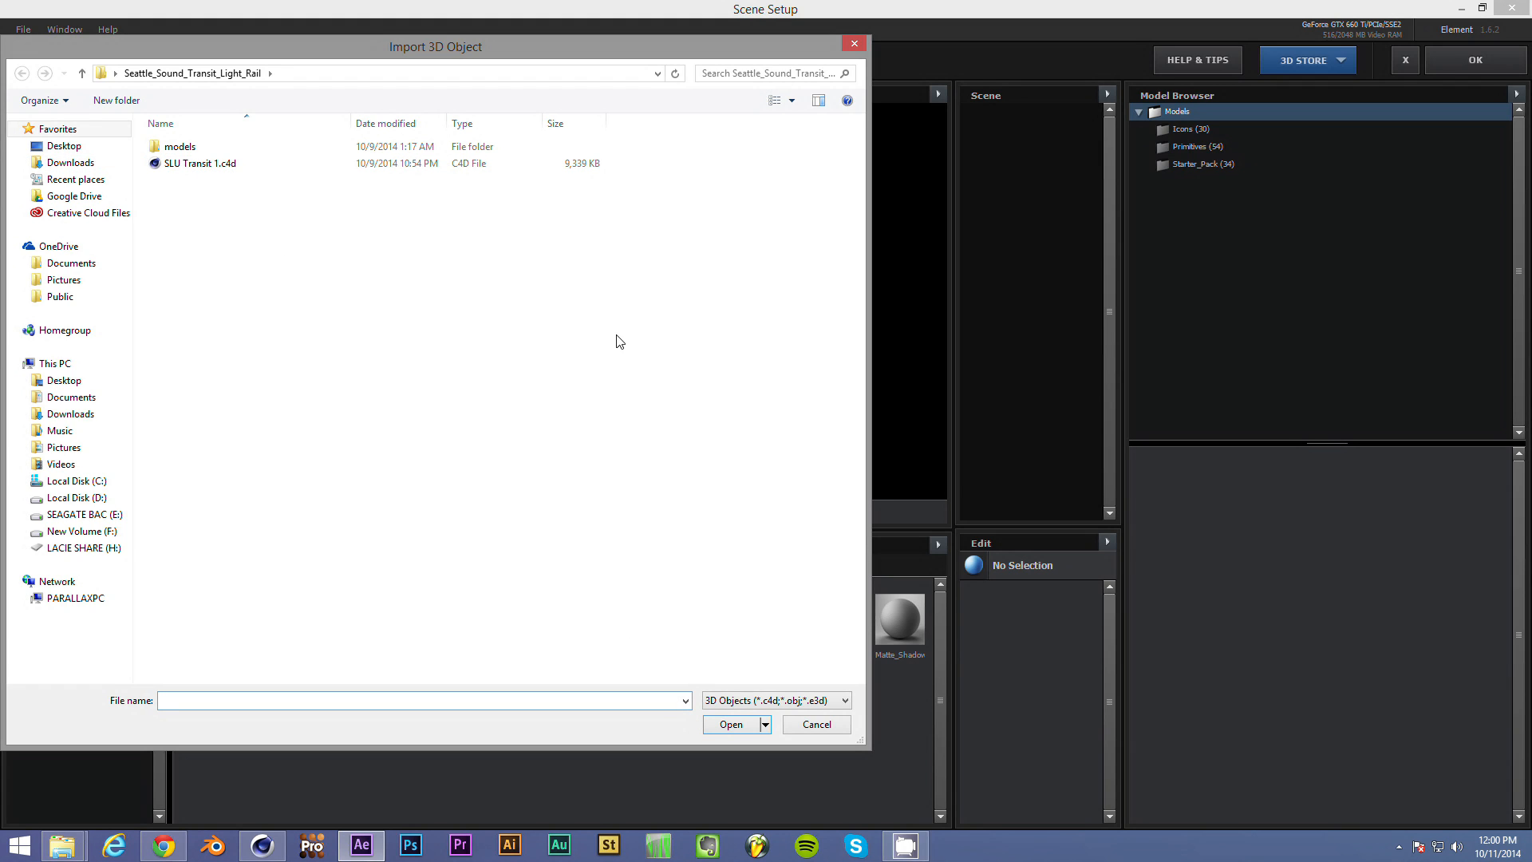
{"action": "mouse_move", "coordinate": [741, 721]}
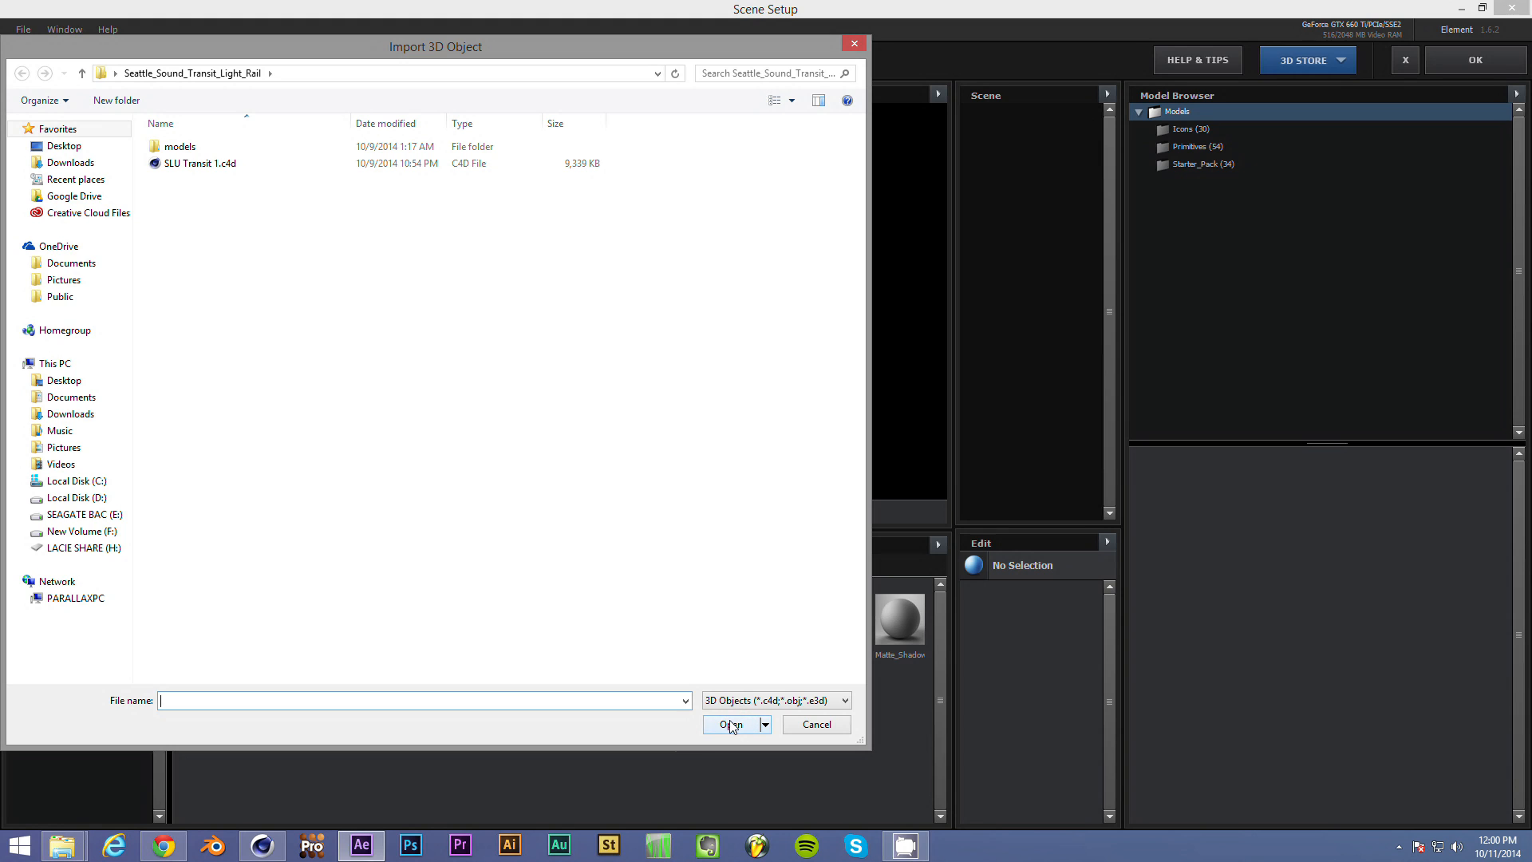
{"action": "left_click", "coordinate": [189, 163]}
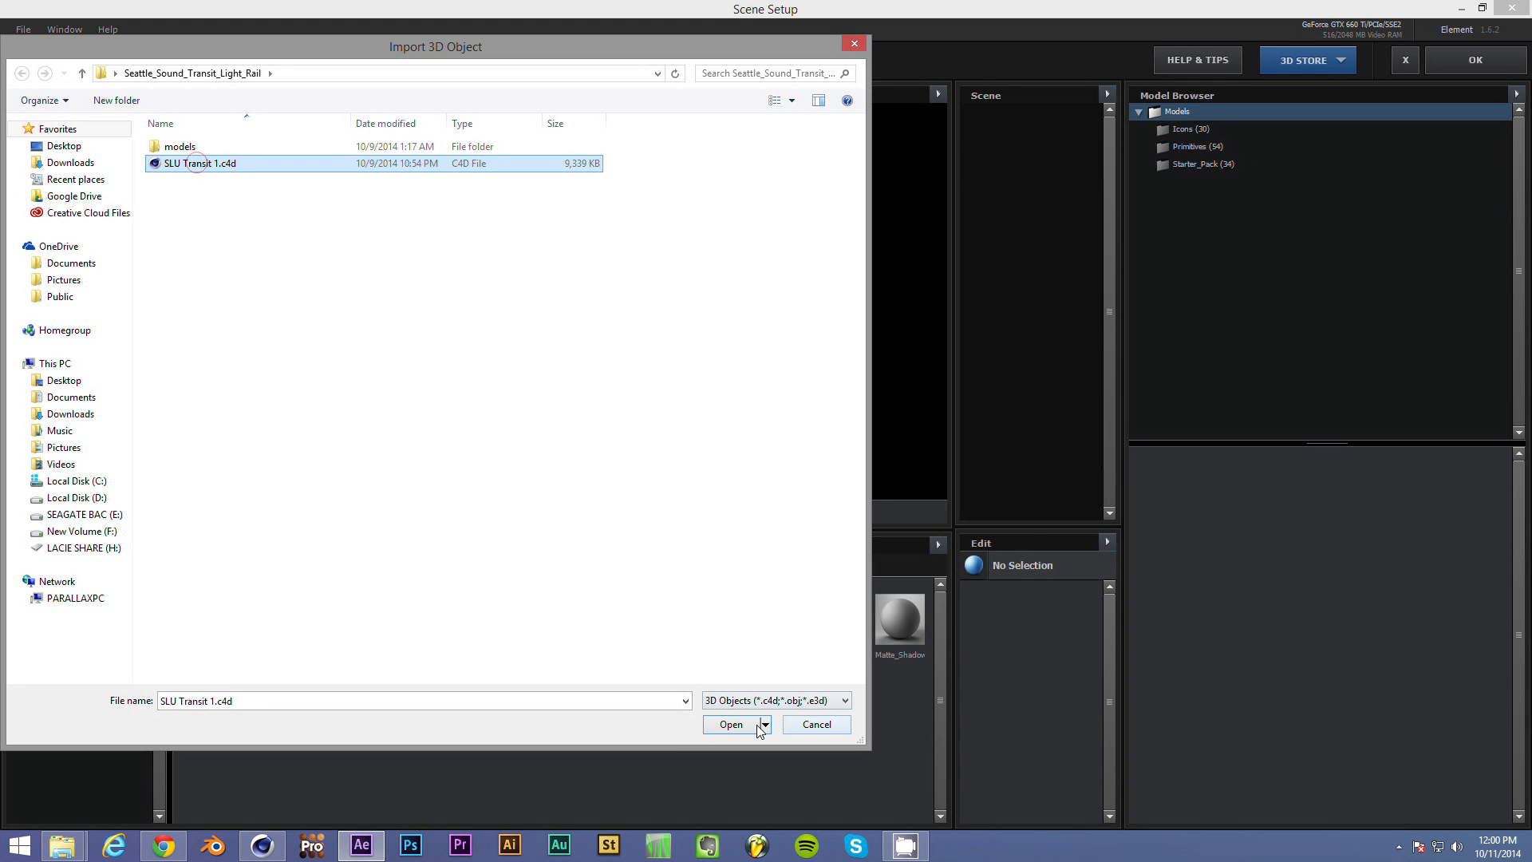
{"action": "left_click", "coordinate": [731, 724]}
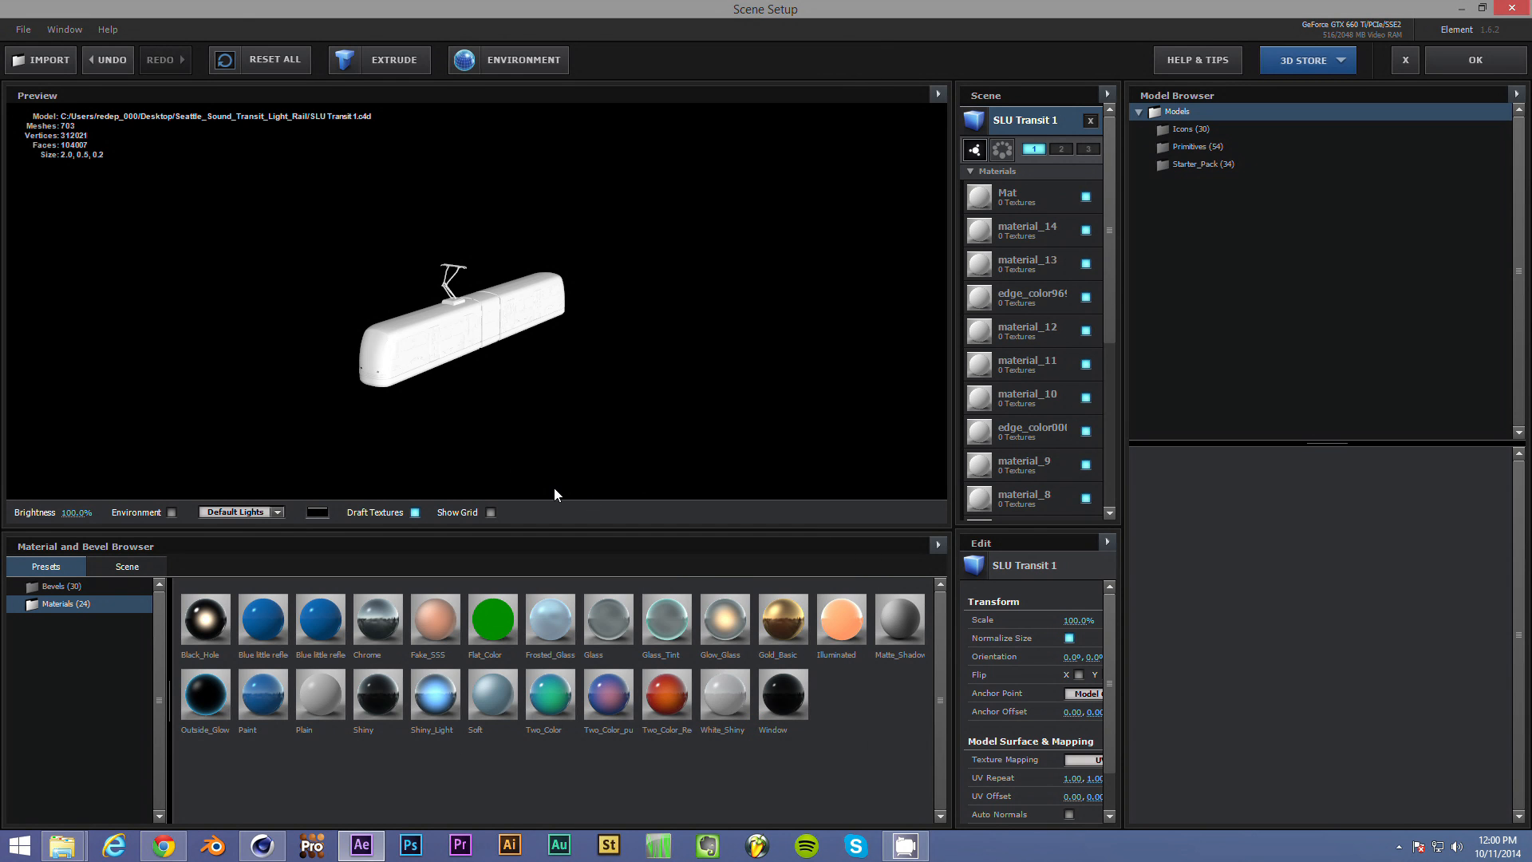
- Orbit the preview around the train and settle on a front three-quarter view
{"action": "left_click_drag", "start_coordinate": [555, 493], "coordinate": [445, 389]}
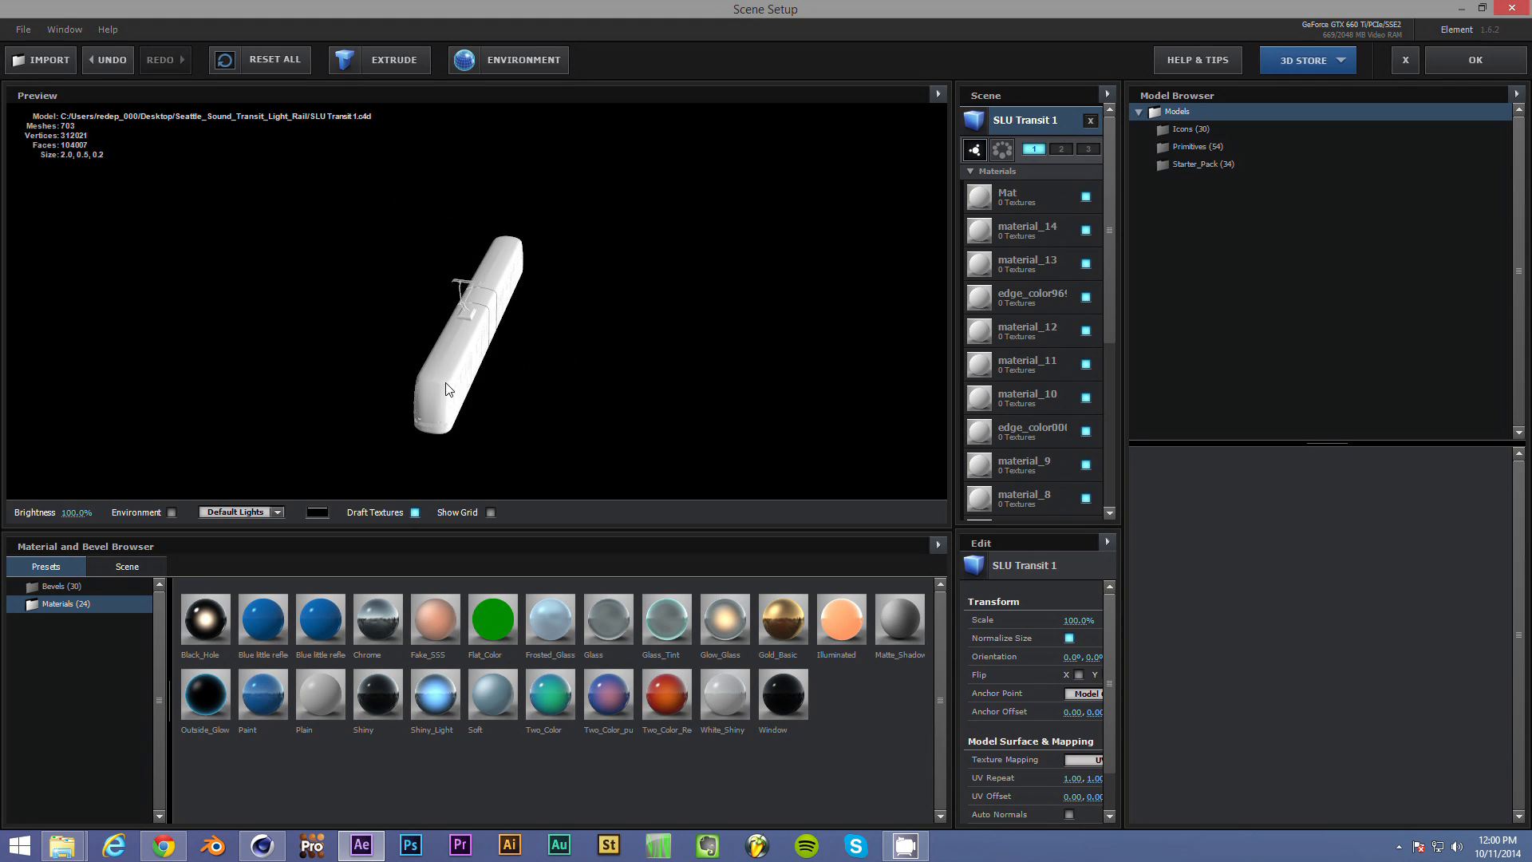
{"action": "left_click_drag", "start_coordinate": [446, 388], "coordinate": [410, 350]}
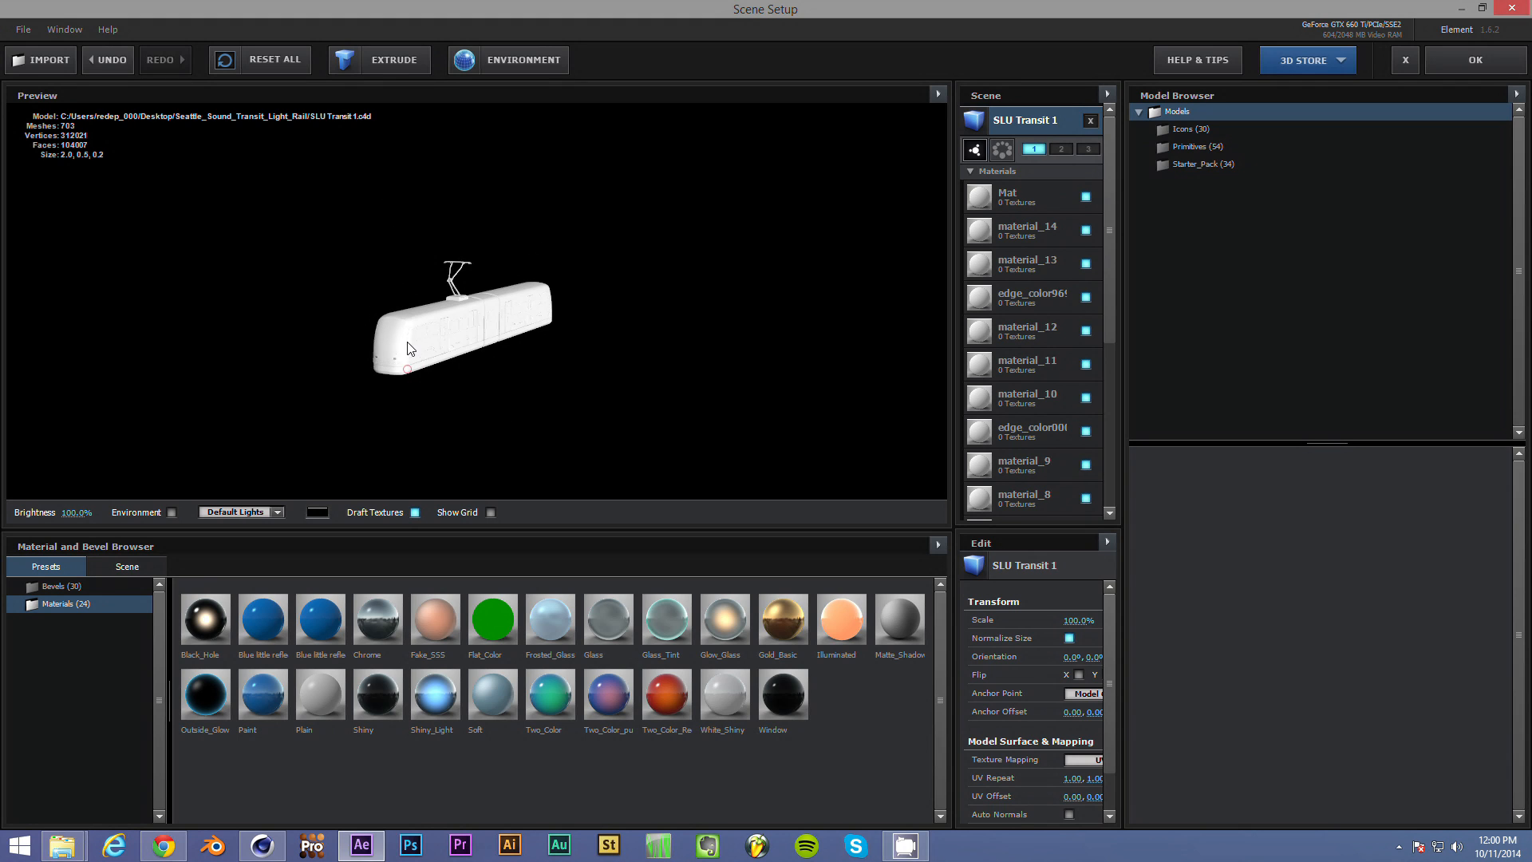
{"action": "left_click_drag", "start_coordinate": [410, 348], "coordinate": [460, 374]}
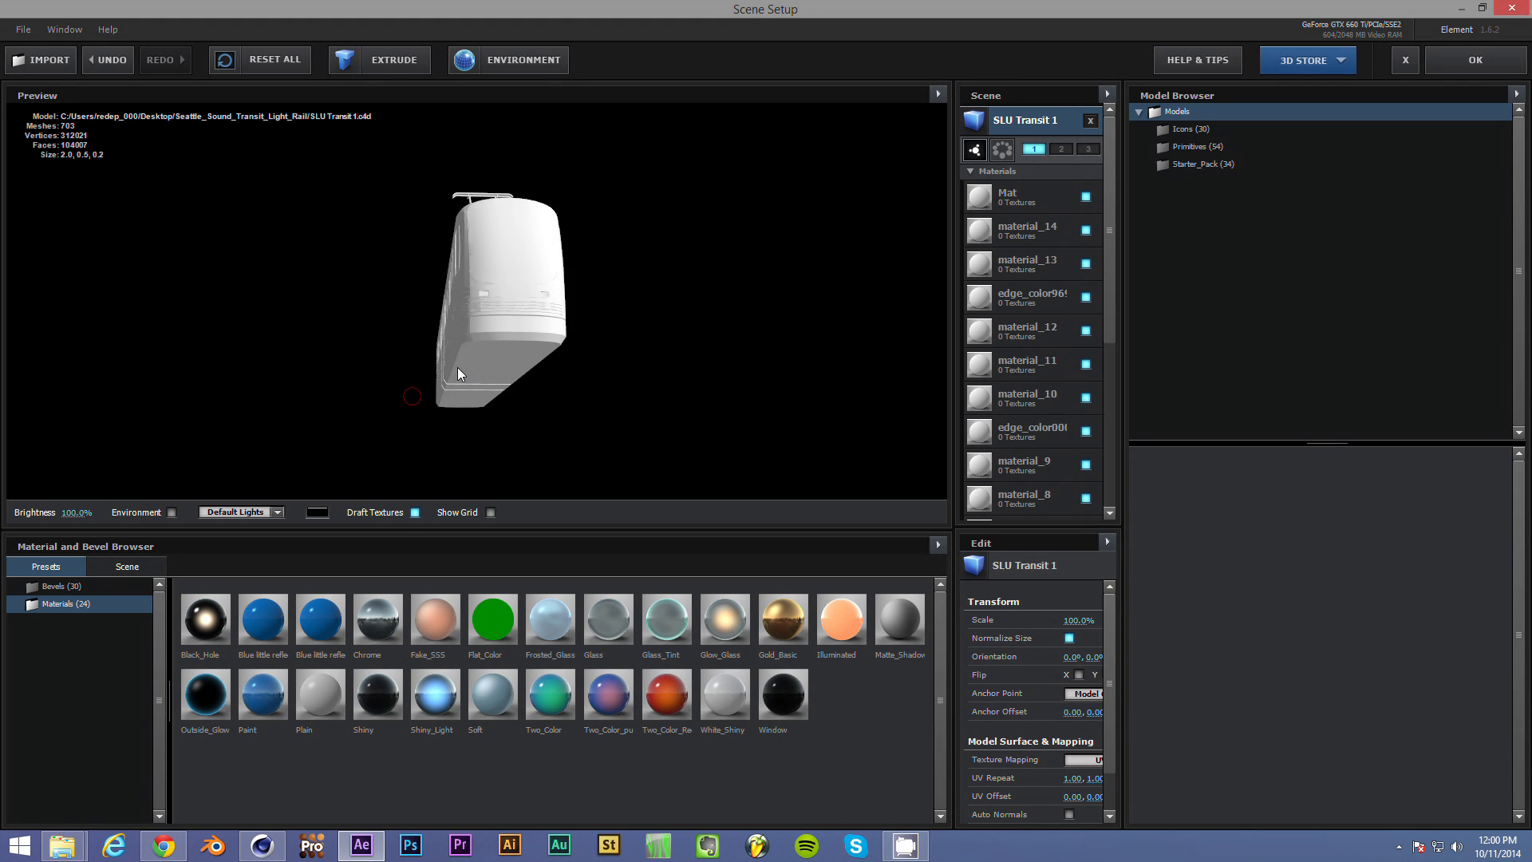
{"action": "left_click_drag", "start_coordinate": [459, 373], "coordinate": [434, 373]}
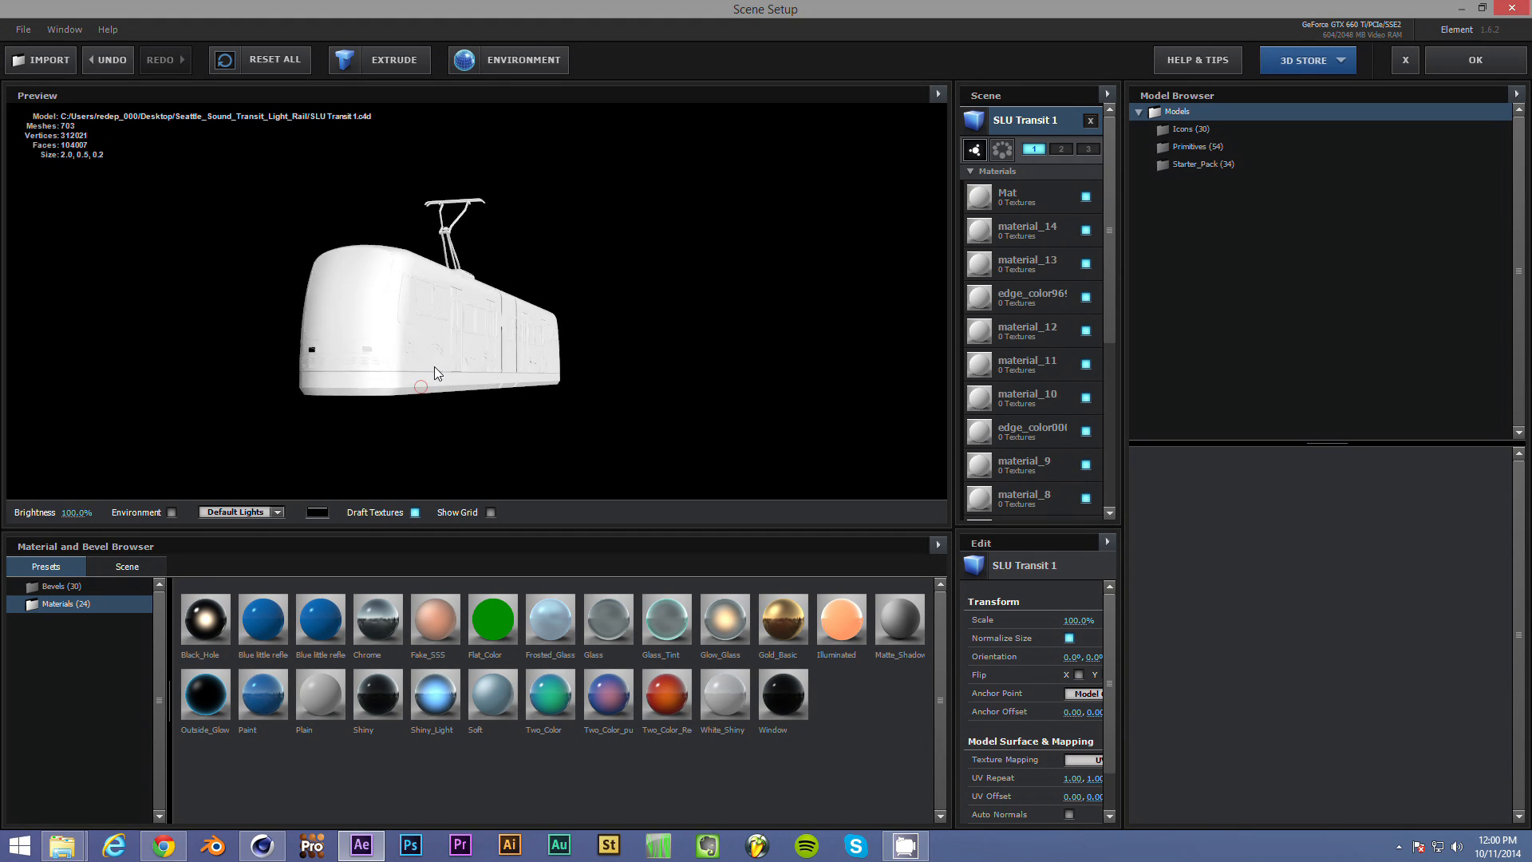
{"action": "left_click_drag", "start_coordinate": [434, 373], "coordinate": [434, 368]}
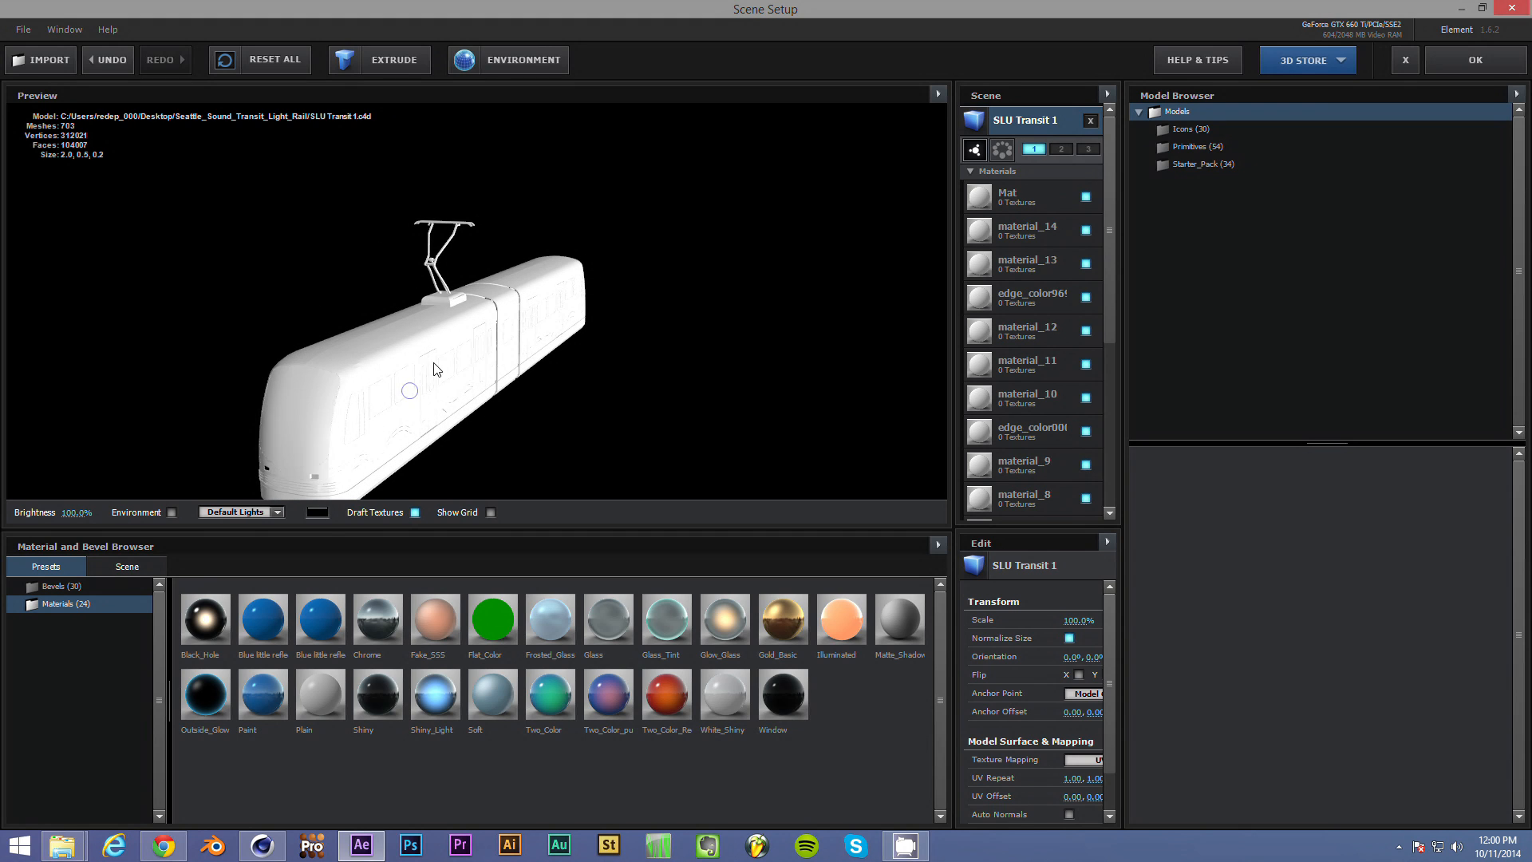
{"action": "left_click_drag", "start_coordinate": [434, 368], "coordinate": [528, 316]}
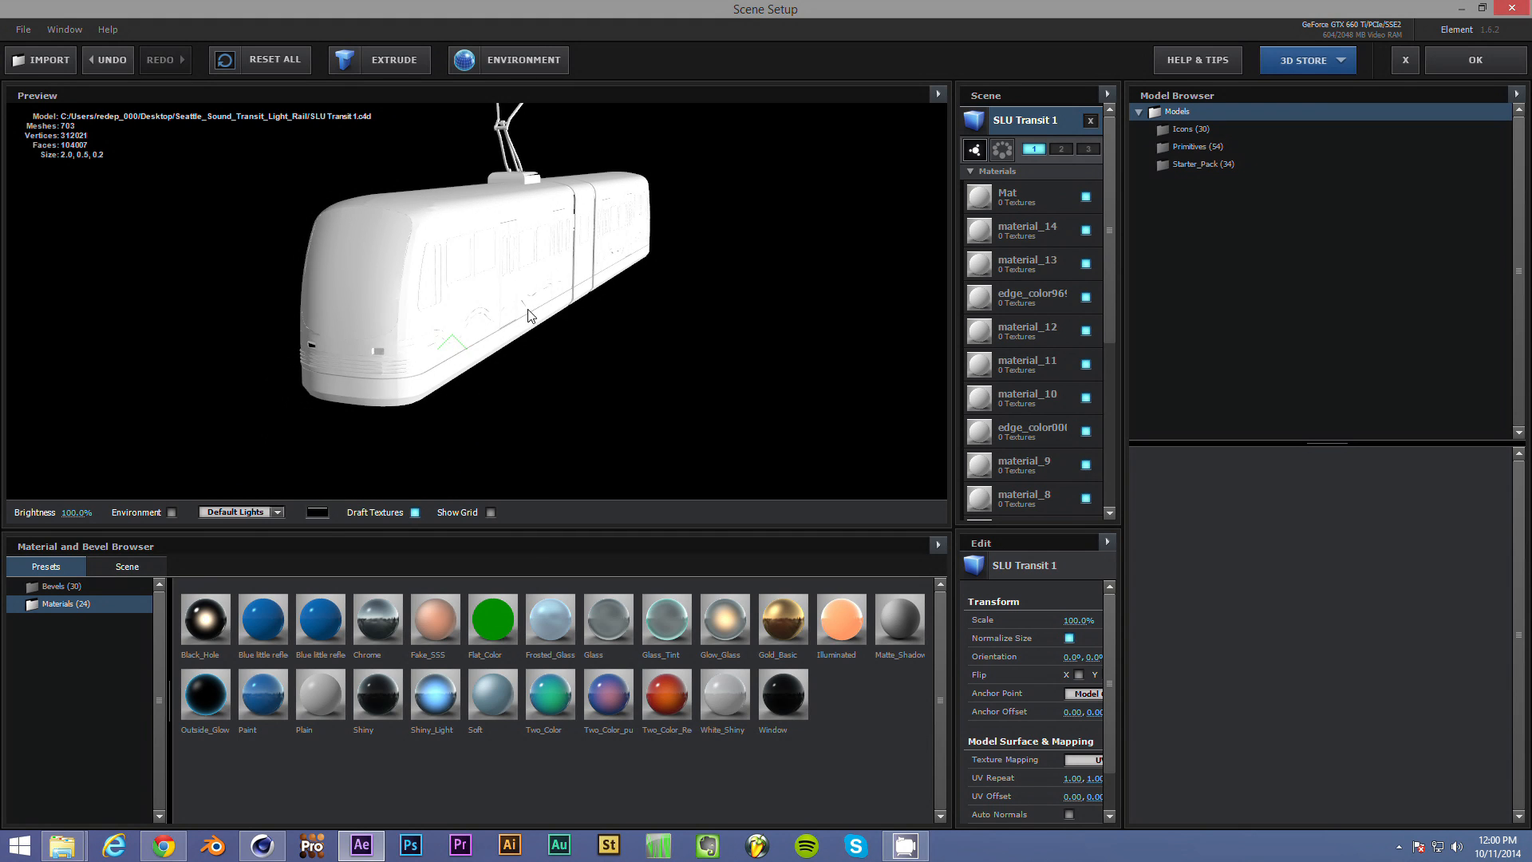
{"action": "left_click_drag", "start_coordinate": [528, 314], "coordinate": [480, 332]}
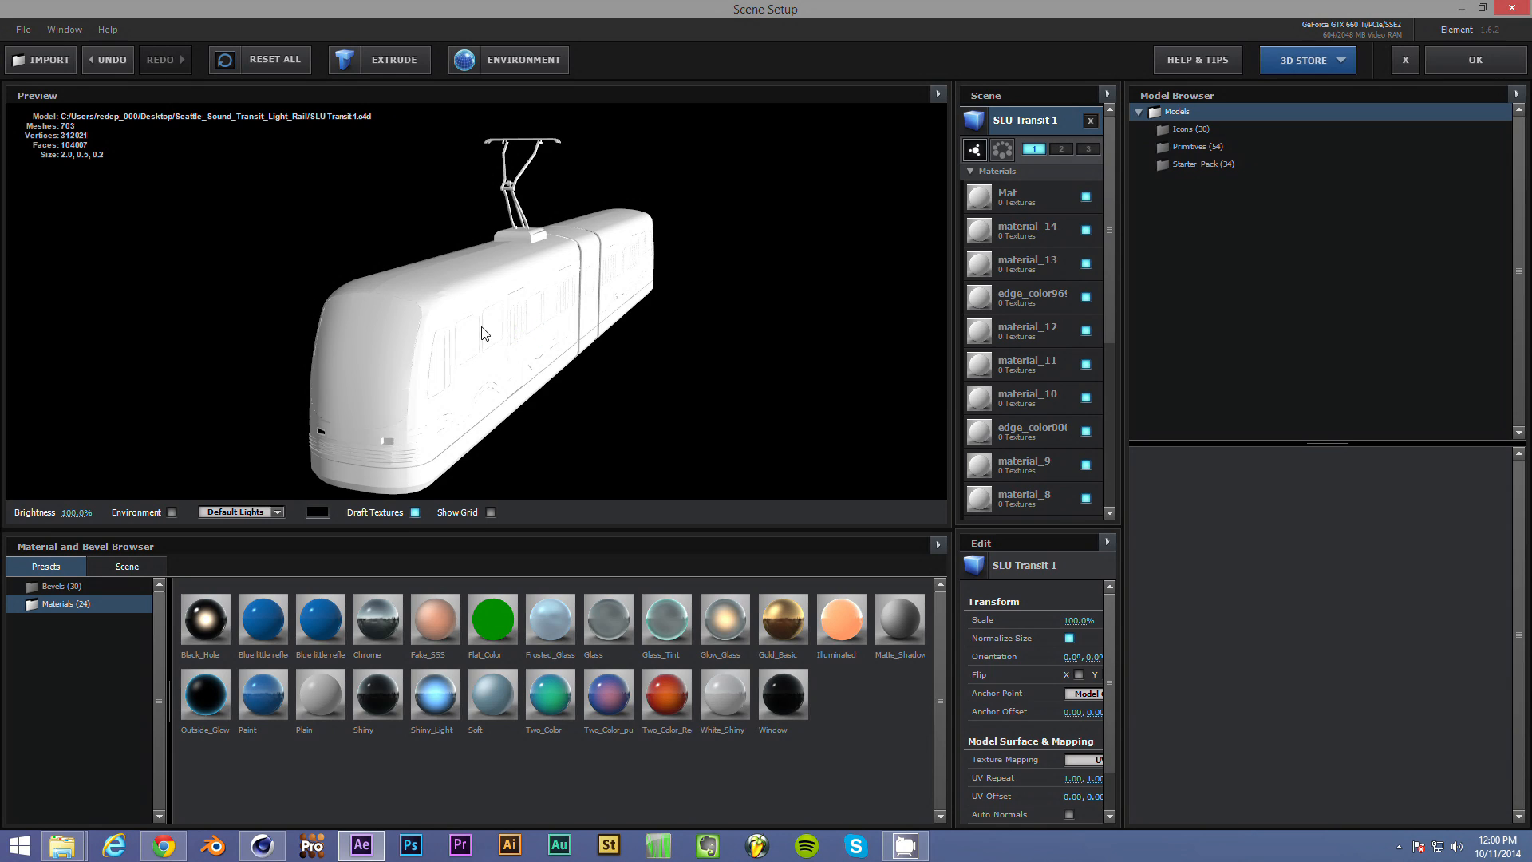
{"action": "mouse_move", "coordinate": [768, 399]}
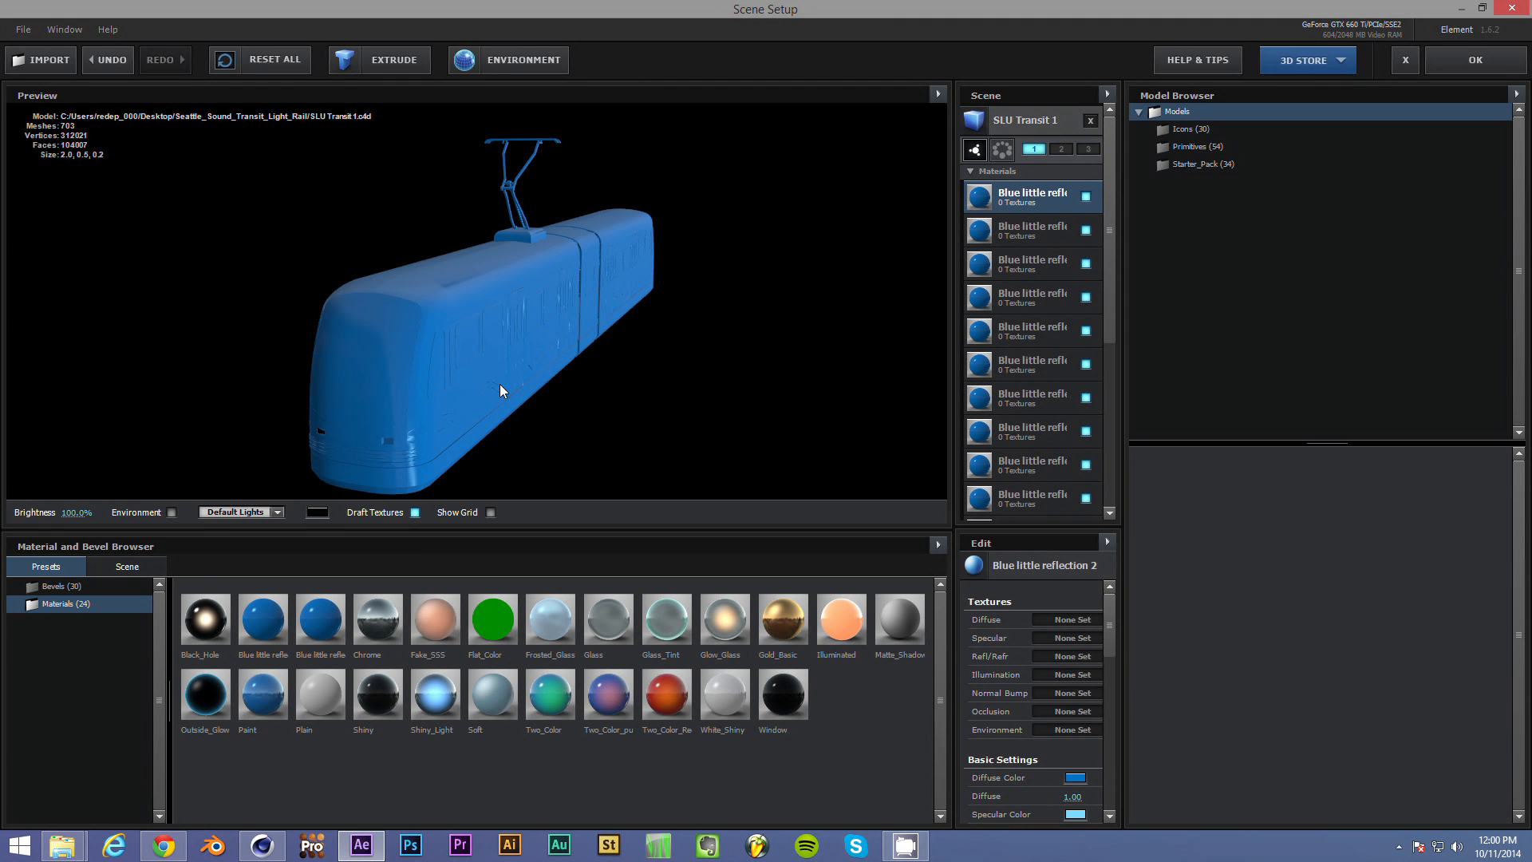
- Toggle material slots to find the windows and body, assigning Window and White_Shiny presets
{"action": "left_click_drag", "start_coordinate": [497, 391], "coordinate": [478, 402]}
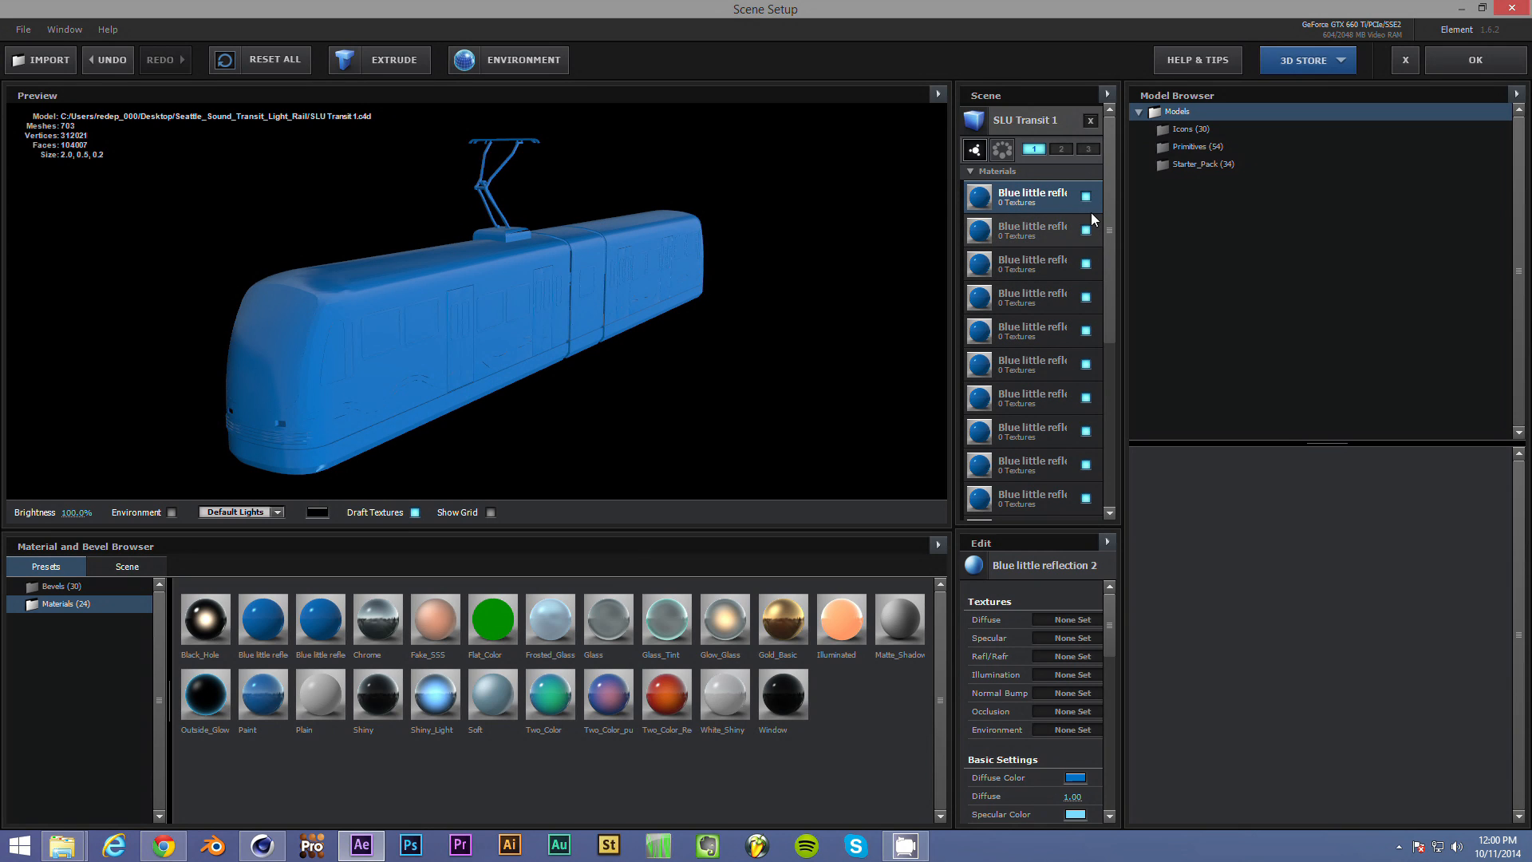
{"action": "left_click", "coordinate": [1032, 230]}
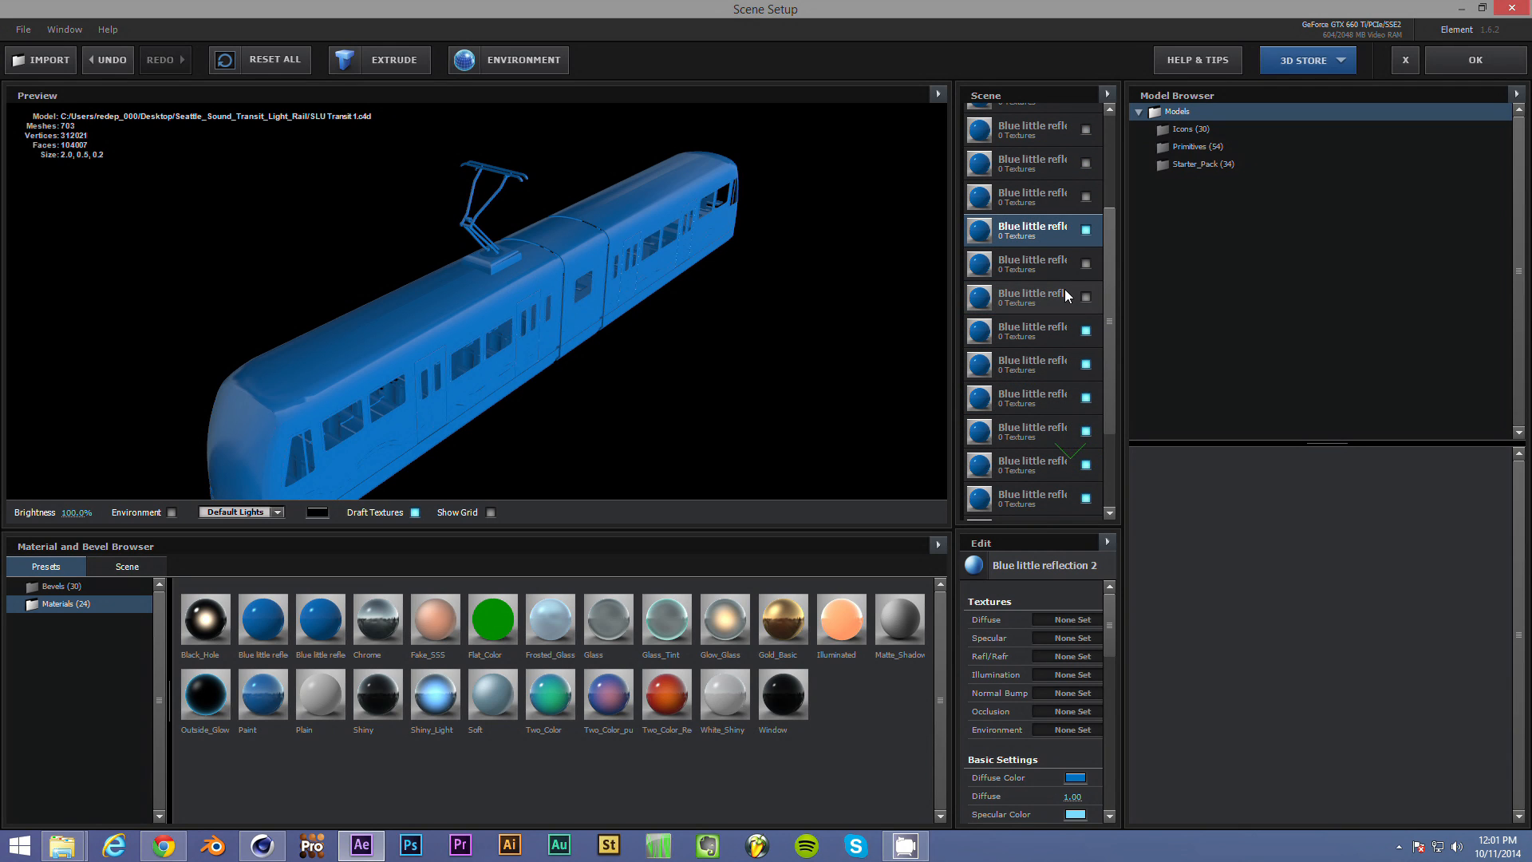
{"action": "left_click", "coordinate": [1033, 297]}
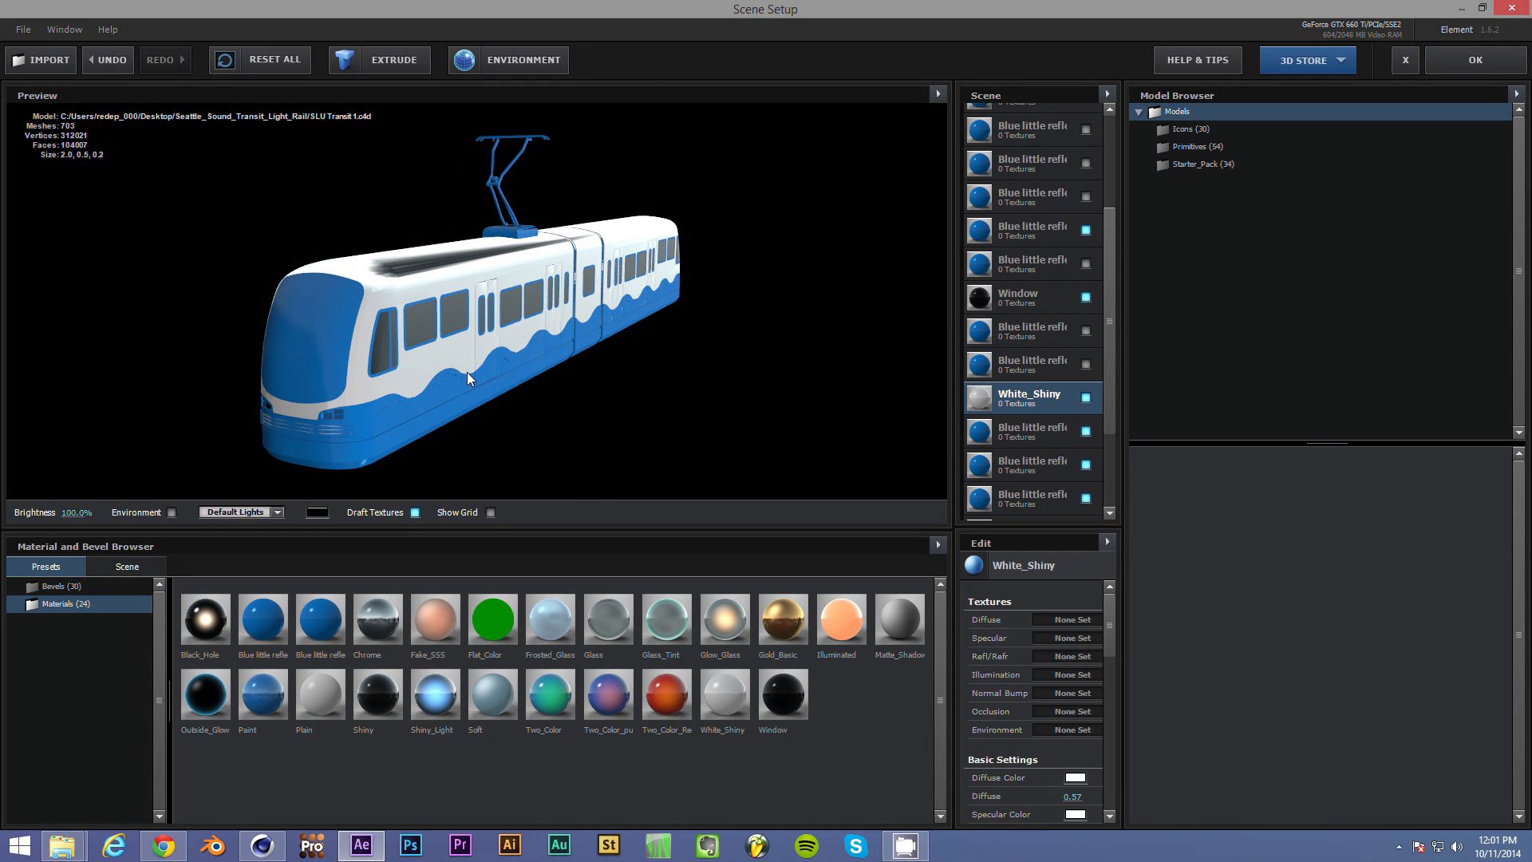
{"action": "mouse_move", "coordinate": [1085, 466]}
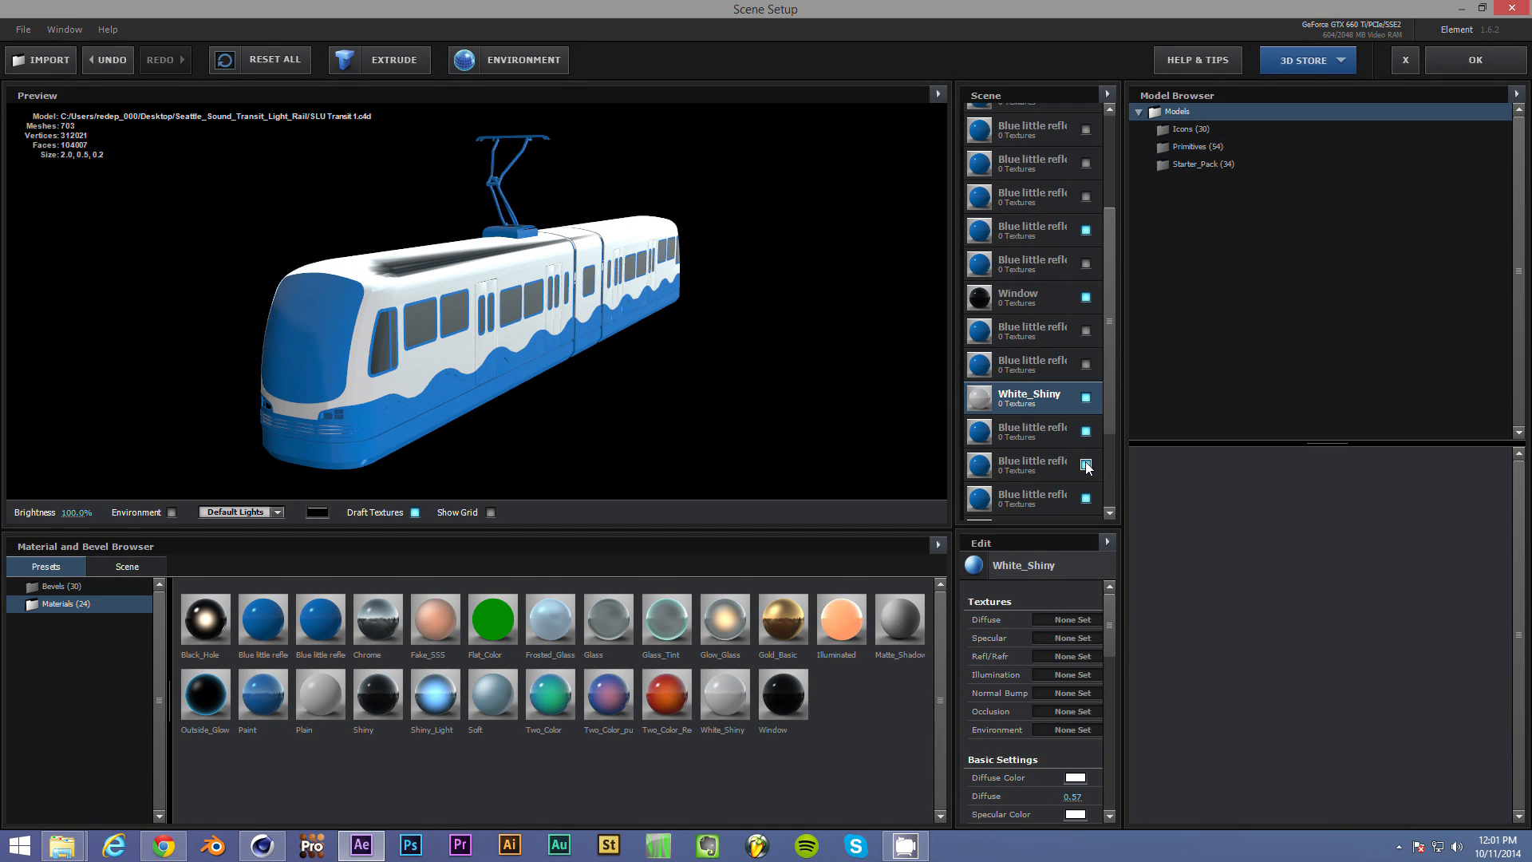
{"action": "mouse_move", "coordinate": [1088, 436]}
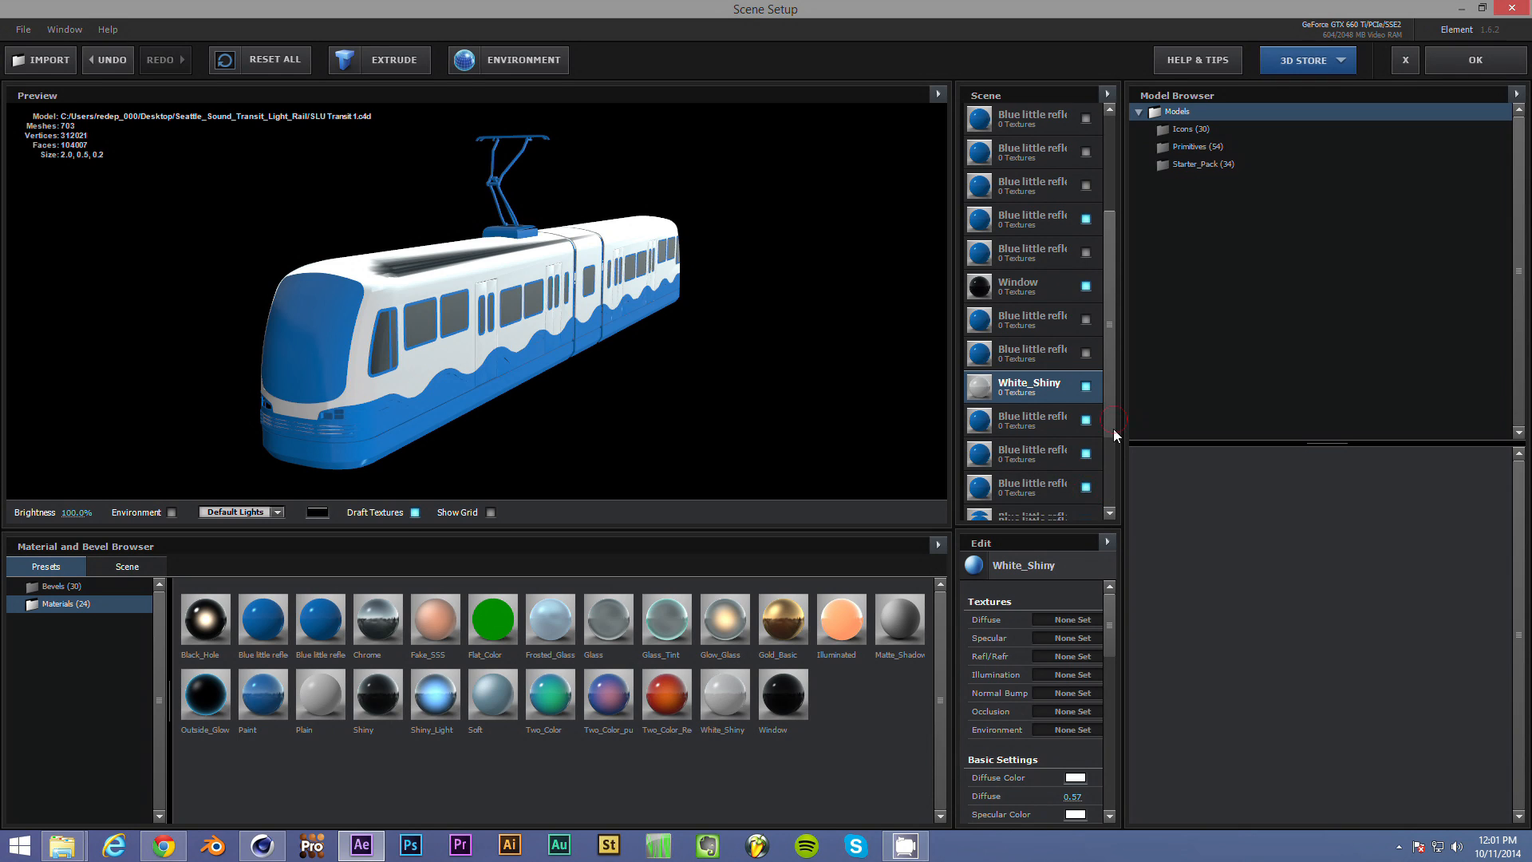
{"action": "scroll", "scroll_direction": "down", "scroll_amount": 3}
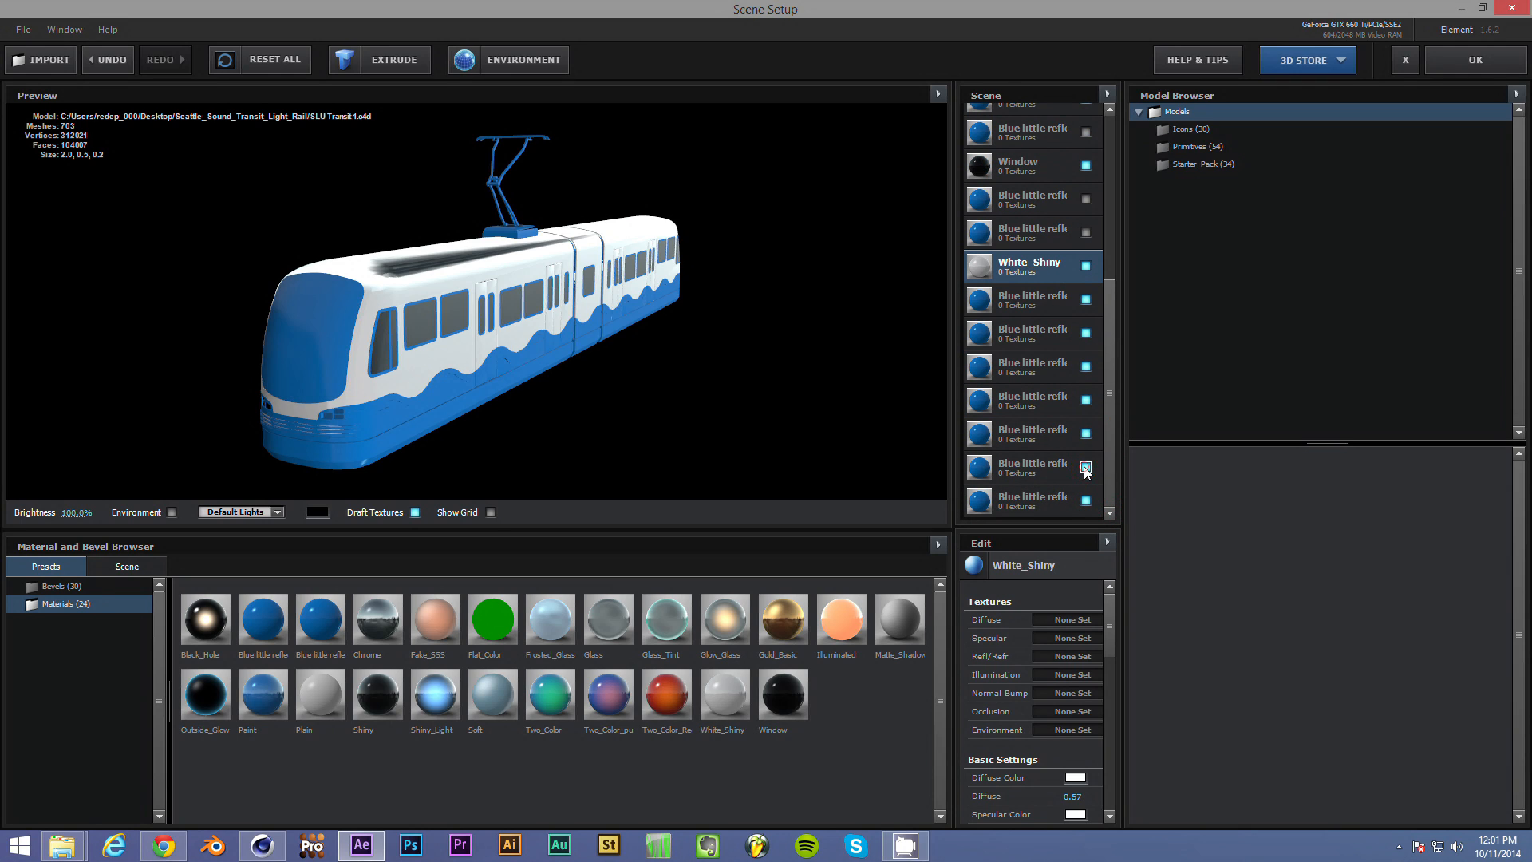
{"action": "left_click", "coordinate": [1031, 466]}
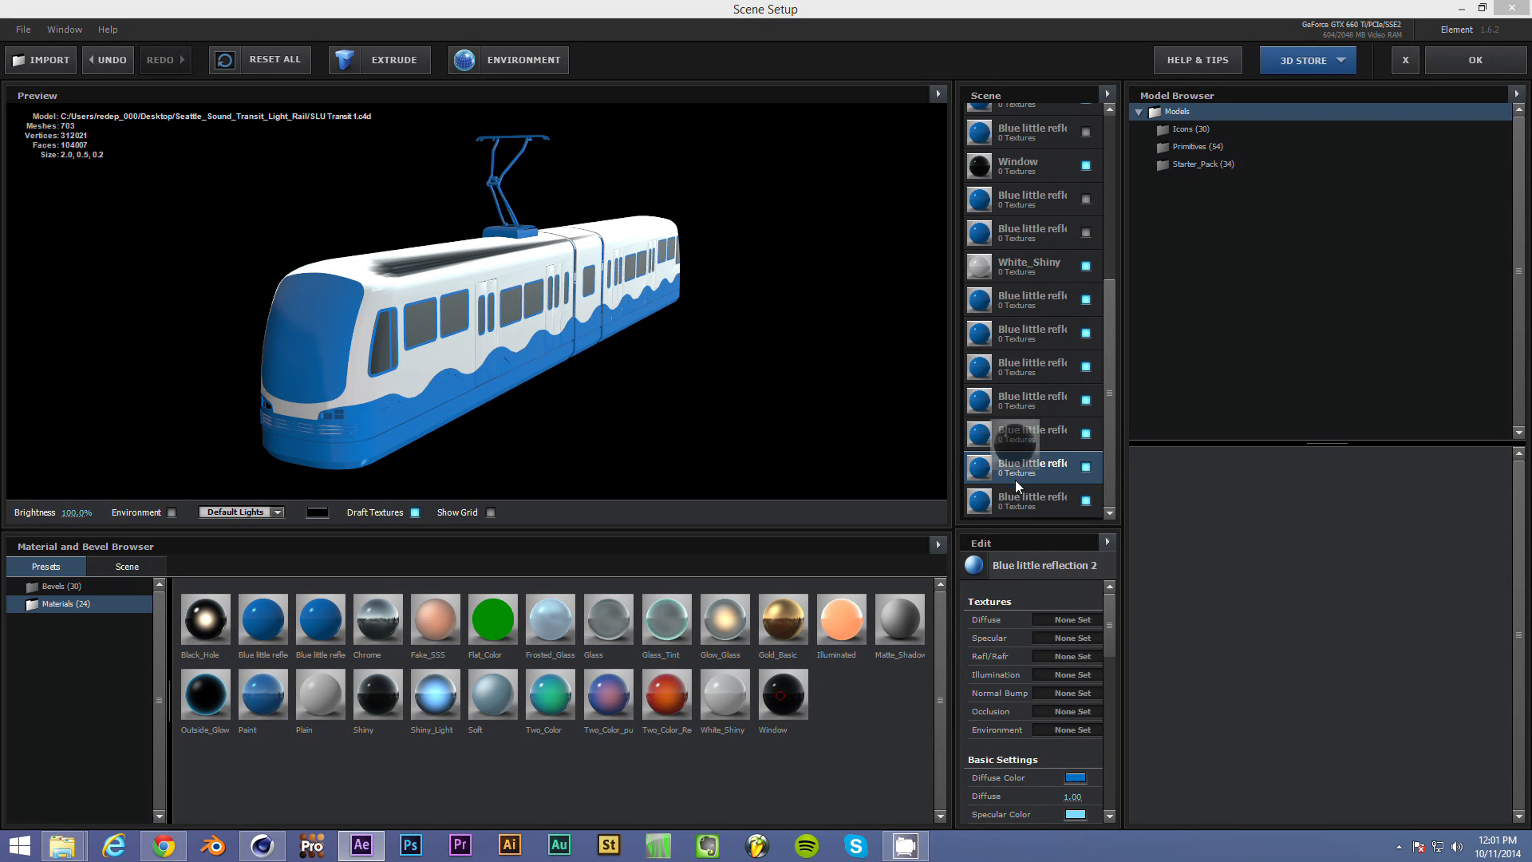
{"action": "left_click", "coordinate": [1031, 466]}
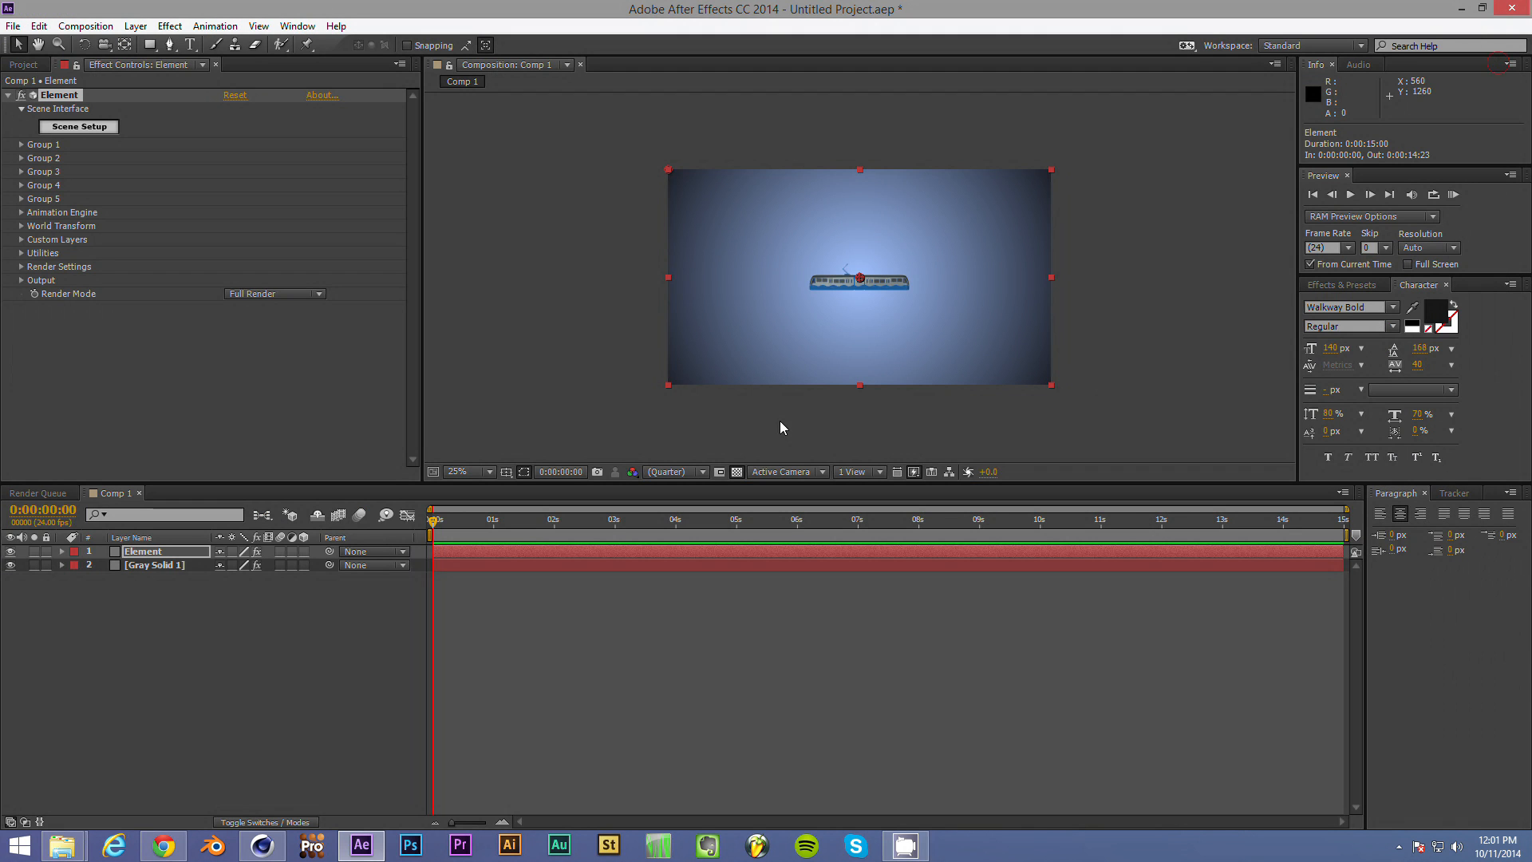
{"action": "mouse_move", "coordinate": [513, 328]}
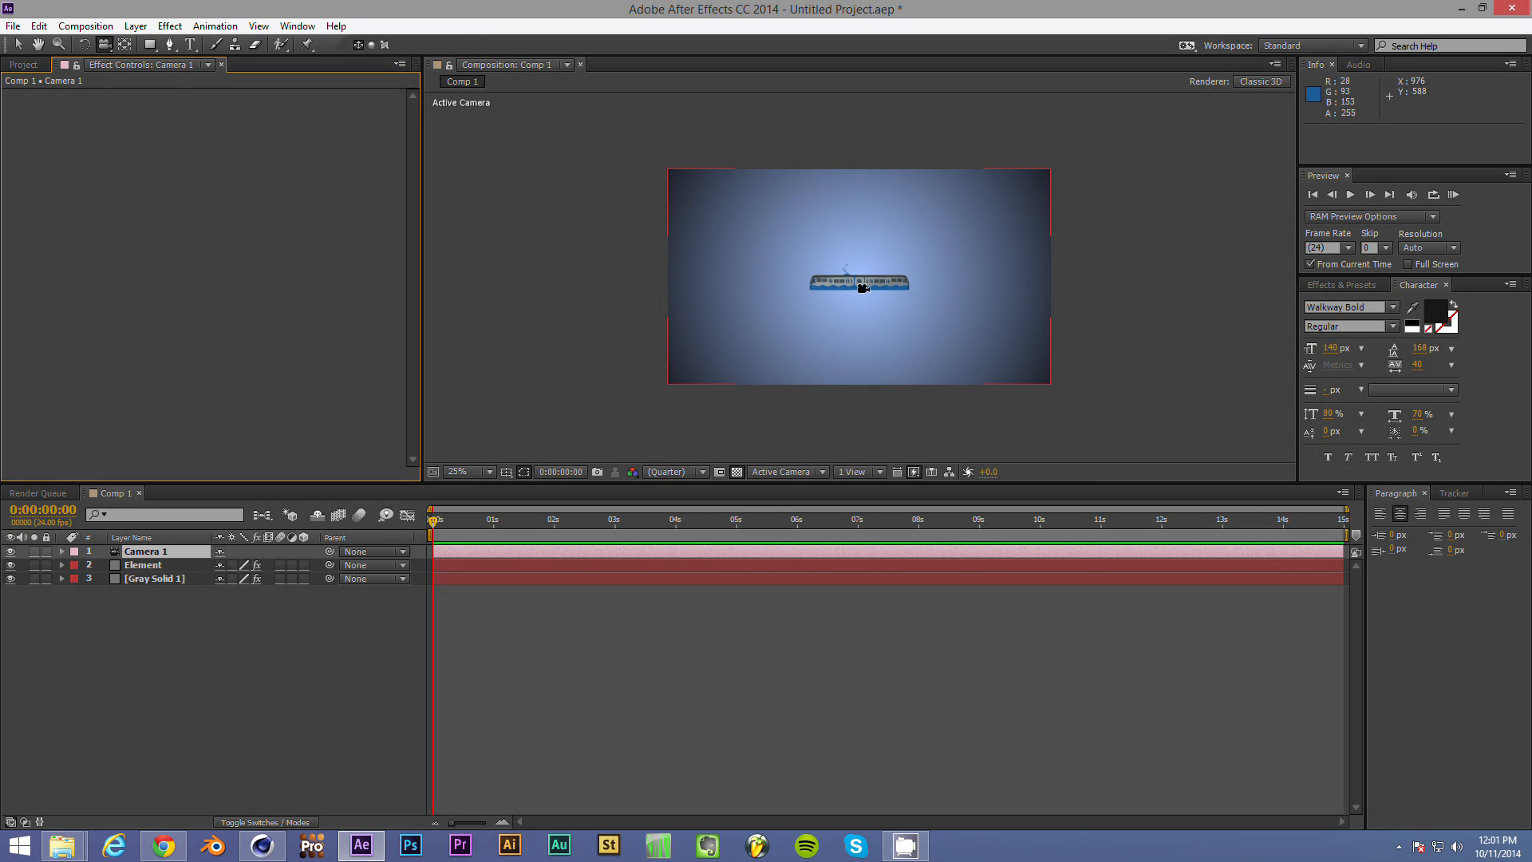
- Add a camera and a point light, then drag the light to sit just above the train
{"action": "left_click_drag", "start_coordinate": [860, 287], "coordinate": [873, 174]}
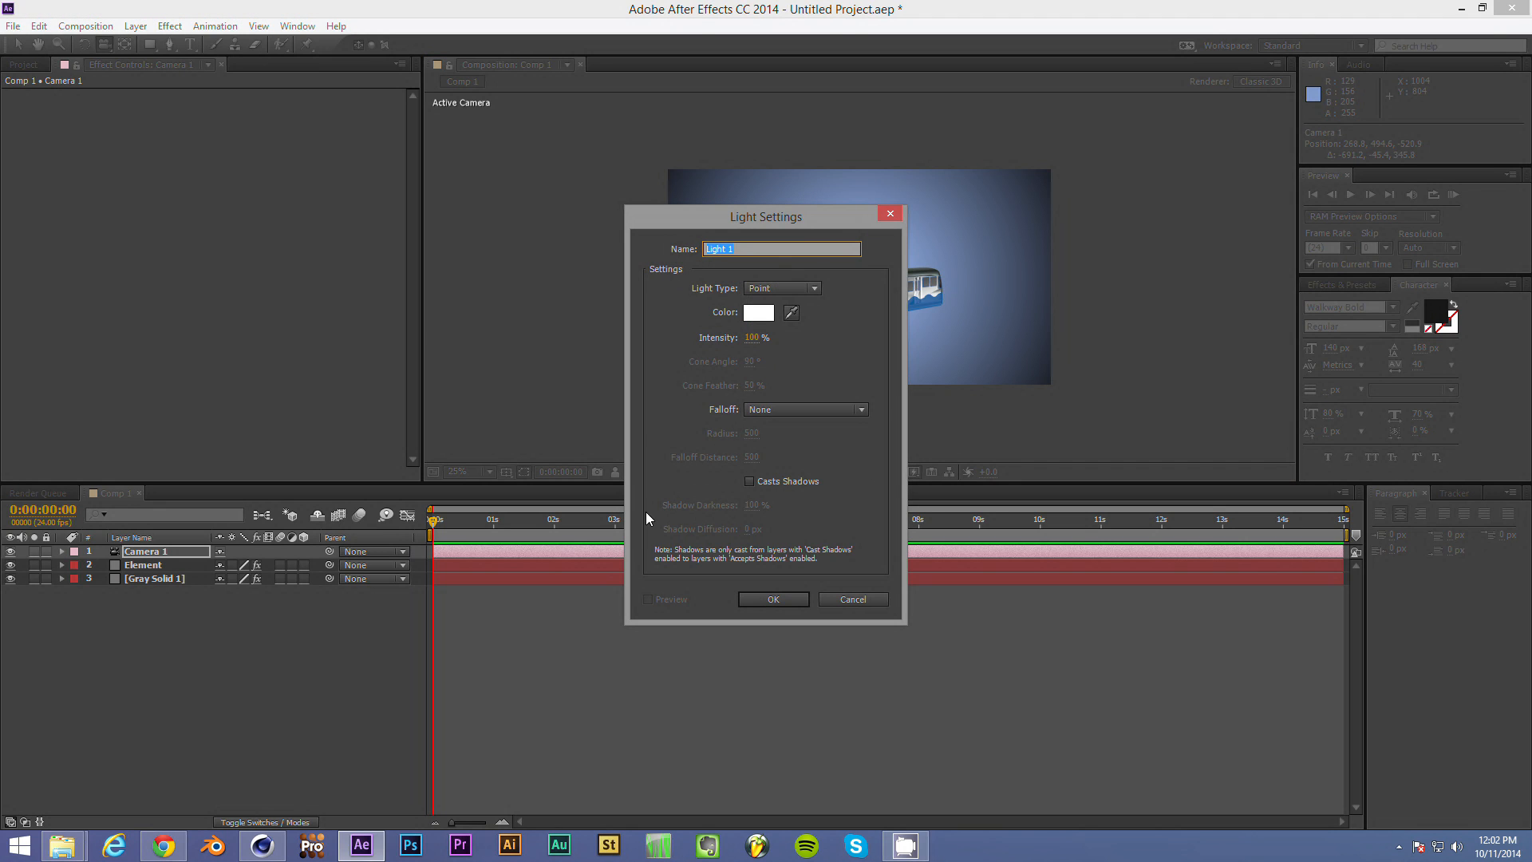
{"action": "left_click", "coordinate": [774, 599]}
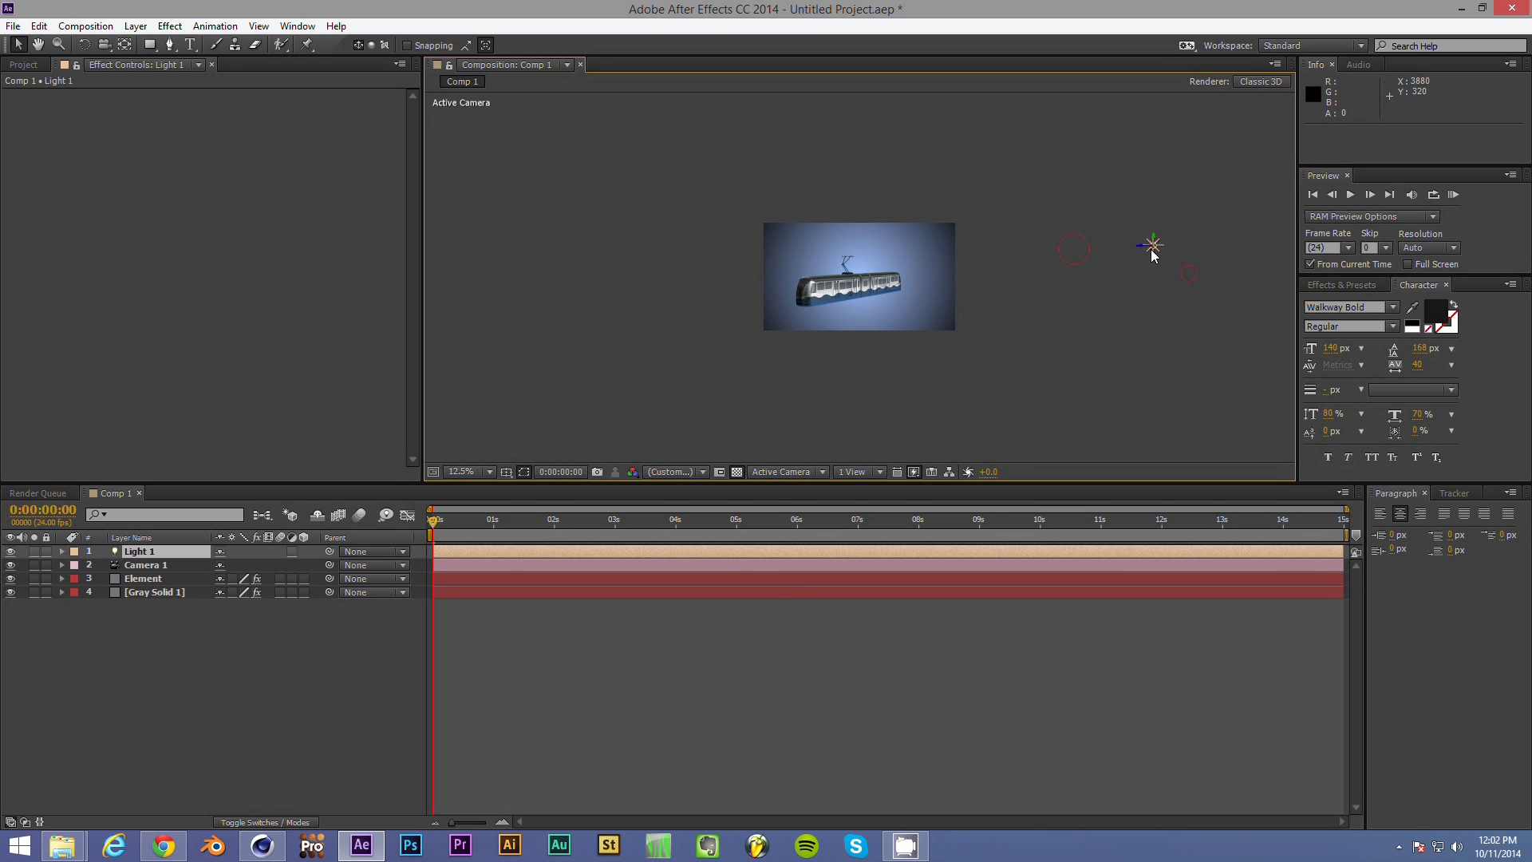
{"action": "left_click_drag", "start_coordinate": [1152, 245], "coordinate": [1076, 258]}
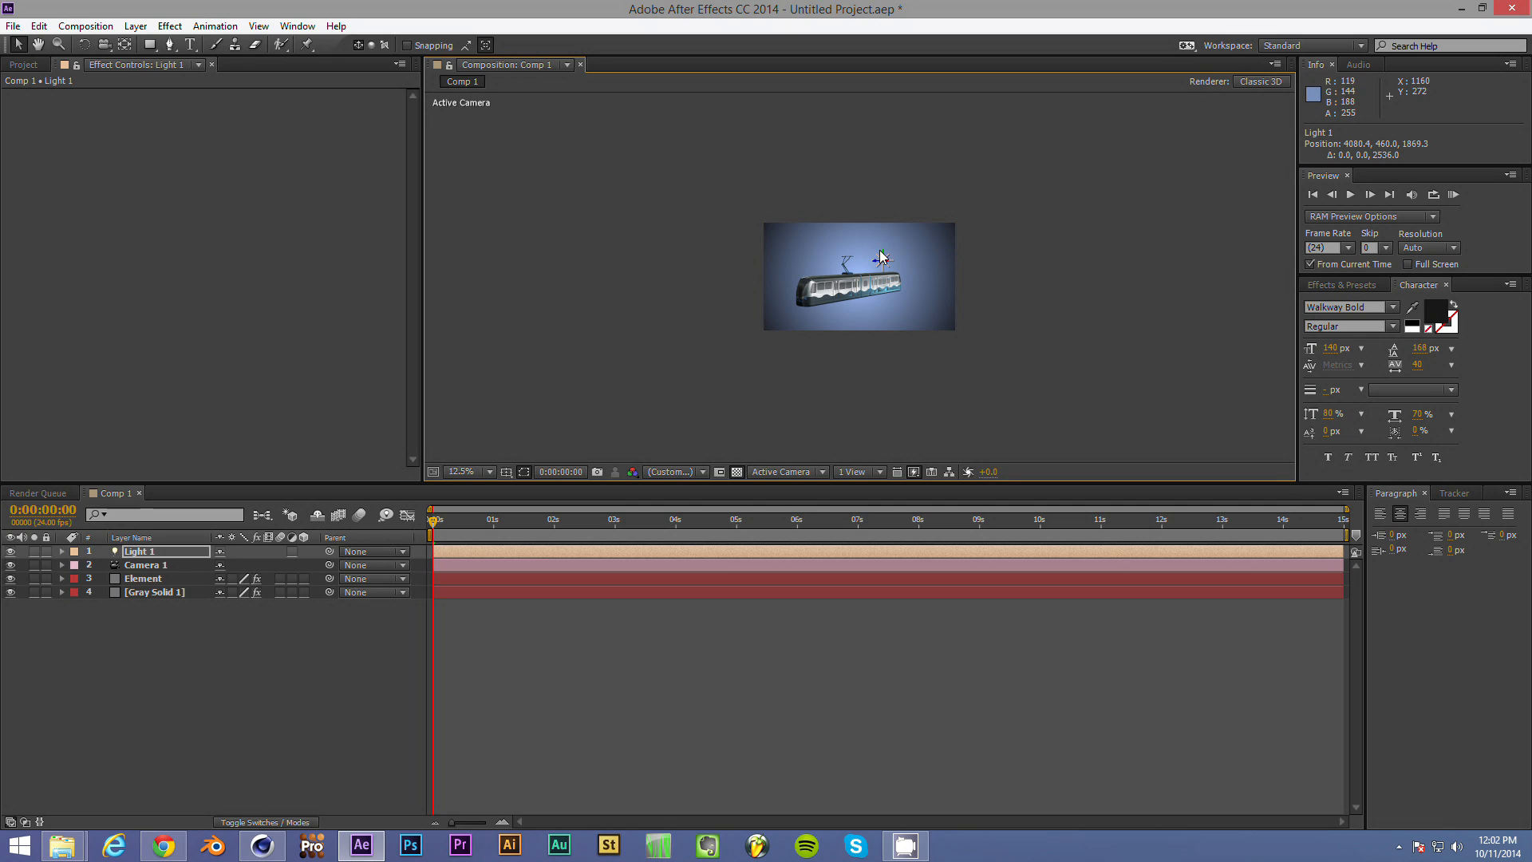
{"action": "left_click_drag", "start_coordinate": [880, 257], "coordinate": [887, 224]}
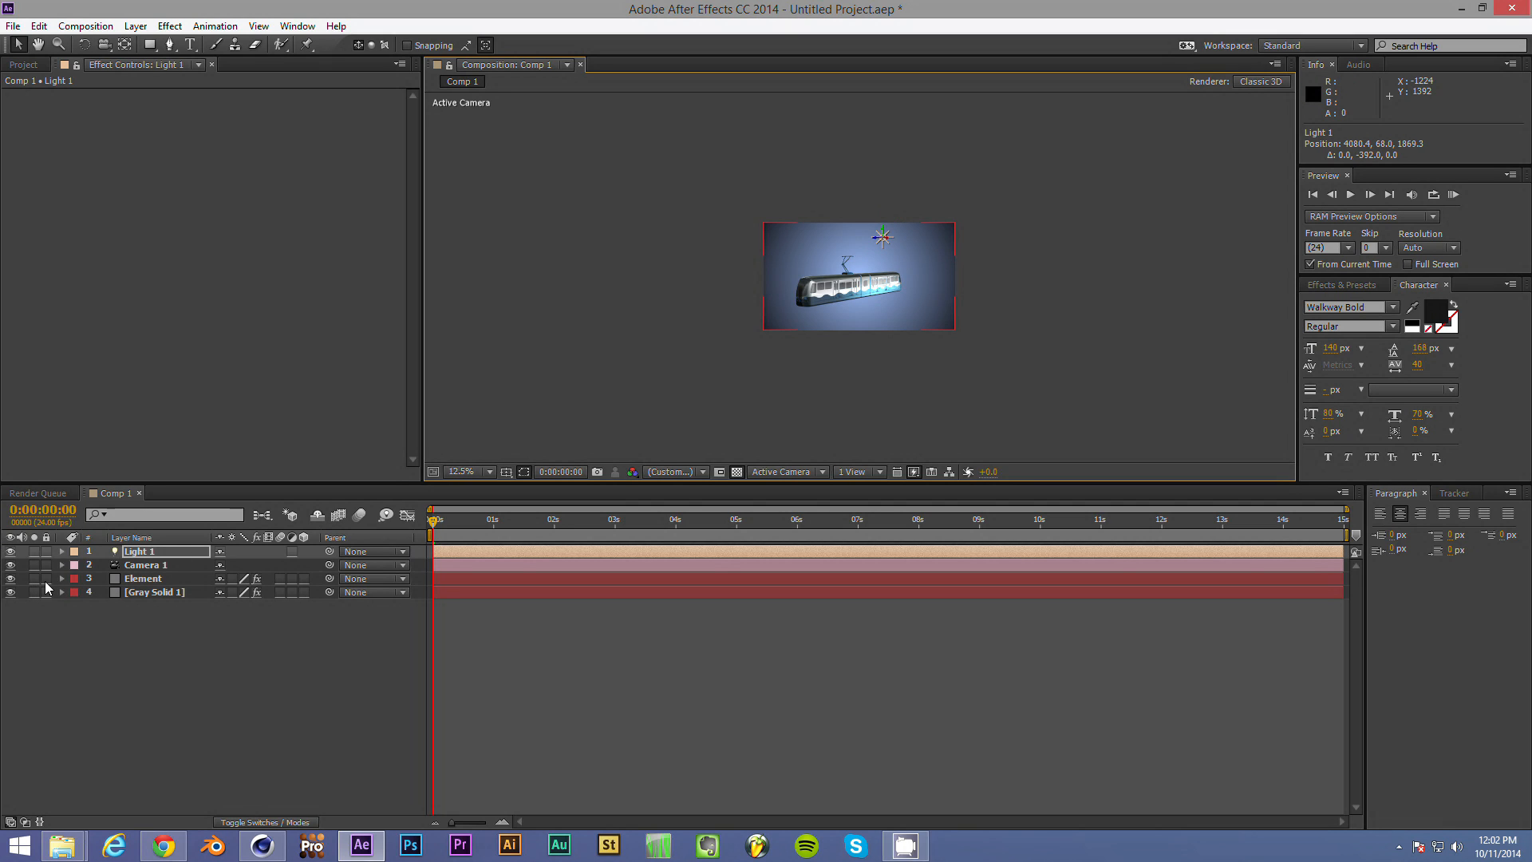
- Expand the Element layer's effect controls down to Render Settings > Lighting
{"action": "left_click", "coordinate": [60, 580]}
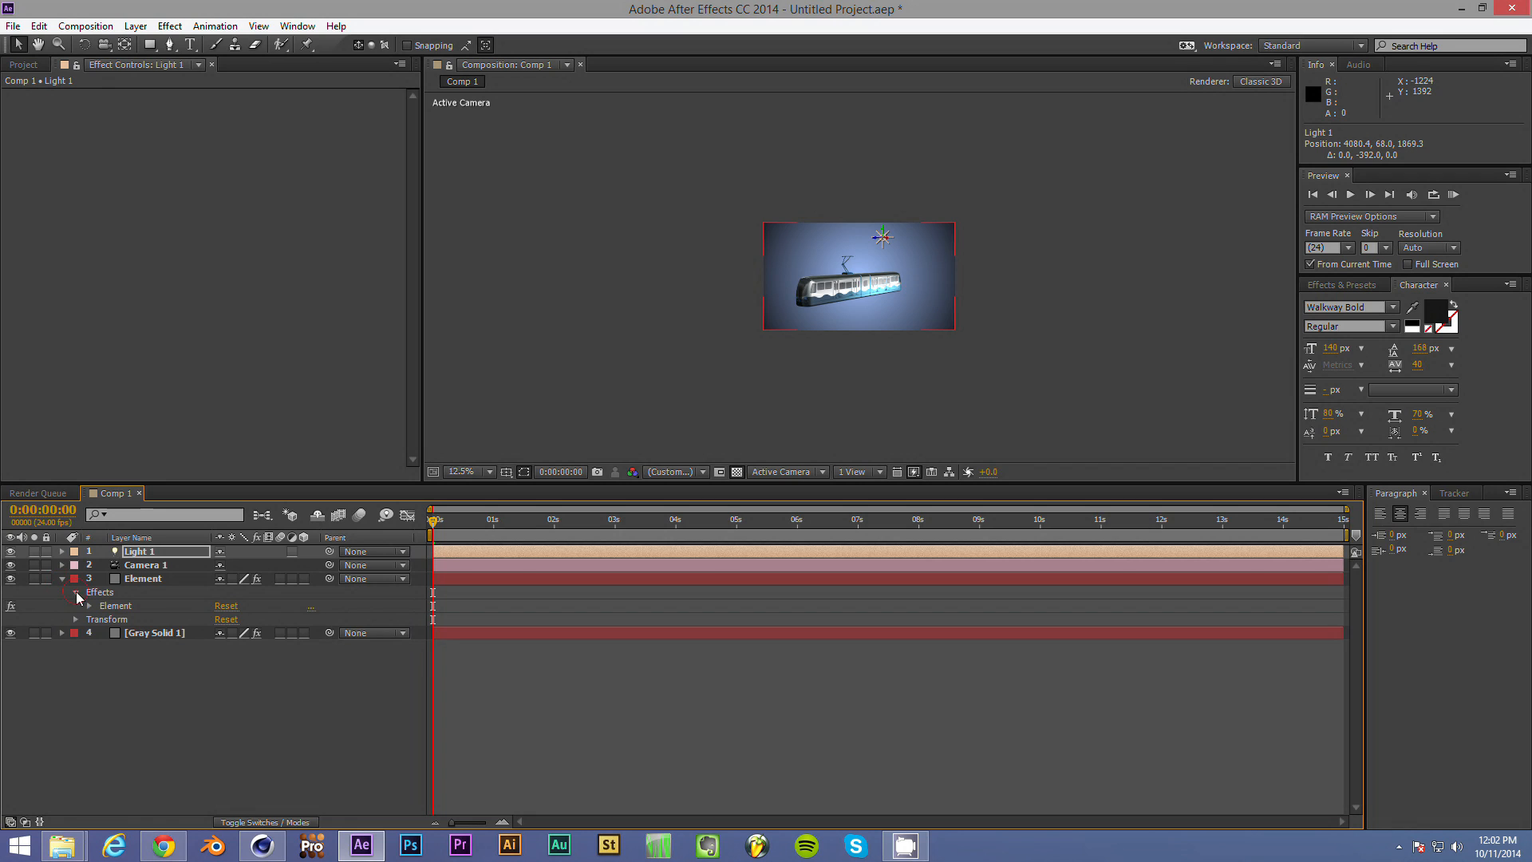
{"action": "left_click", "coordinate": [142, 578]}
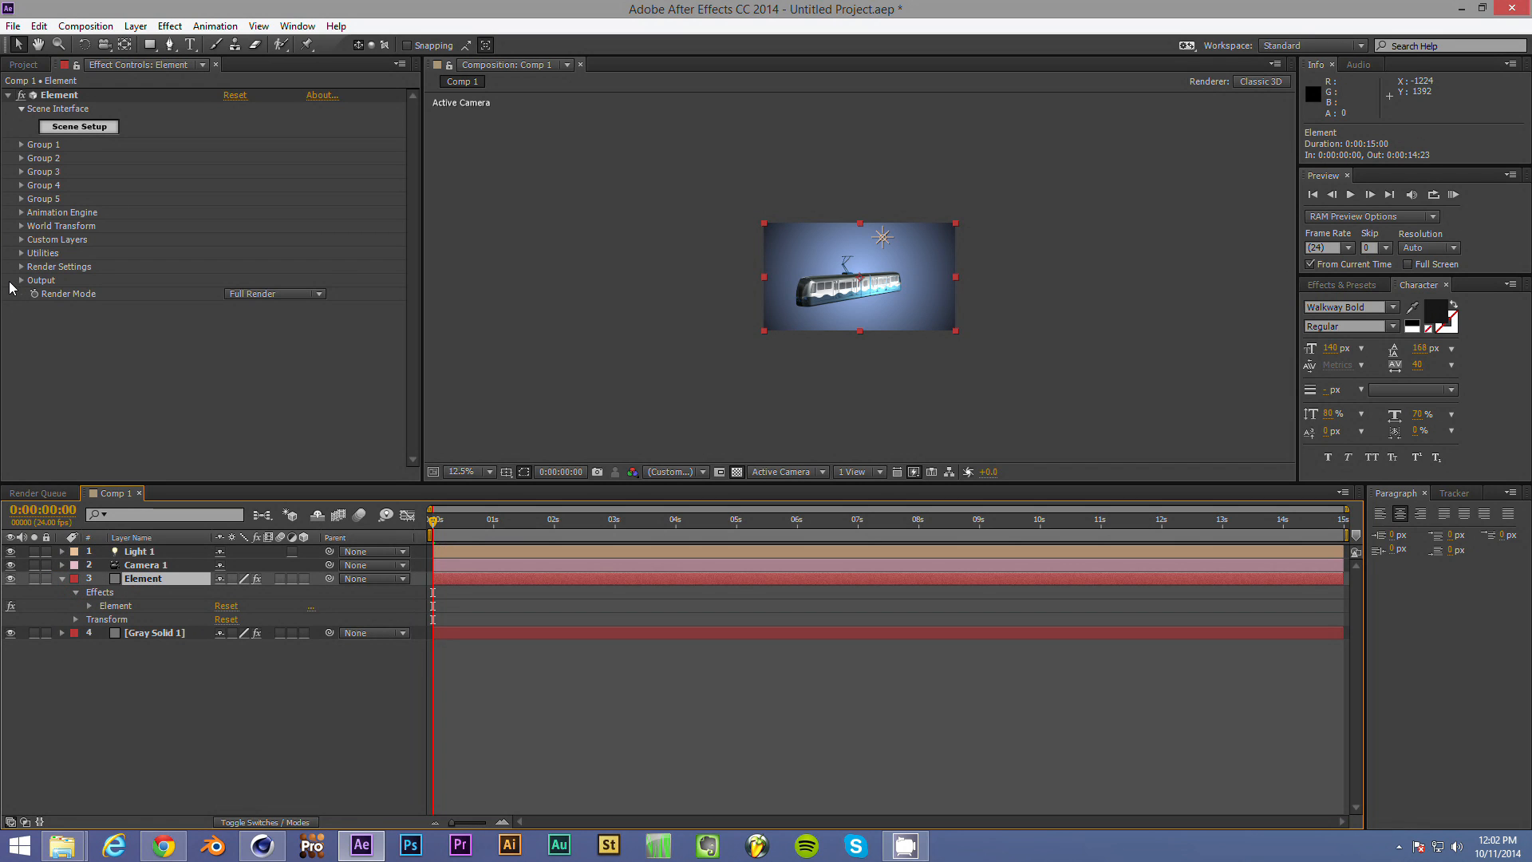
{"action": "left_click", "coordinate": [19, 265]}
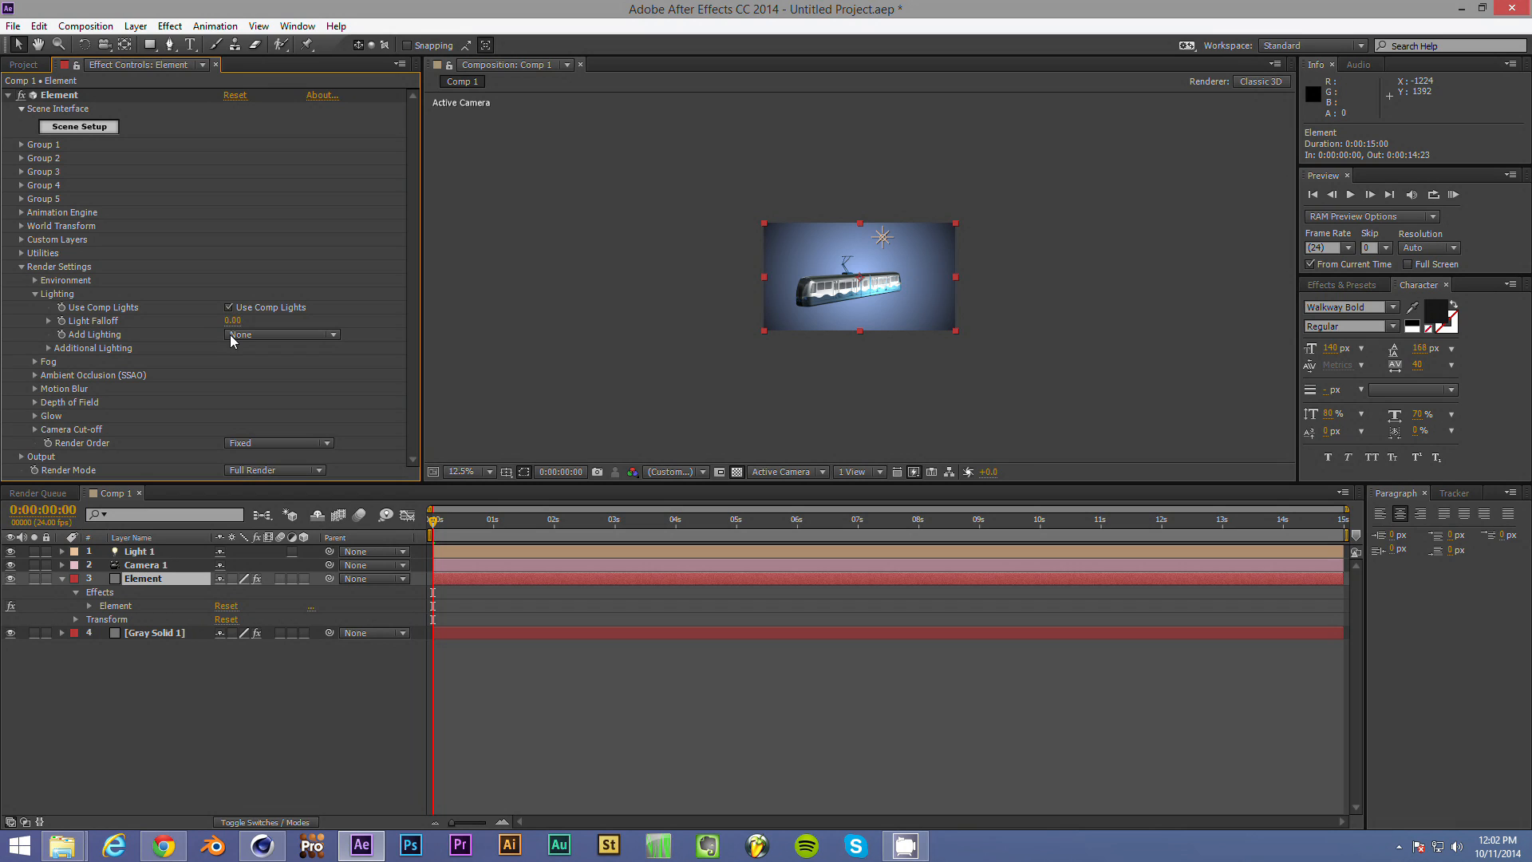
{"action": "left_click", "coordinate": [230, 308]}
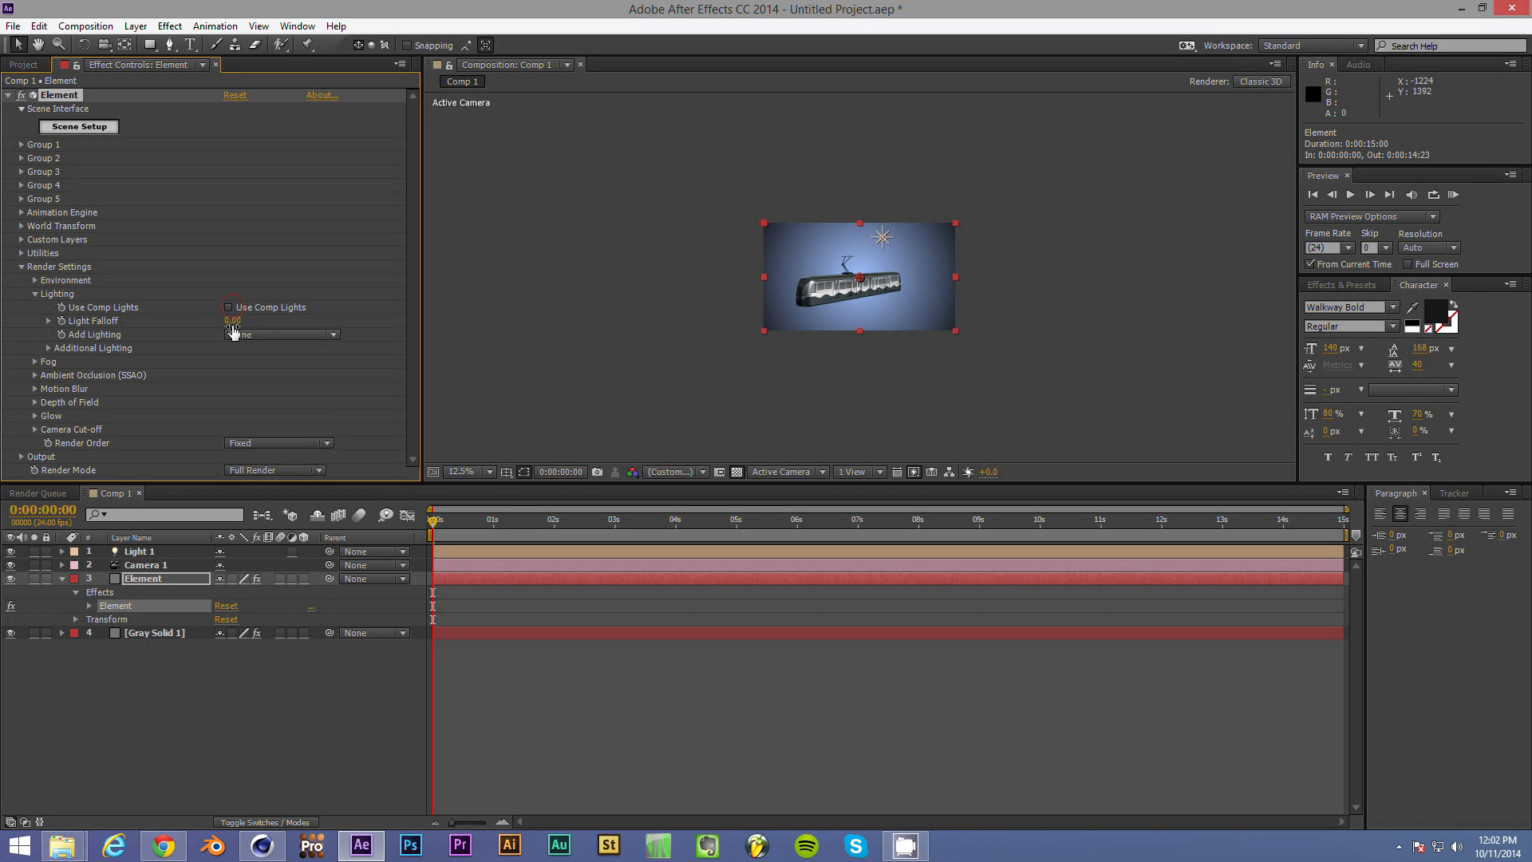
- Set Add Lighting to Dramatic, then to the 360 preset, and expand the additional lighting settings
{"action": "left_click", "coordinate": [279, 335]}
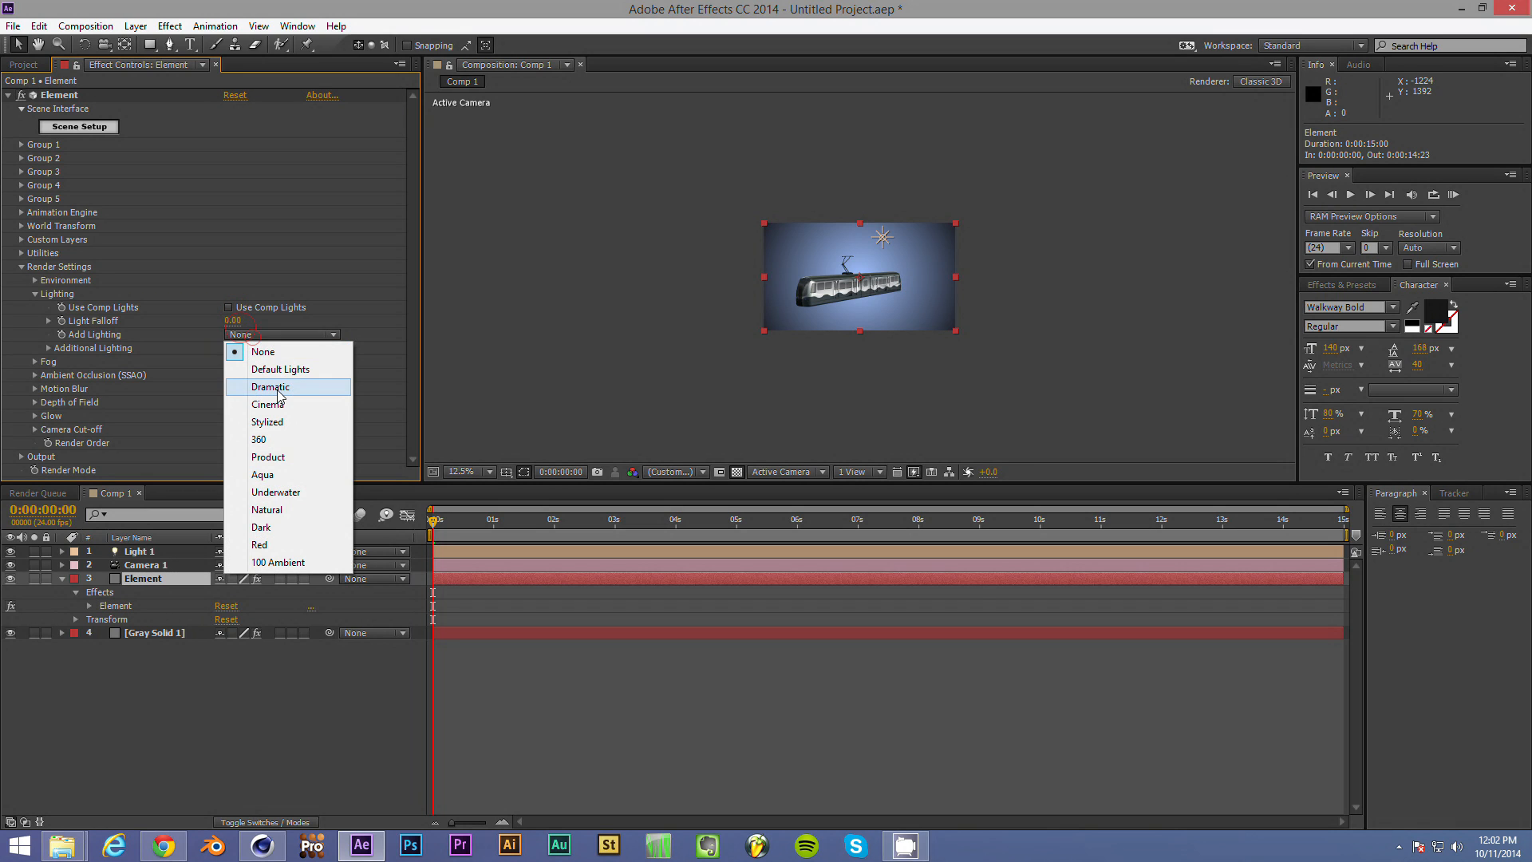
{"action": "left_click", "coordinate": [270, 386]}
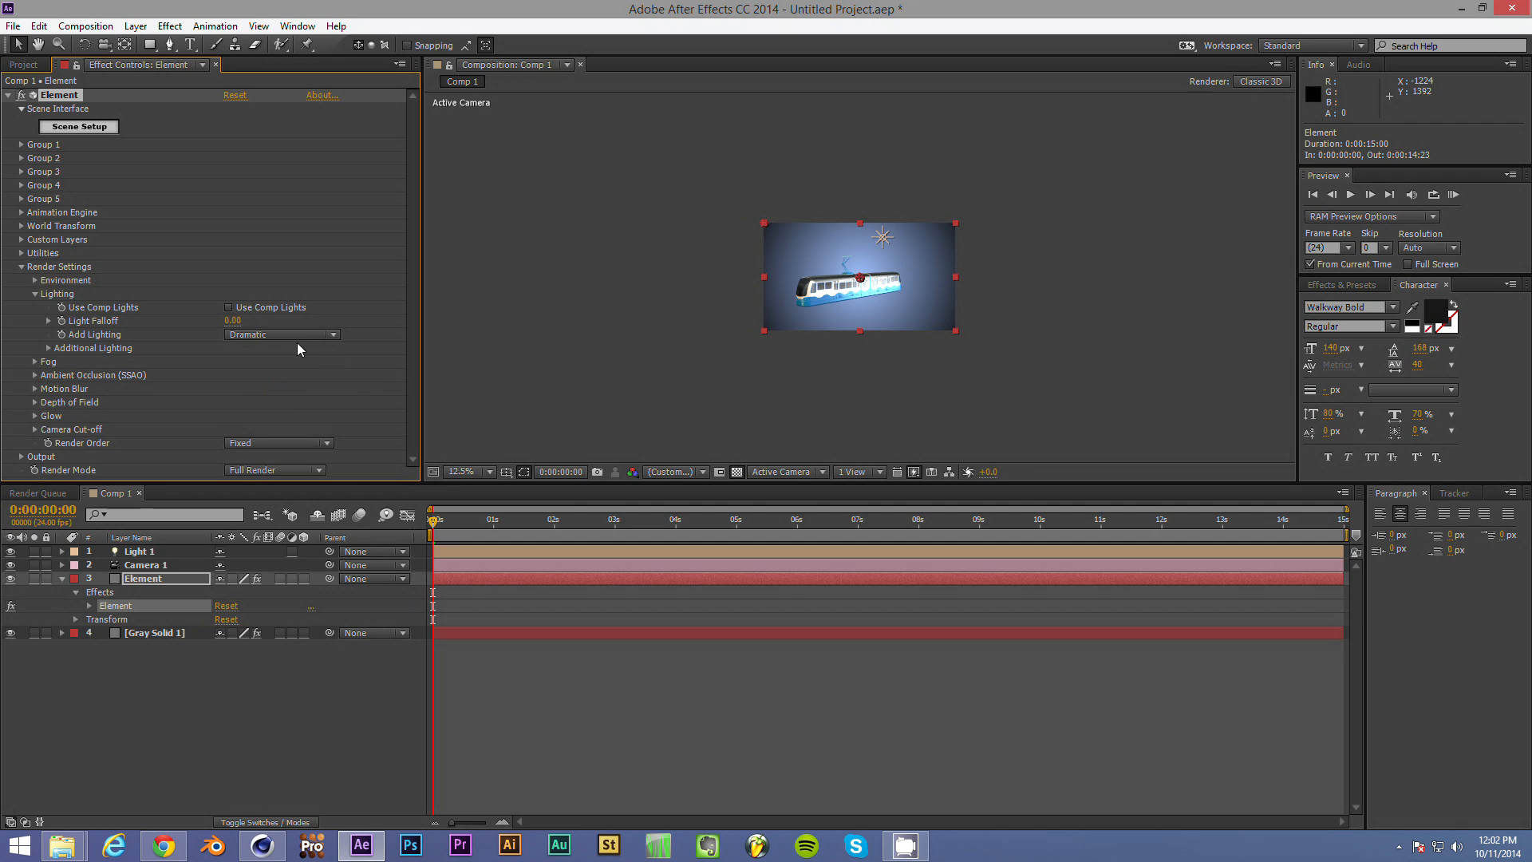
{"action": "left_click", "coordinate": [280, 335]}
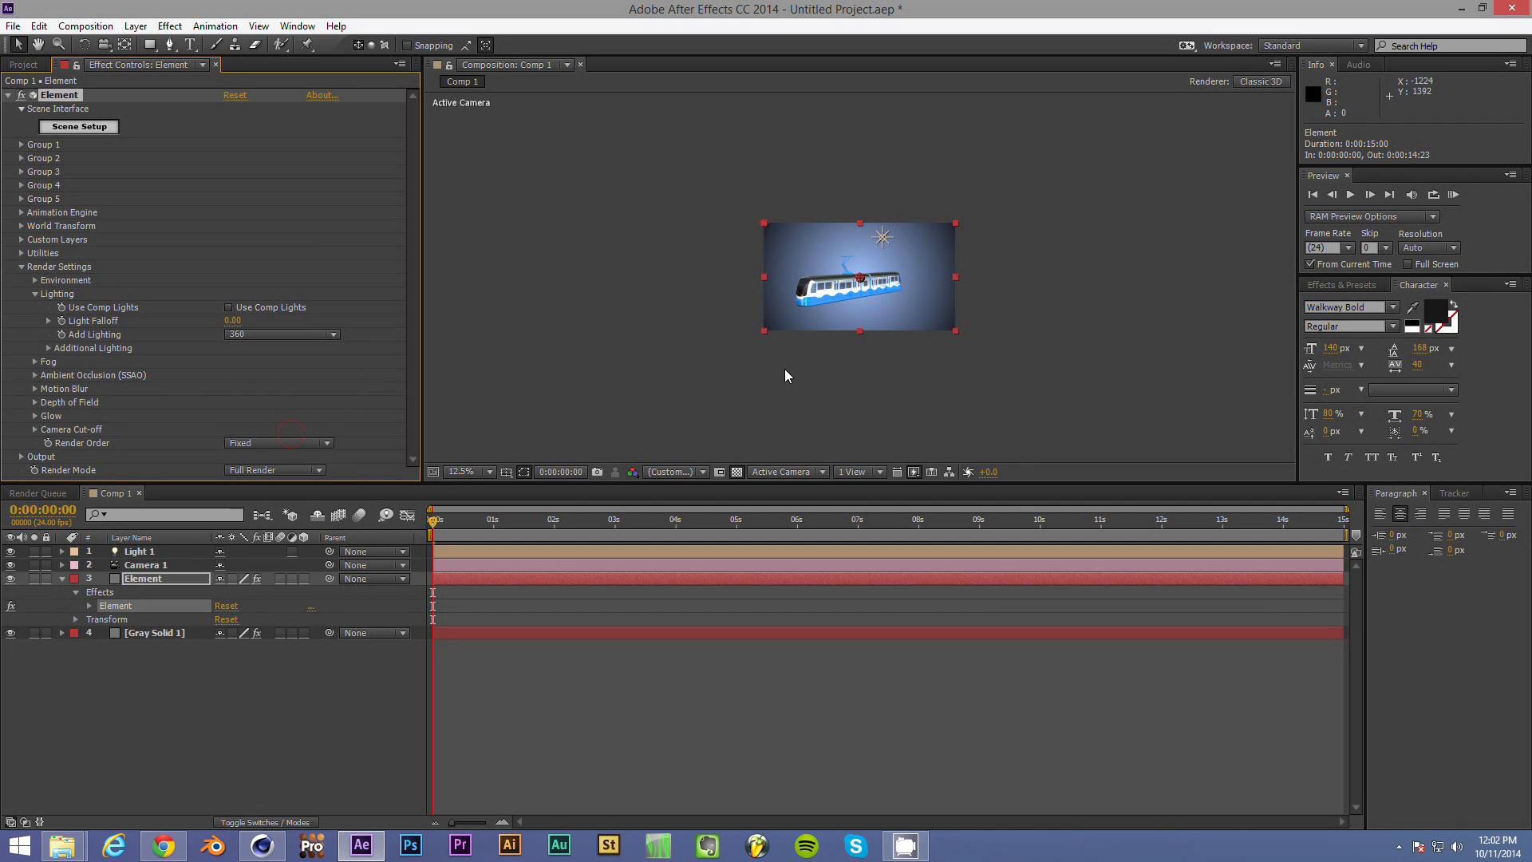
{"action": "mouse_move", "coordinate": [53, 357]}
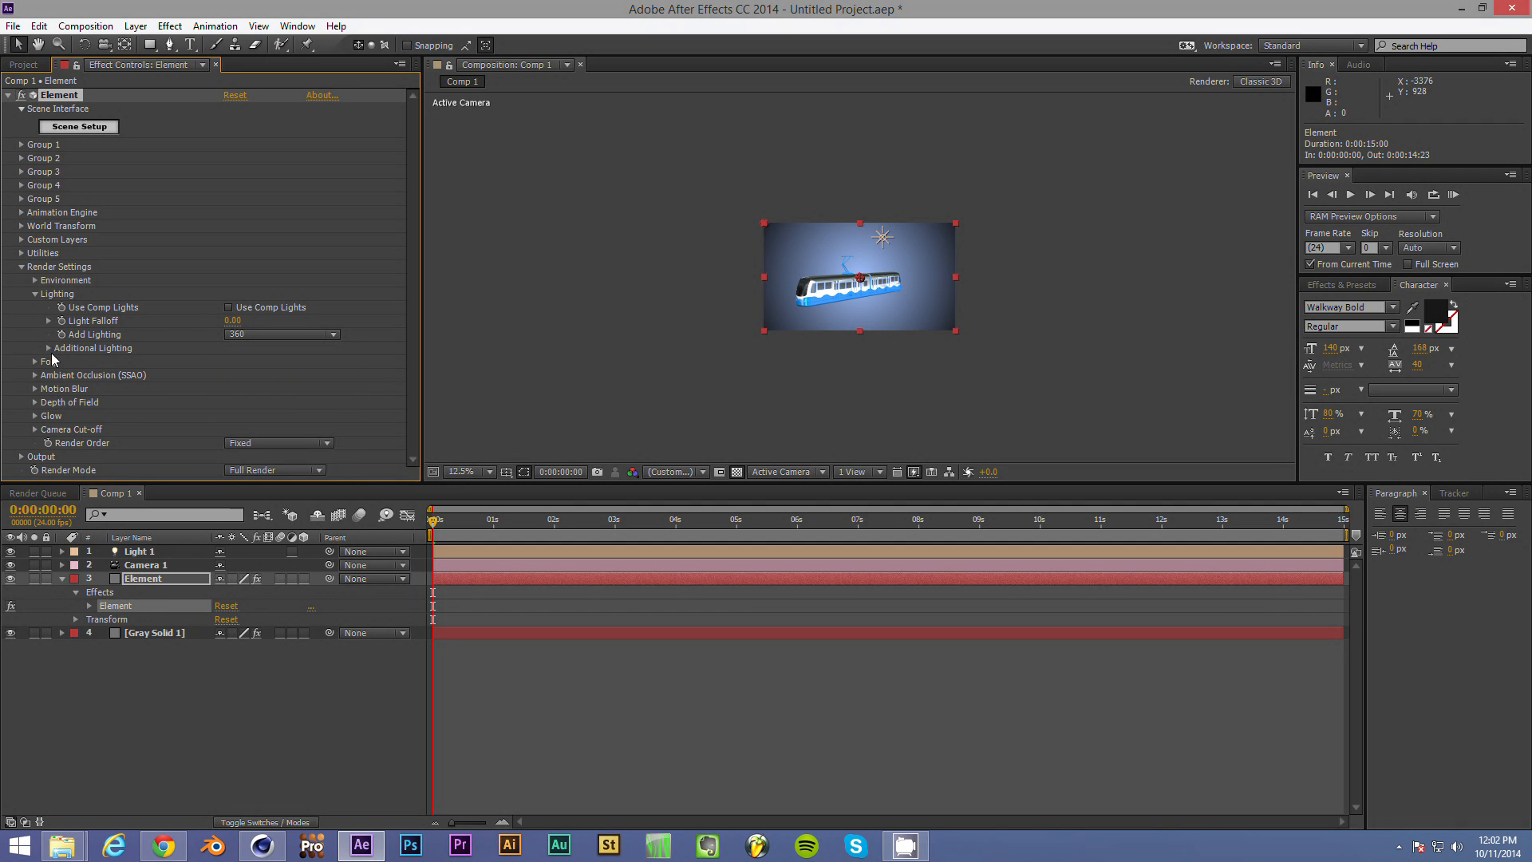
{"action": "left_click", "coordinate": [39, 348]}
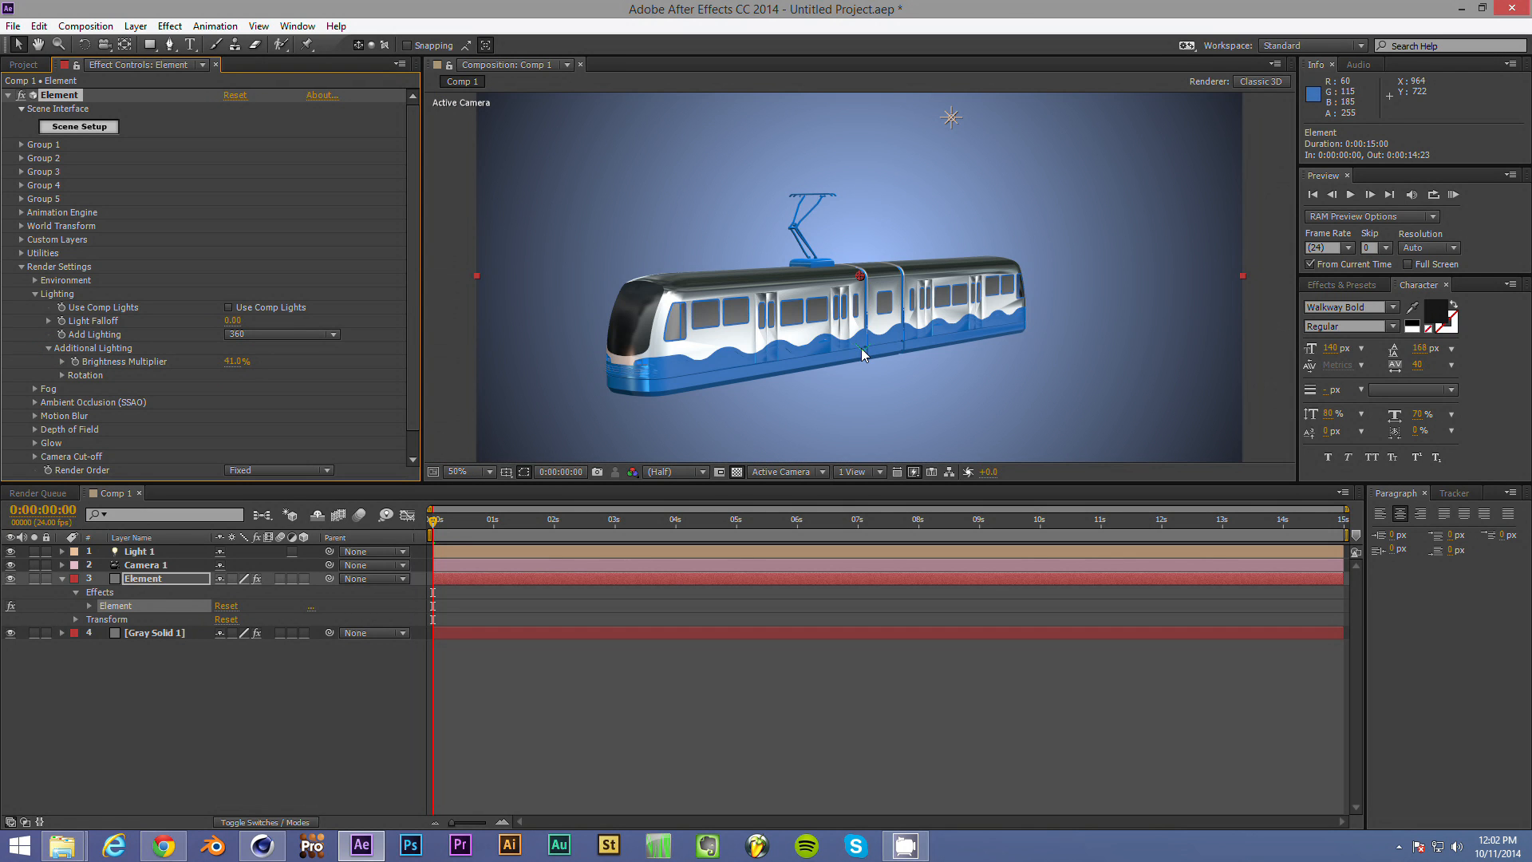
- Orbit and zoom the Unified Camera around the train's side, front and top, ending on a three-quarter view
{"action": "left_click_drag", "start_coordinate": [864, 355], "coordinate": [874, 328]}
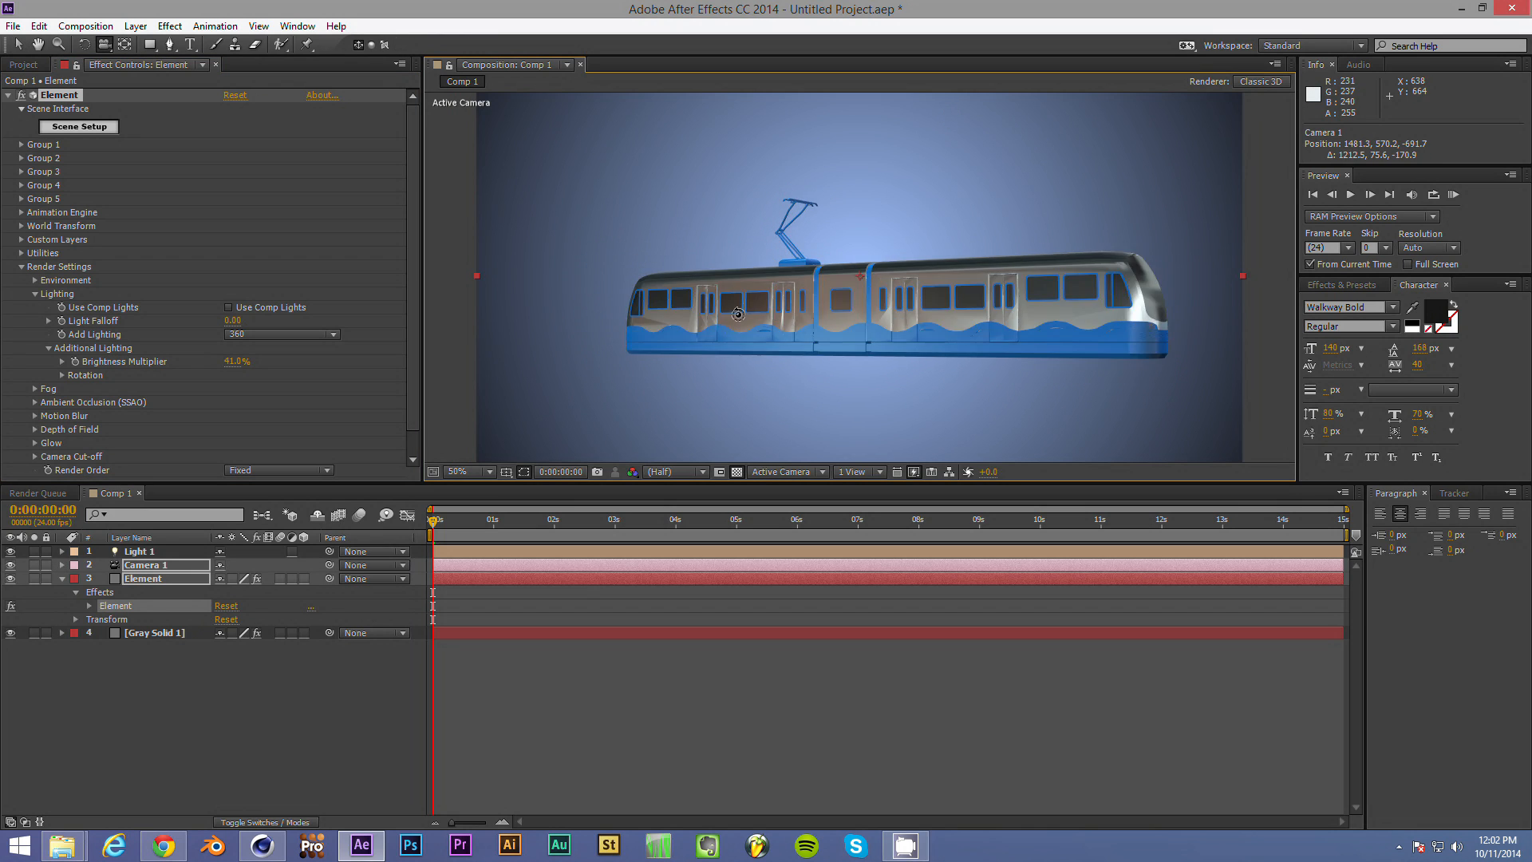
{"action": "left_click_drag", "start_coordinate": [738, 313], "coordinate": [611, 327]}
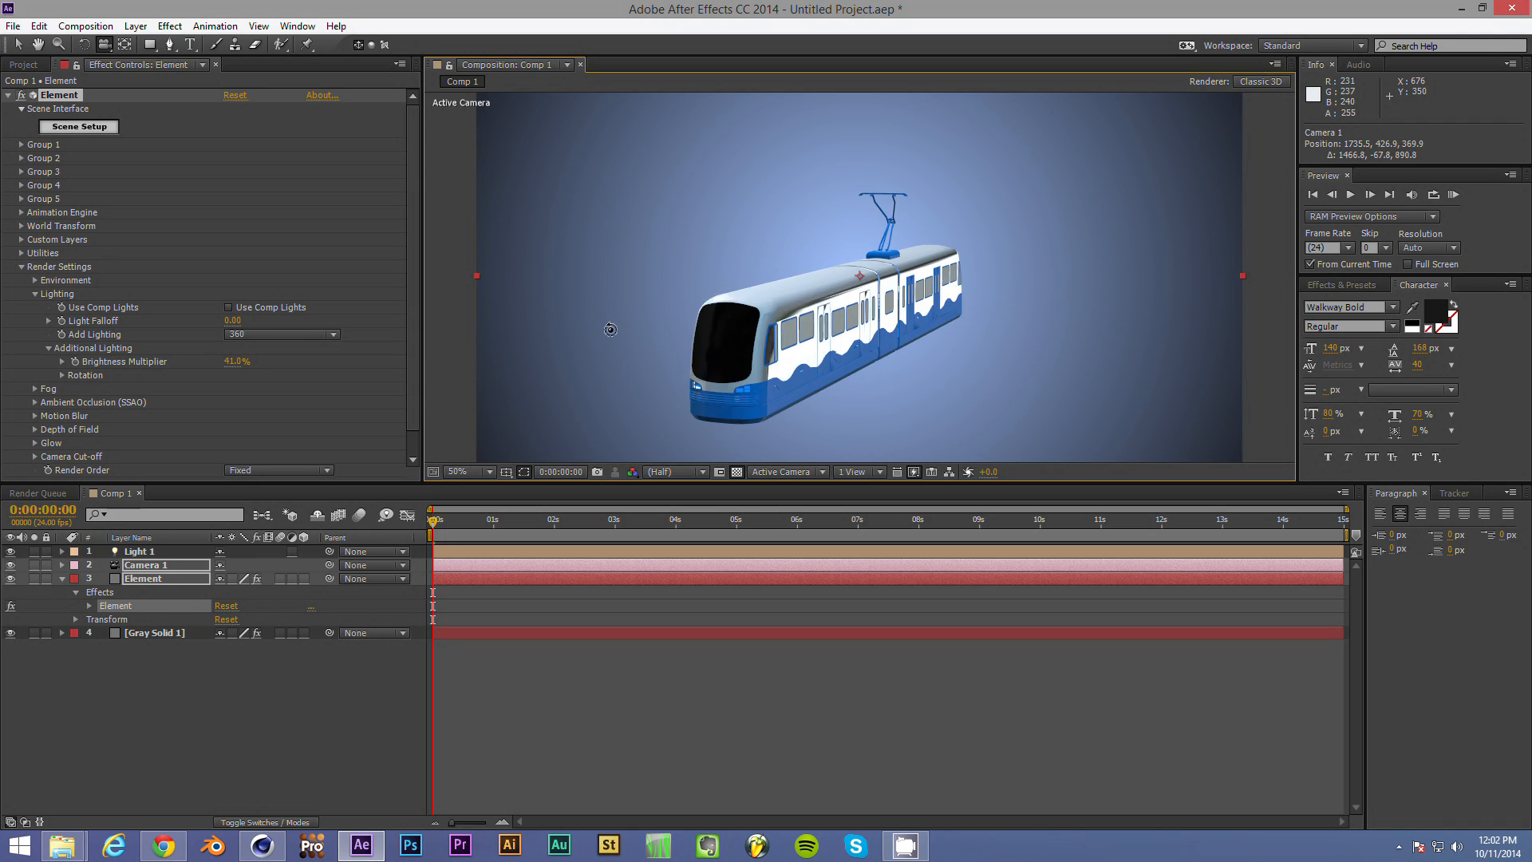
{"action": "left_click_drag", "start_coordinate": [611, 329], "coordinate": [884, 341]}
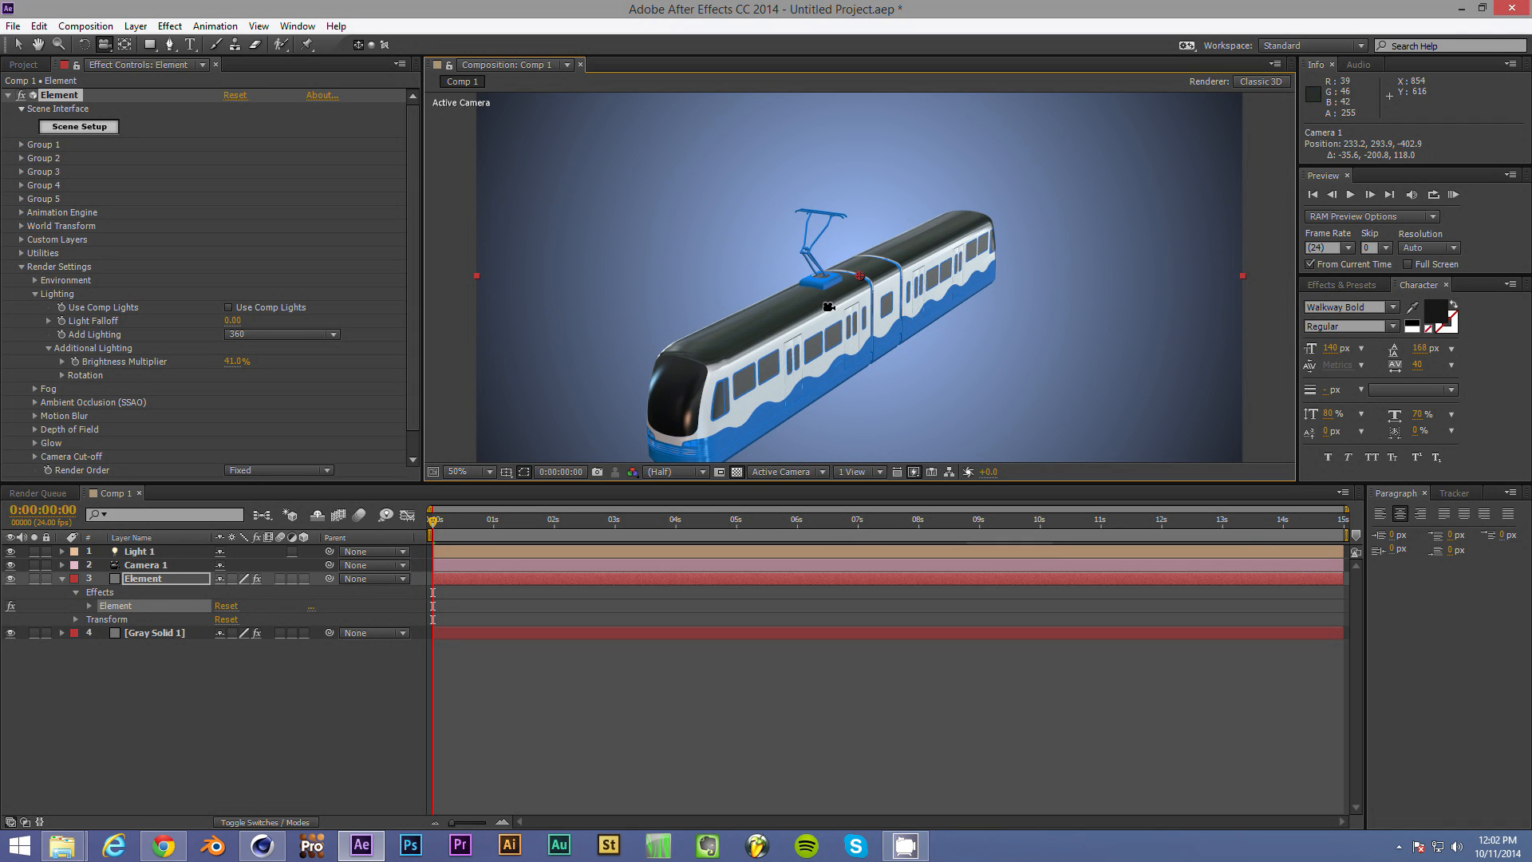
{"action": "left_click", "coordinate": [466, 471]}
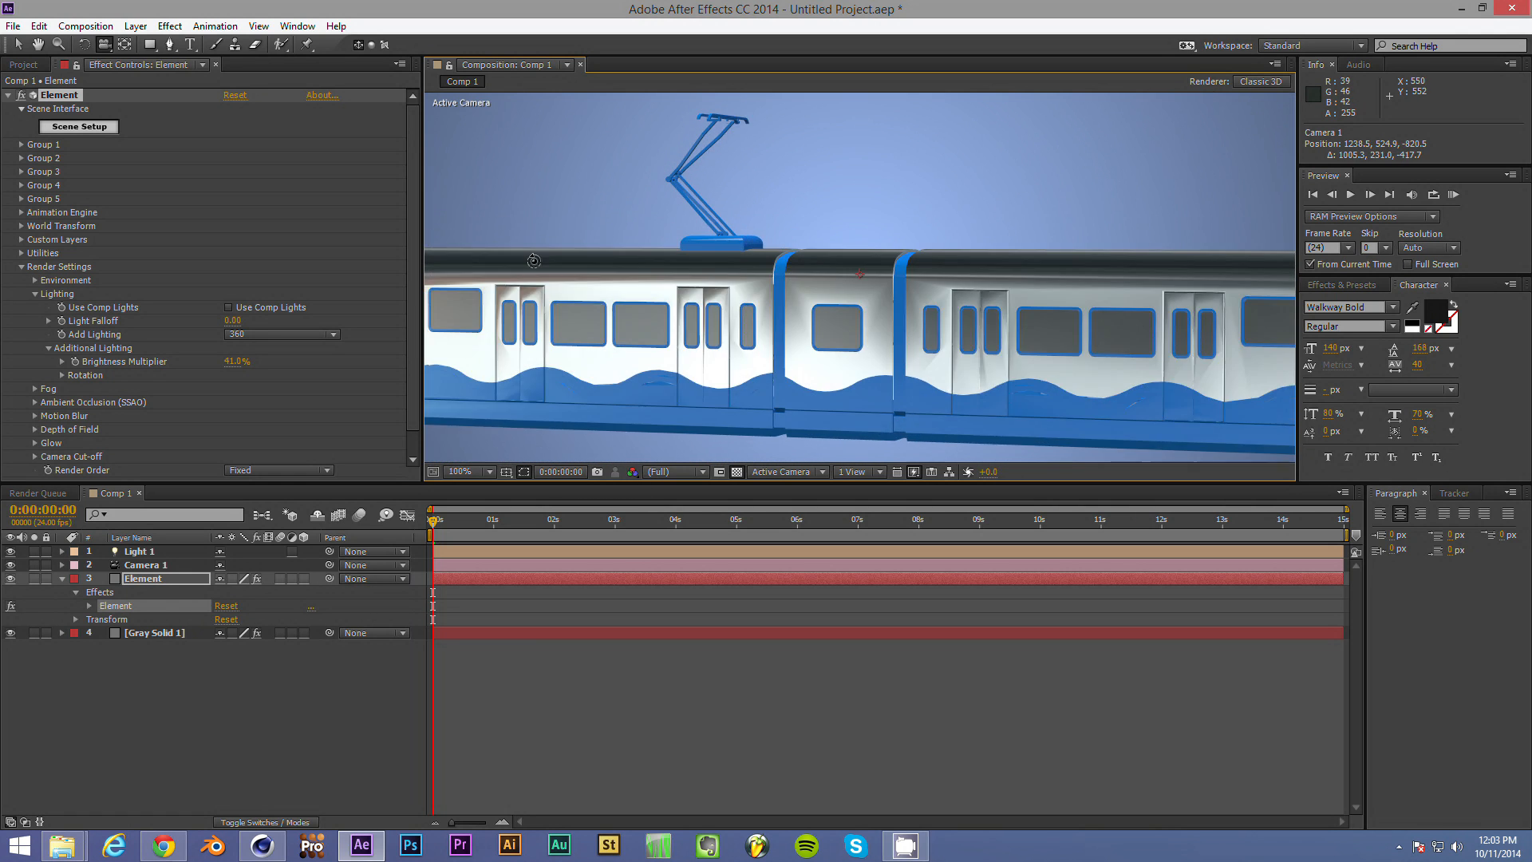
{"action": "left_click_drag", "start_coordinate": [533, 260], "coordinate": [555, 276]}
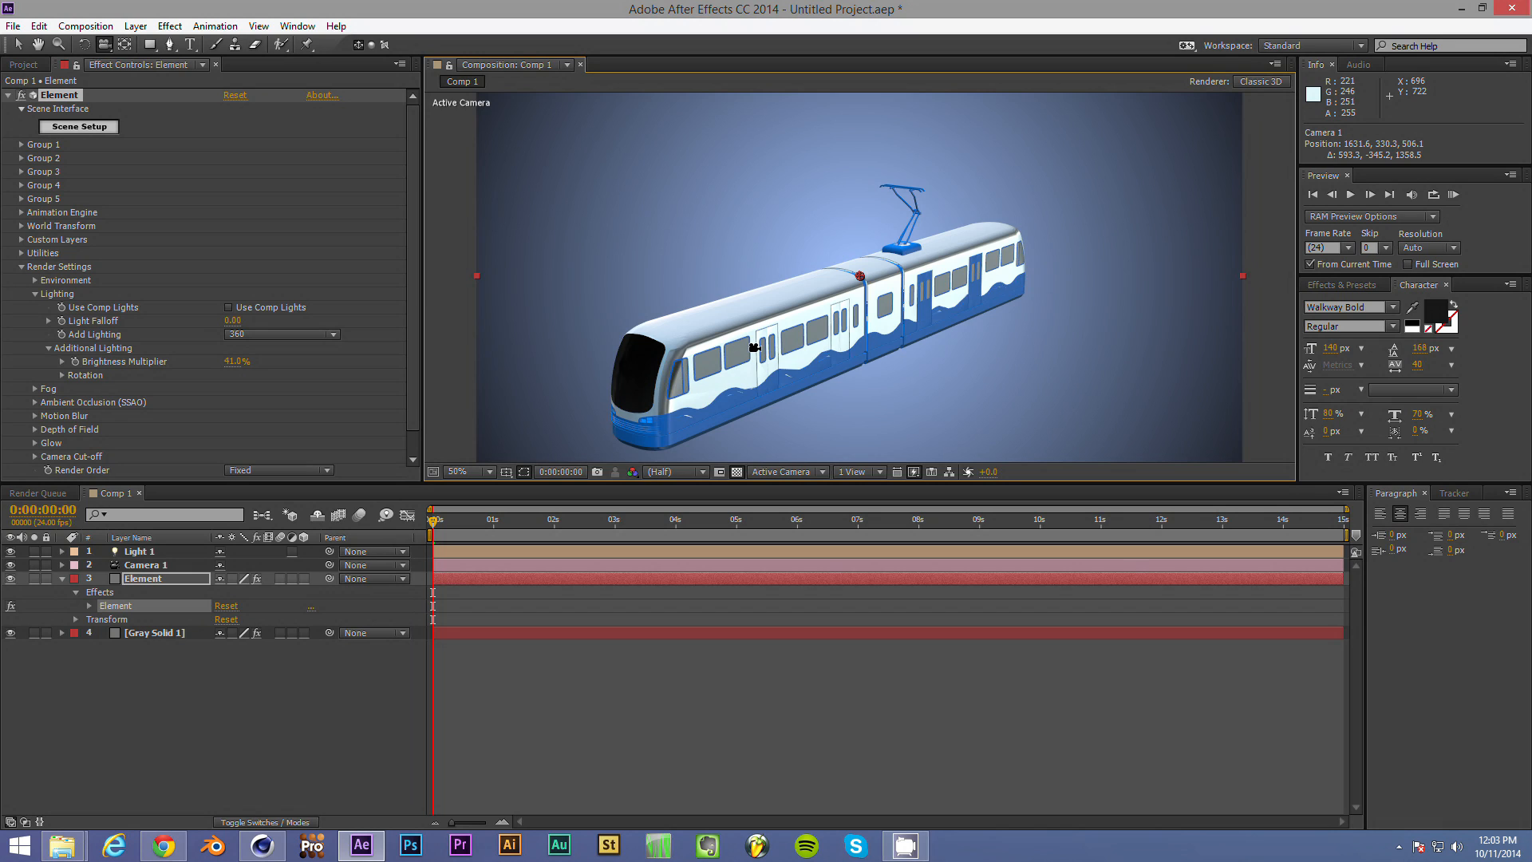
{"action": "mouse_move", "coordinate": [680, 394]}
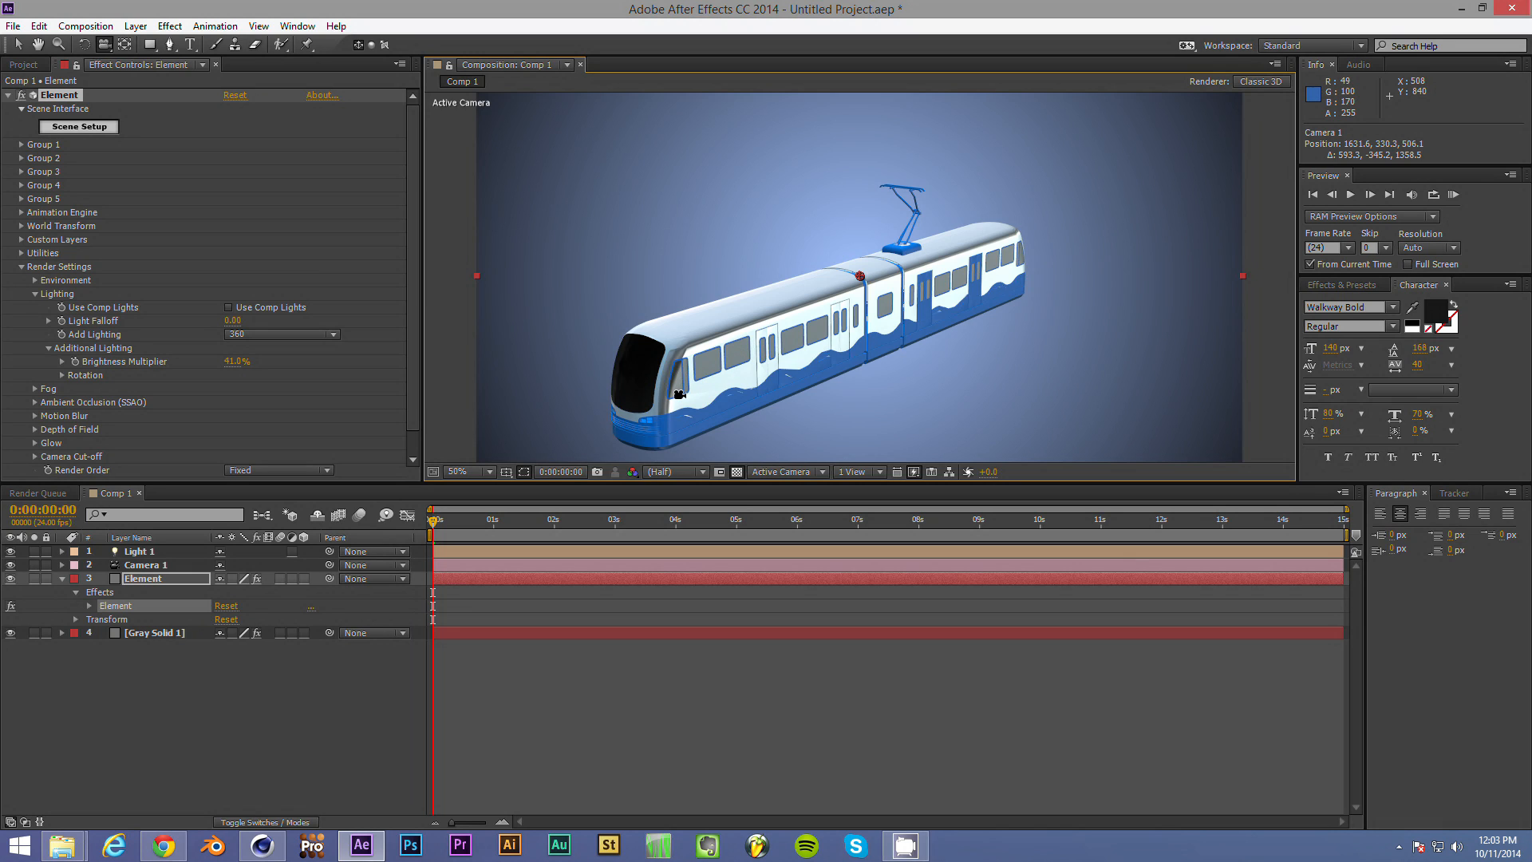
{"action": "mouse_move", "coordinate": [689, 377]}
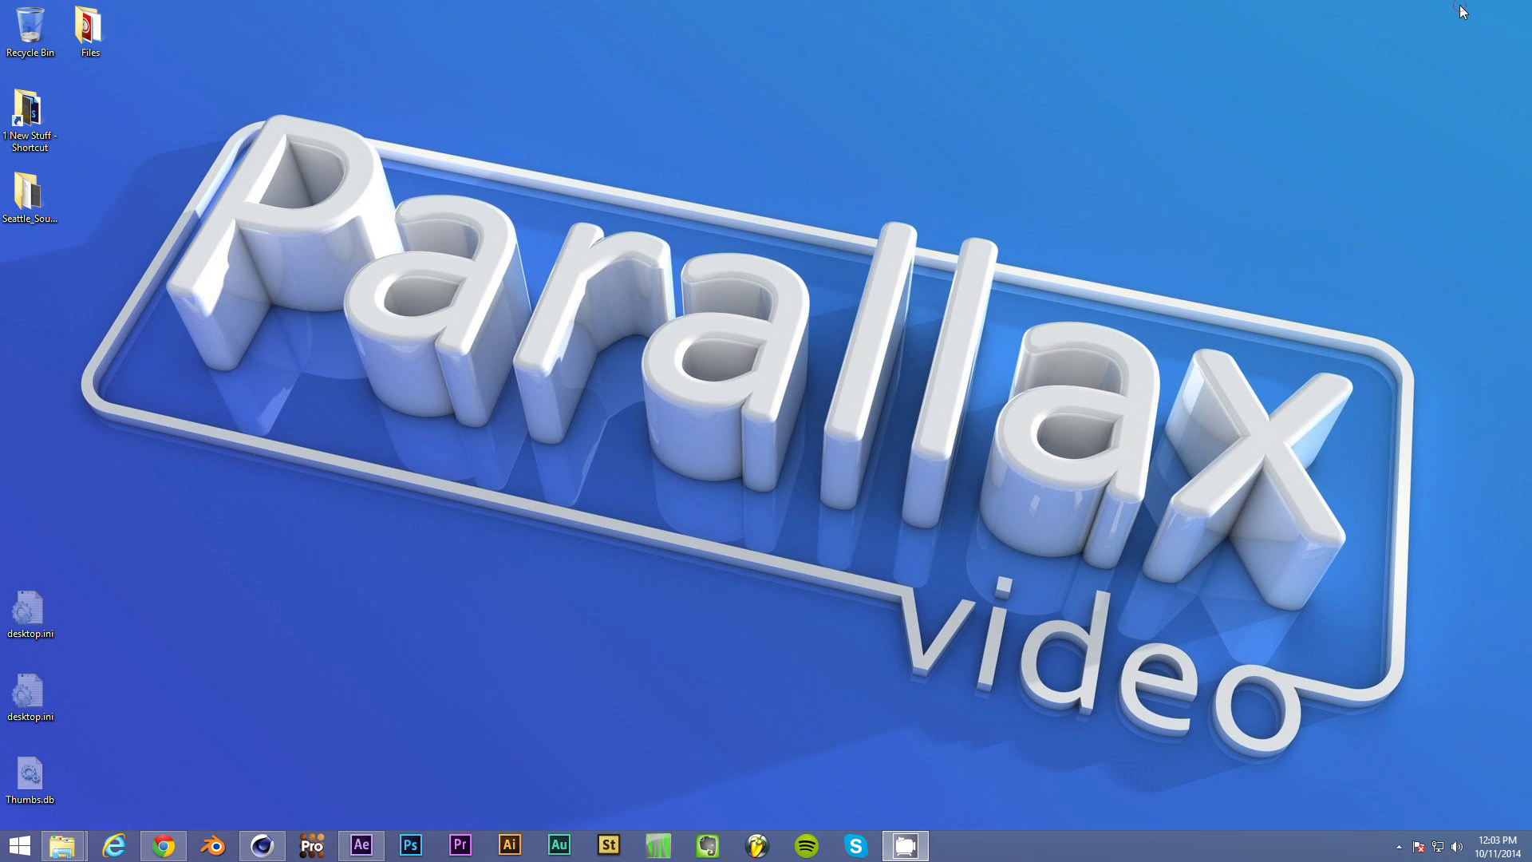
{"action": "mouse_move", "coordinate": [1343, 307]}
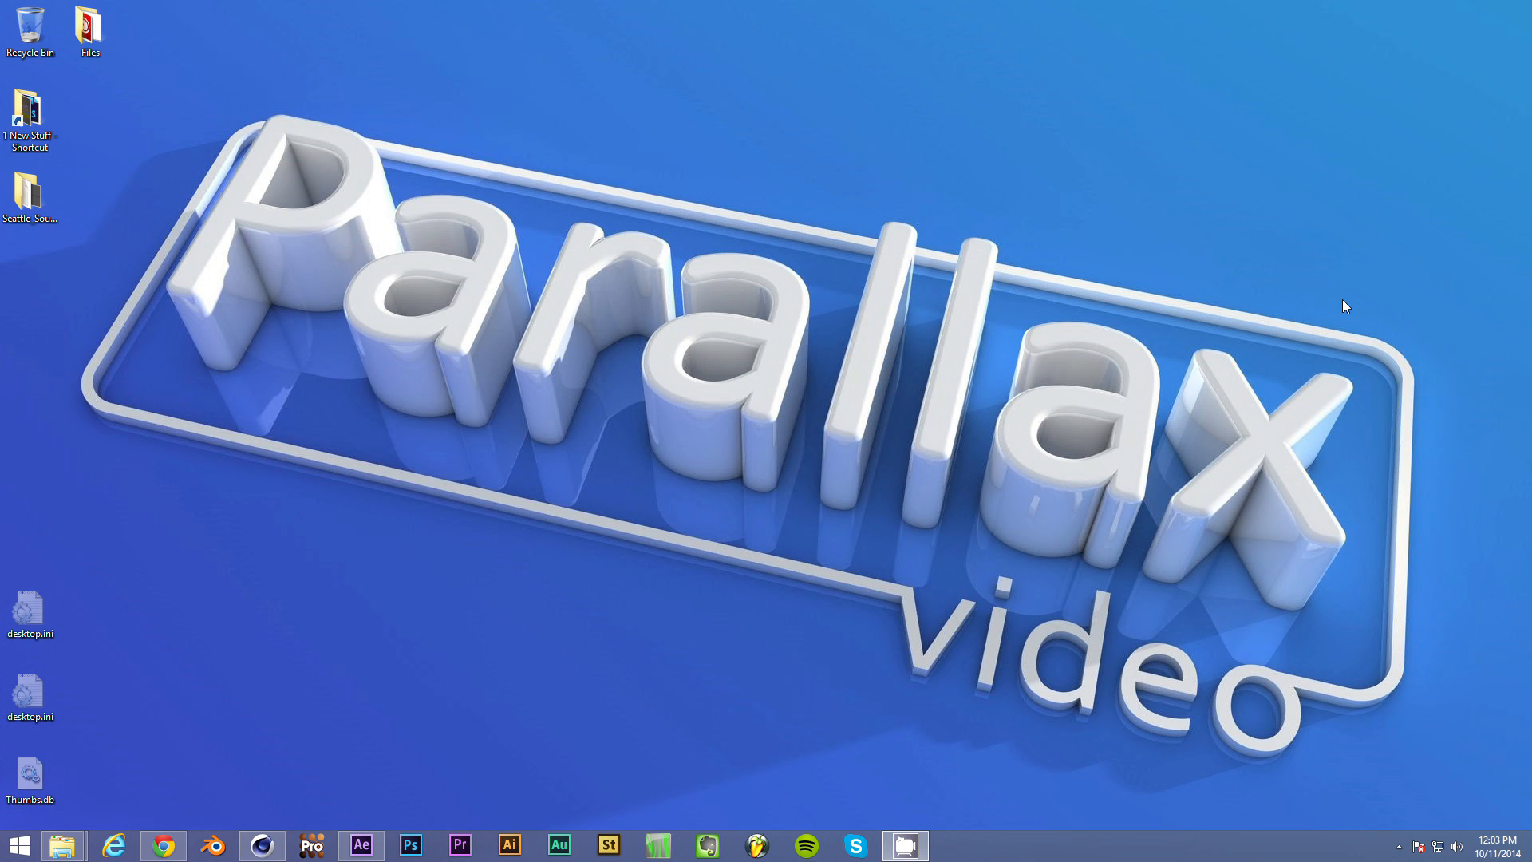
{"action": "mouse_move", "coordinate": [1058, 415]}
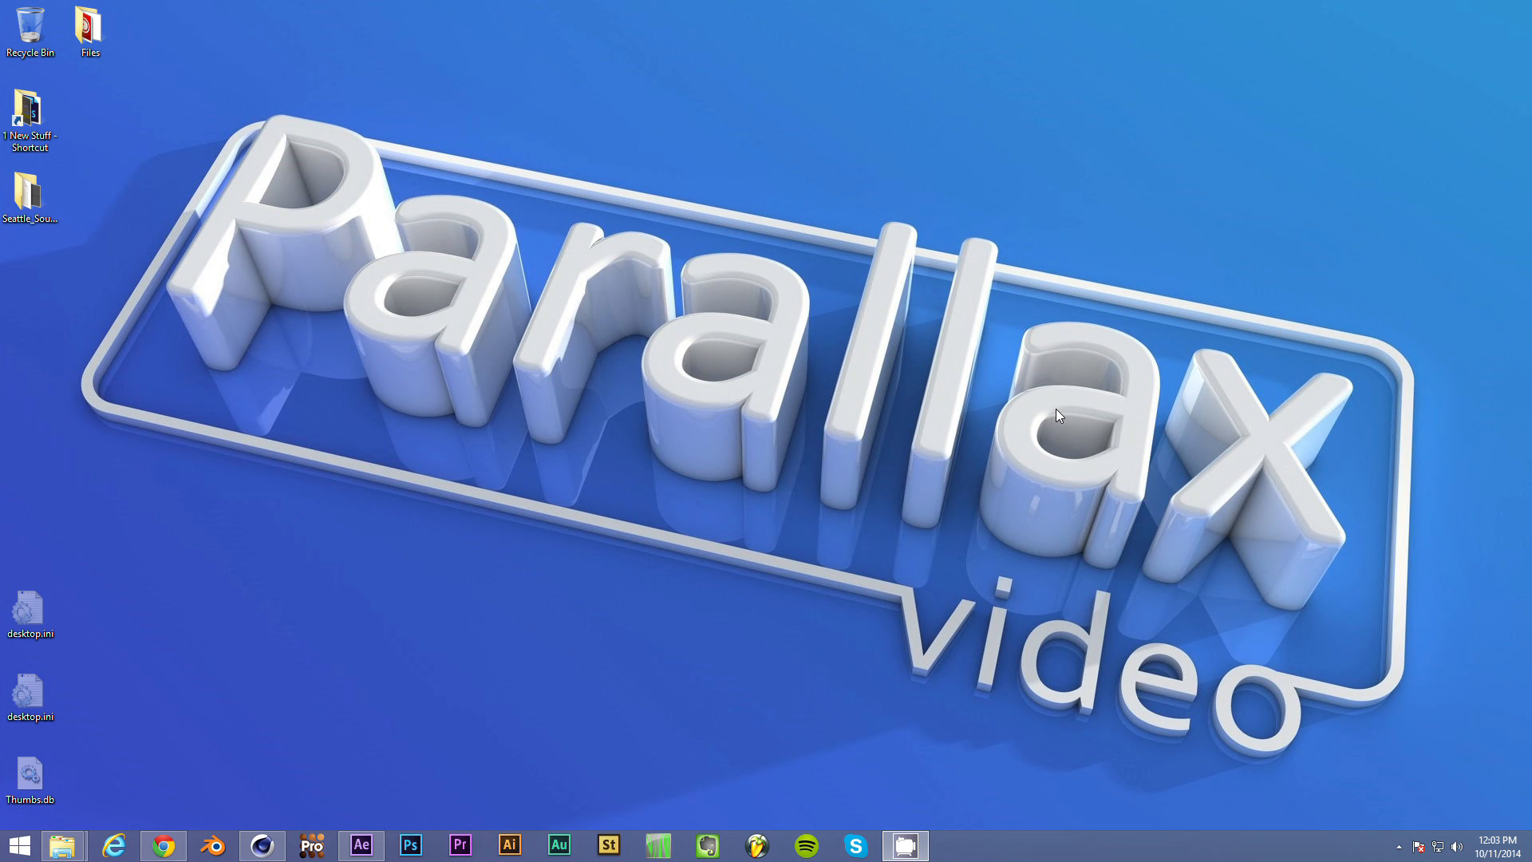
{"action": "mouse_move", "coordinate": [999, 443]}
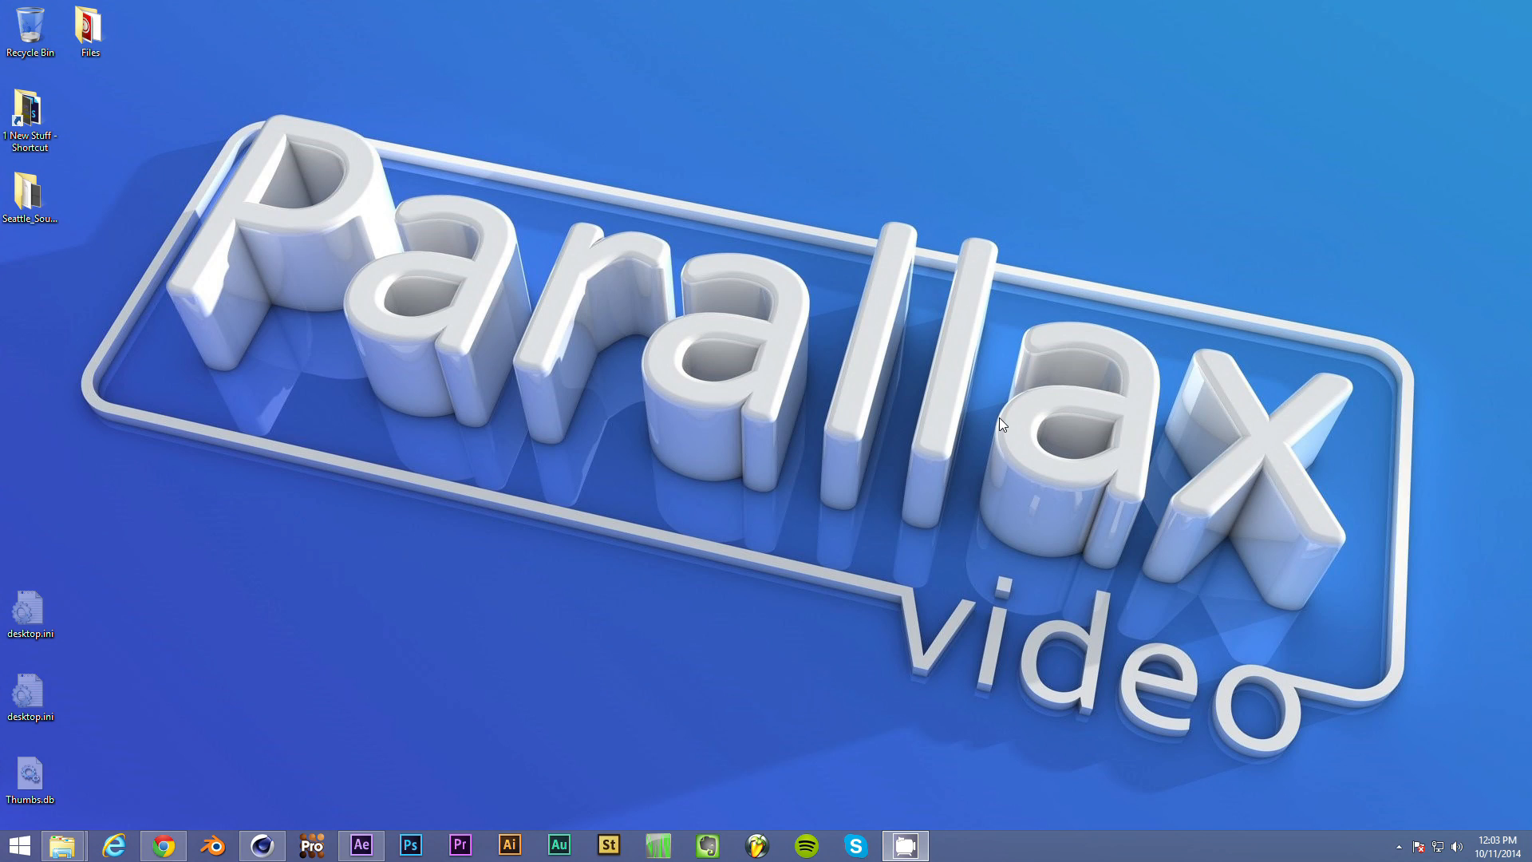
{"action": "mouse_move", "coordinate": [624, 513]}
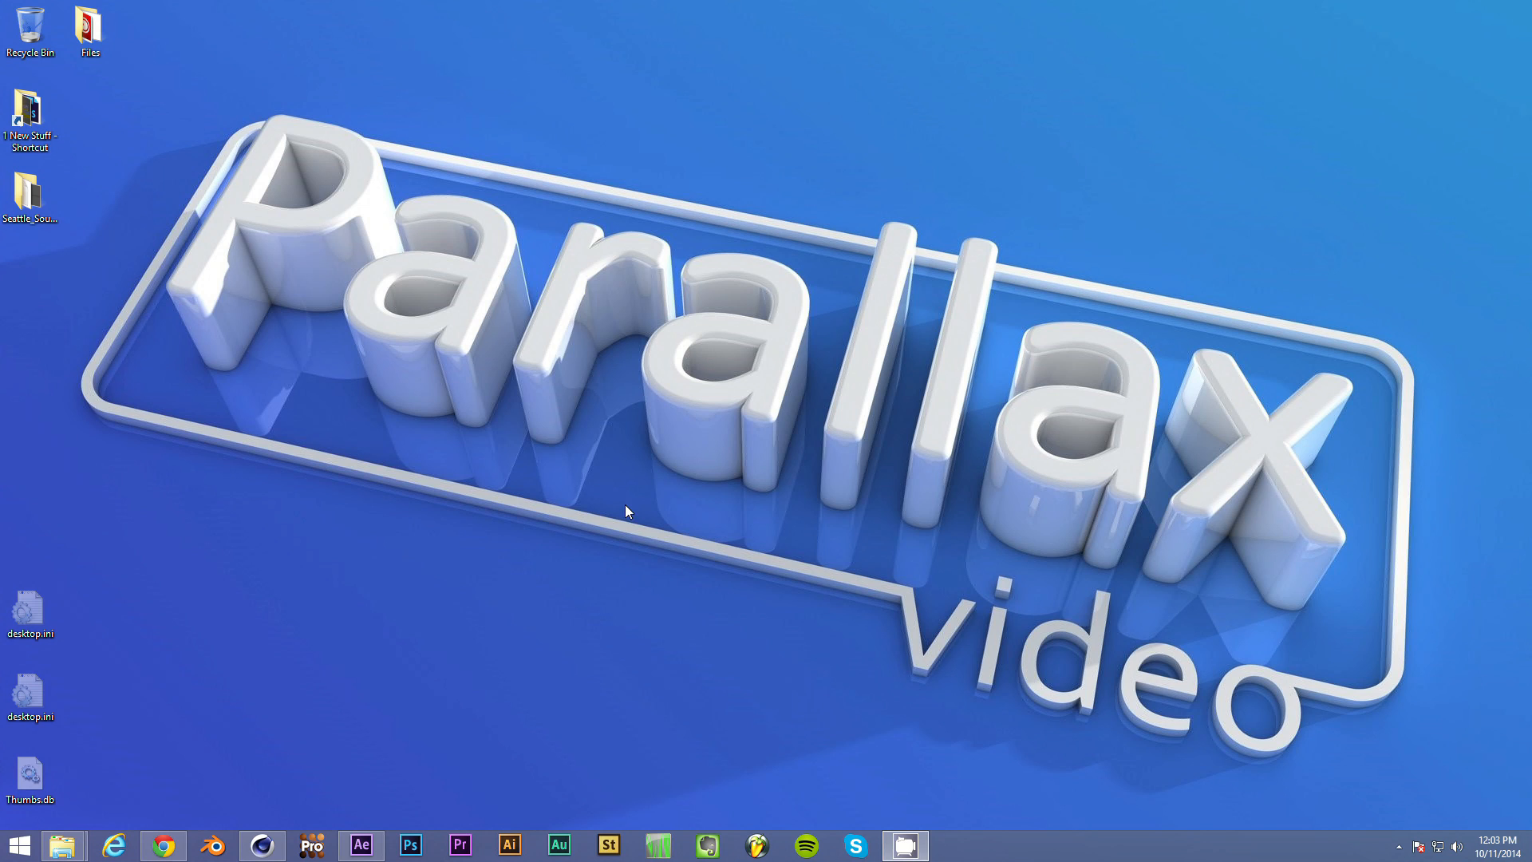
{"action": "mouse_move", "coordinate": [546, 587]}
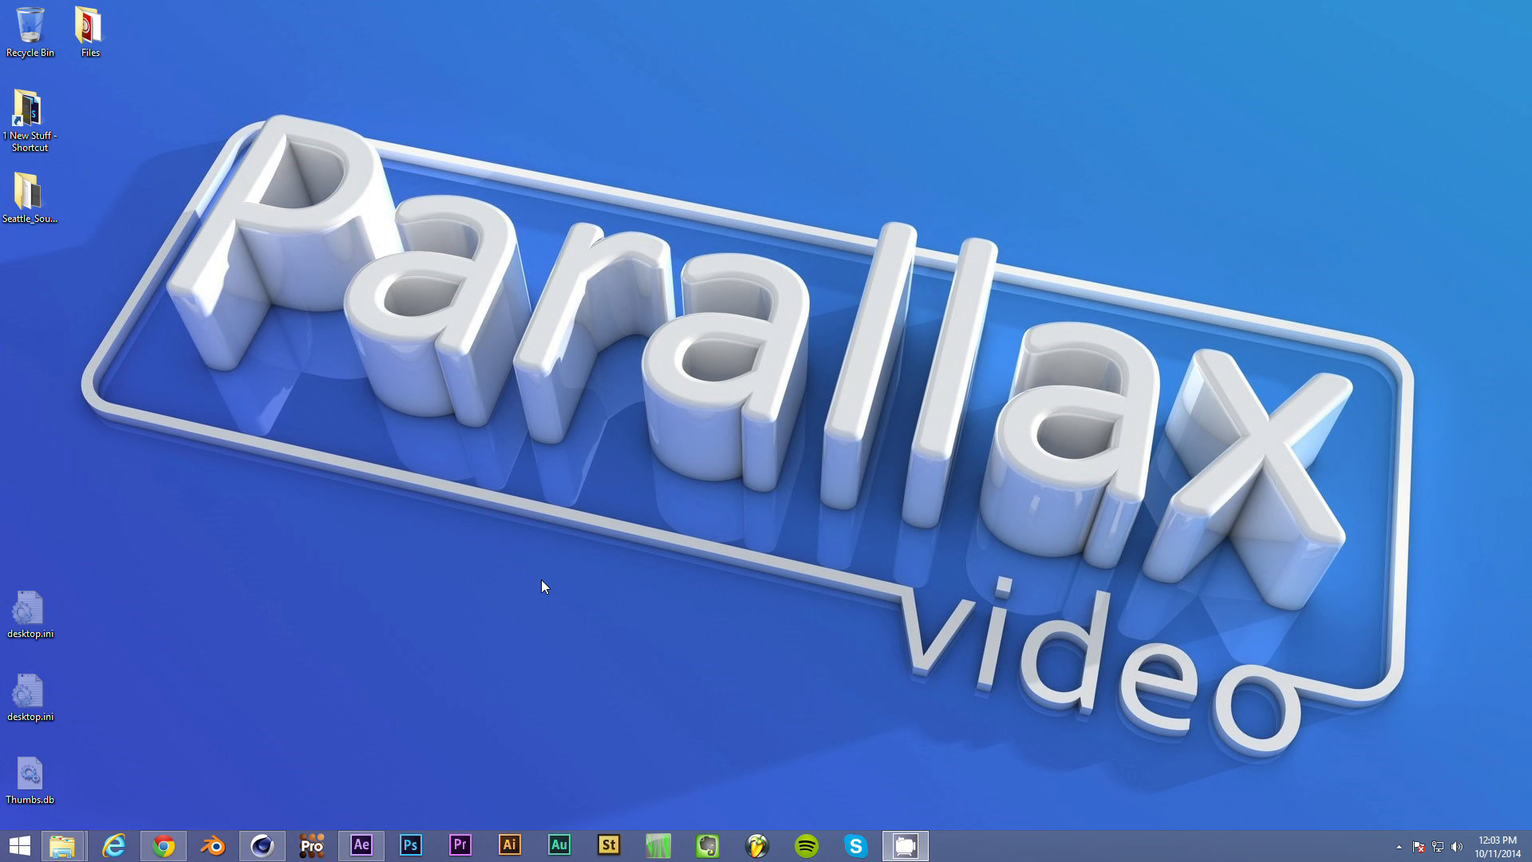